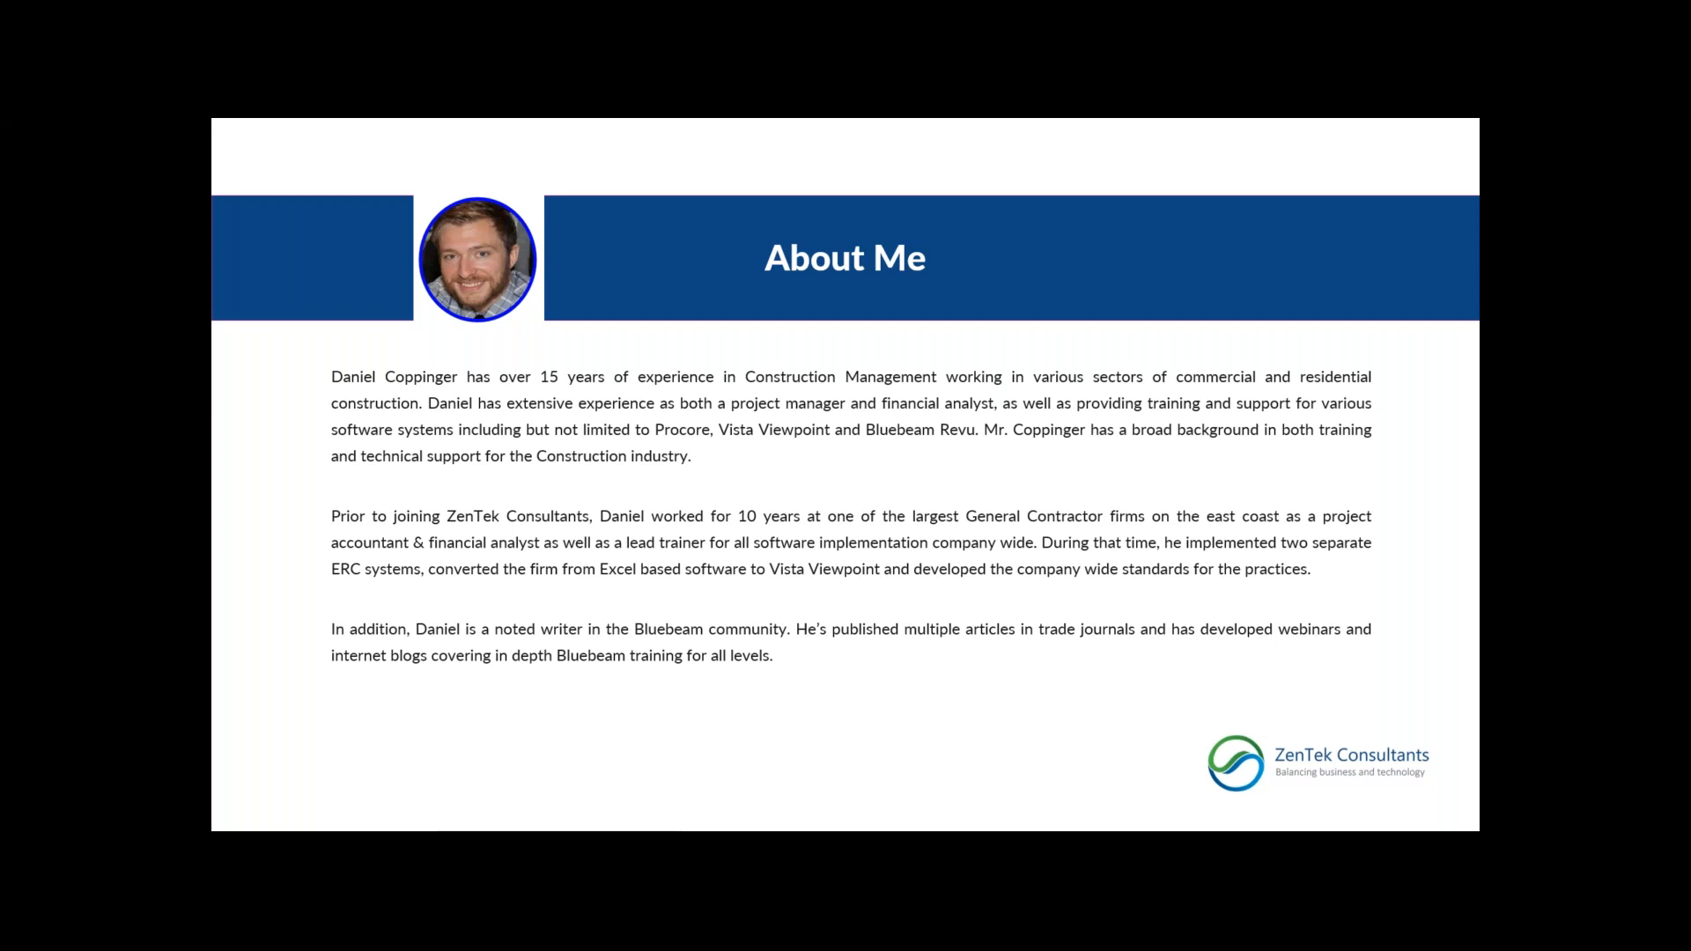
Step: Advance past the About Me slide to reveal the office floor plan
key("right")
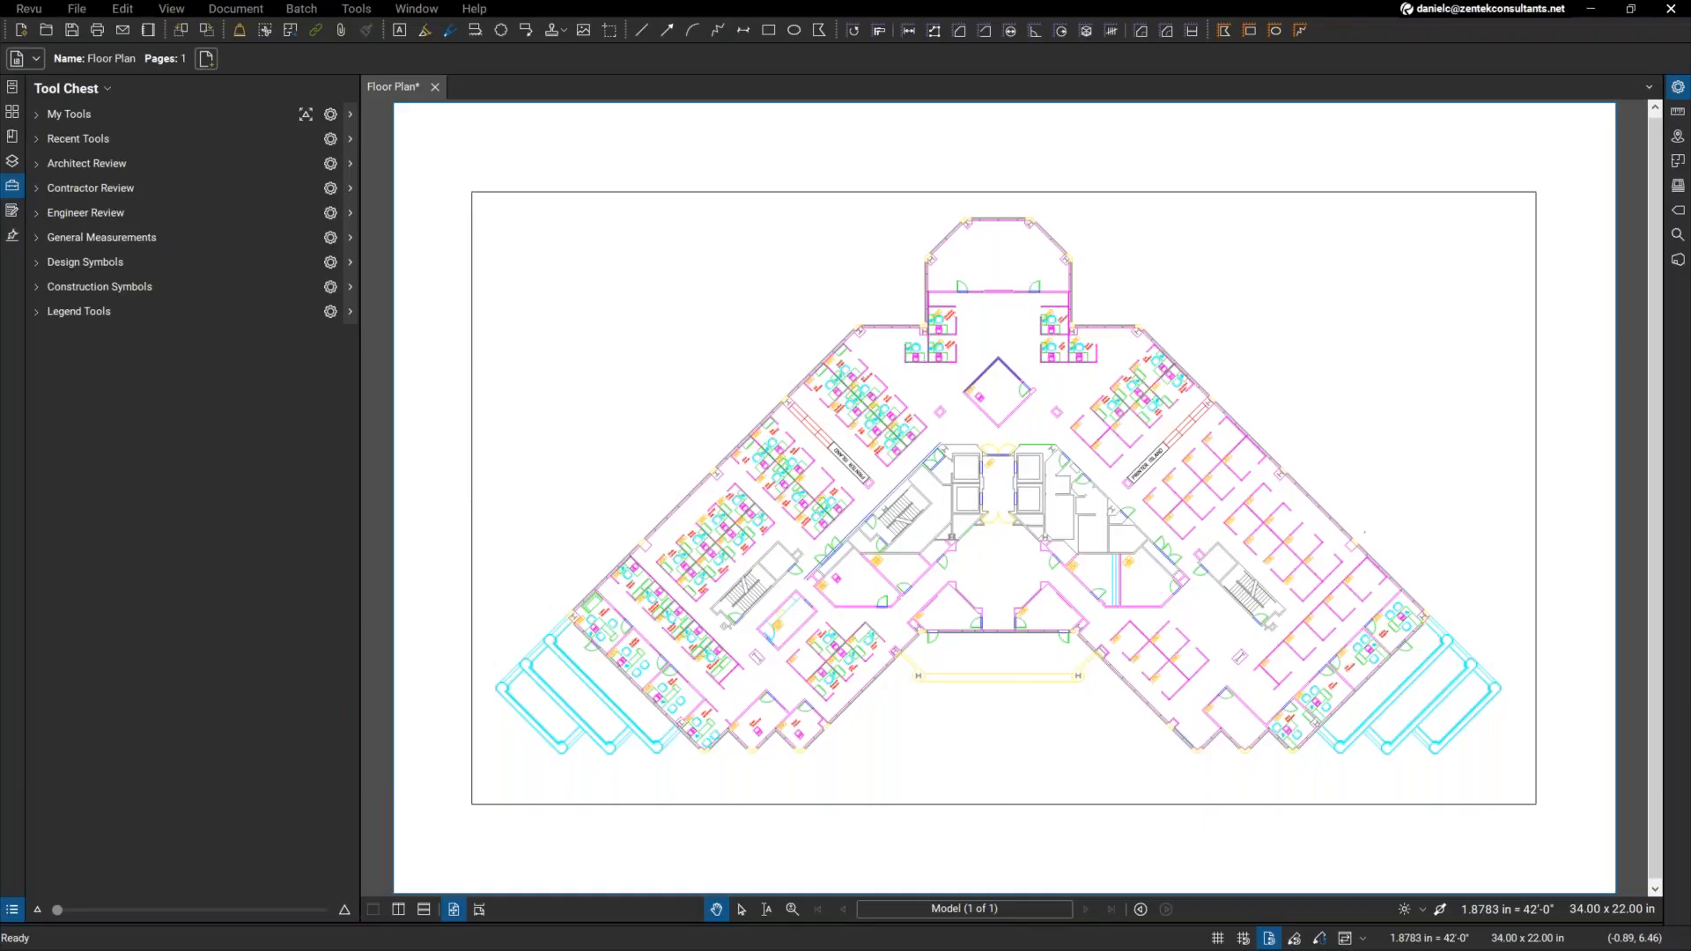
Step: Zoom toward the central core and surrounding workstations of the floor plan
left_click(98, 286)
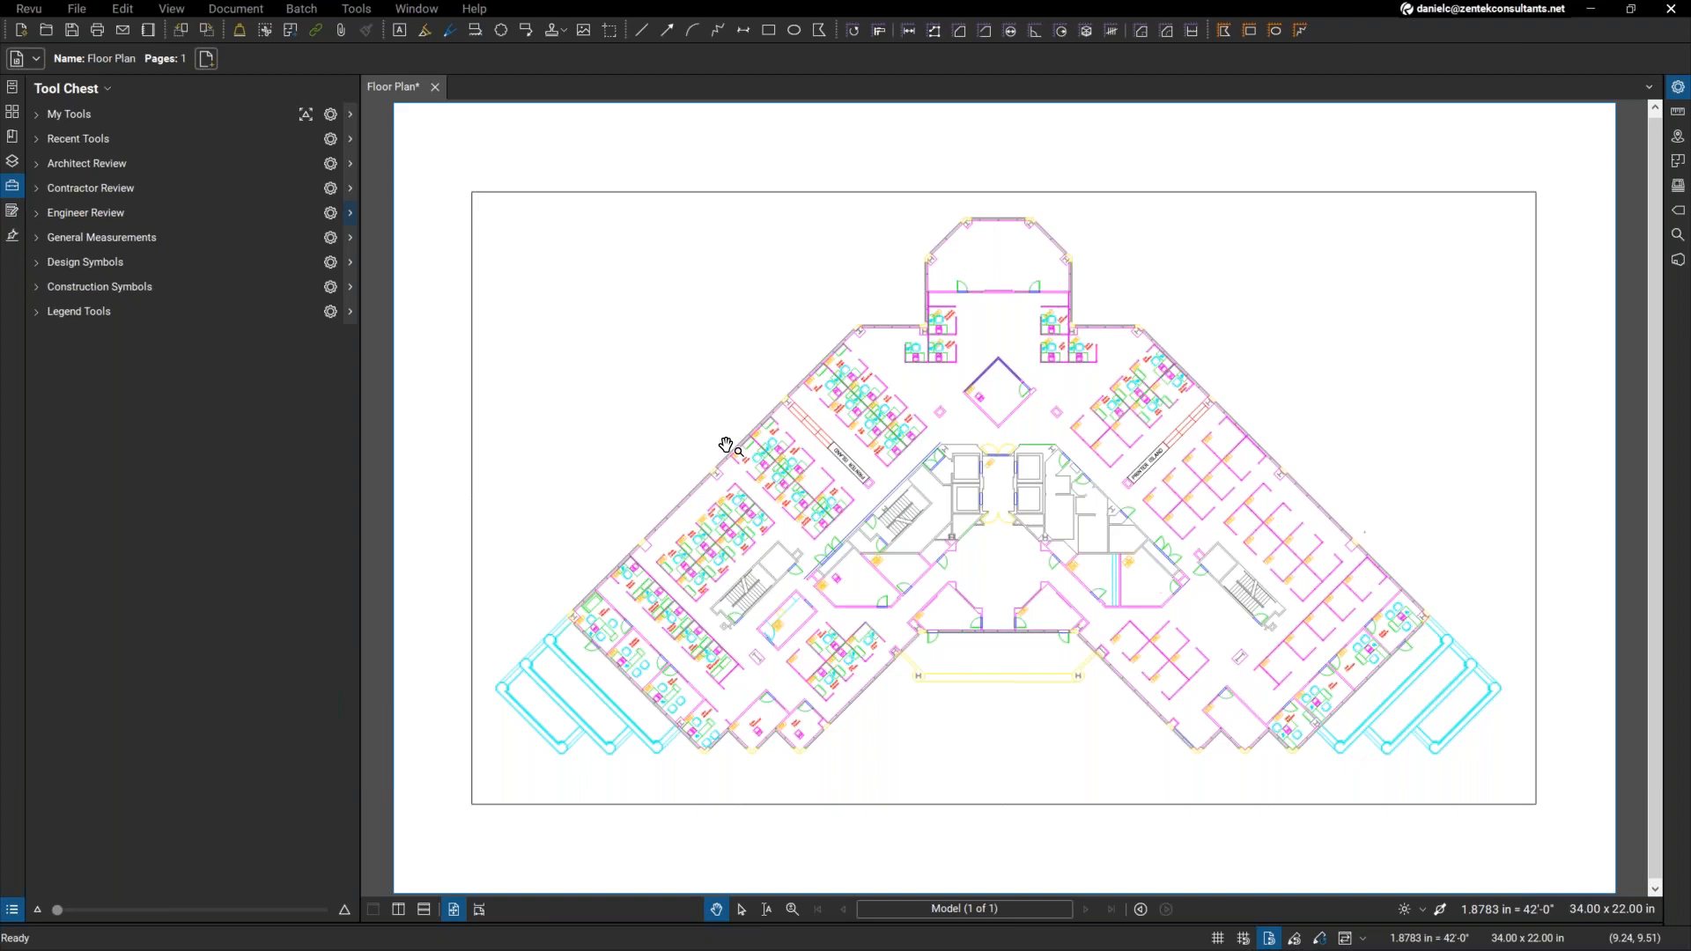
mouse_move(1011, 407)
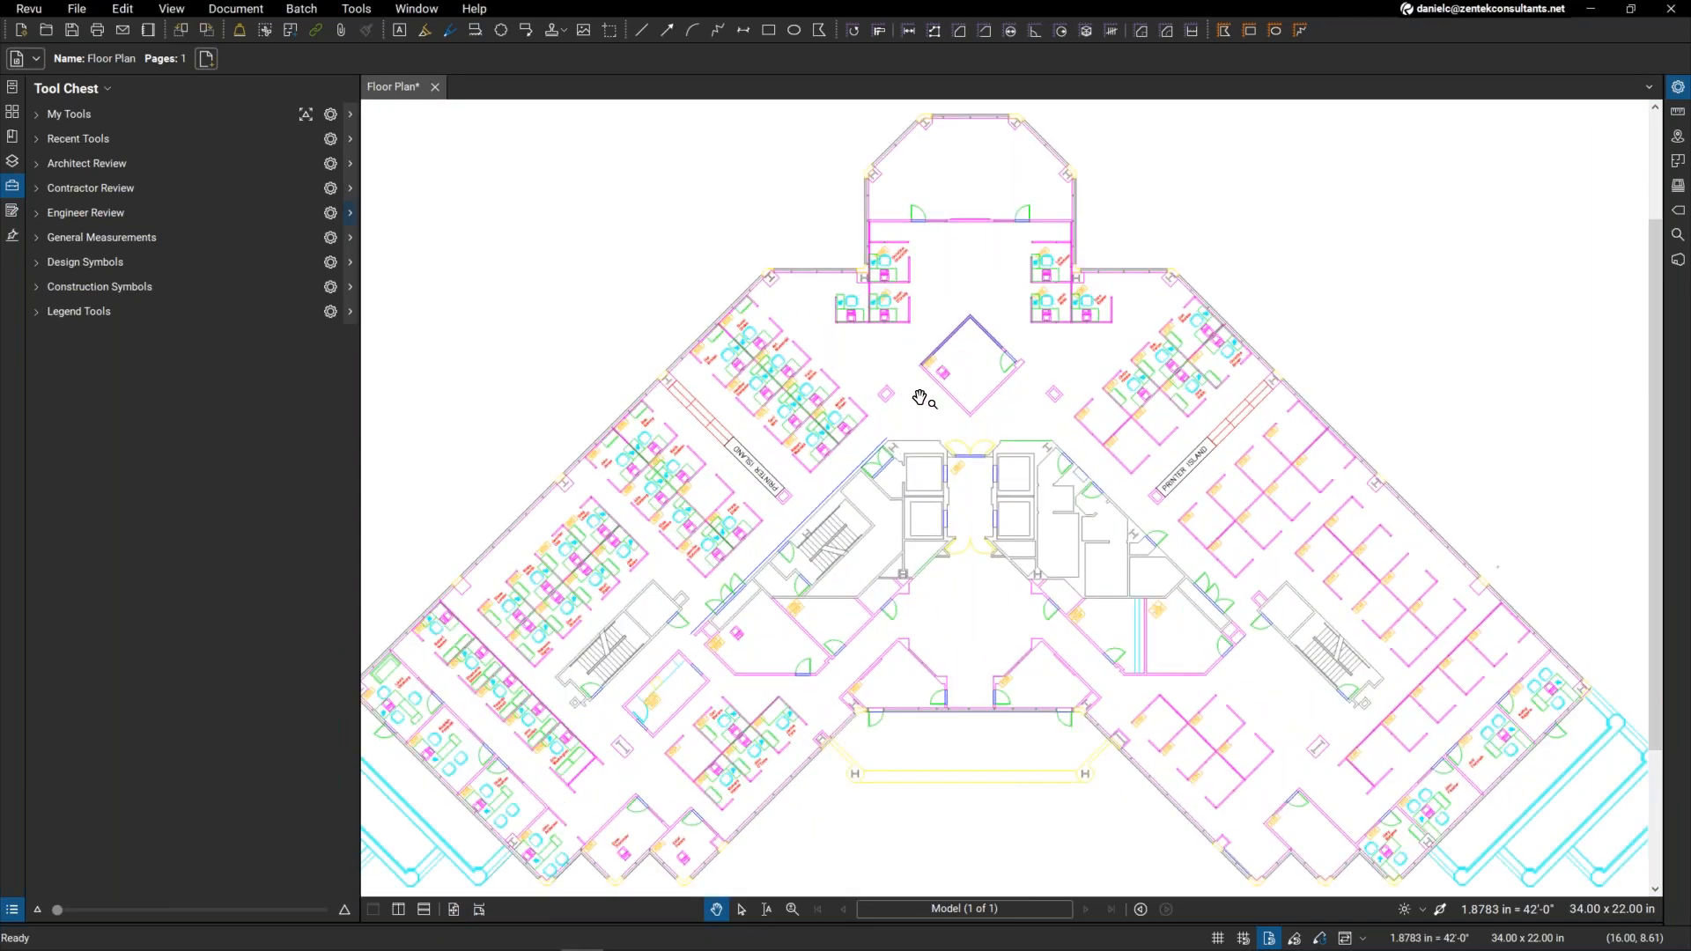
mouse_move(1096, 464)
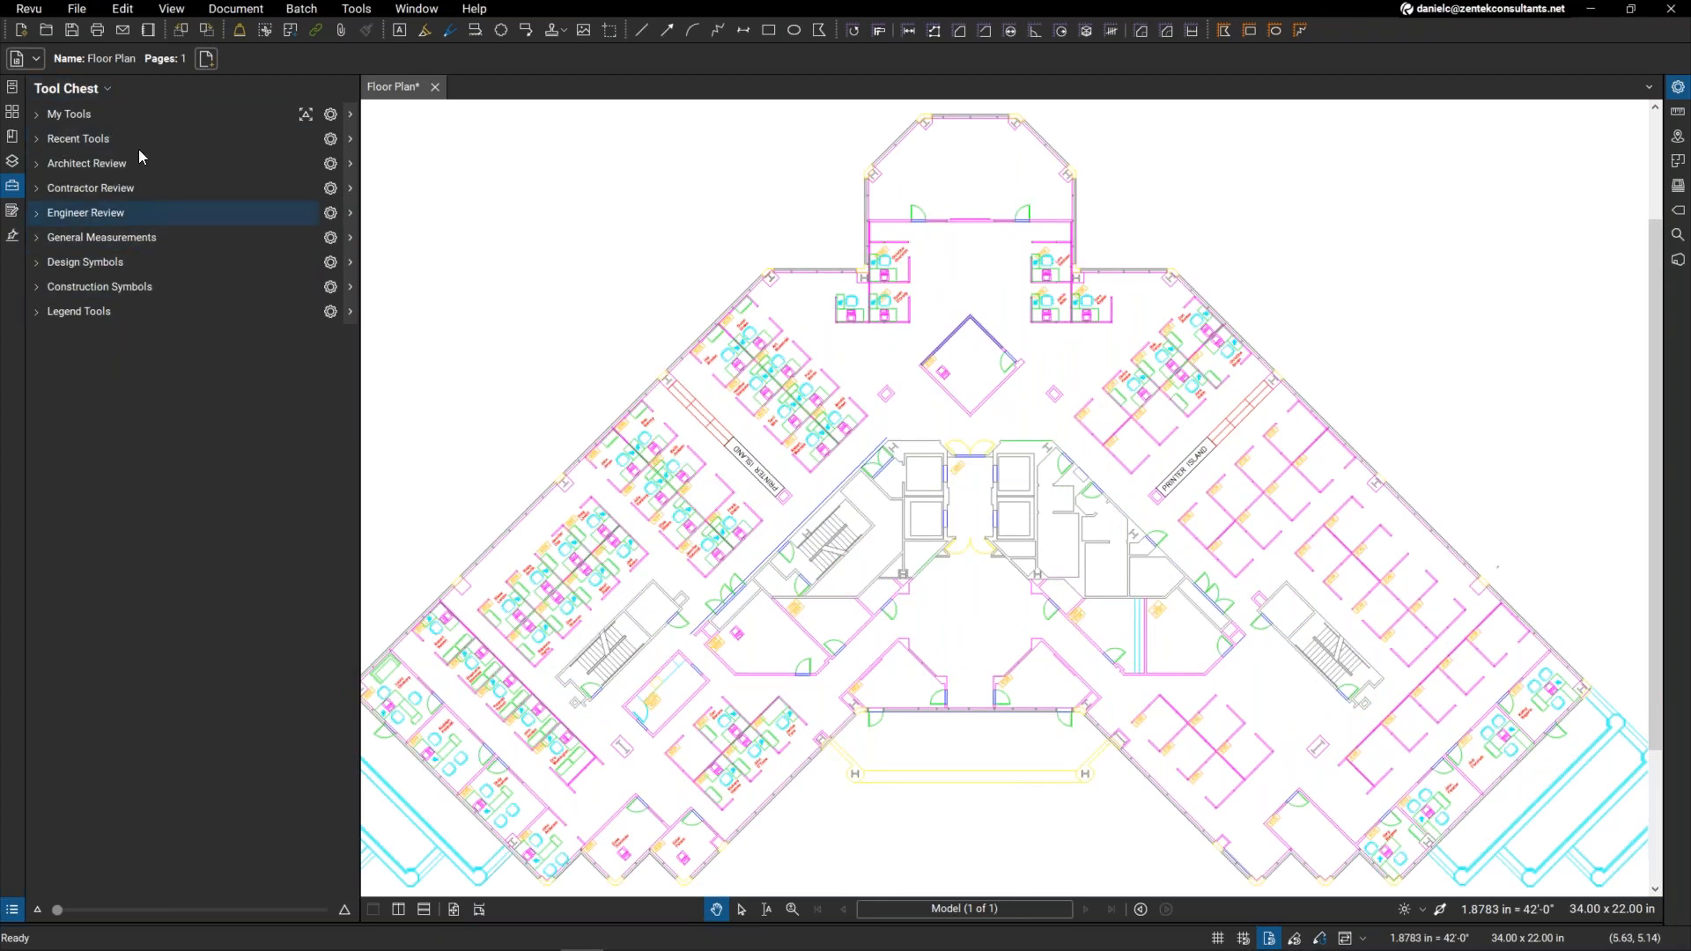
Step: Expand the Legend Tools collection in the Tool Chest and pick the Doors count tool
left_click(80, 311)
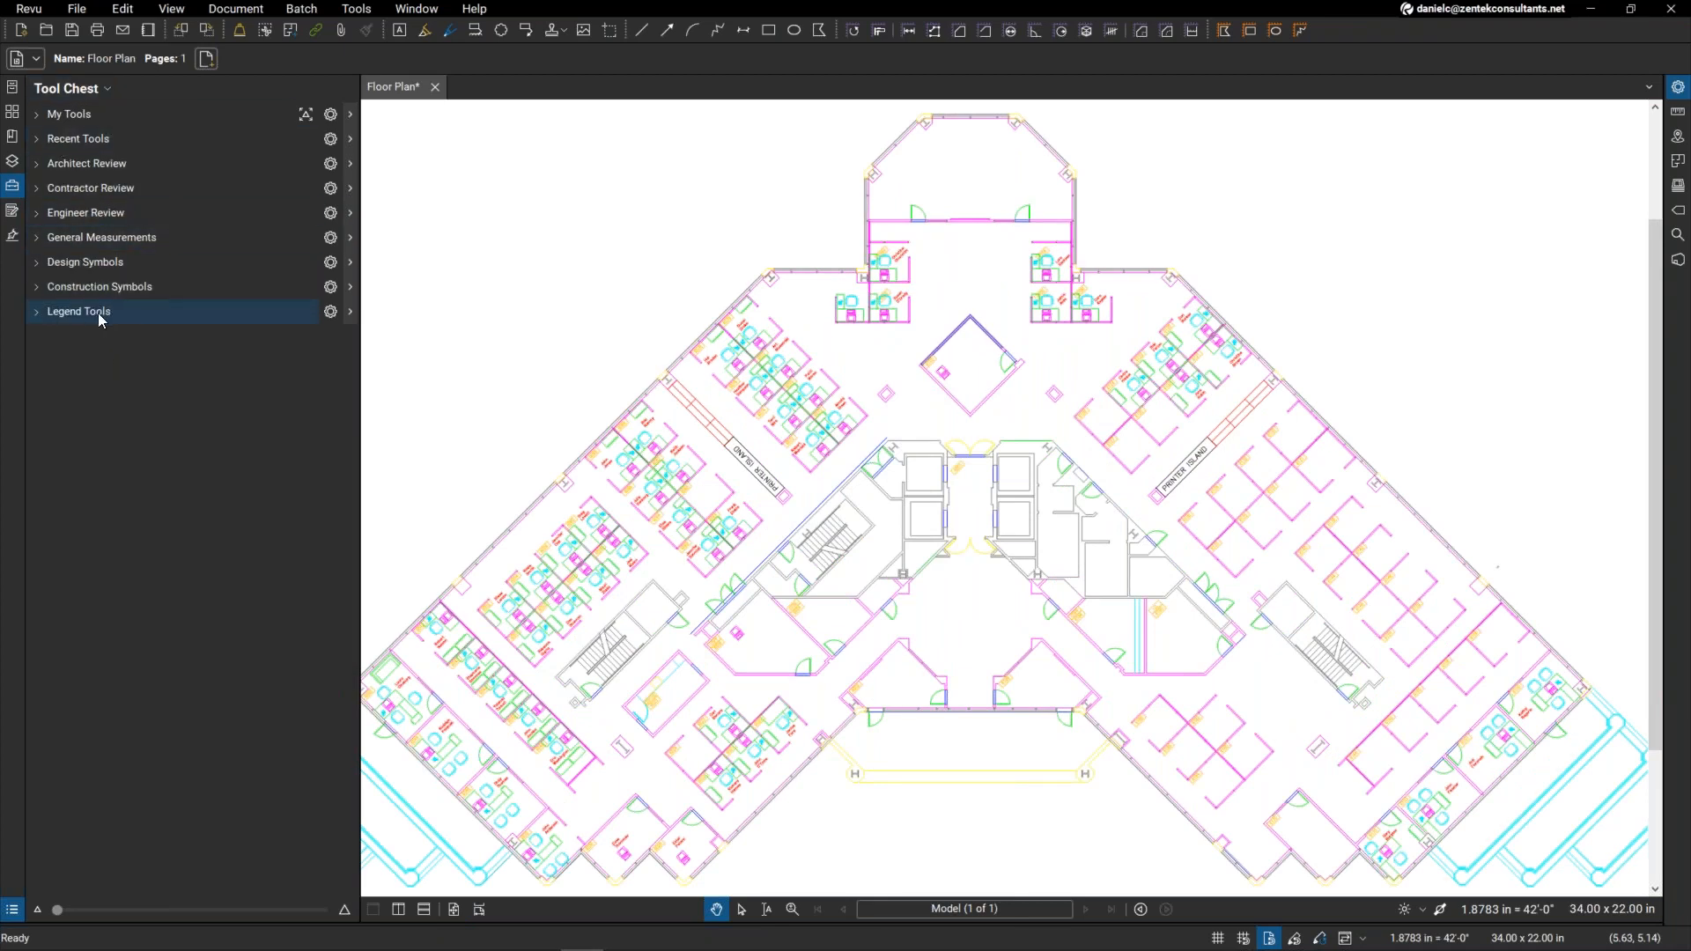
left_click(77, 310)
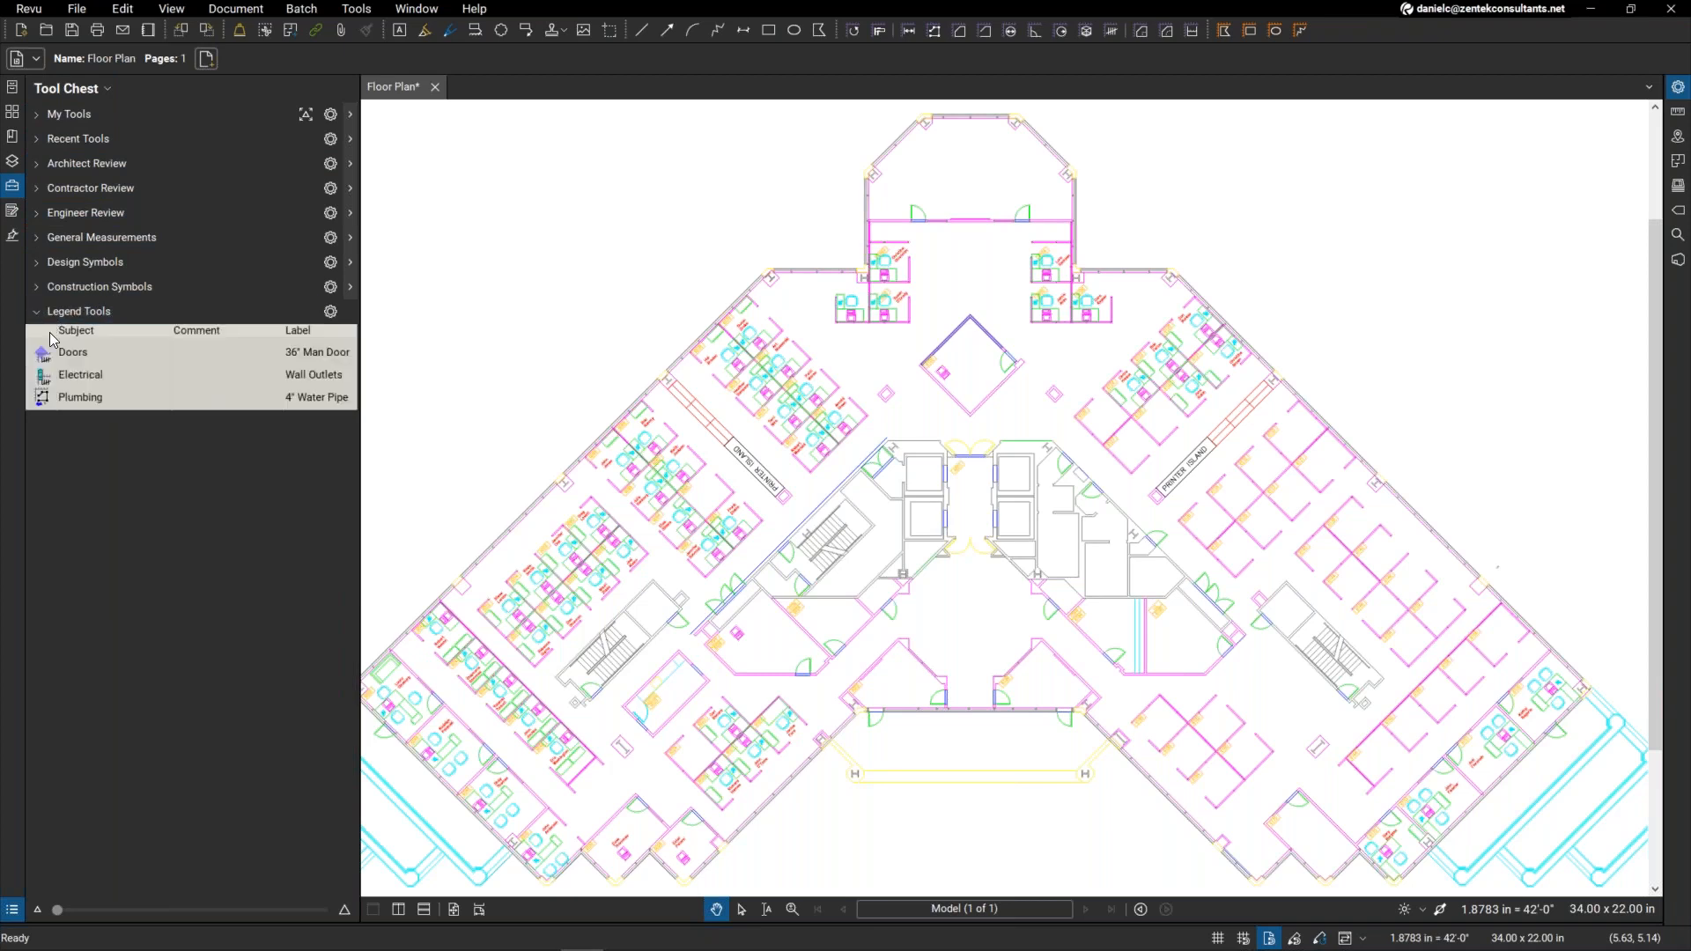
left_click(79, 373)
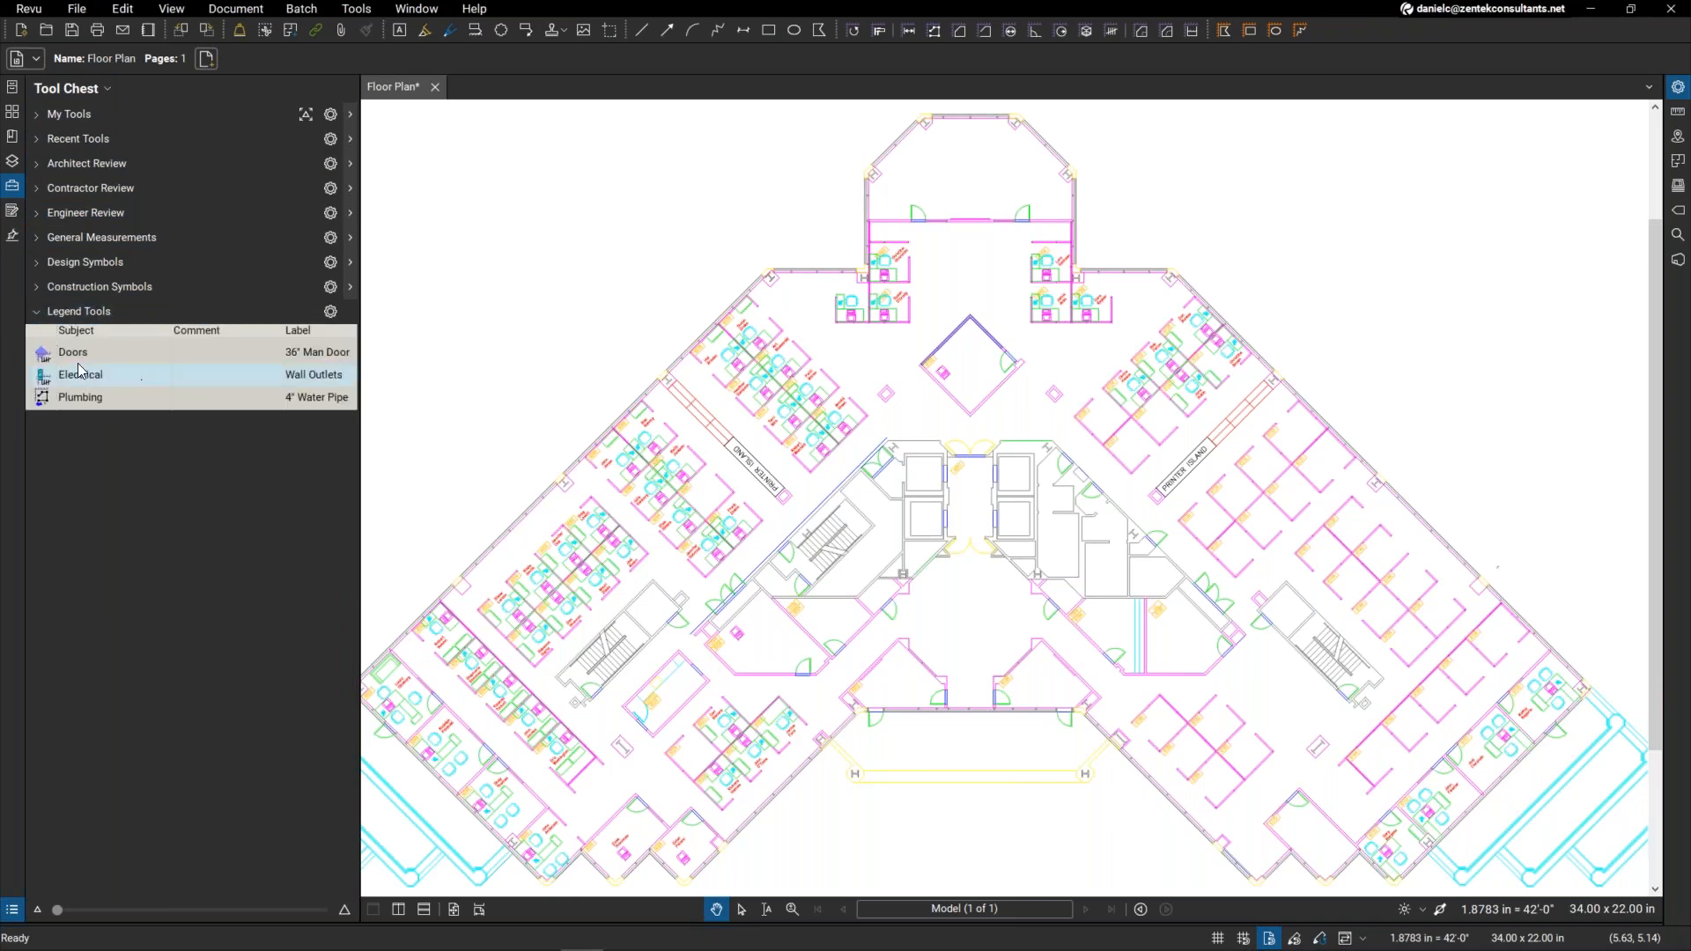
left_click(79, 396)
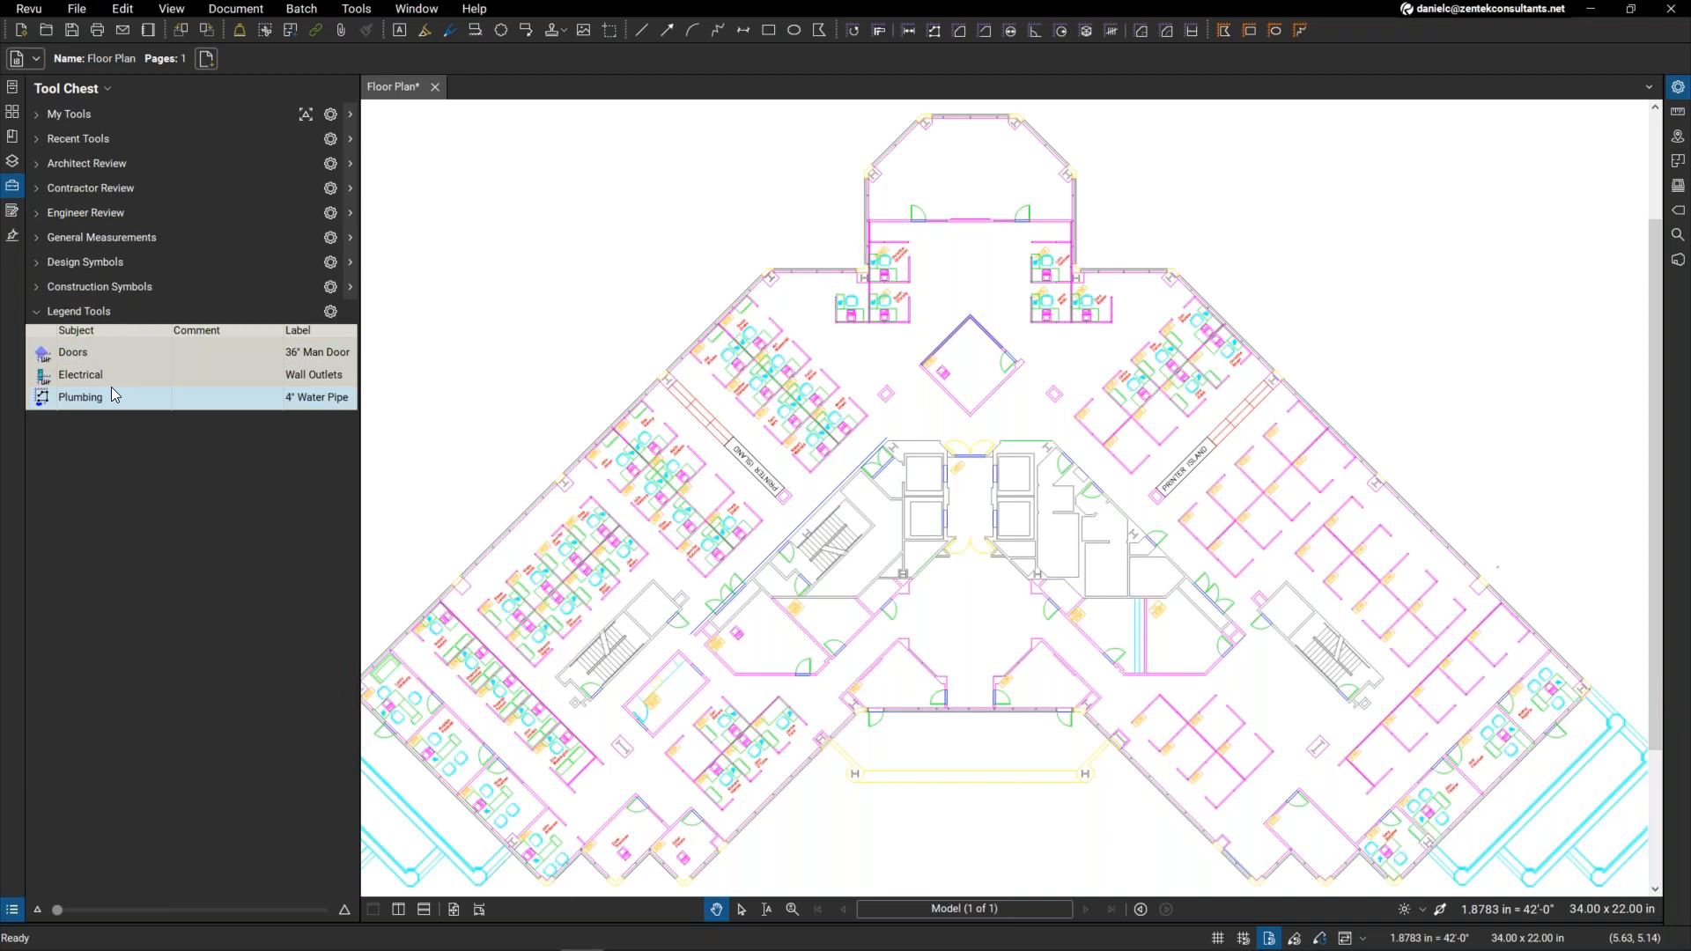
mouse_move(116, 405)
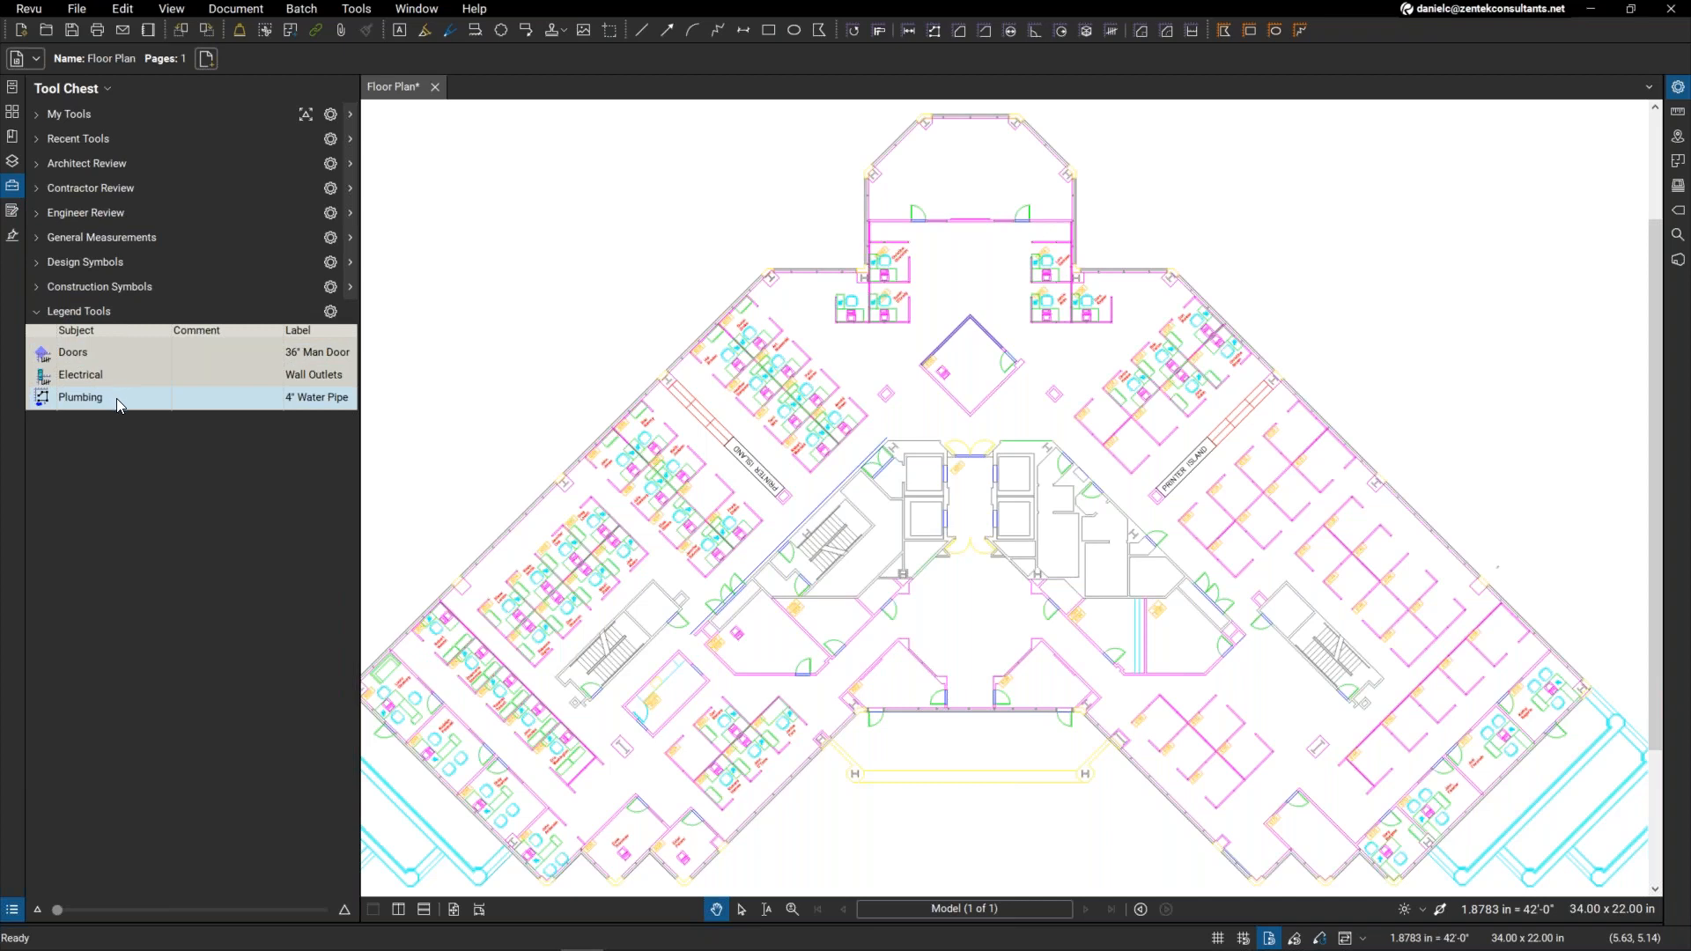
mouse_move(321, 413)
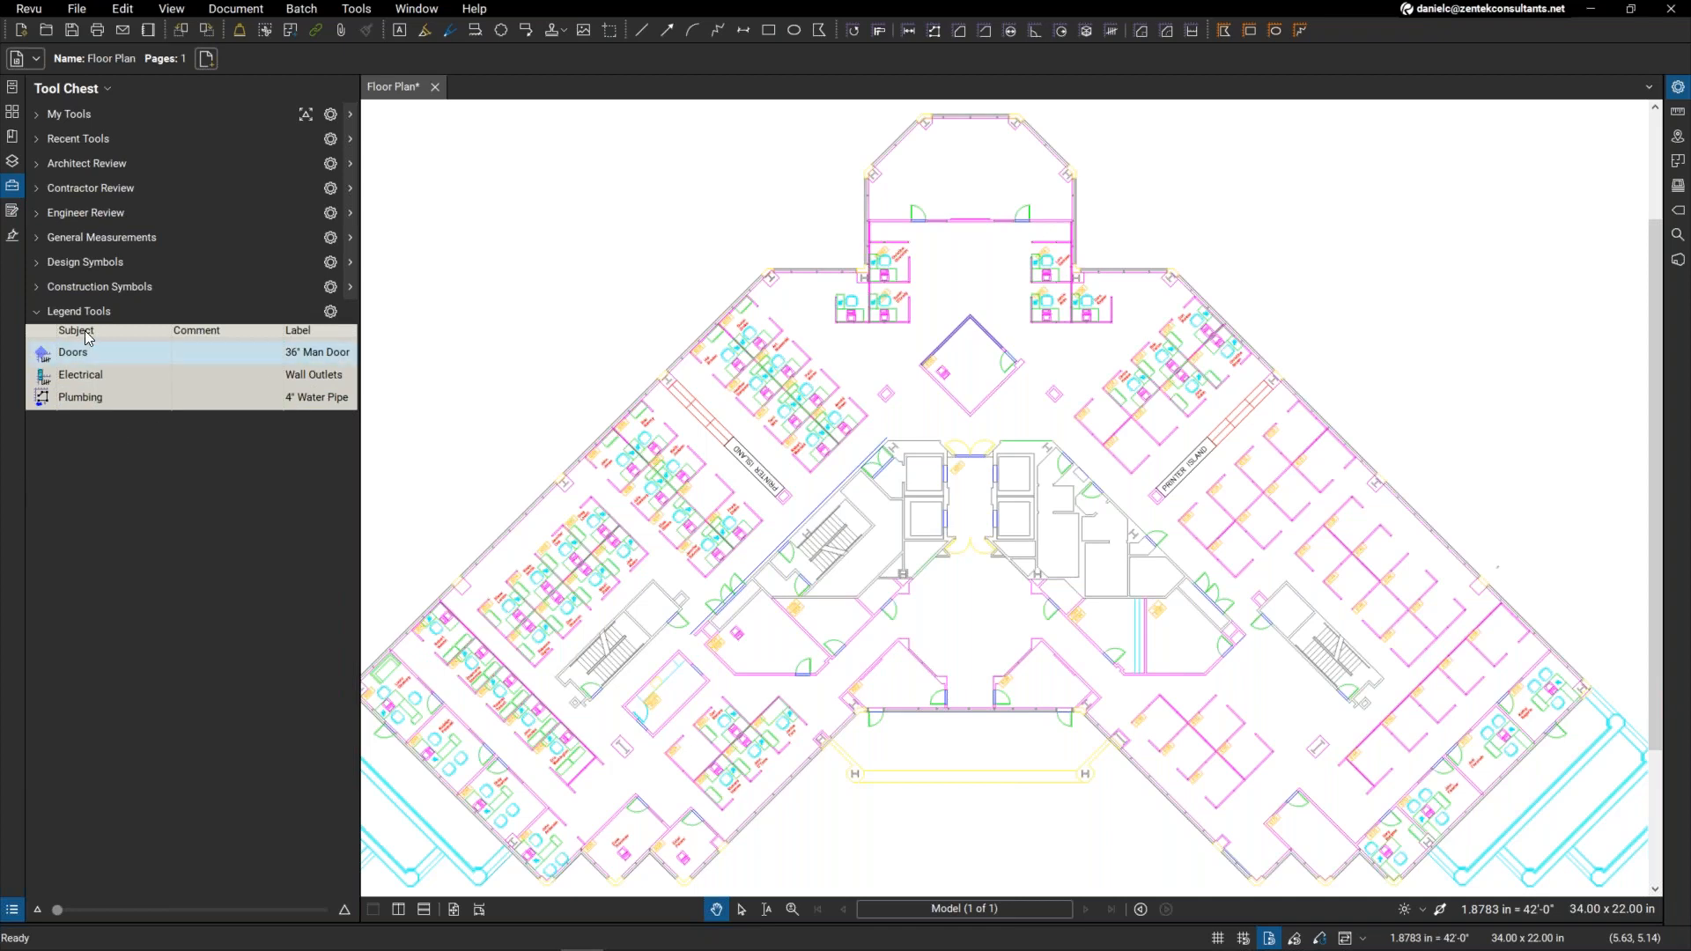
left_click(72, 353)
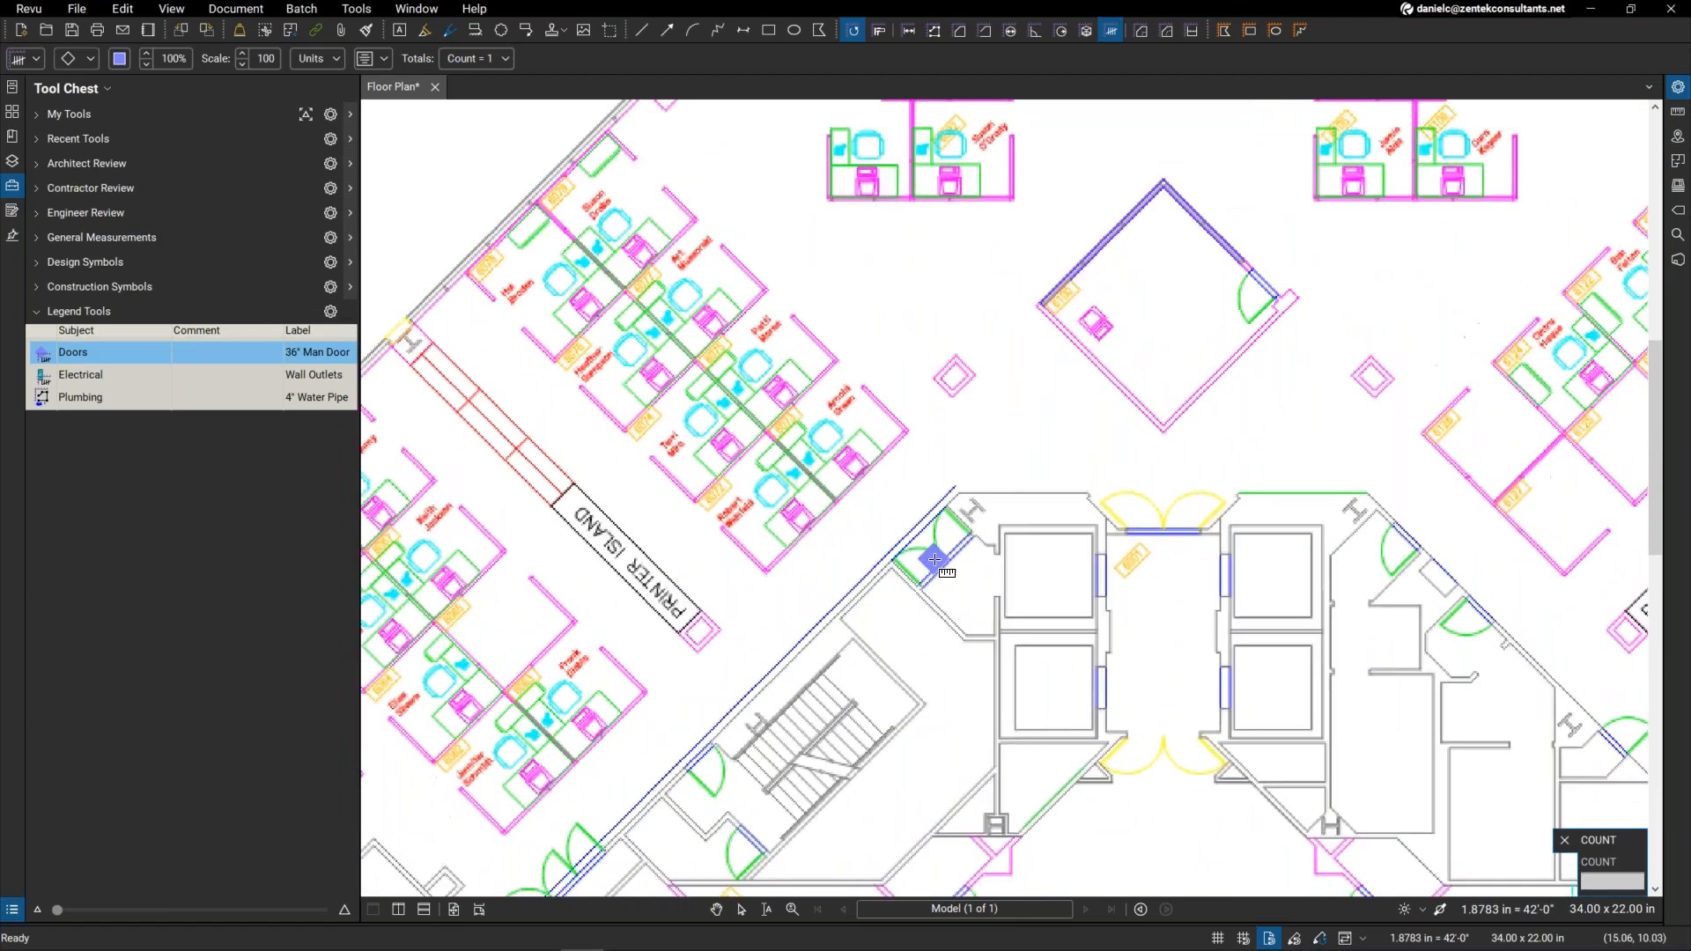
Step: Place Doors count markers on the doorways around the central core
left_click(1153, 527)
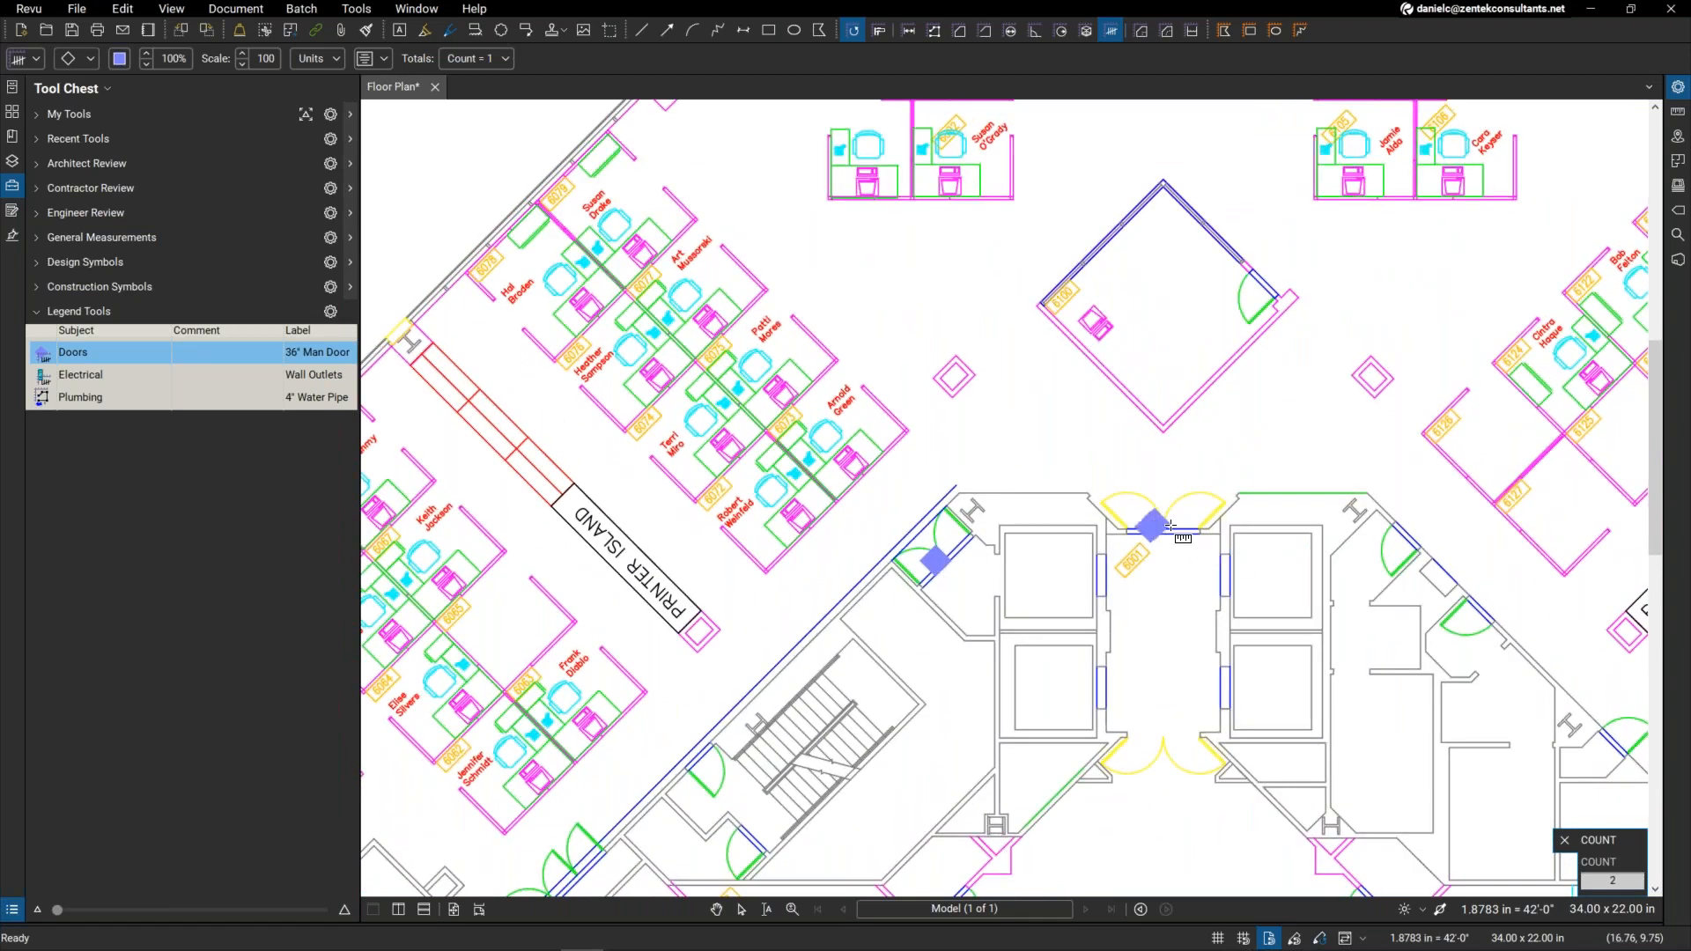
left_click(1185, 755)
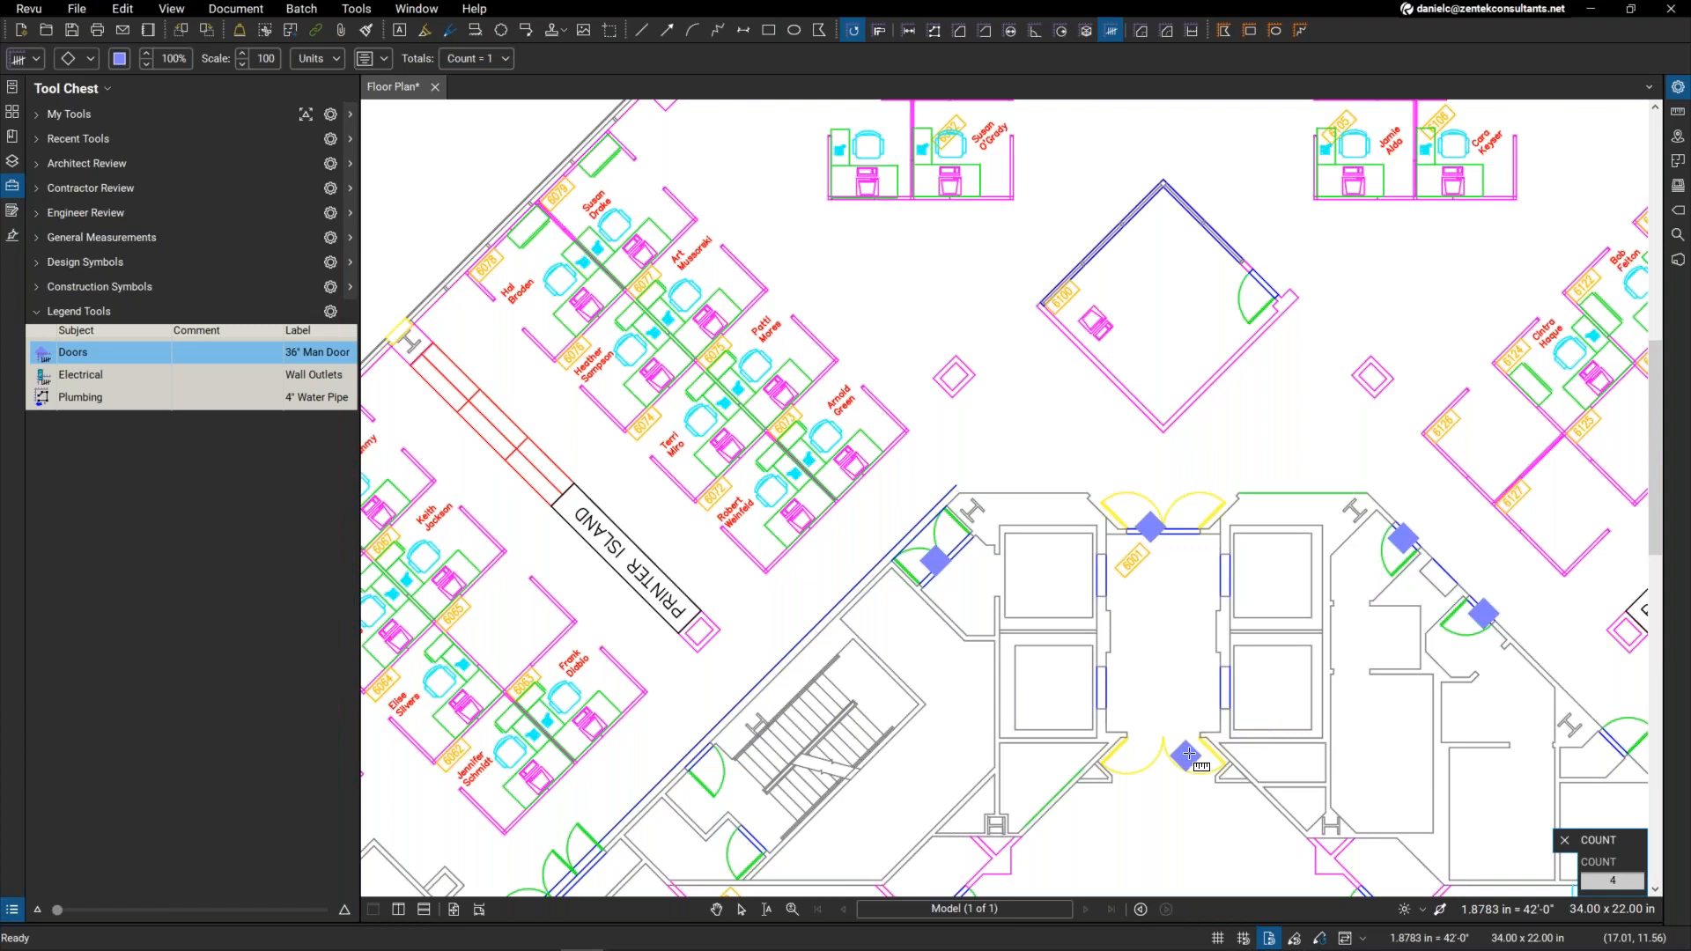
left_click(708, 780)
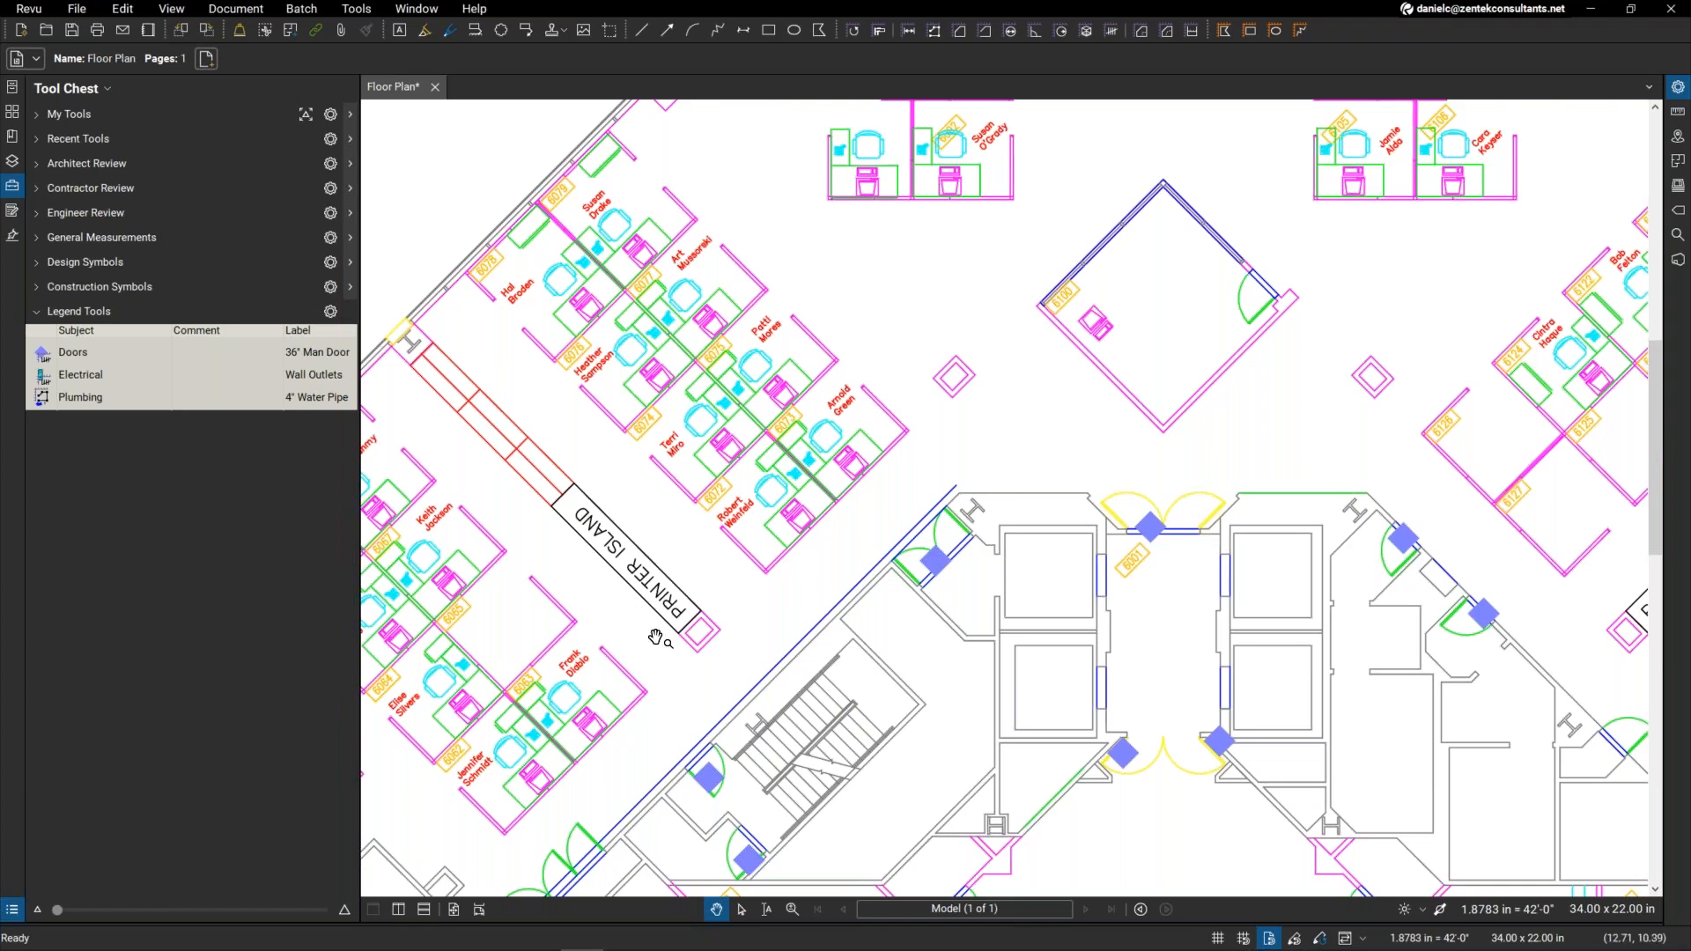
mouse_move(1008, 620)
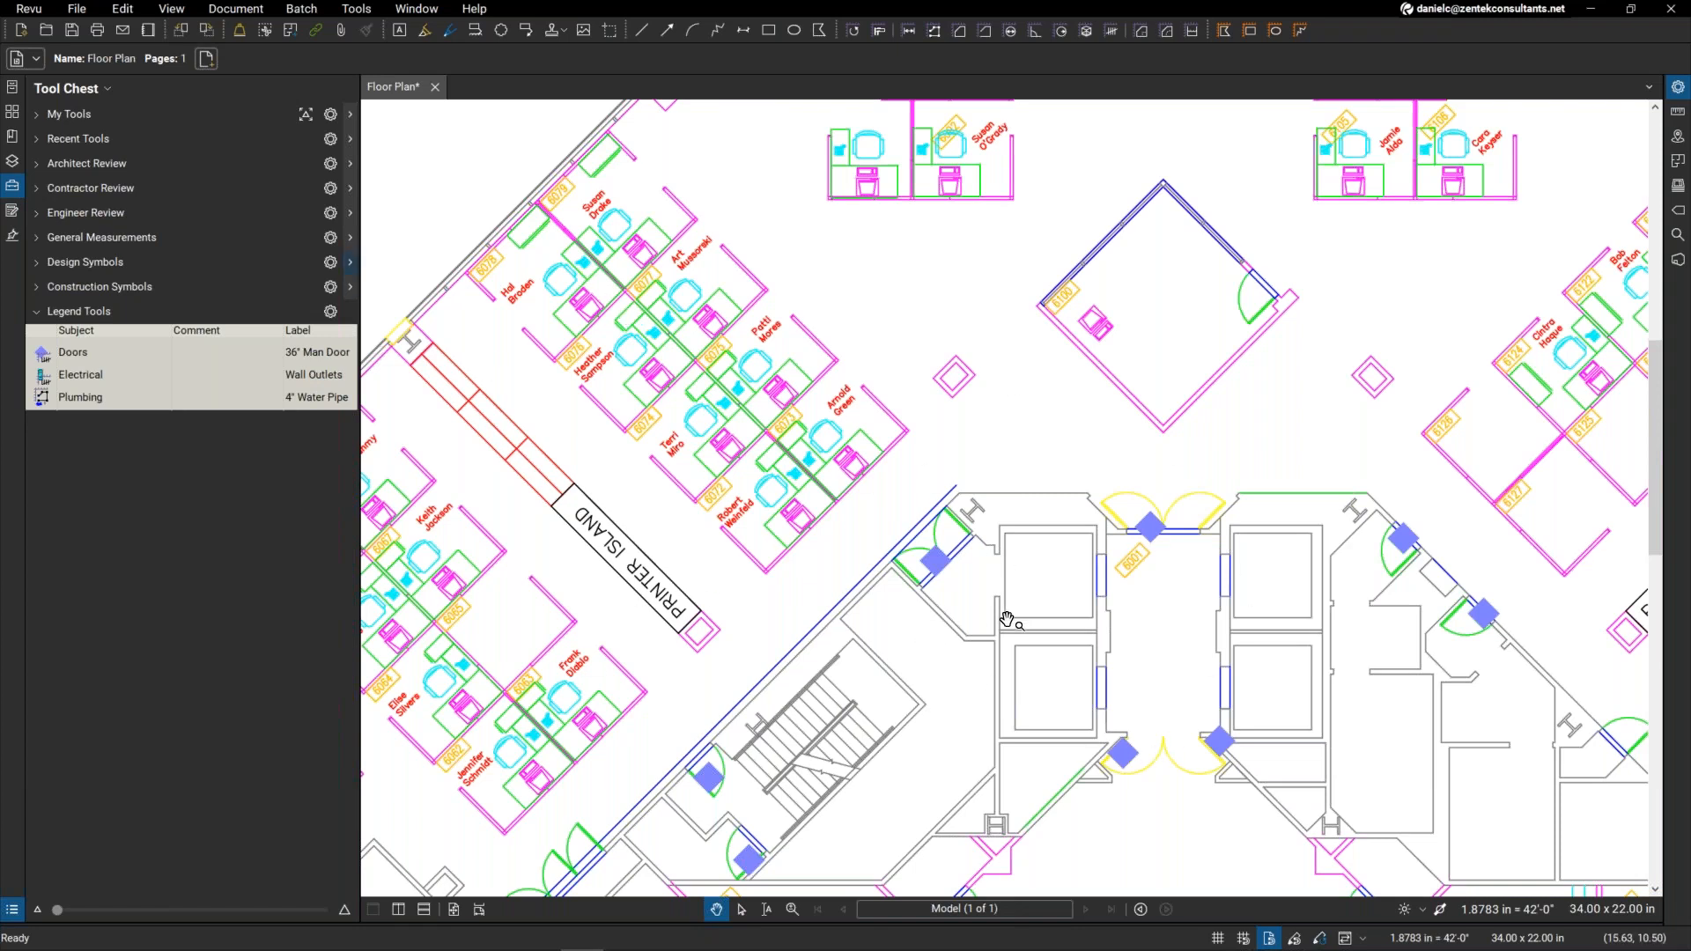
Step: Count wall outlets at the left workstations with the Electrical tool and trace the water-pipe run above the core
left_click(81, 373)
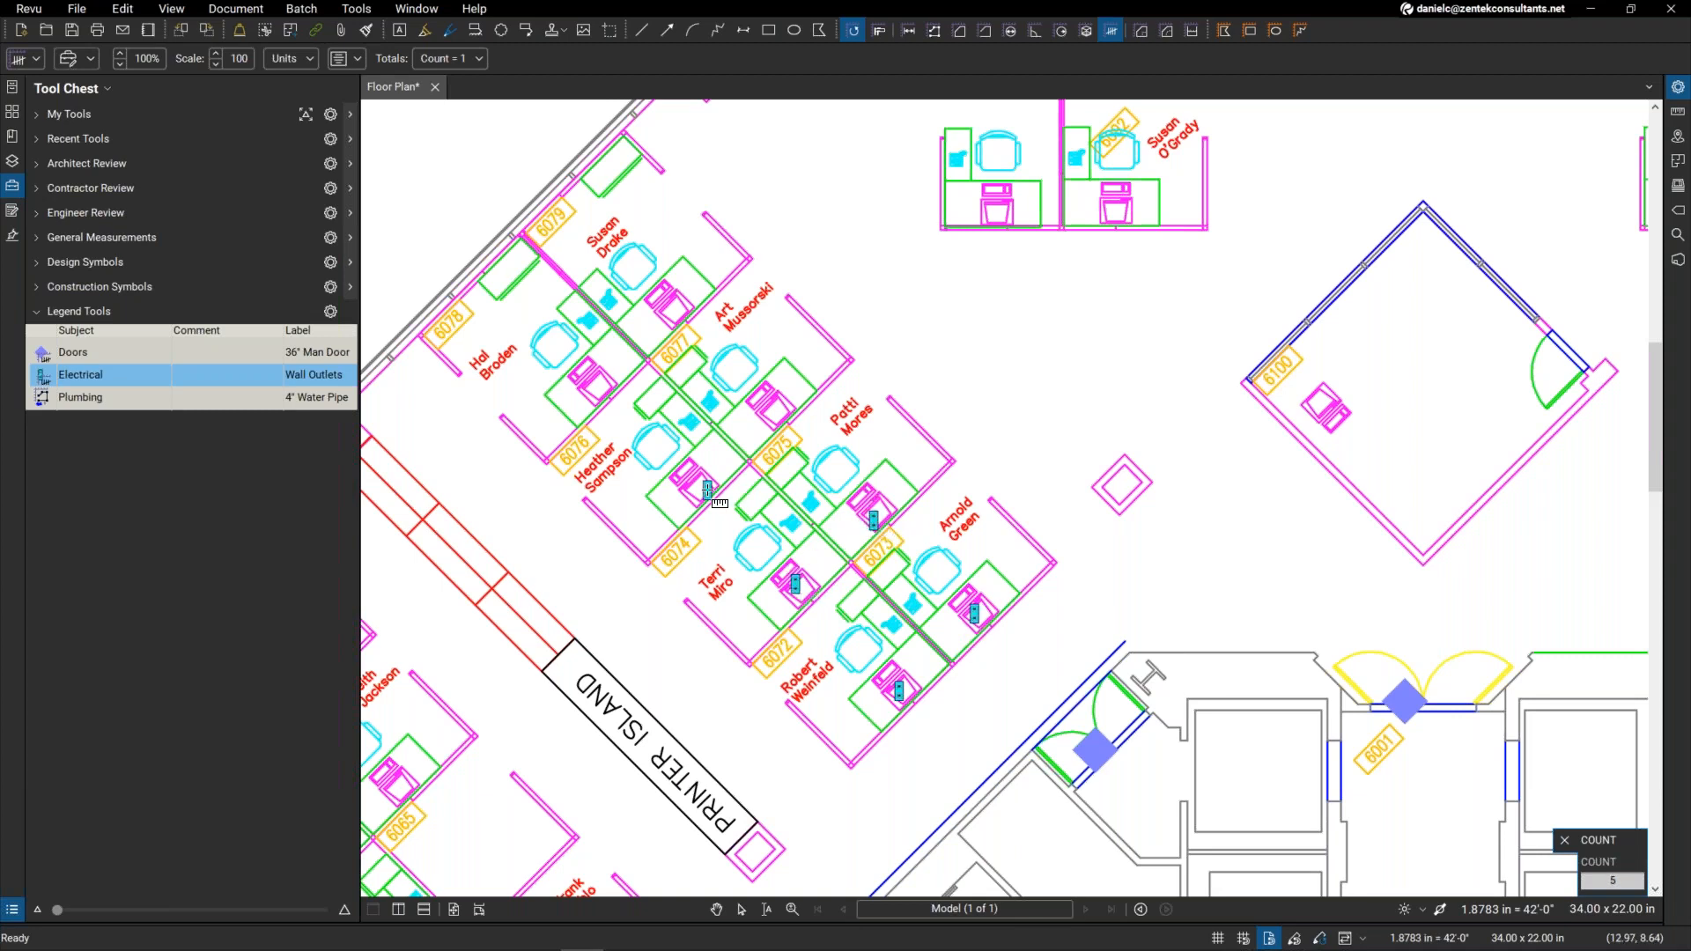
left_click(588, 396)
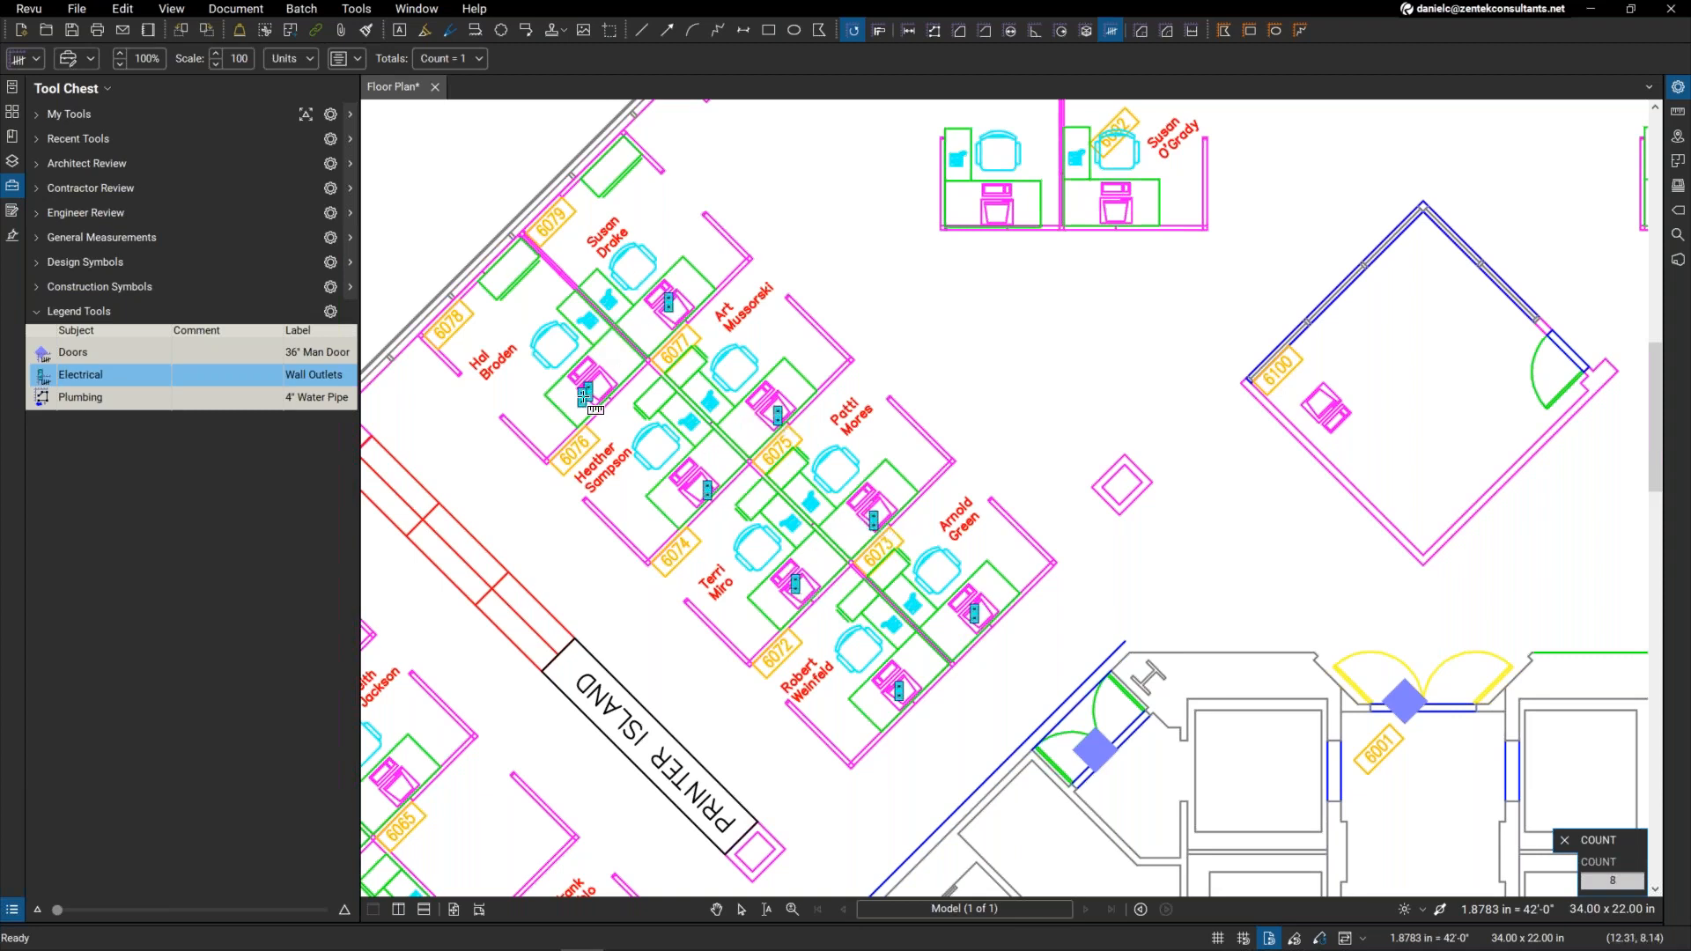
left_click(81, 396)
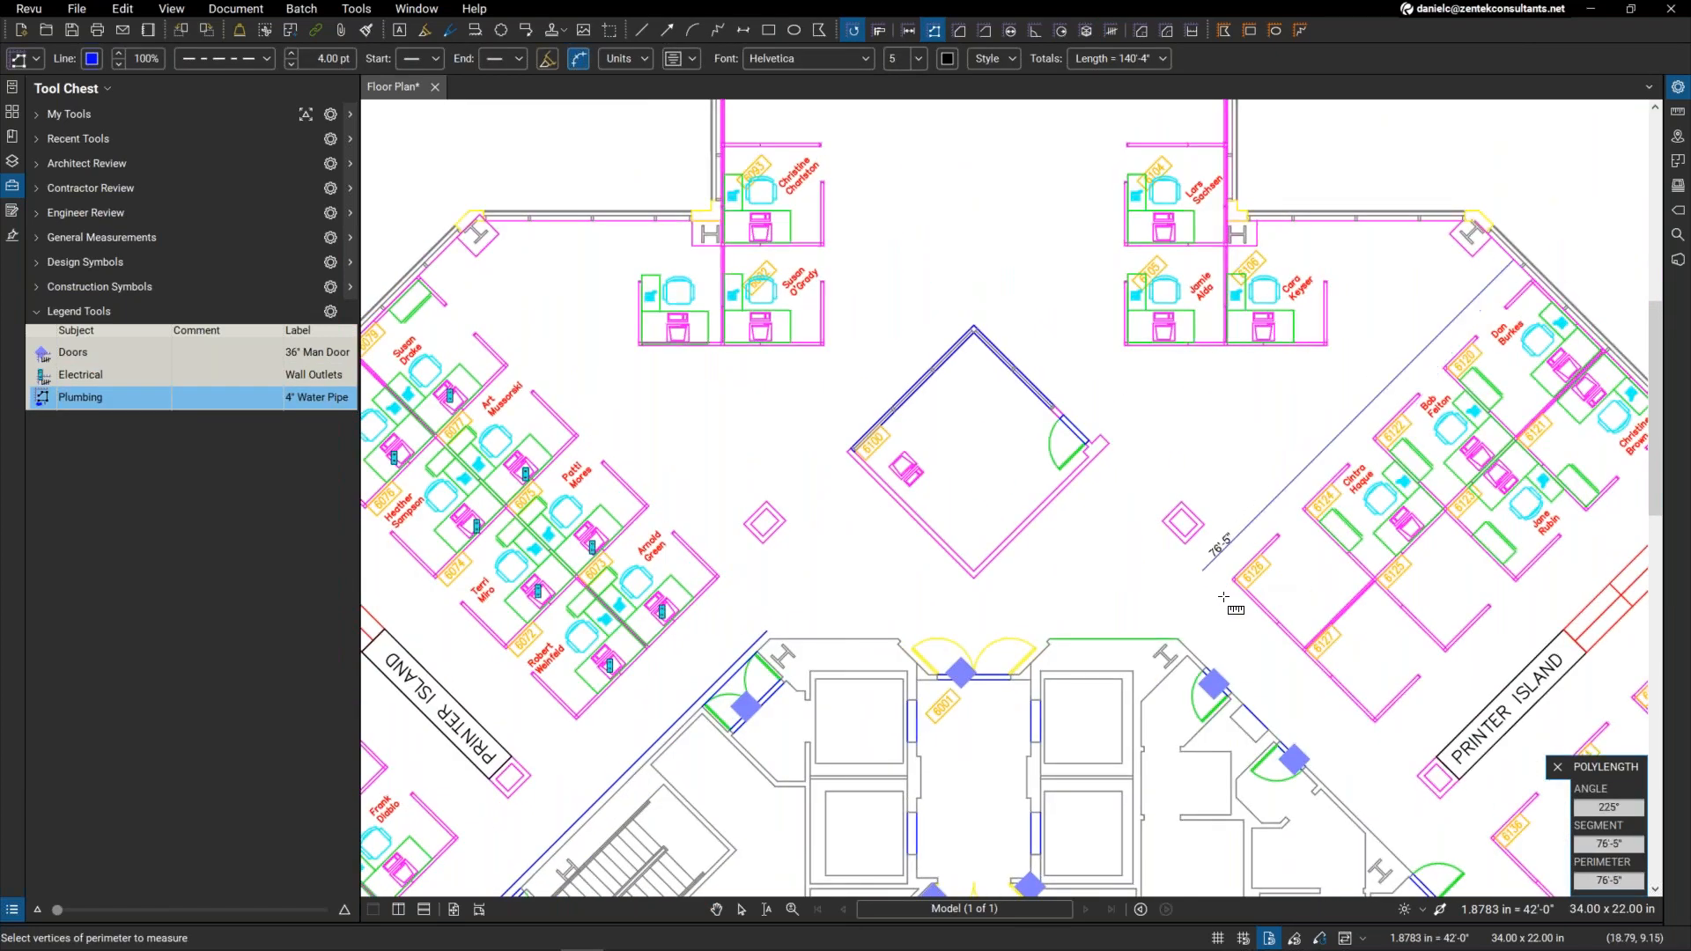
left_click(528, 377)
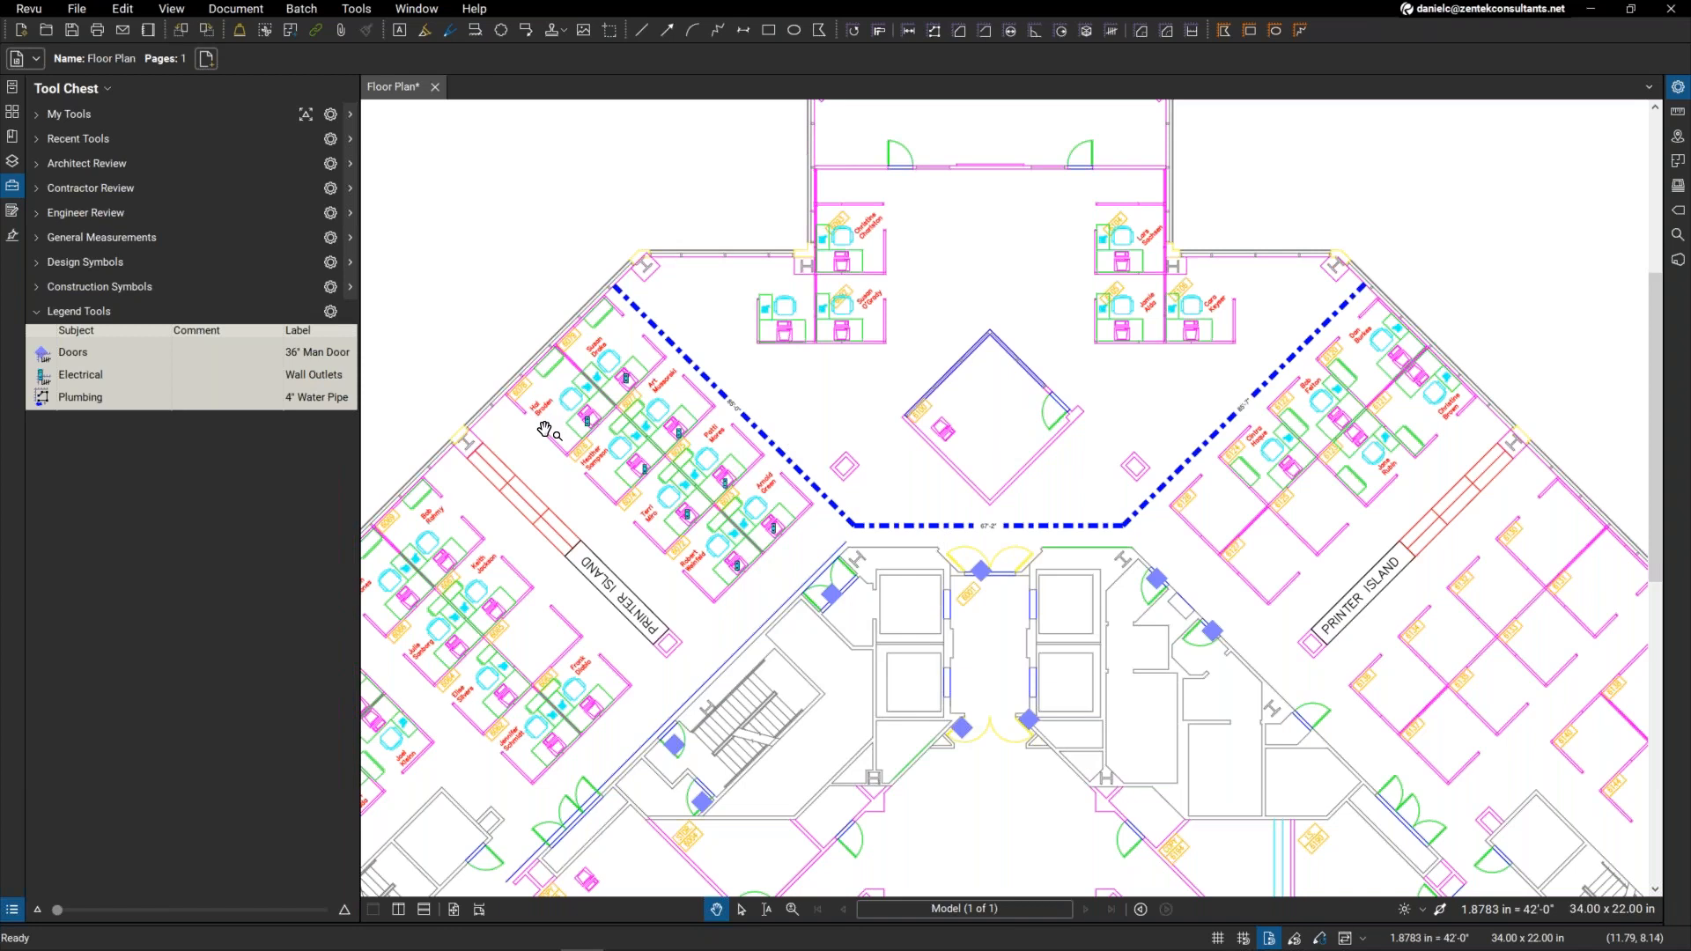
mouse_move(14, 766)
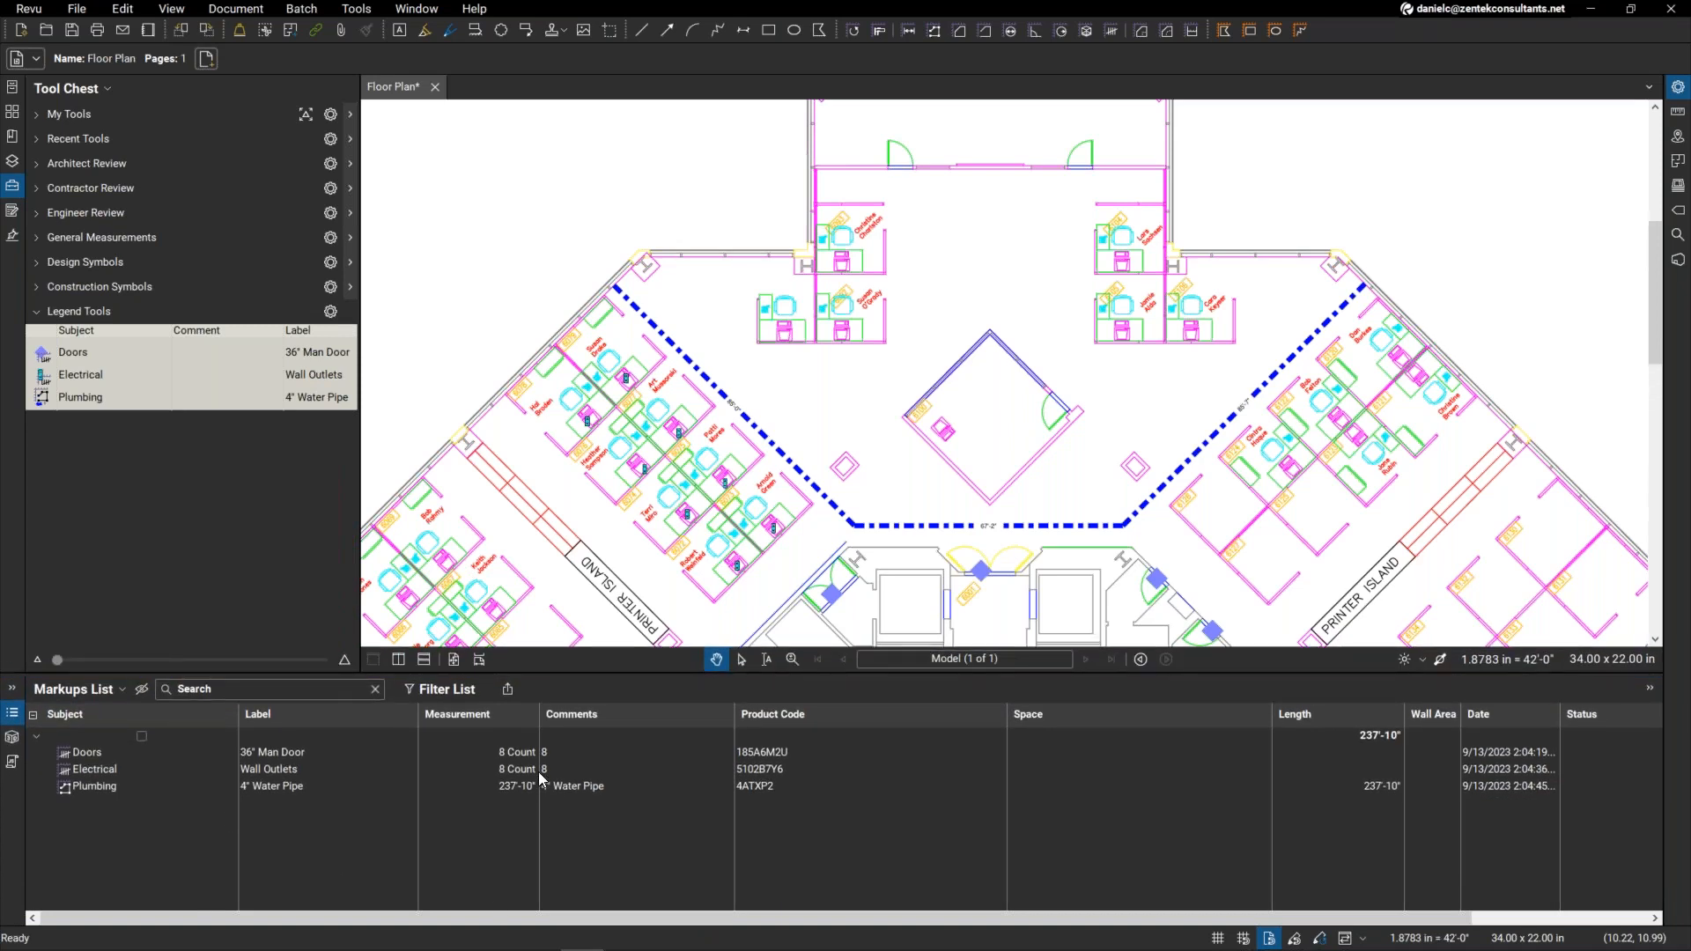
mouse_move(502, 782)
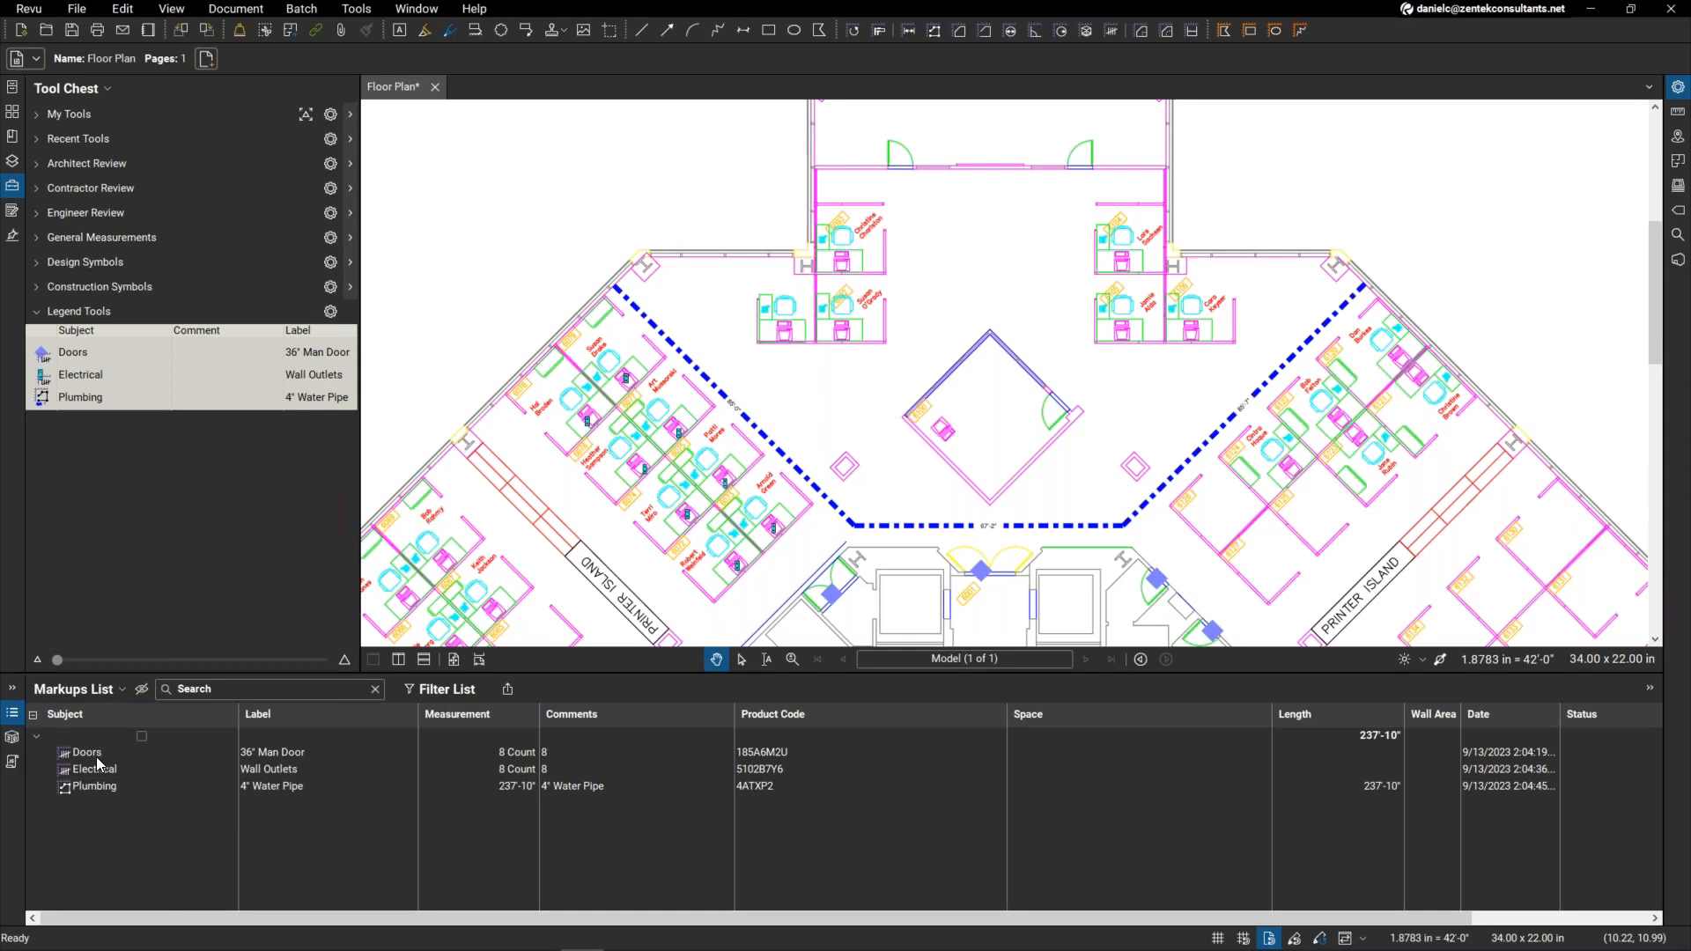
left_click(94, 770)
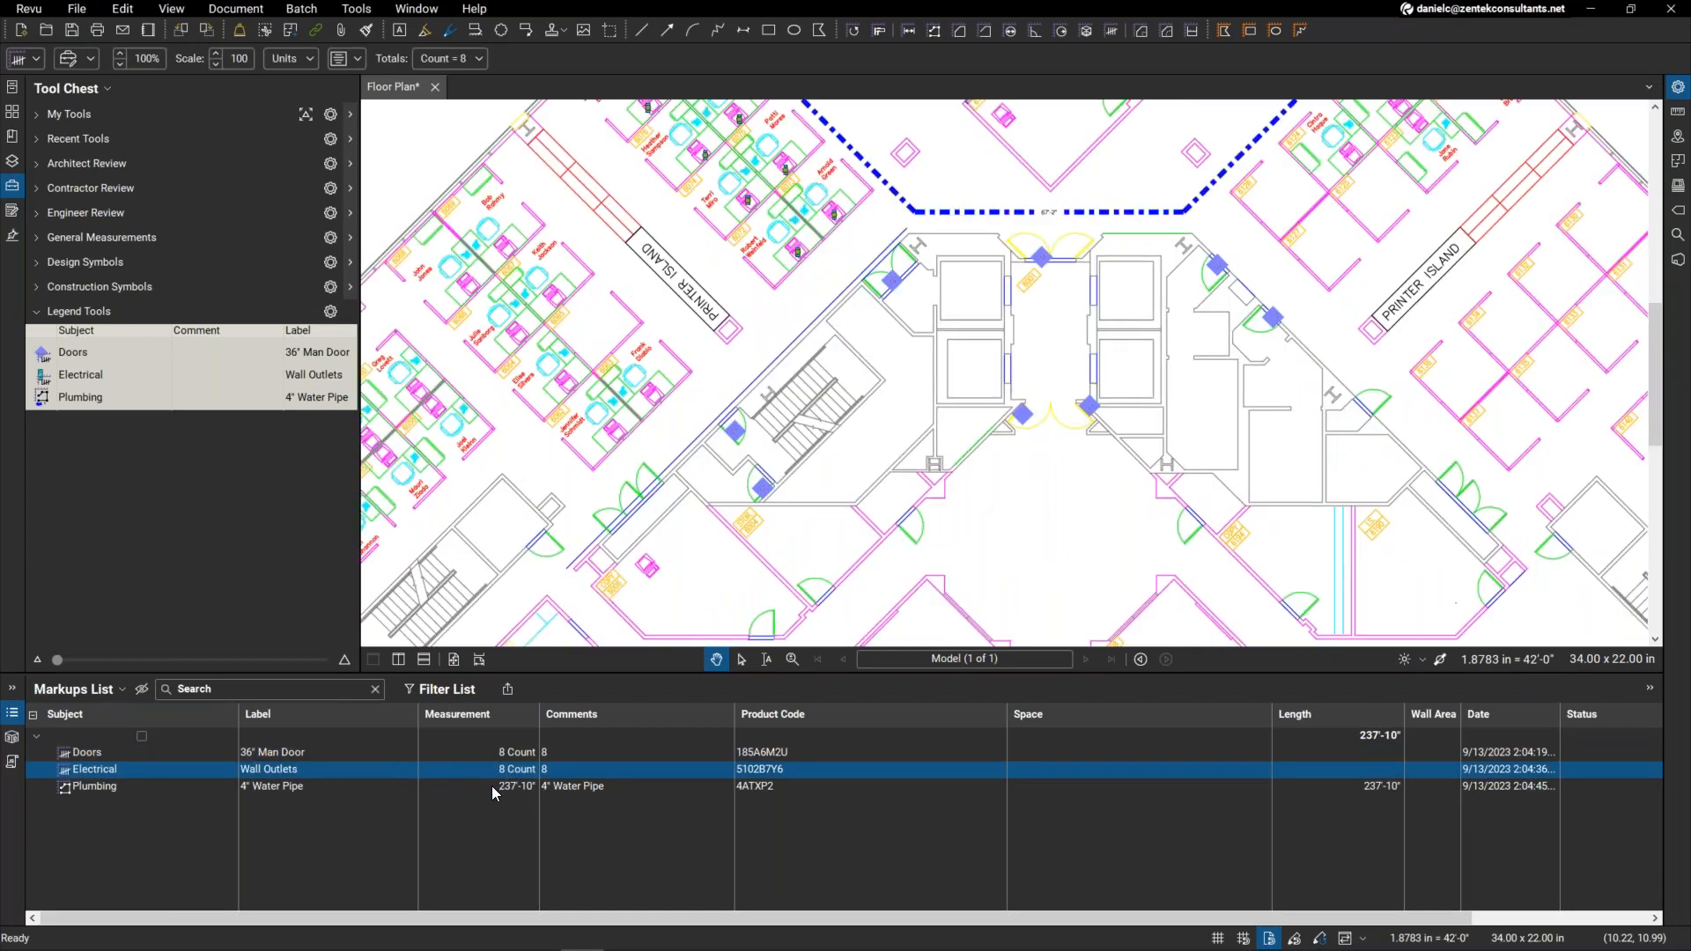
left_click(95, 785)
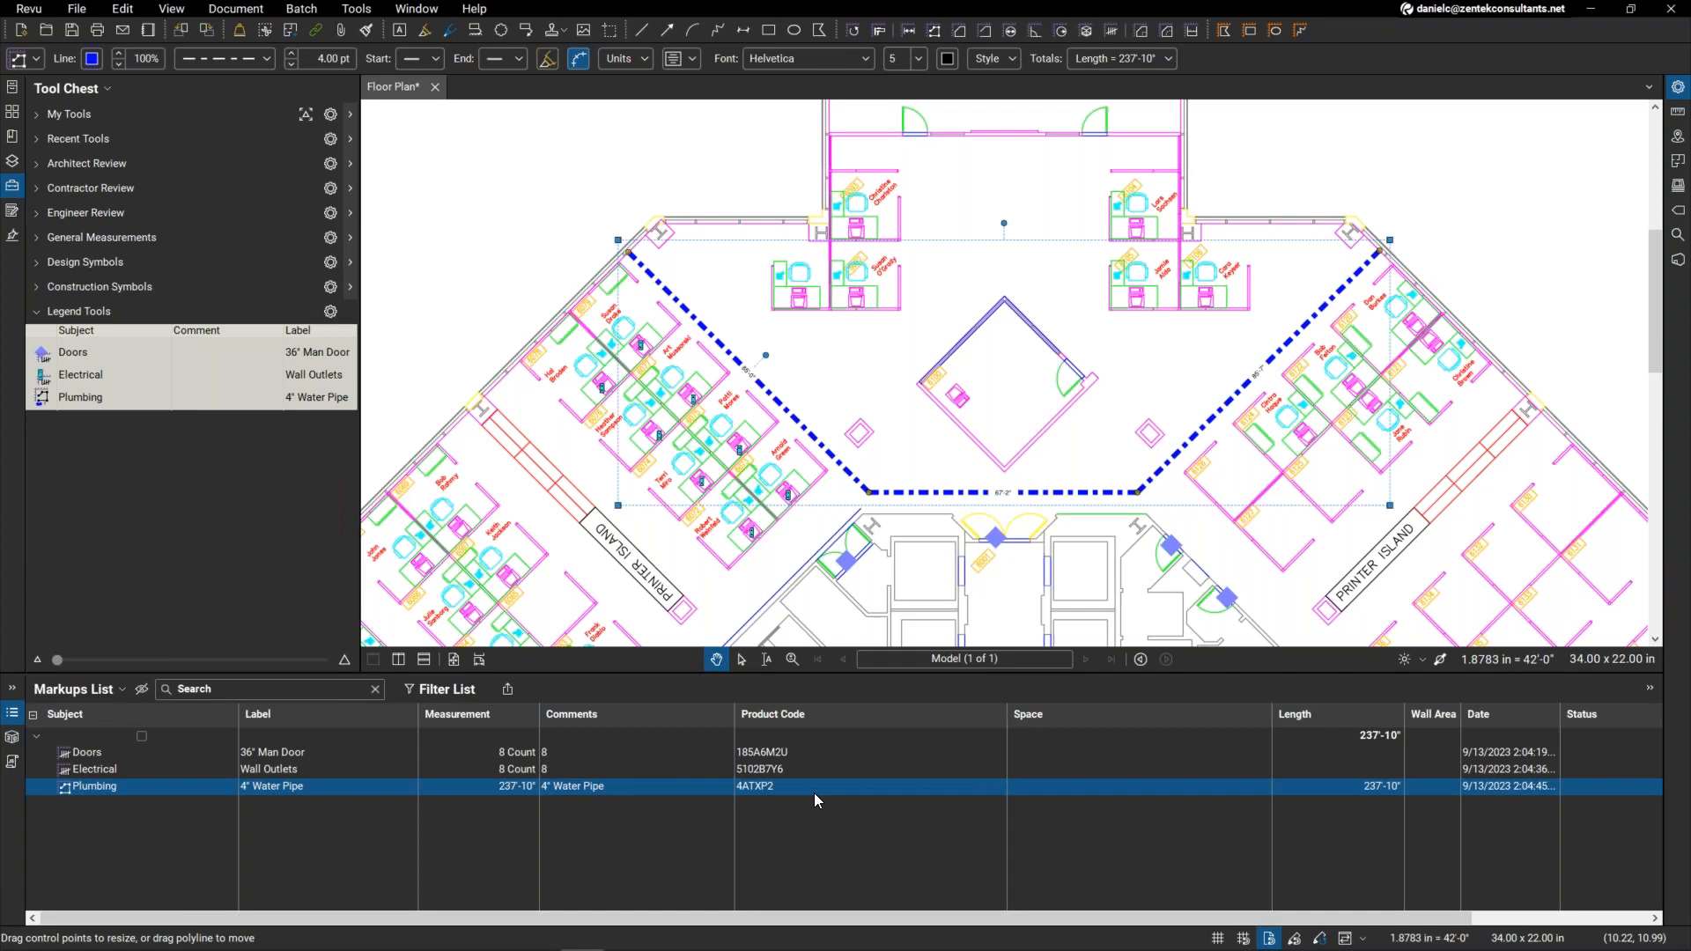
mouse_move(819, 513)
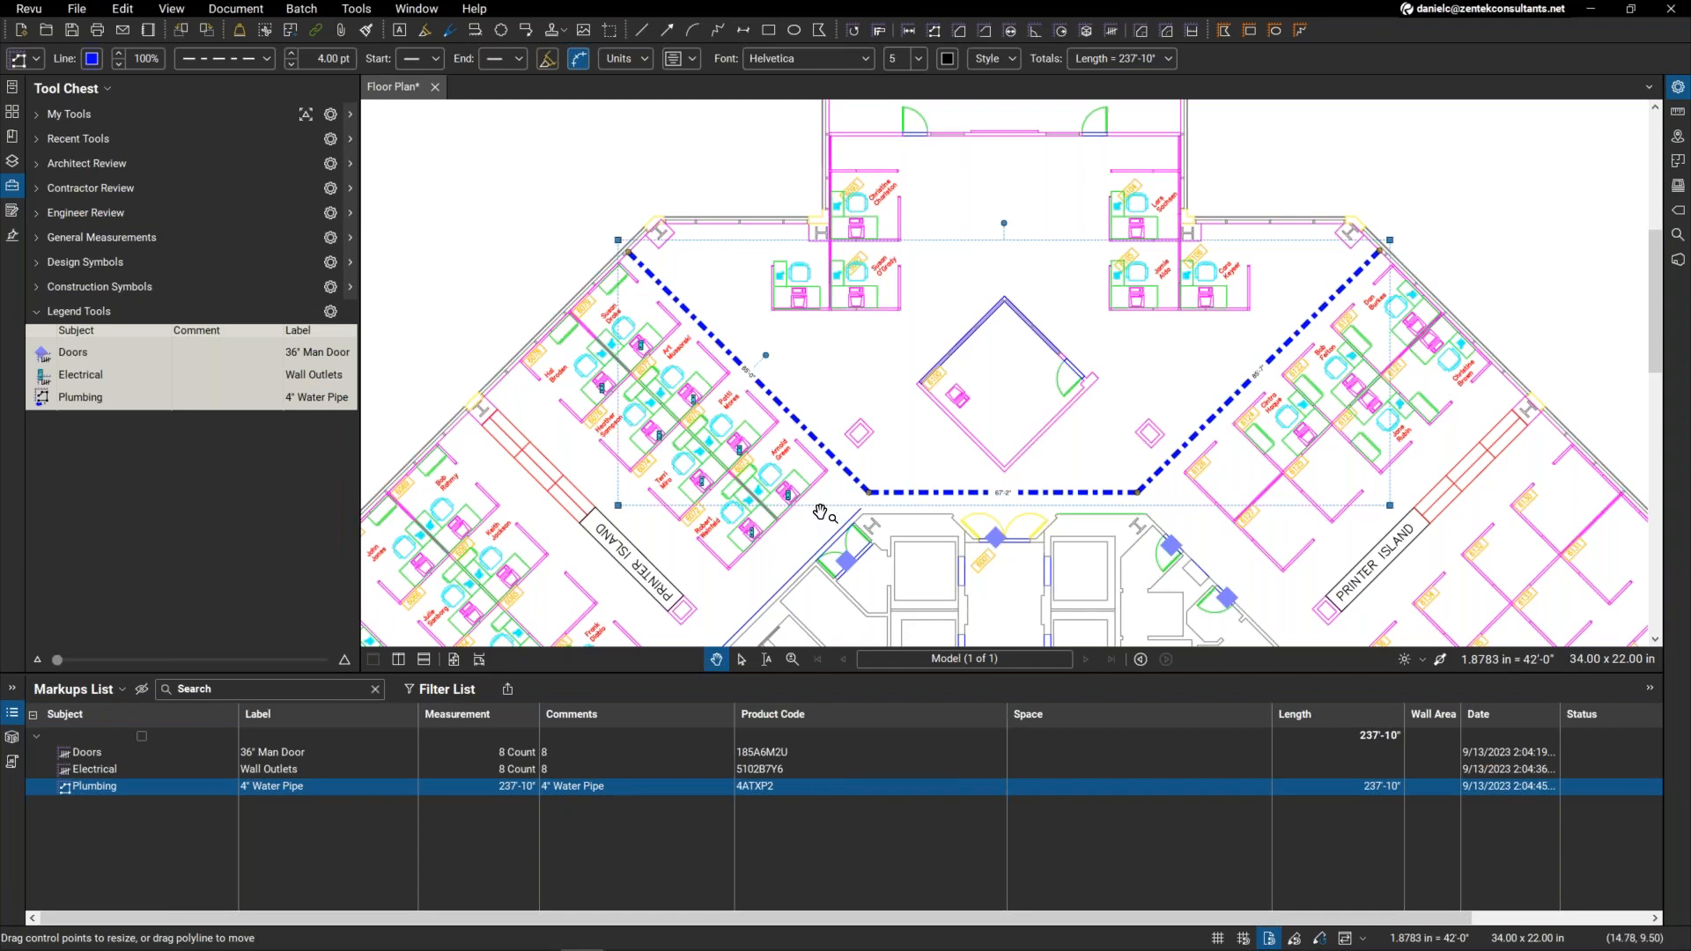
mouse_move(829, 504)
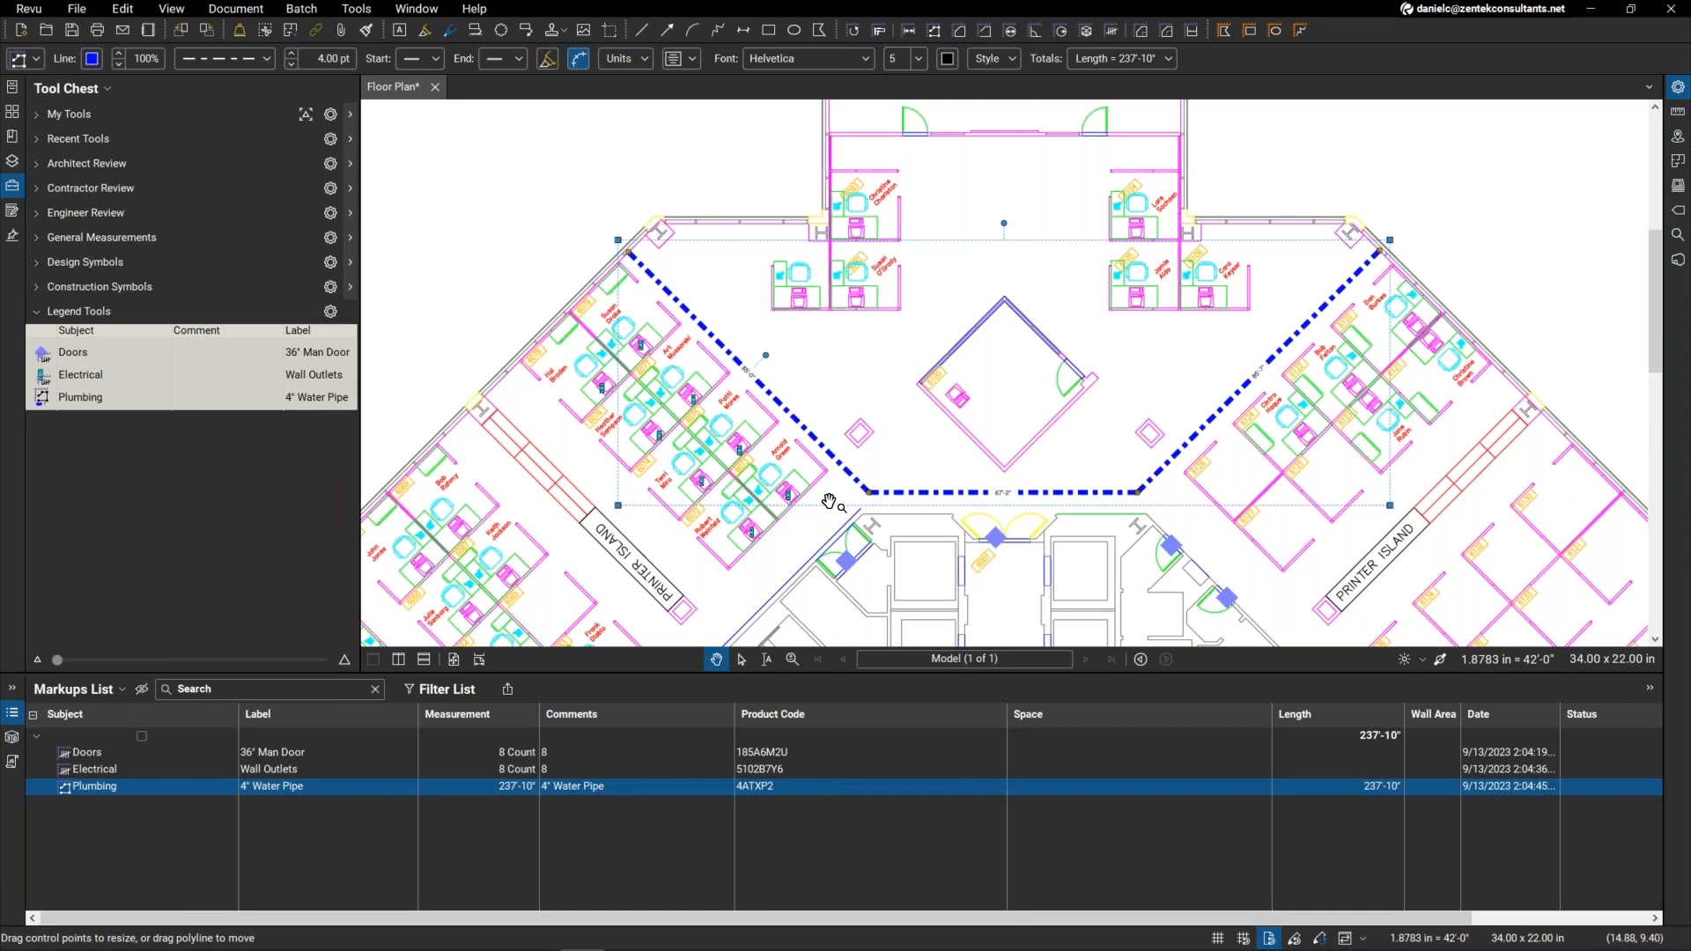
mouse_move(835, 496)
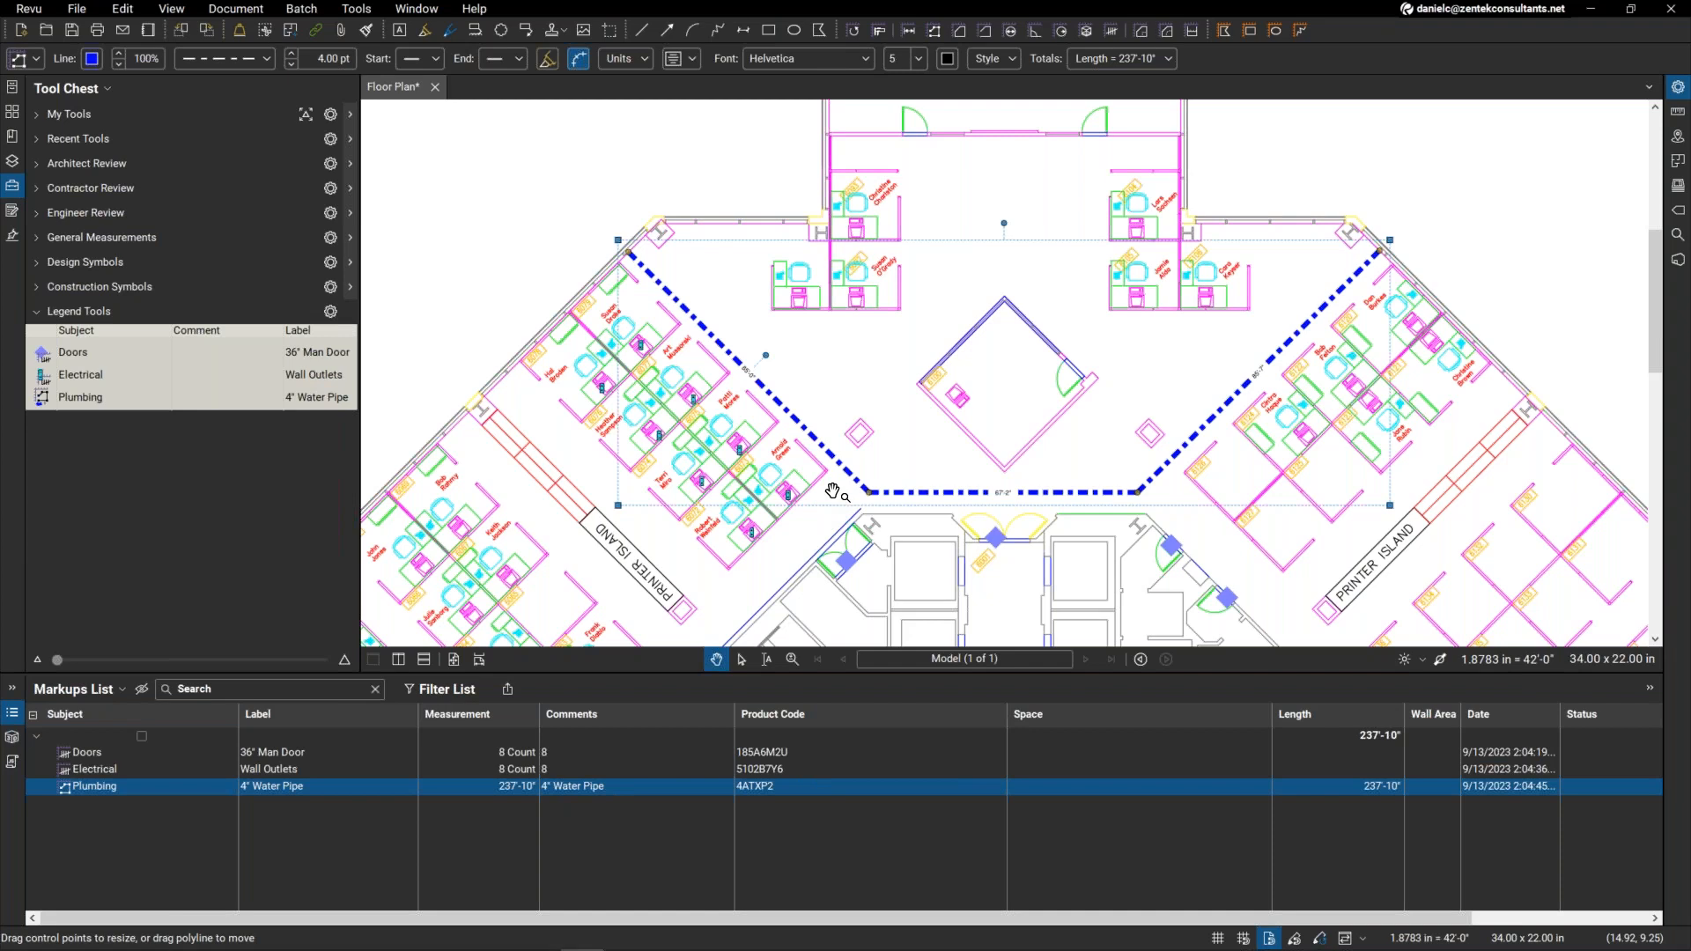
mouse_move(840, 481)
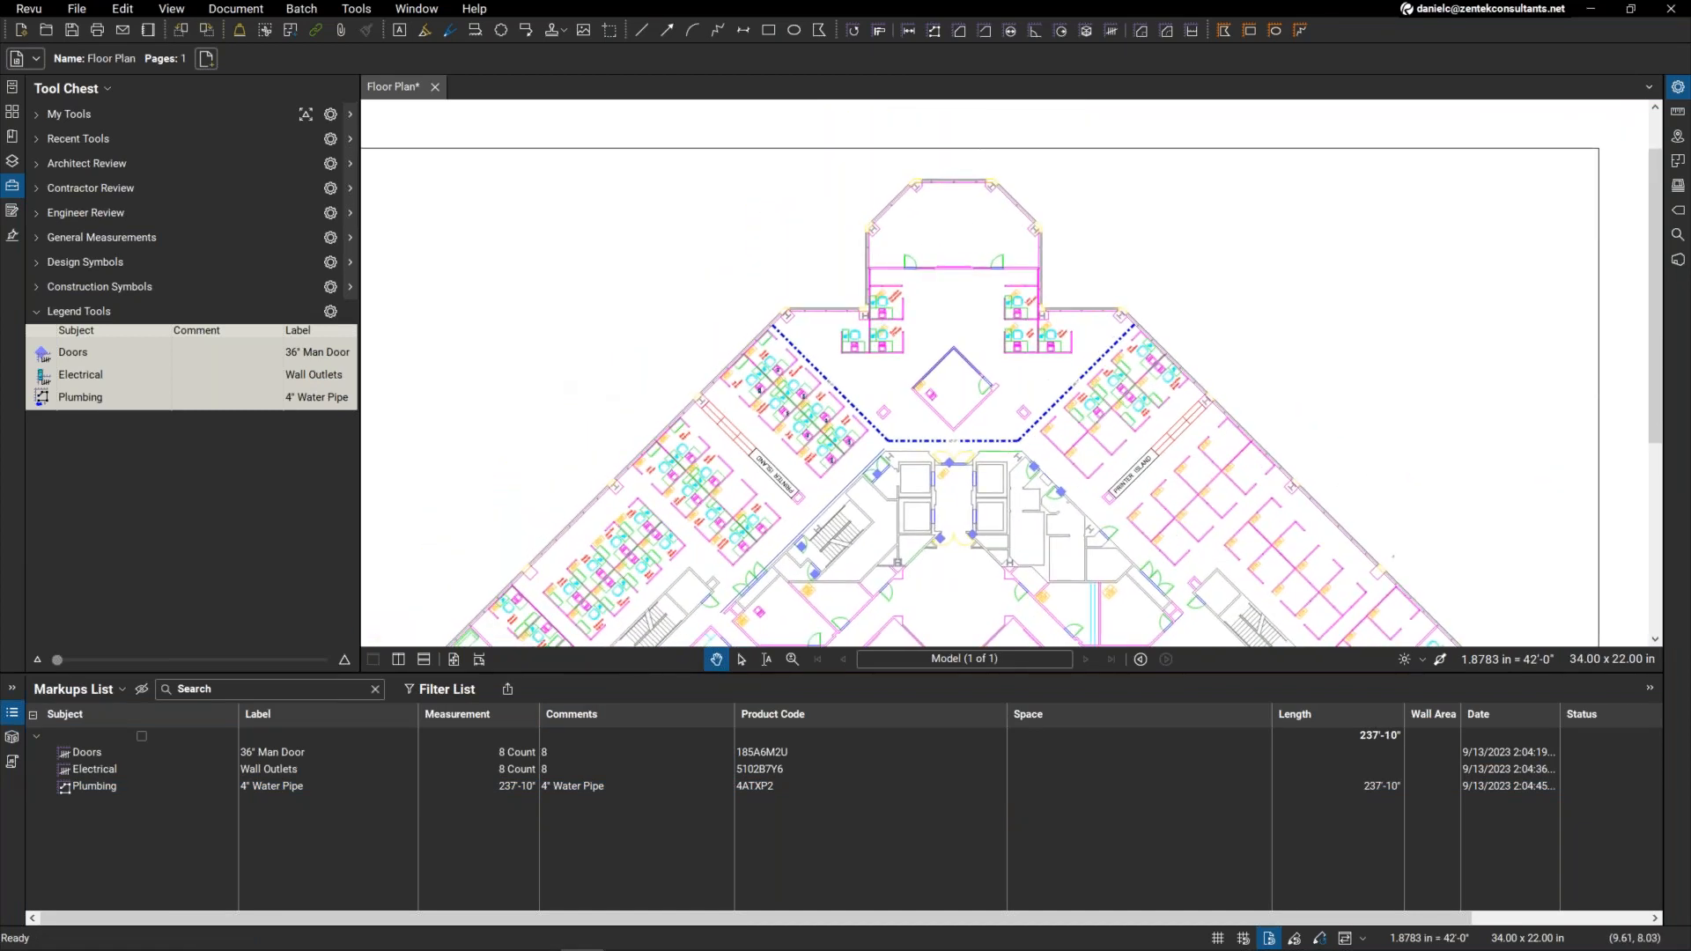
mouse_move(384, 356)
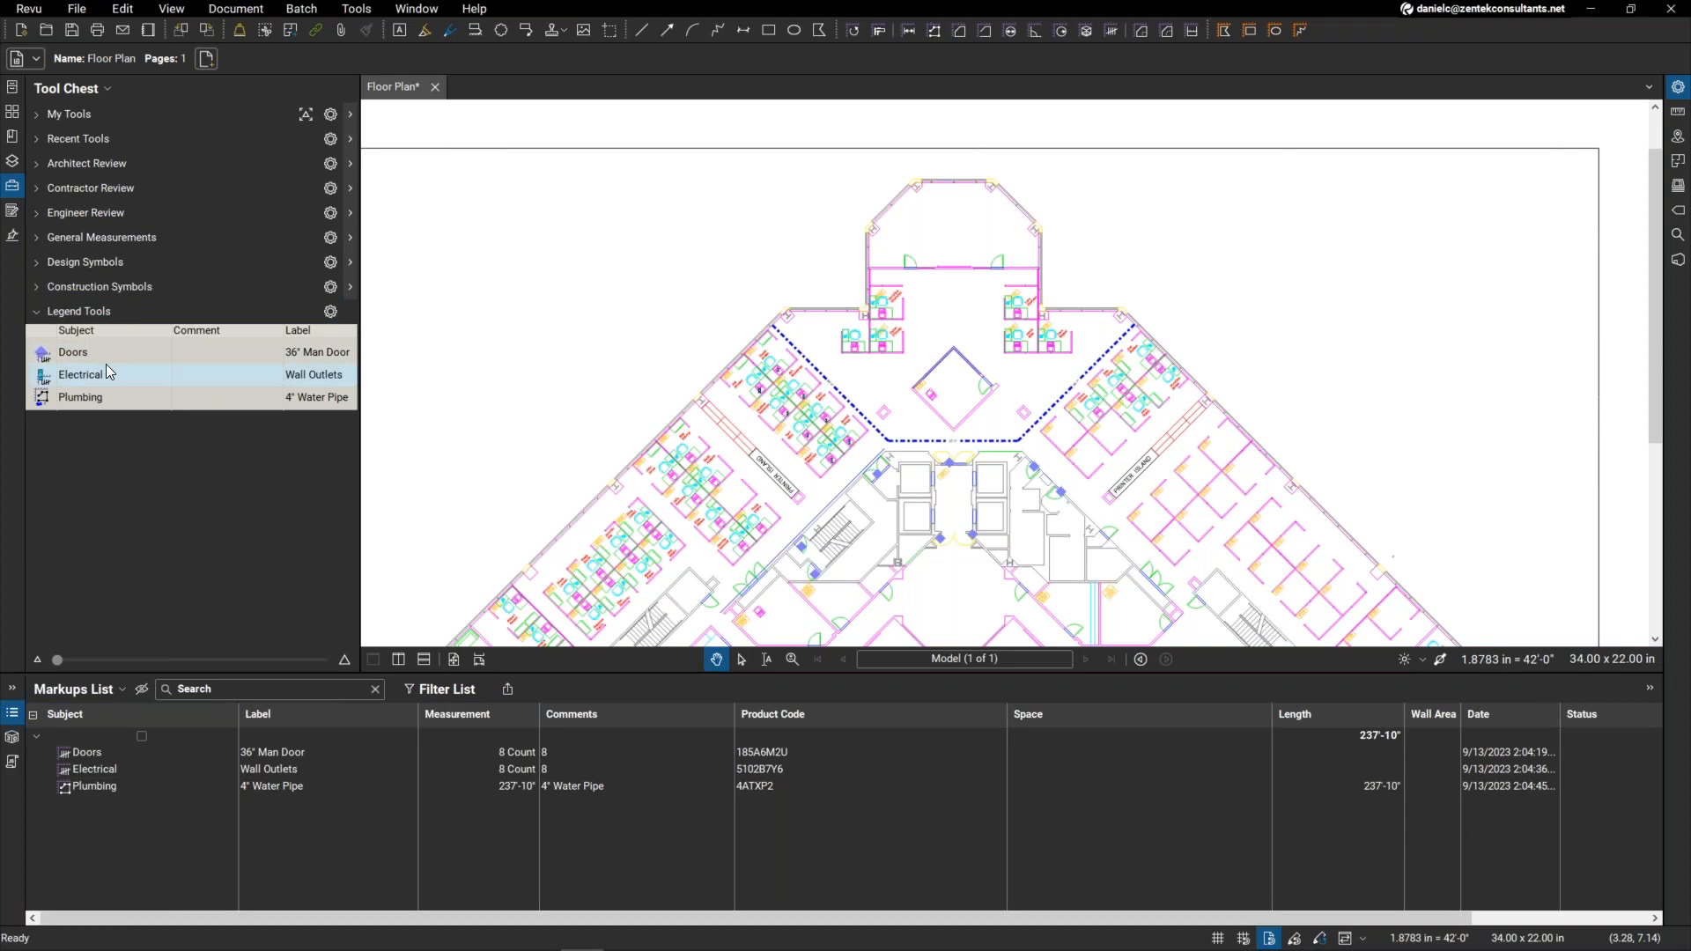
Step: Create a new legend from the Legend Tools set and place it beside the floor plan
left_click(331, 311)
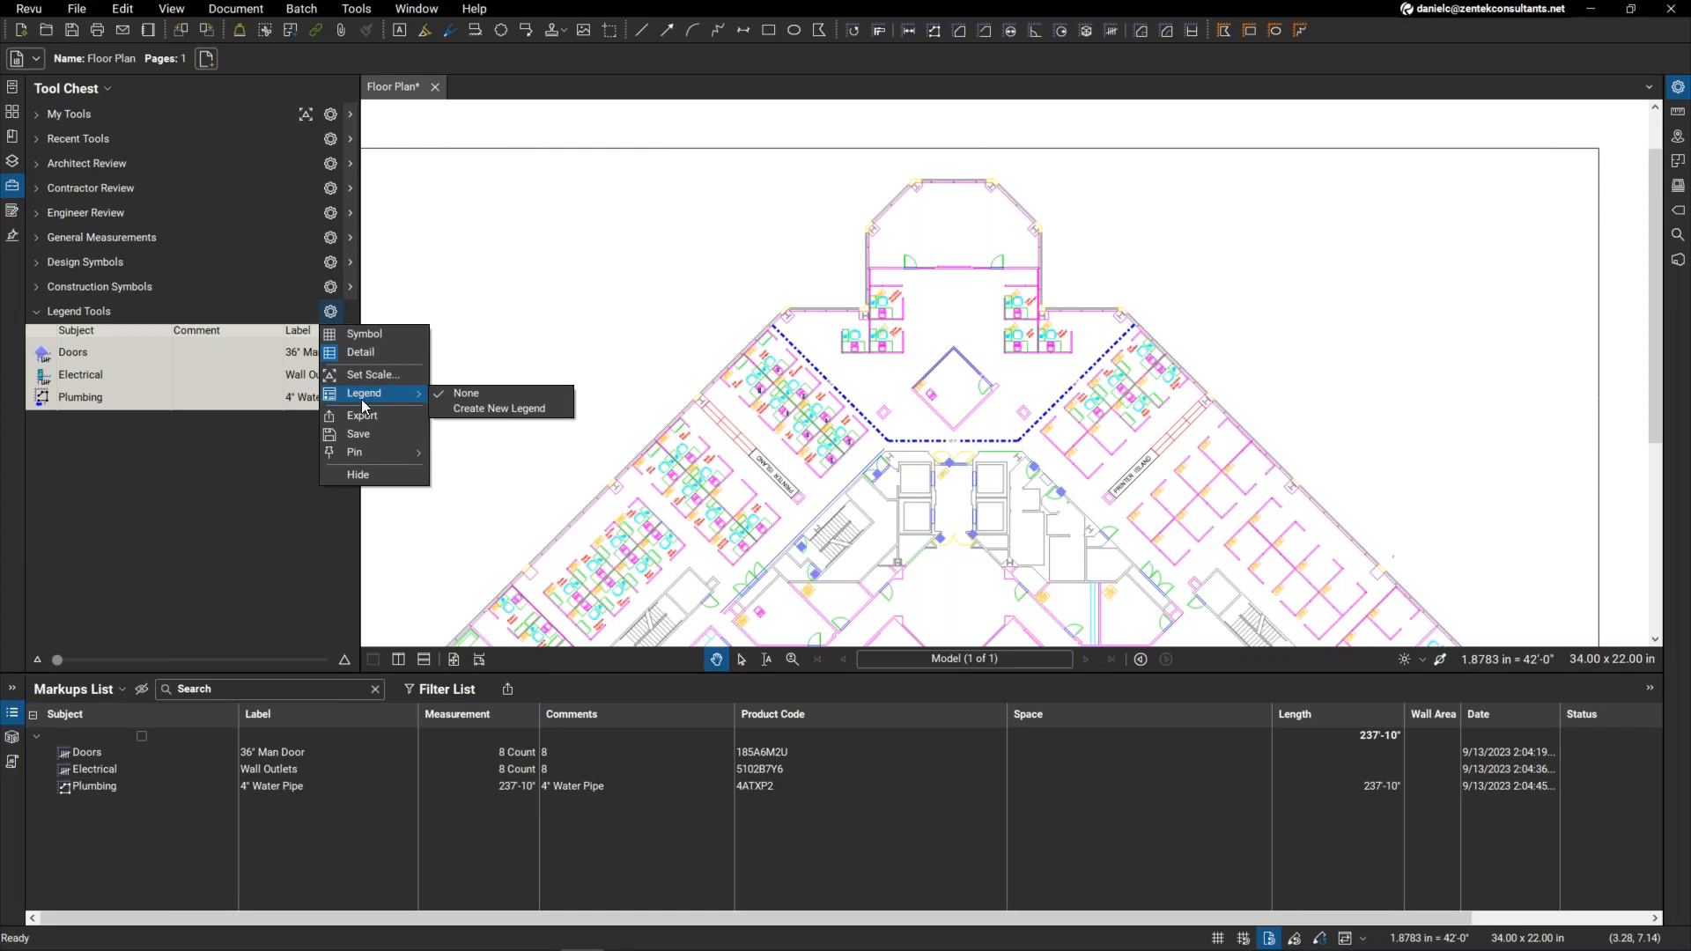
mouse_move(499, 406)
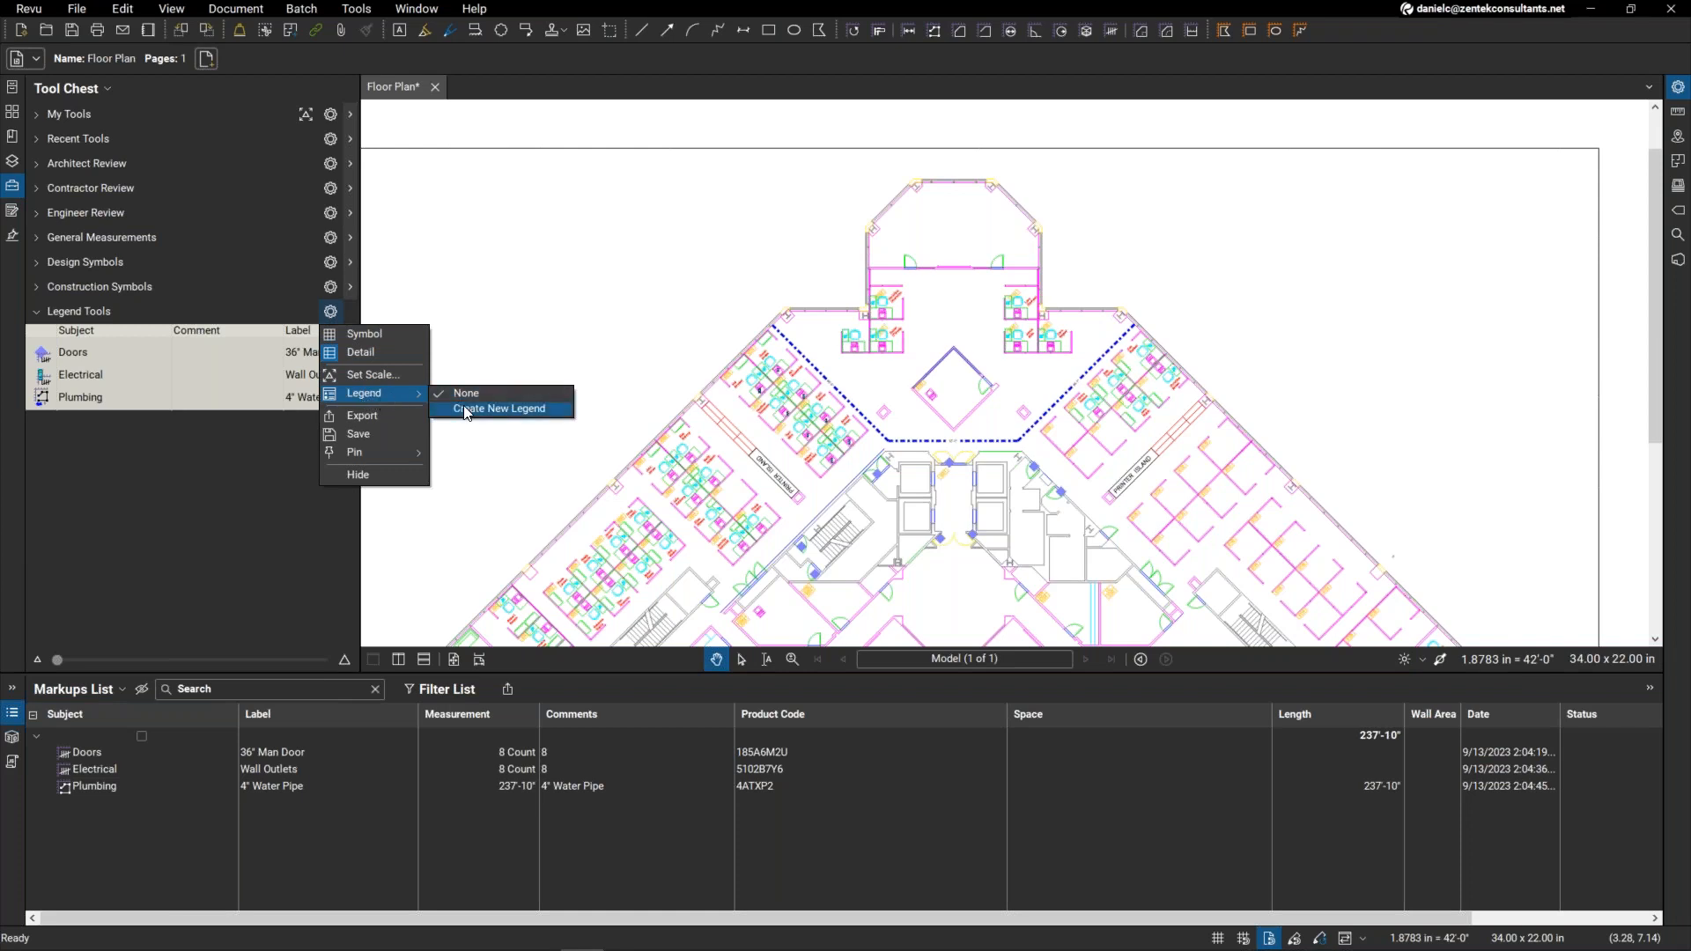
left_click(499, 407)
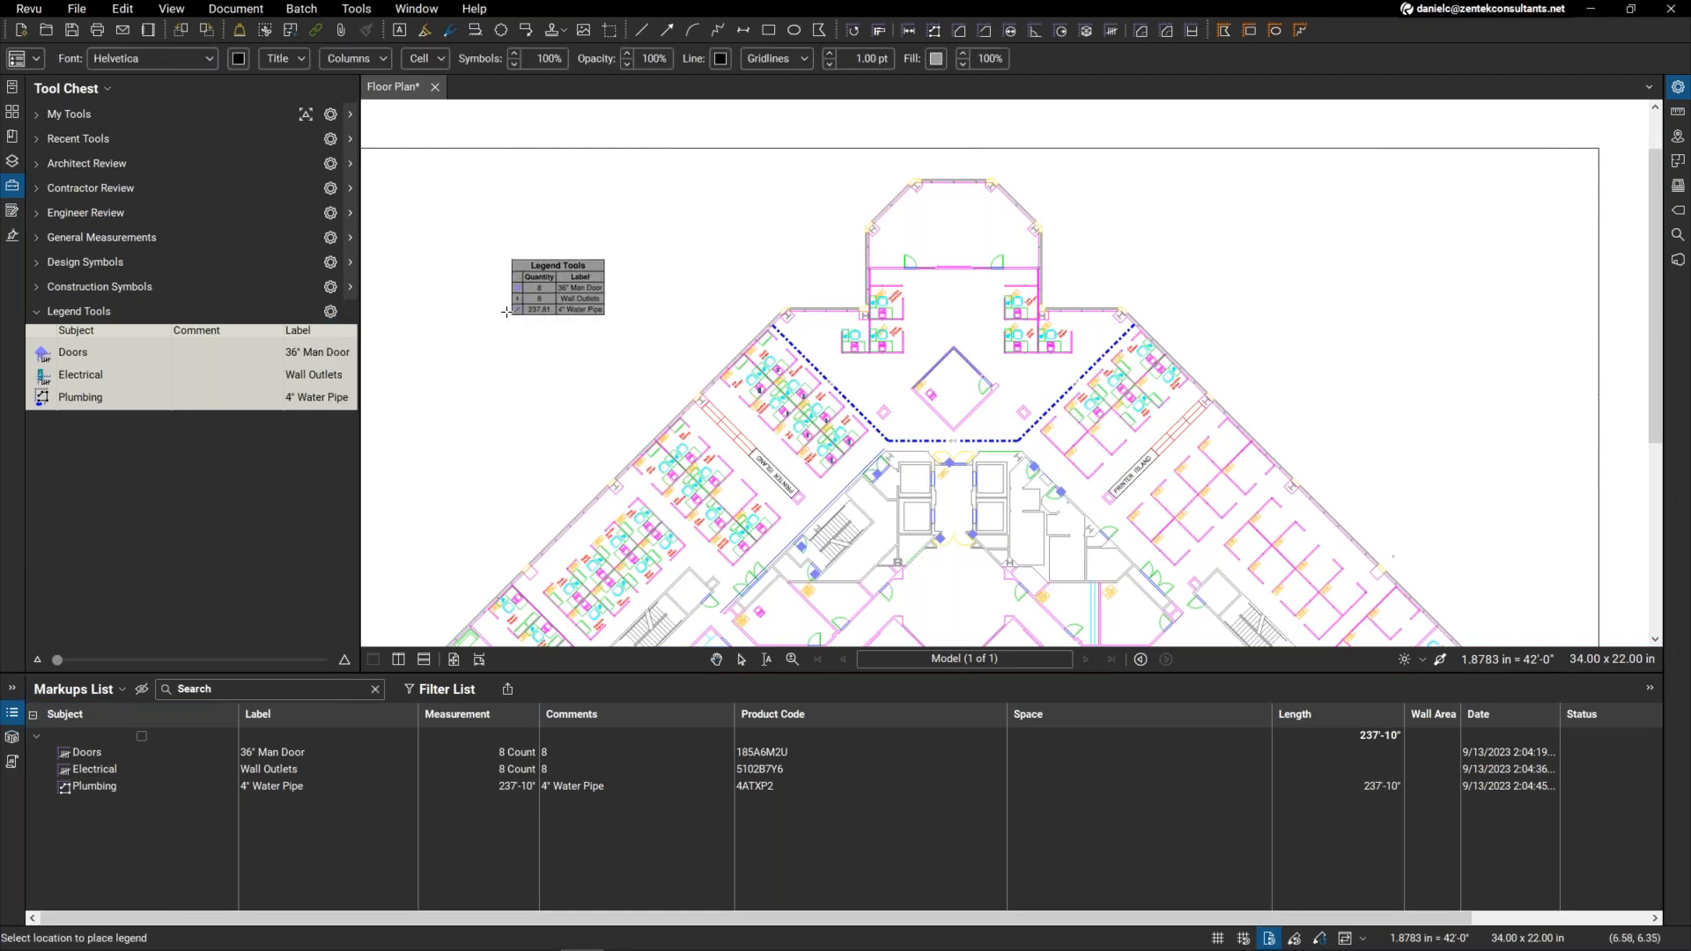
left_click(492, 282)
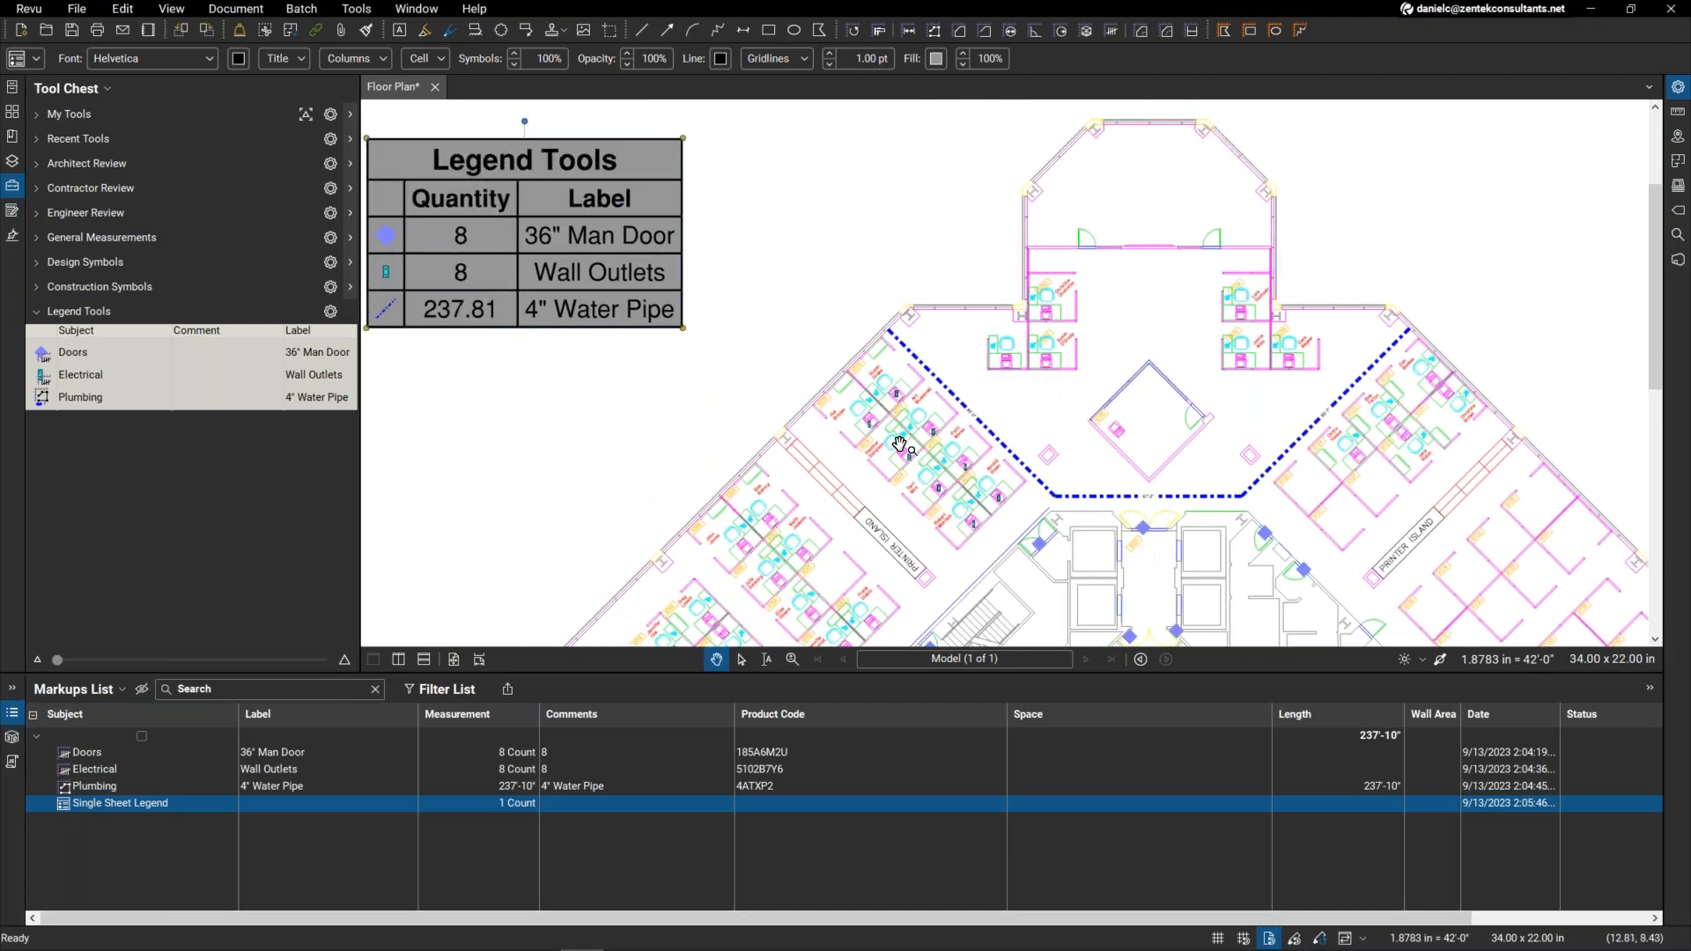
left_click(95, 770)
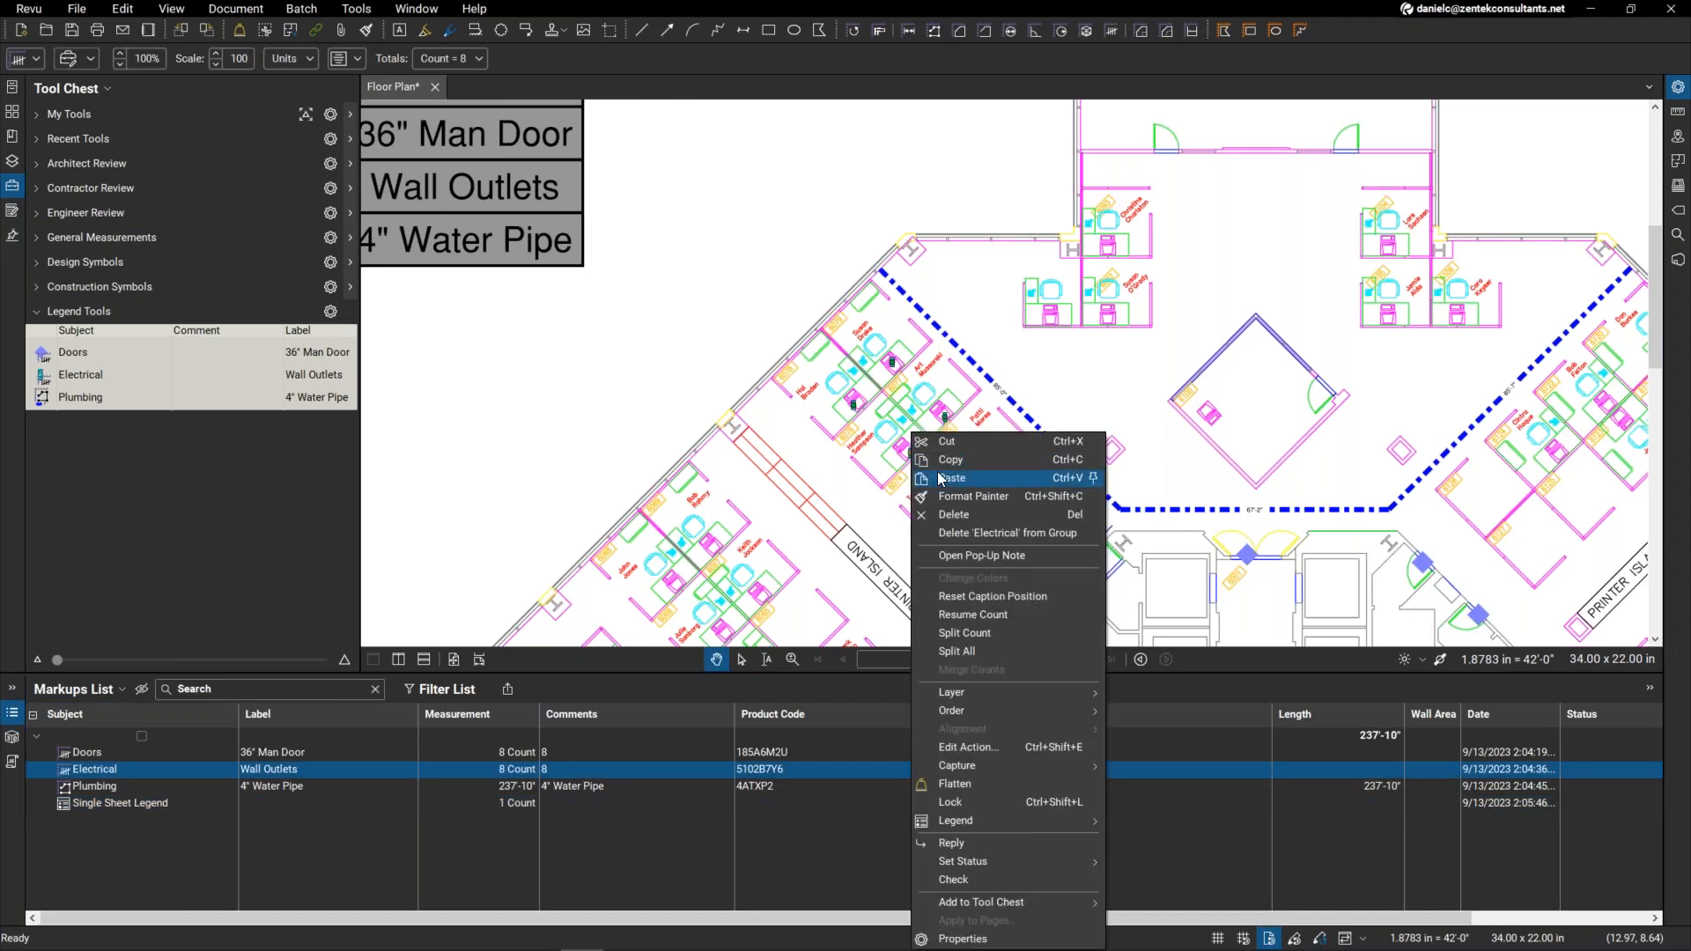
mouse_move(997, 614)
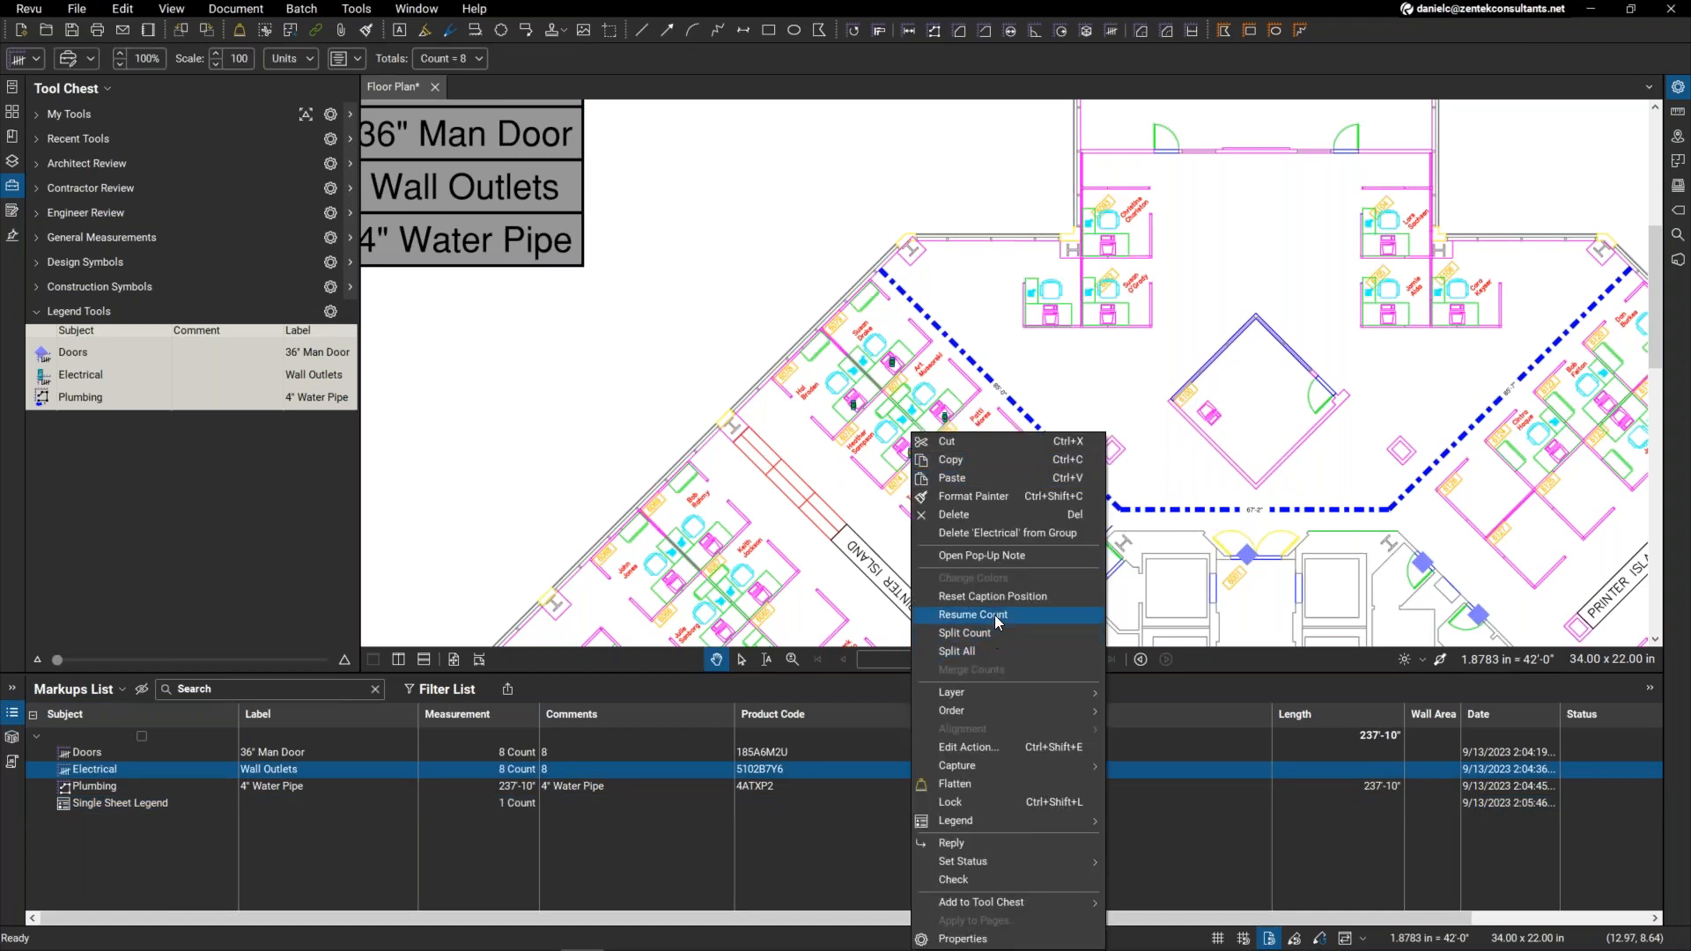
Step: Resume the wall outlet count so the legend shows 16 Wall Outlets
left_click(973, 615)
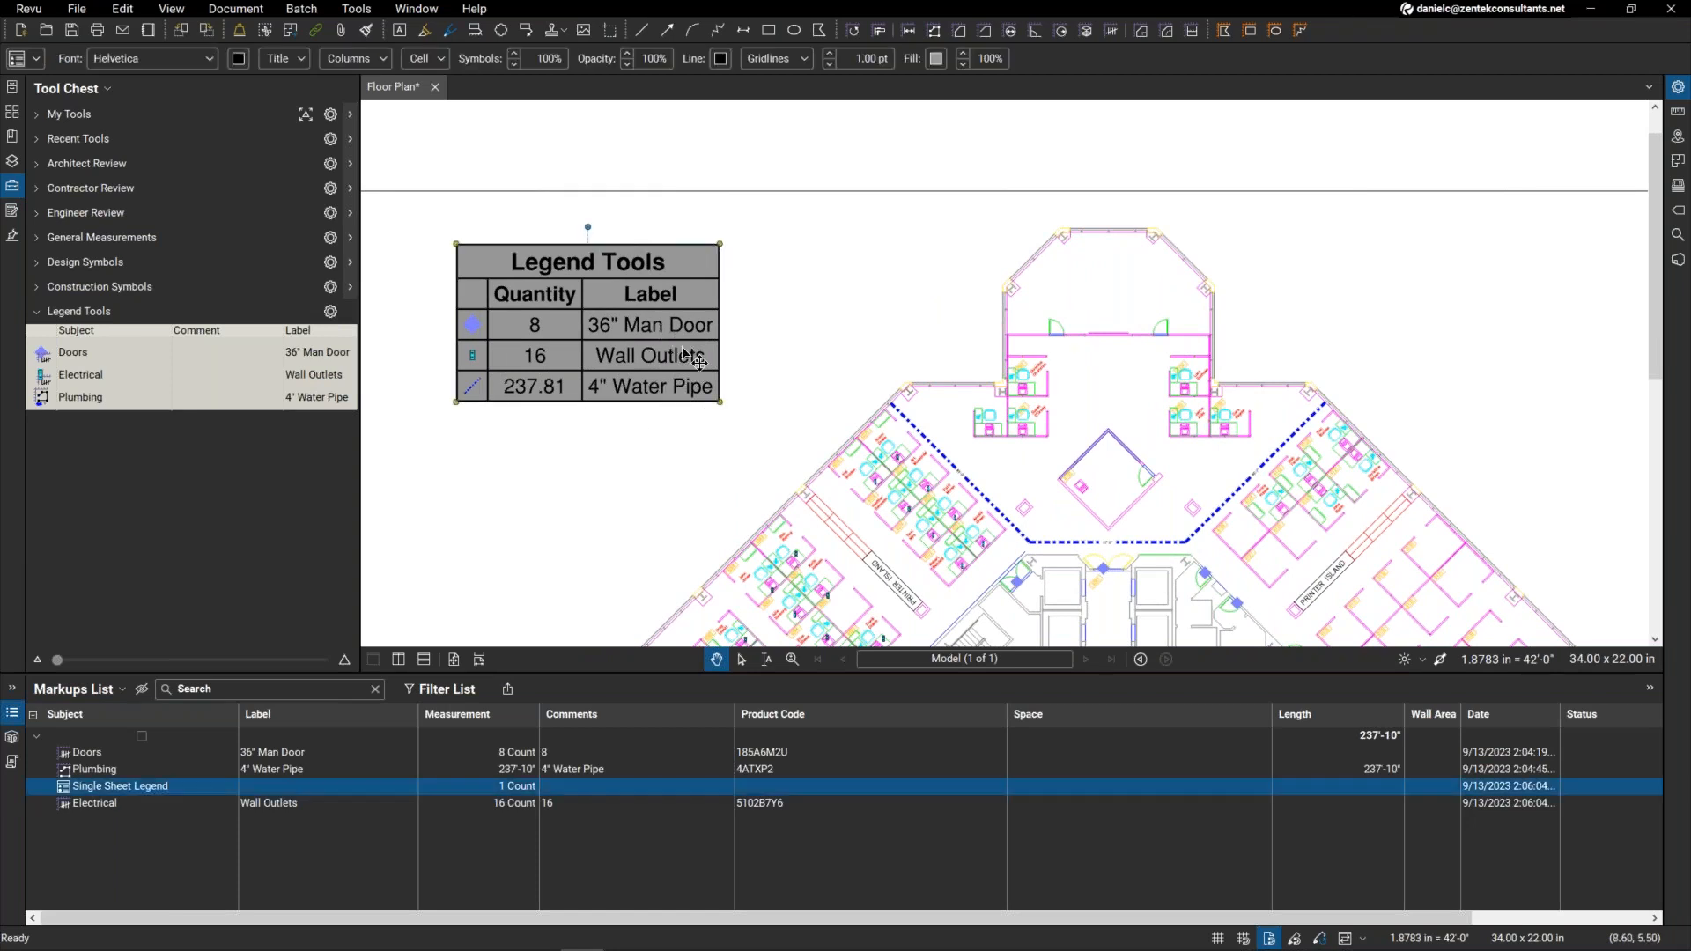
mouse_move(580, 310)
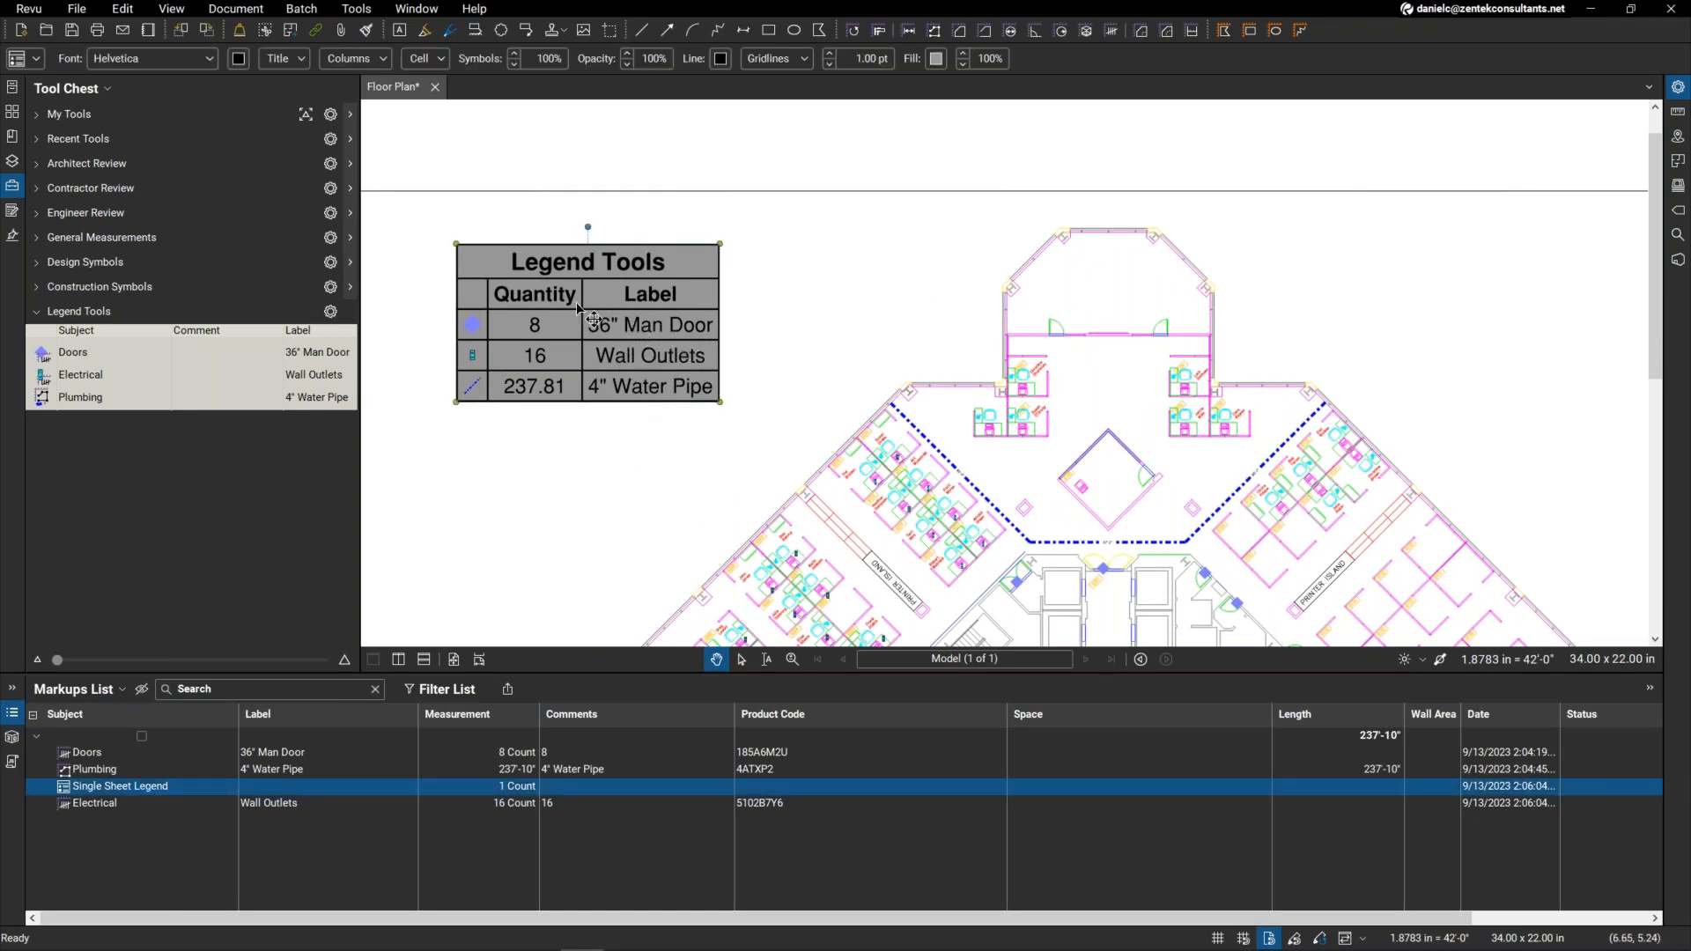
mouse_move(631, 346)
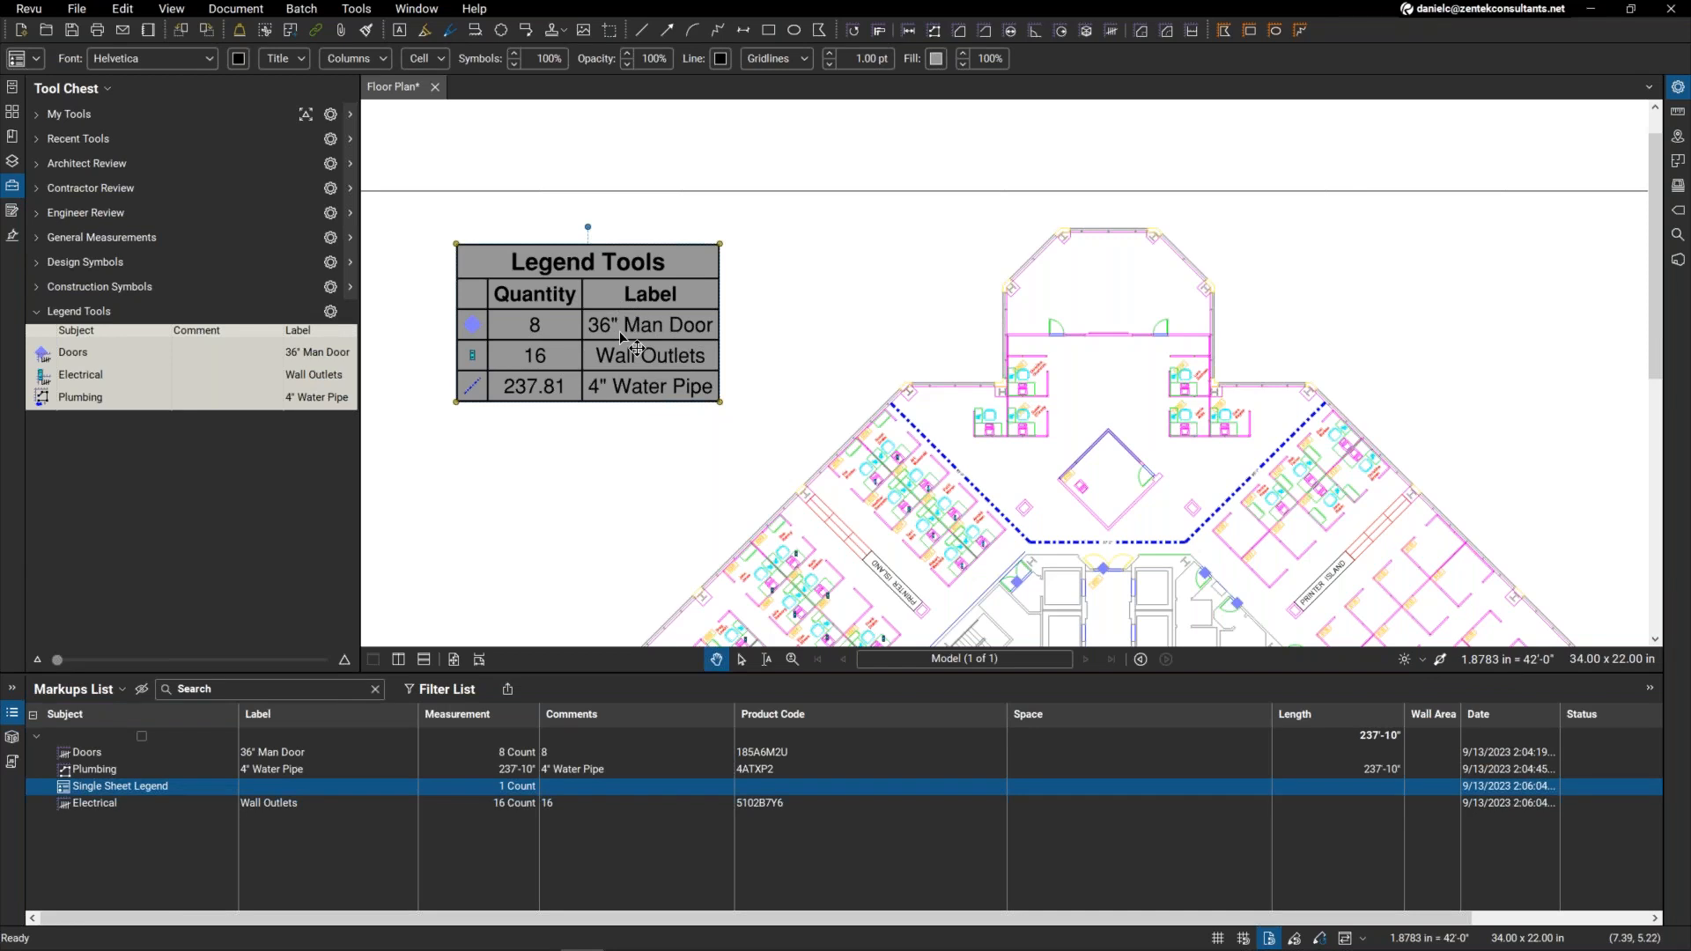
mouse_move(632, 357)
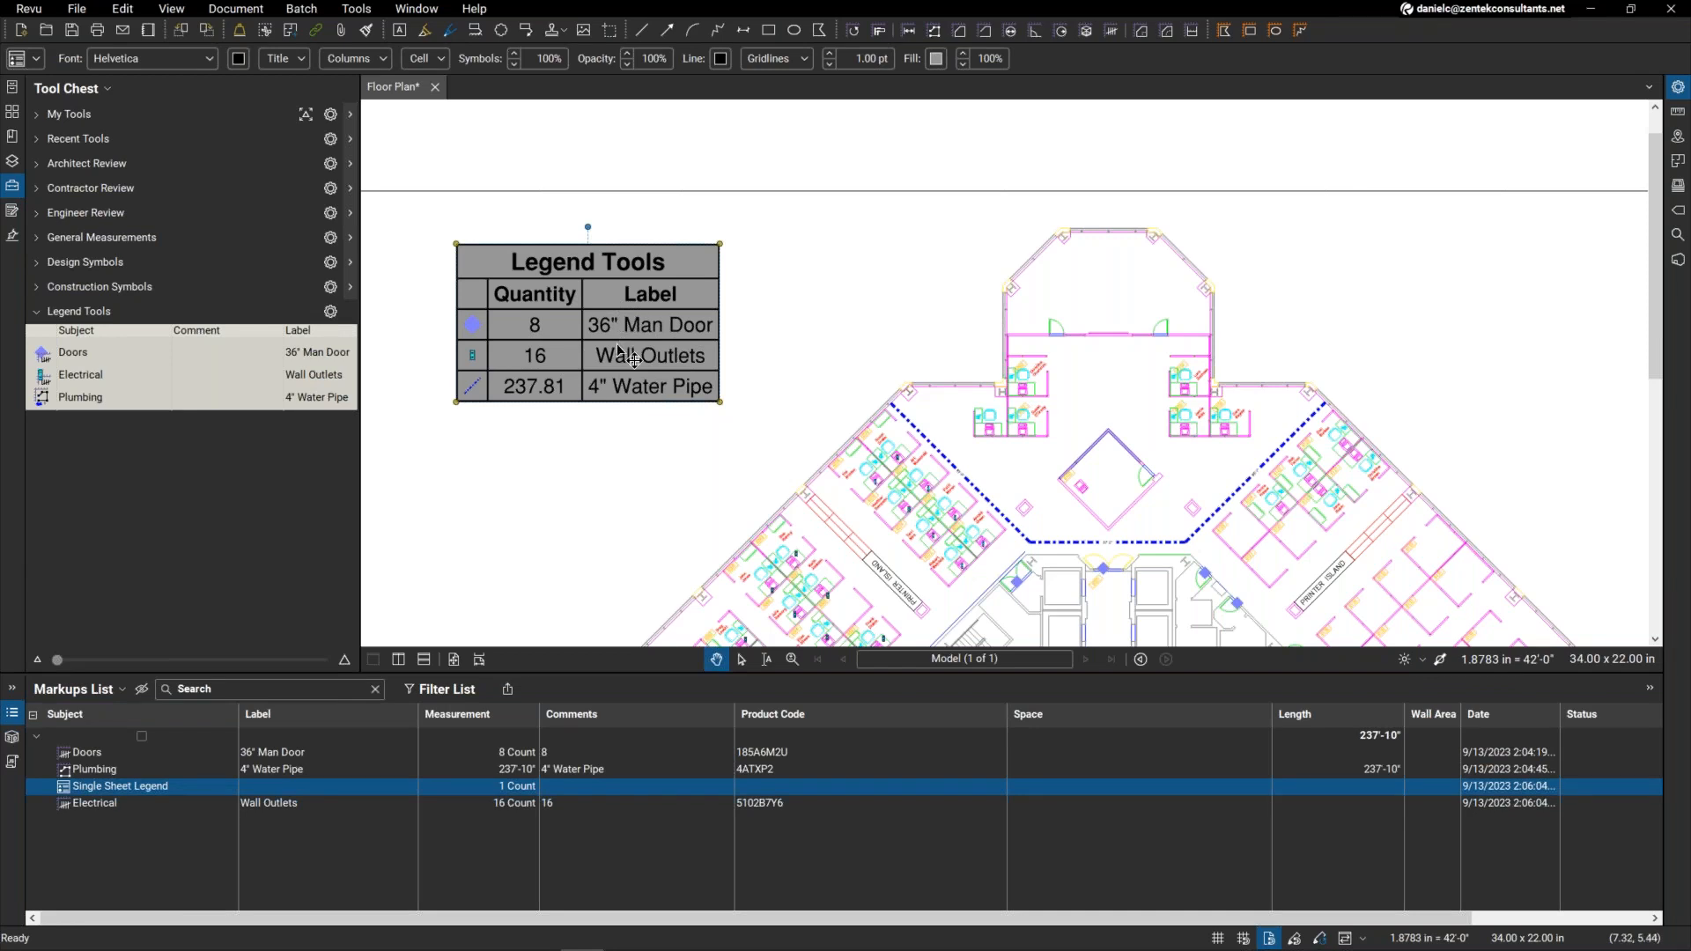
mouse_move(646, 335)
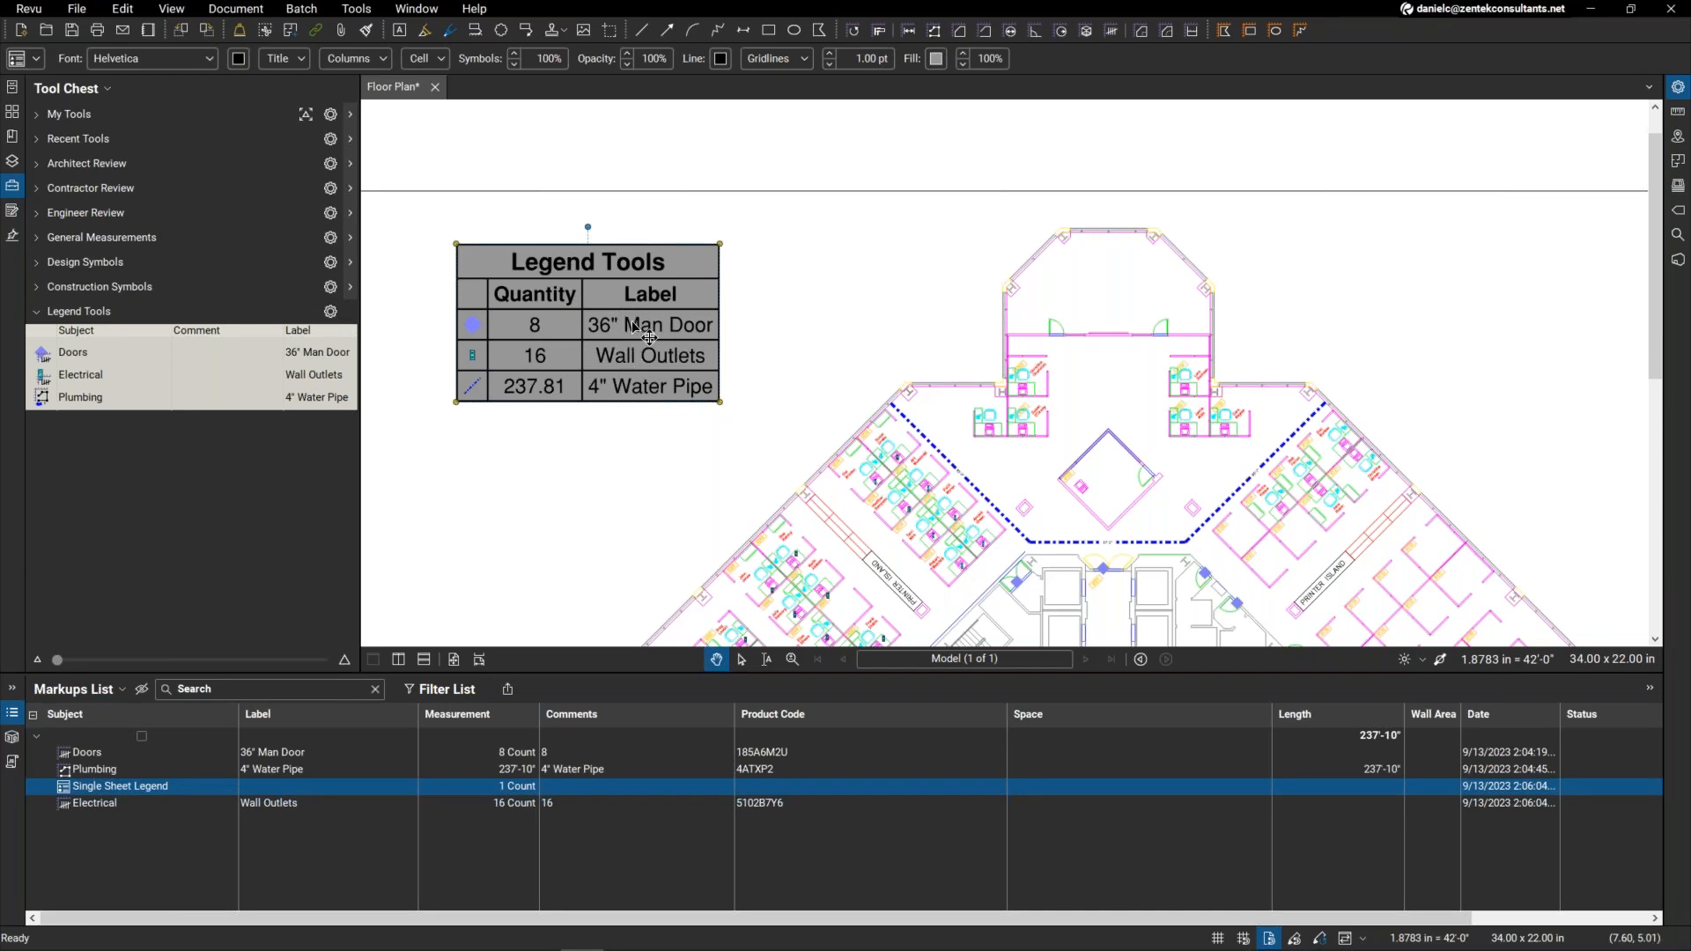
mouse_move(605, 352)
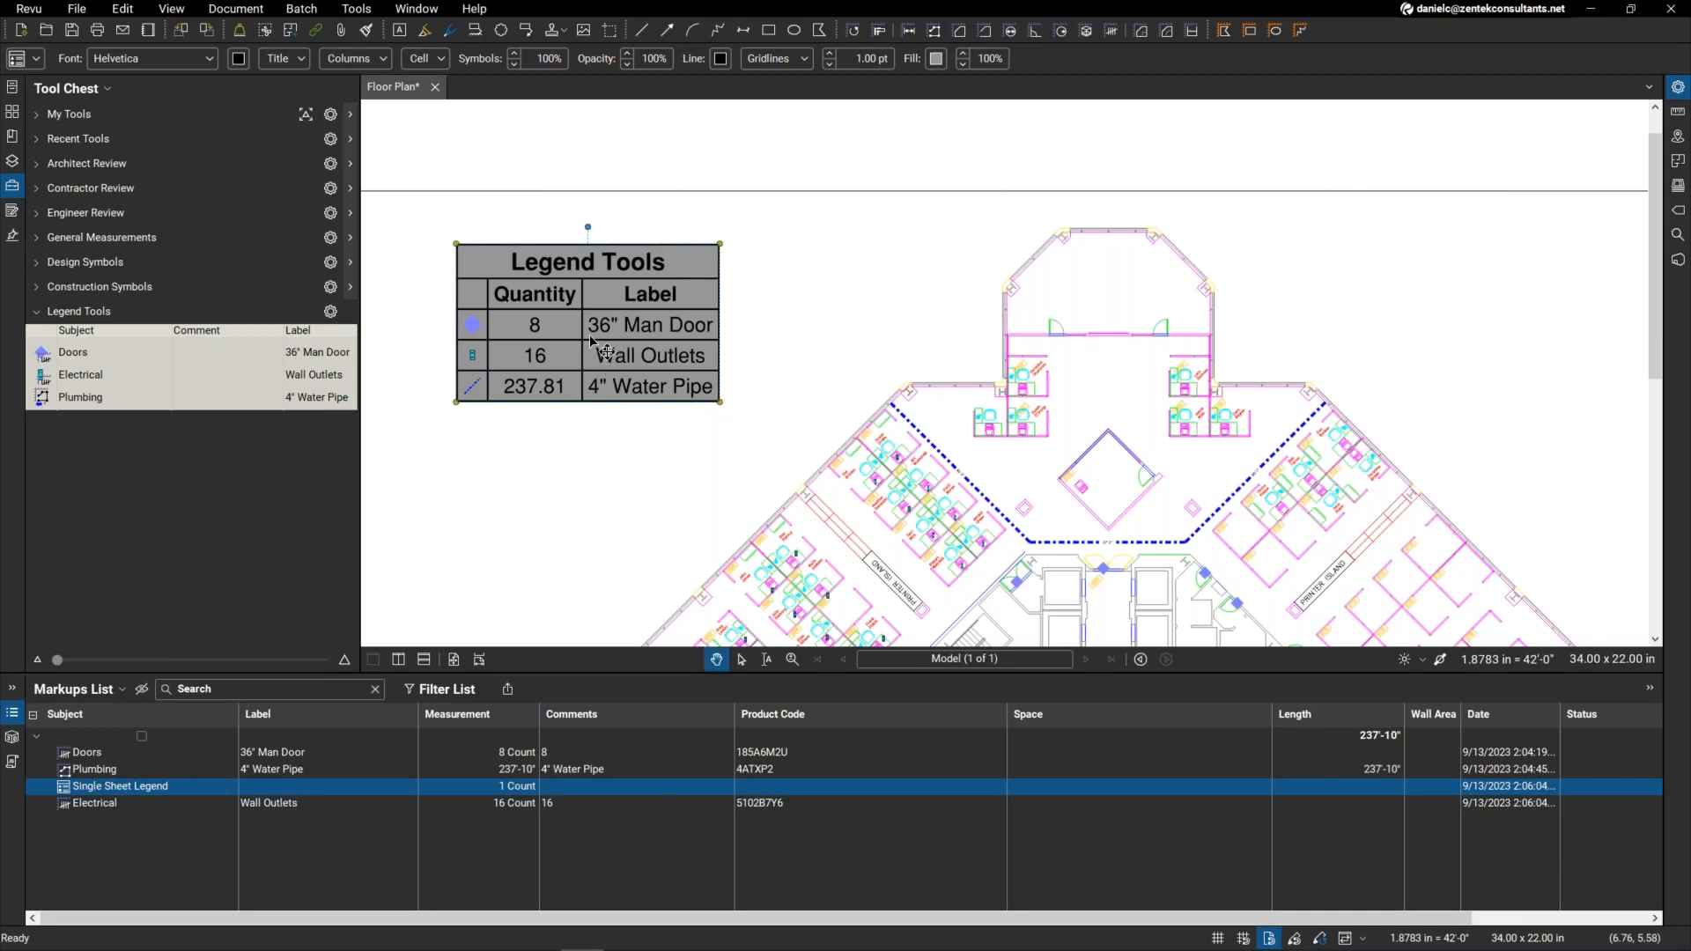
Step: Set the legend fill to Blue Violet and retitle it 'Takeoff Counts'
left_click(1679, 88)
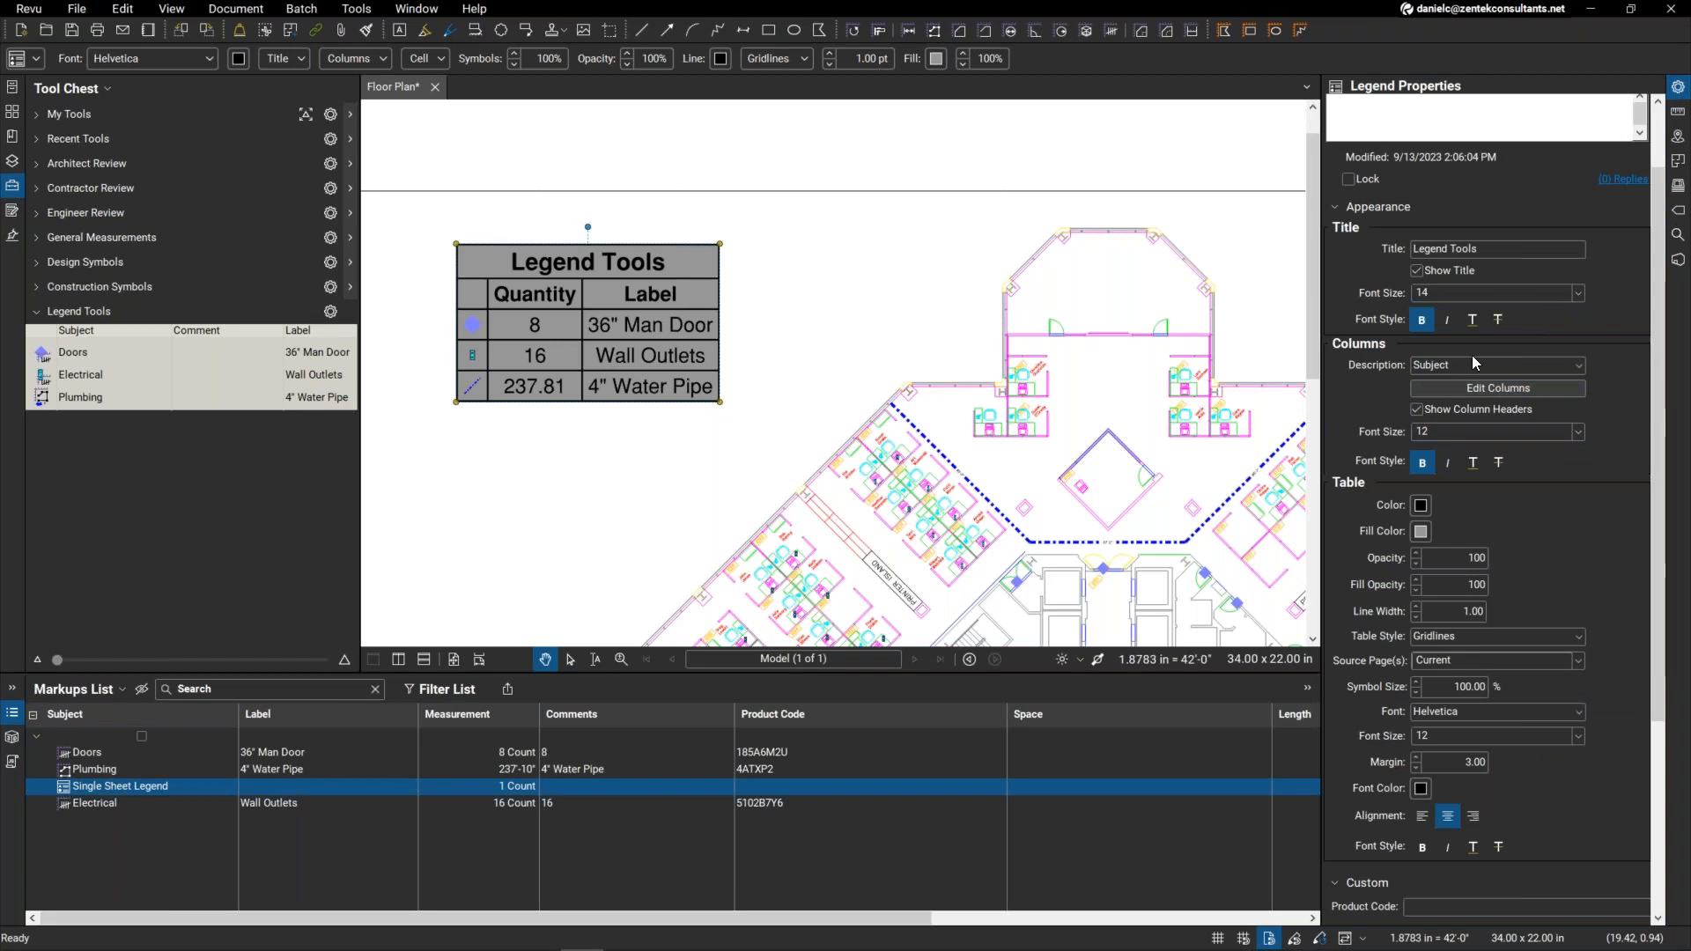
mouse_move(1457, 394)
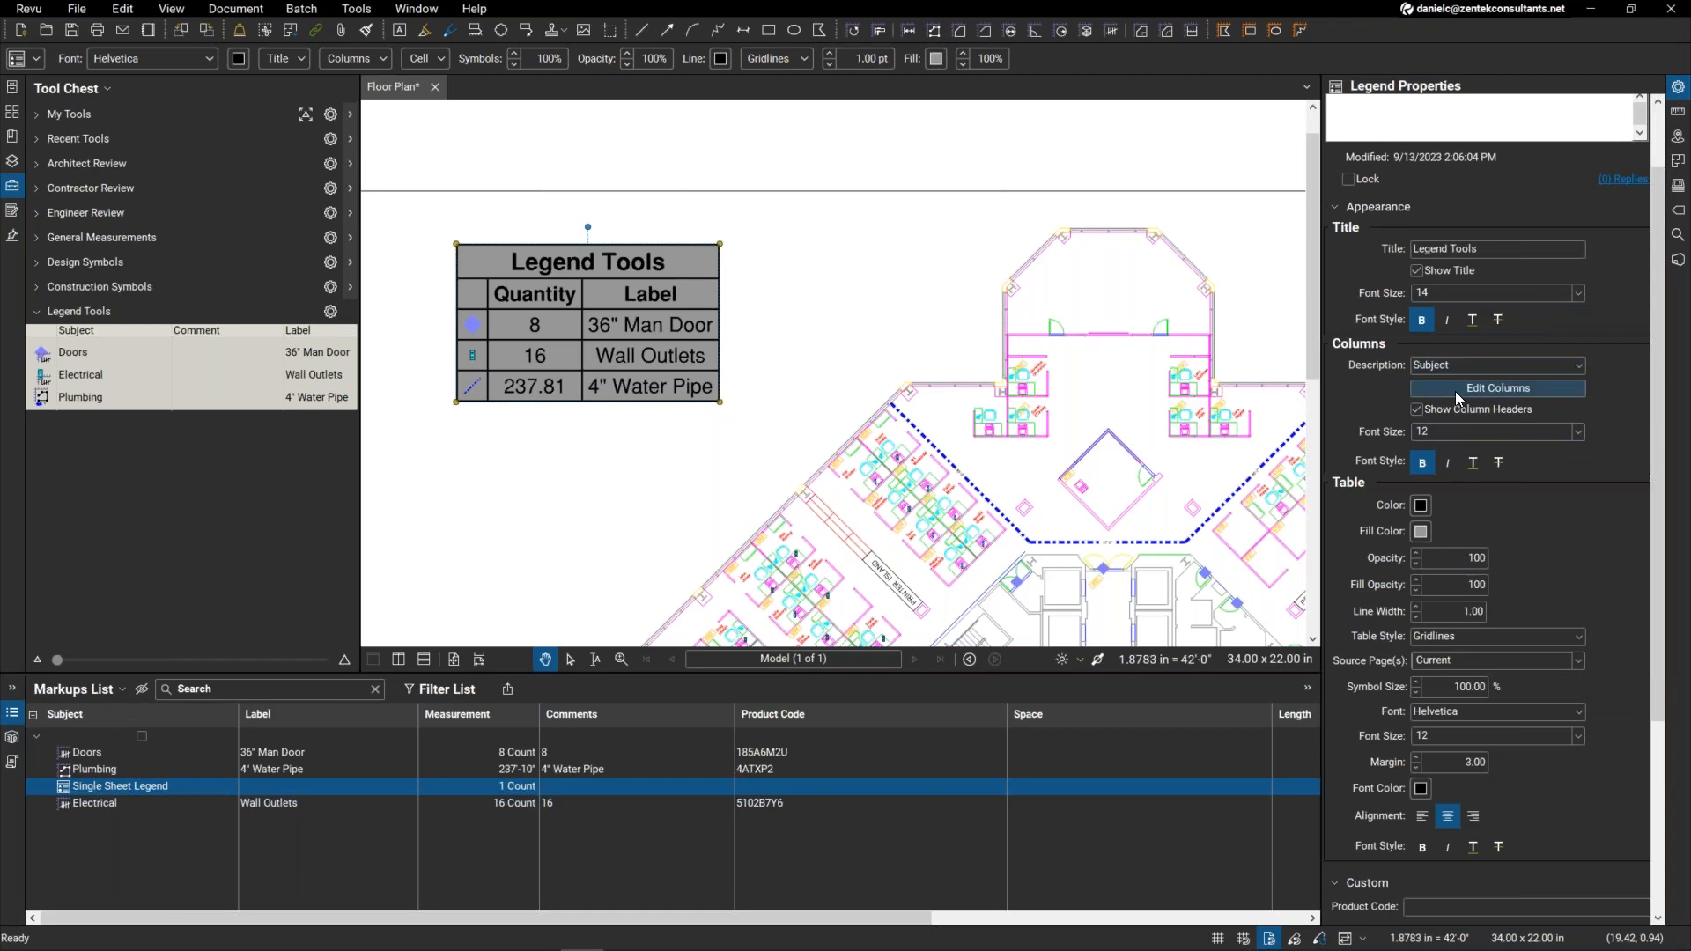
mouse_move(1421, 530)
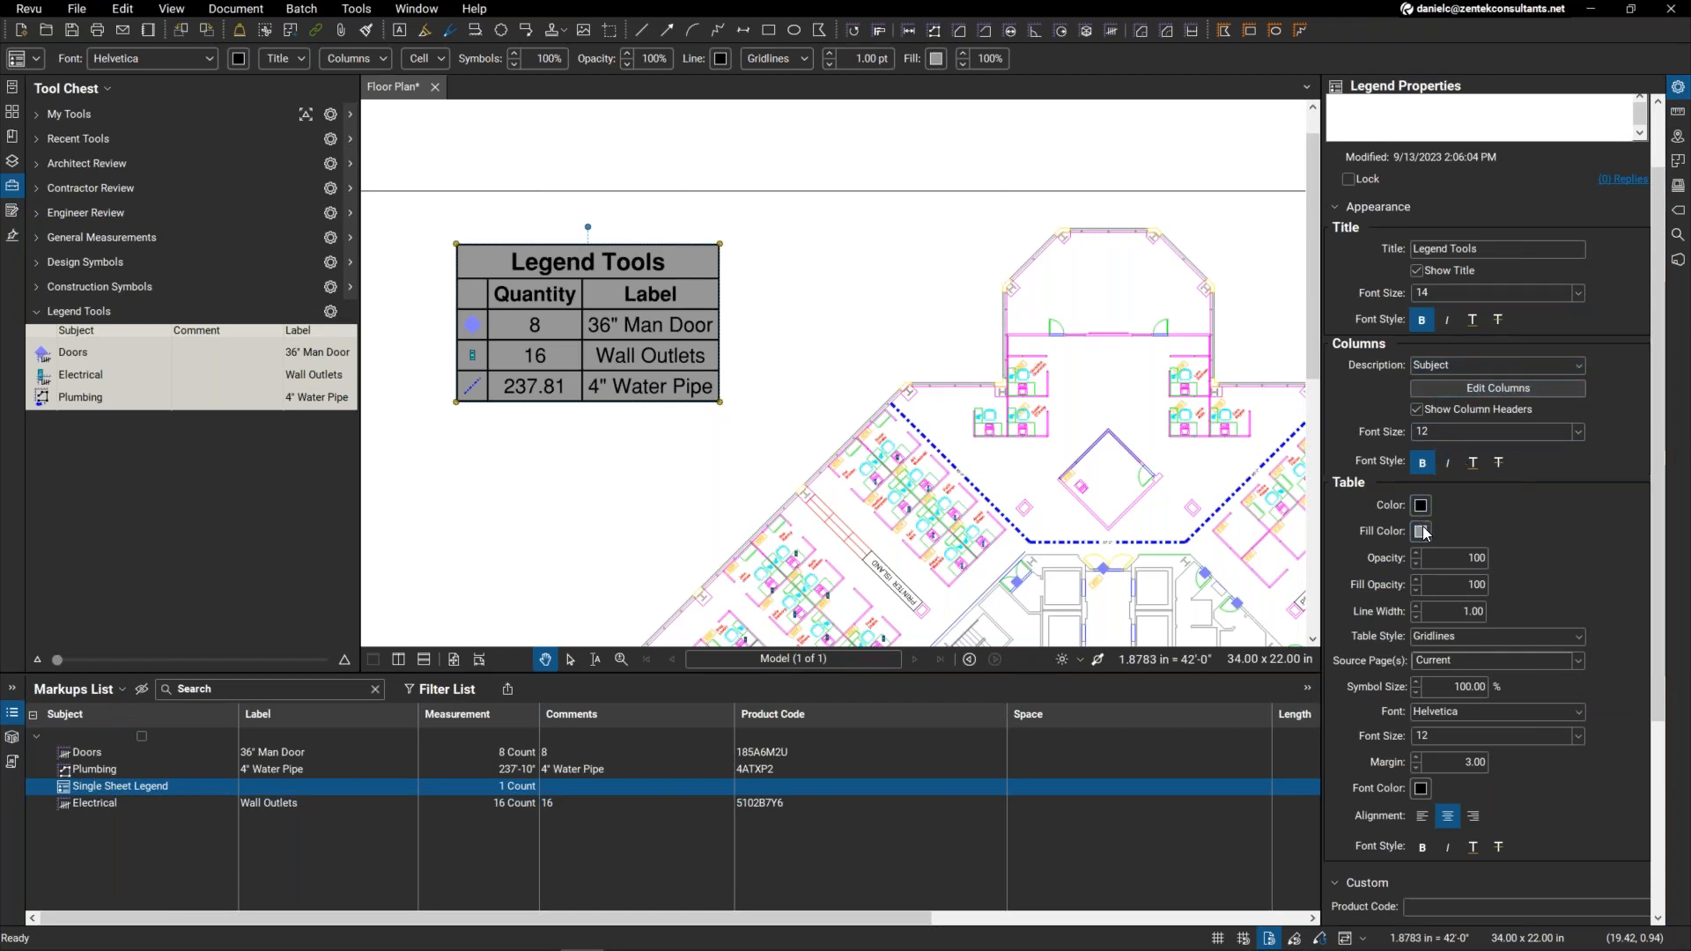
left_click(1419, 530)
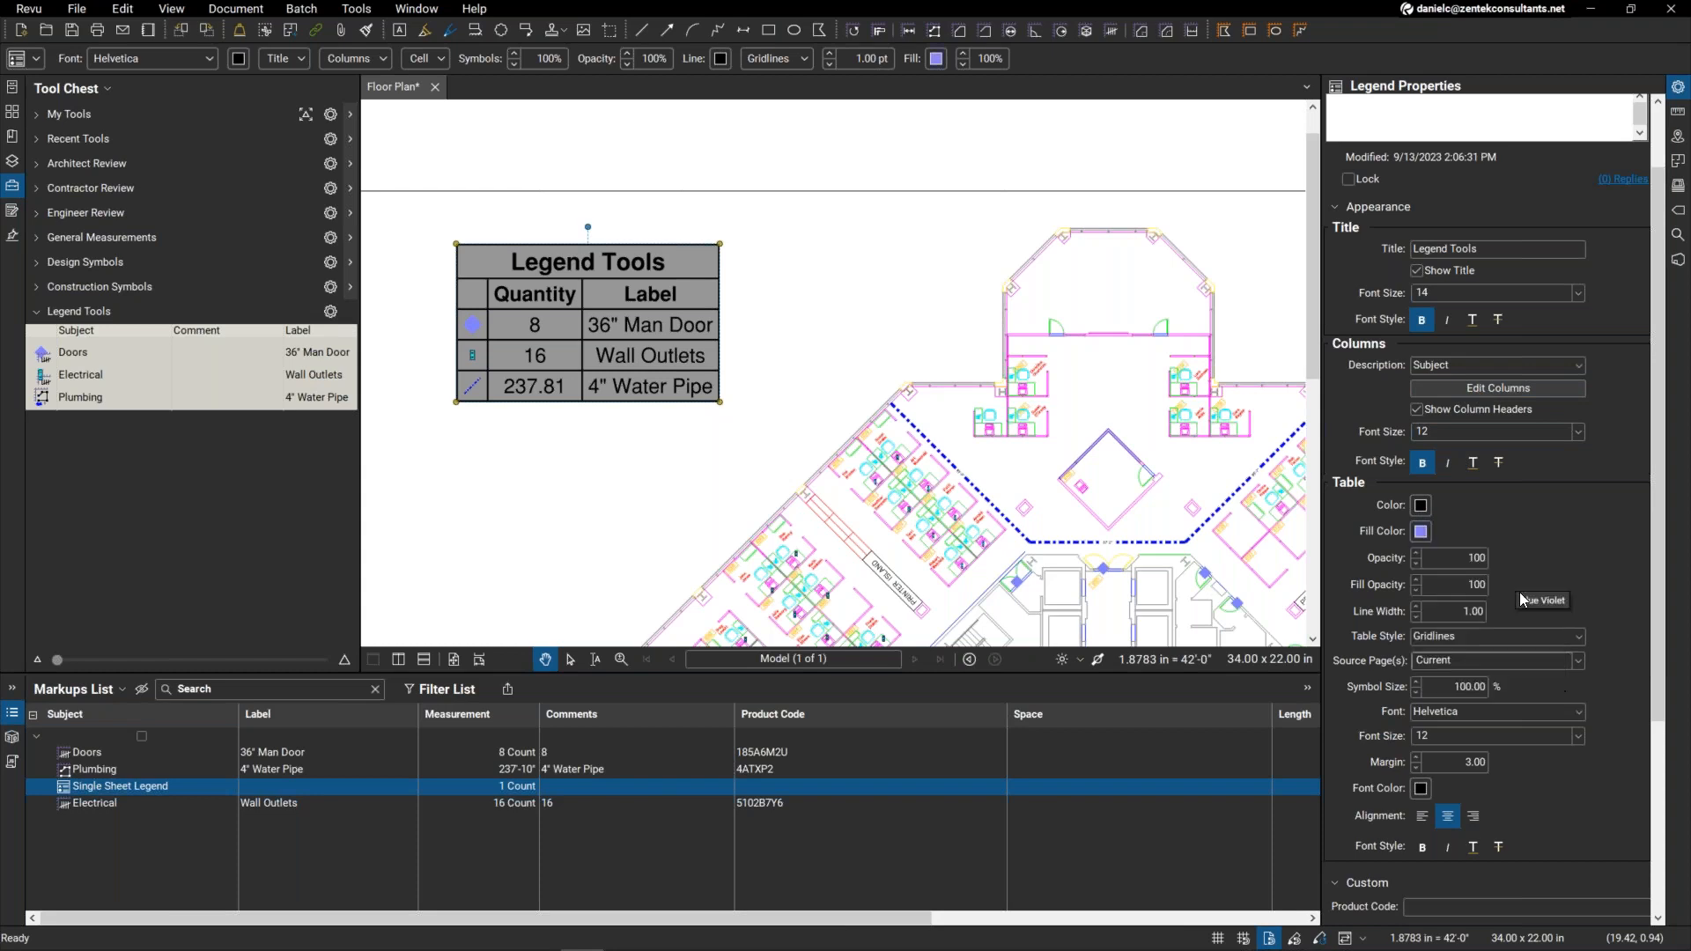
left_click(1420, 505)
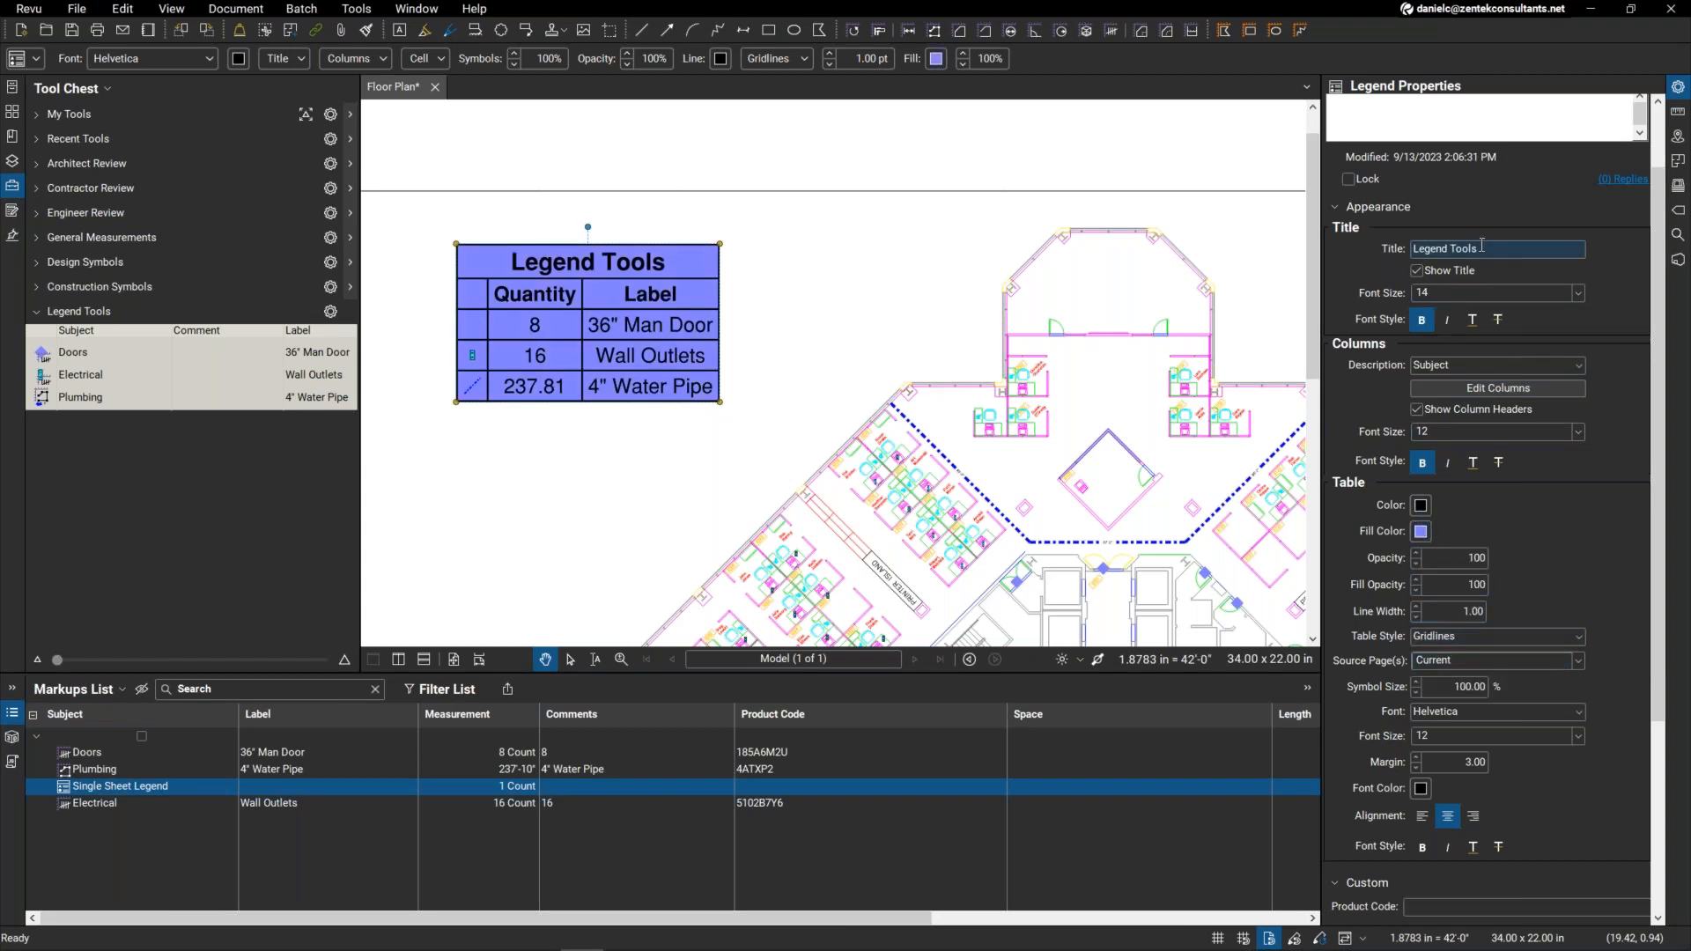
triple_click(1498, 248)
type("Takeoff Counts")
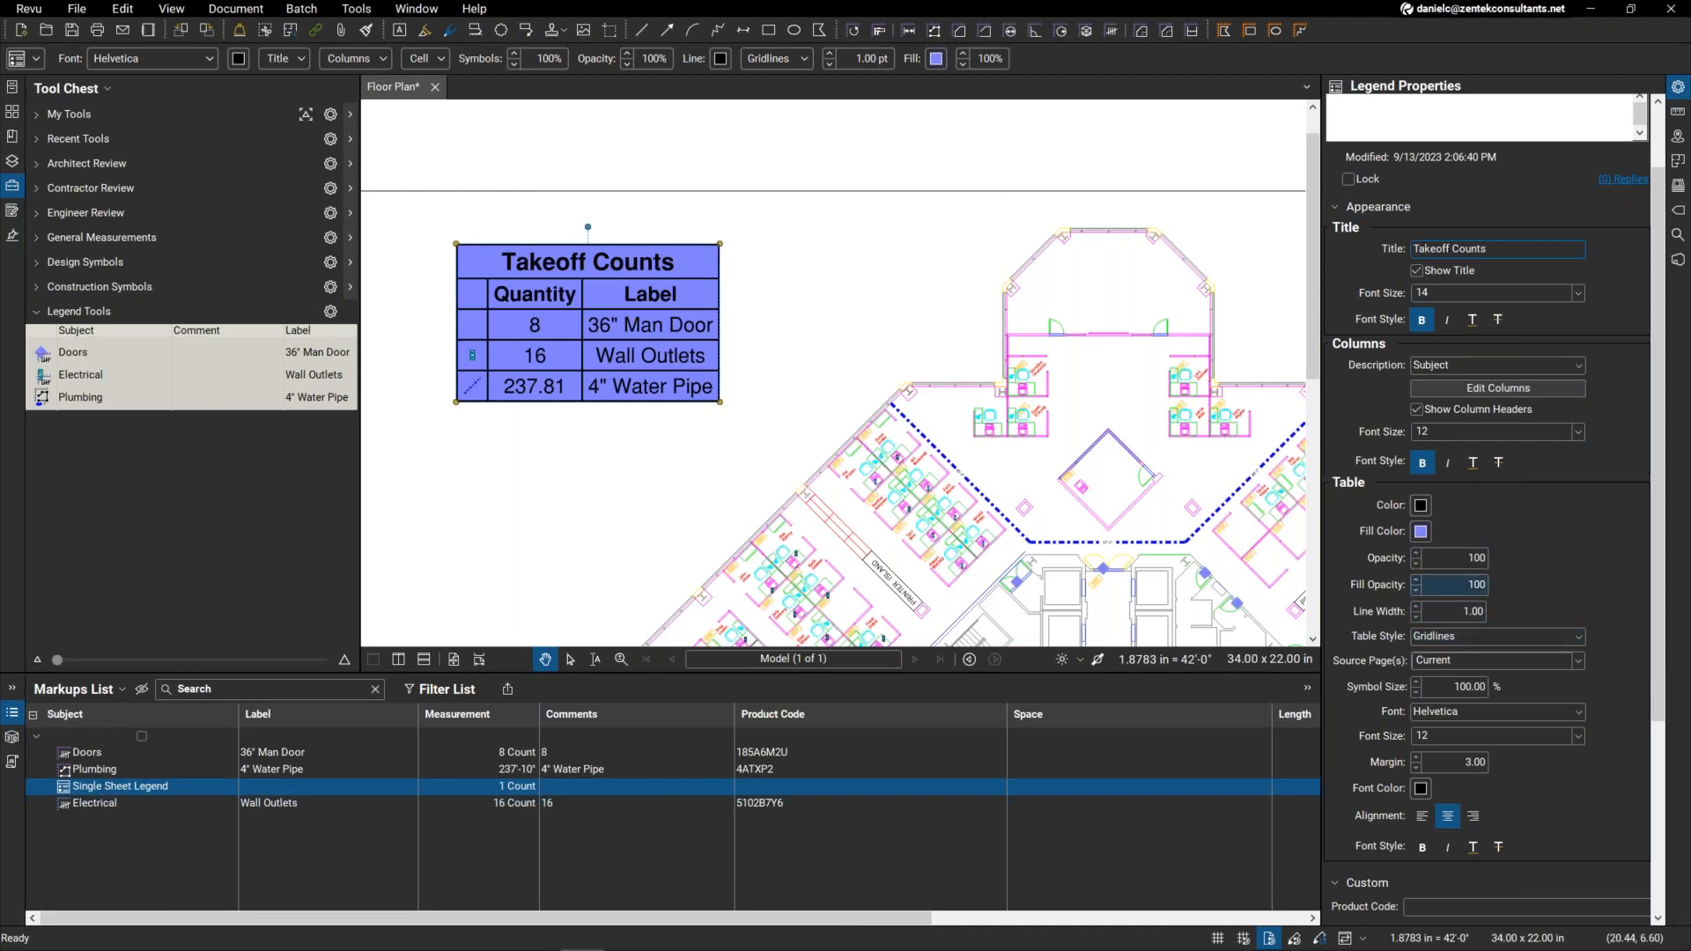
Step: Change the legend's table style to Outline
left_click(1494, 636)
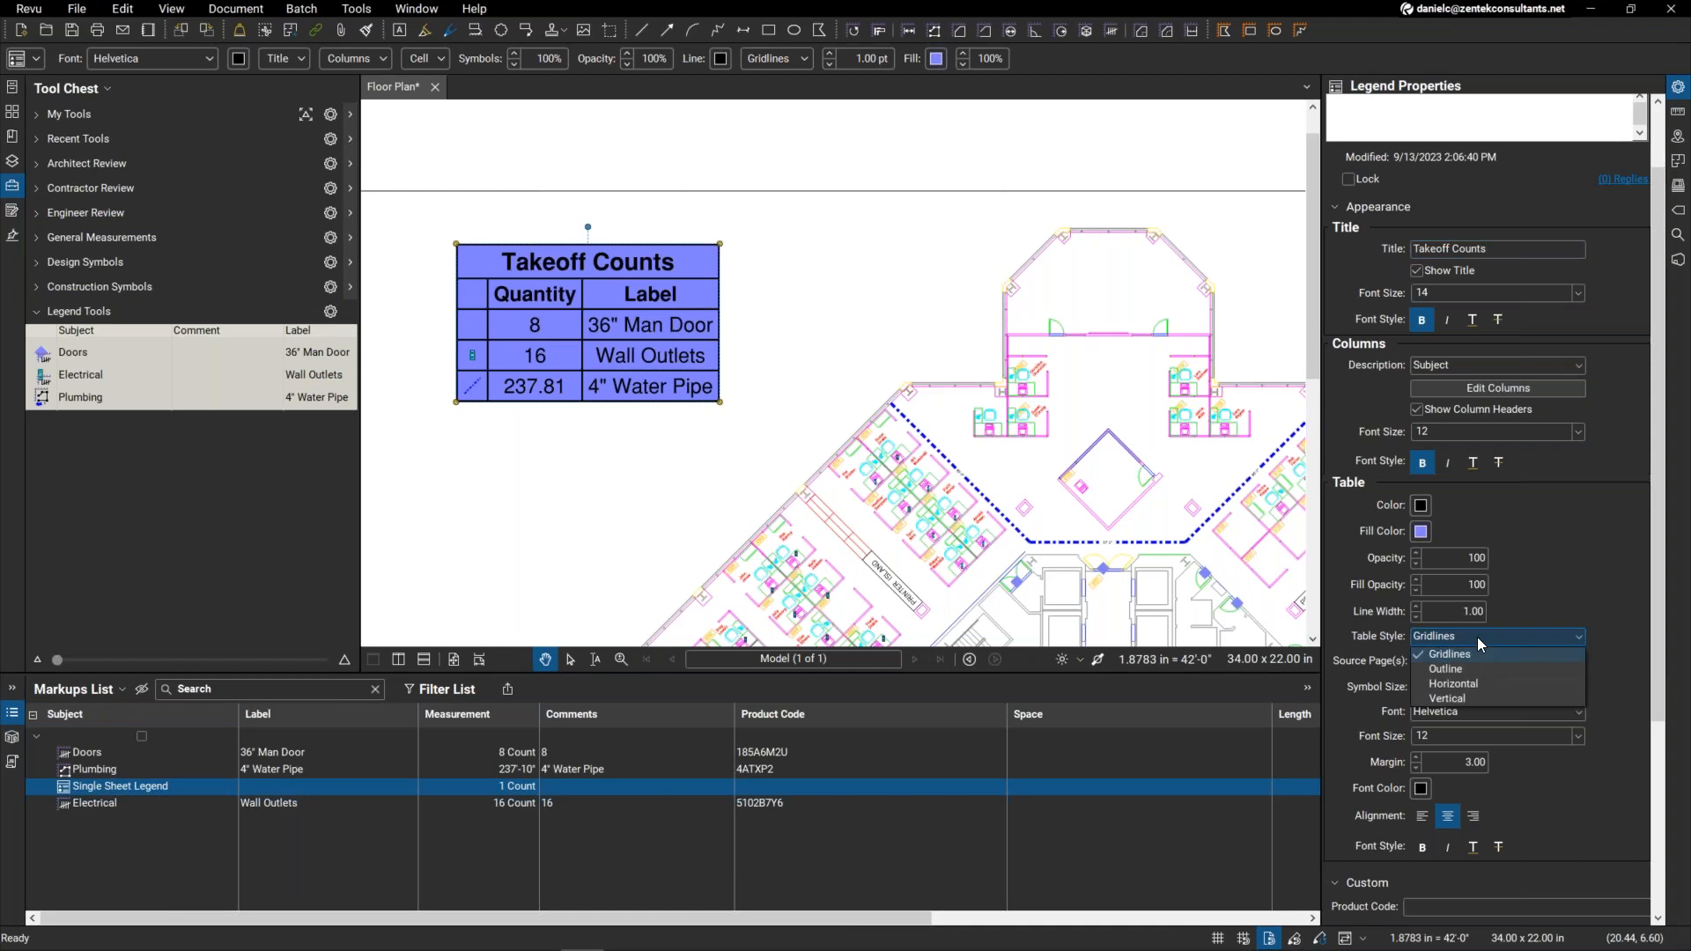
mouse_move(1467, 669)
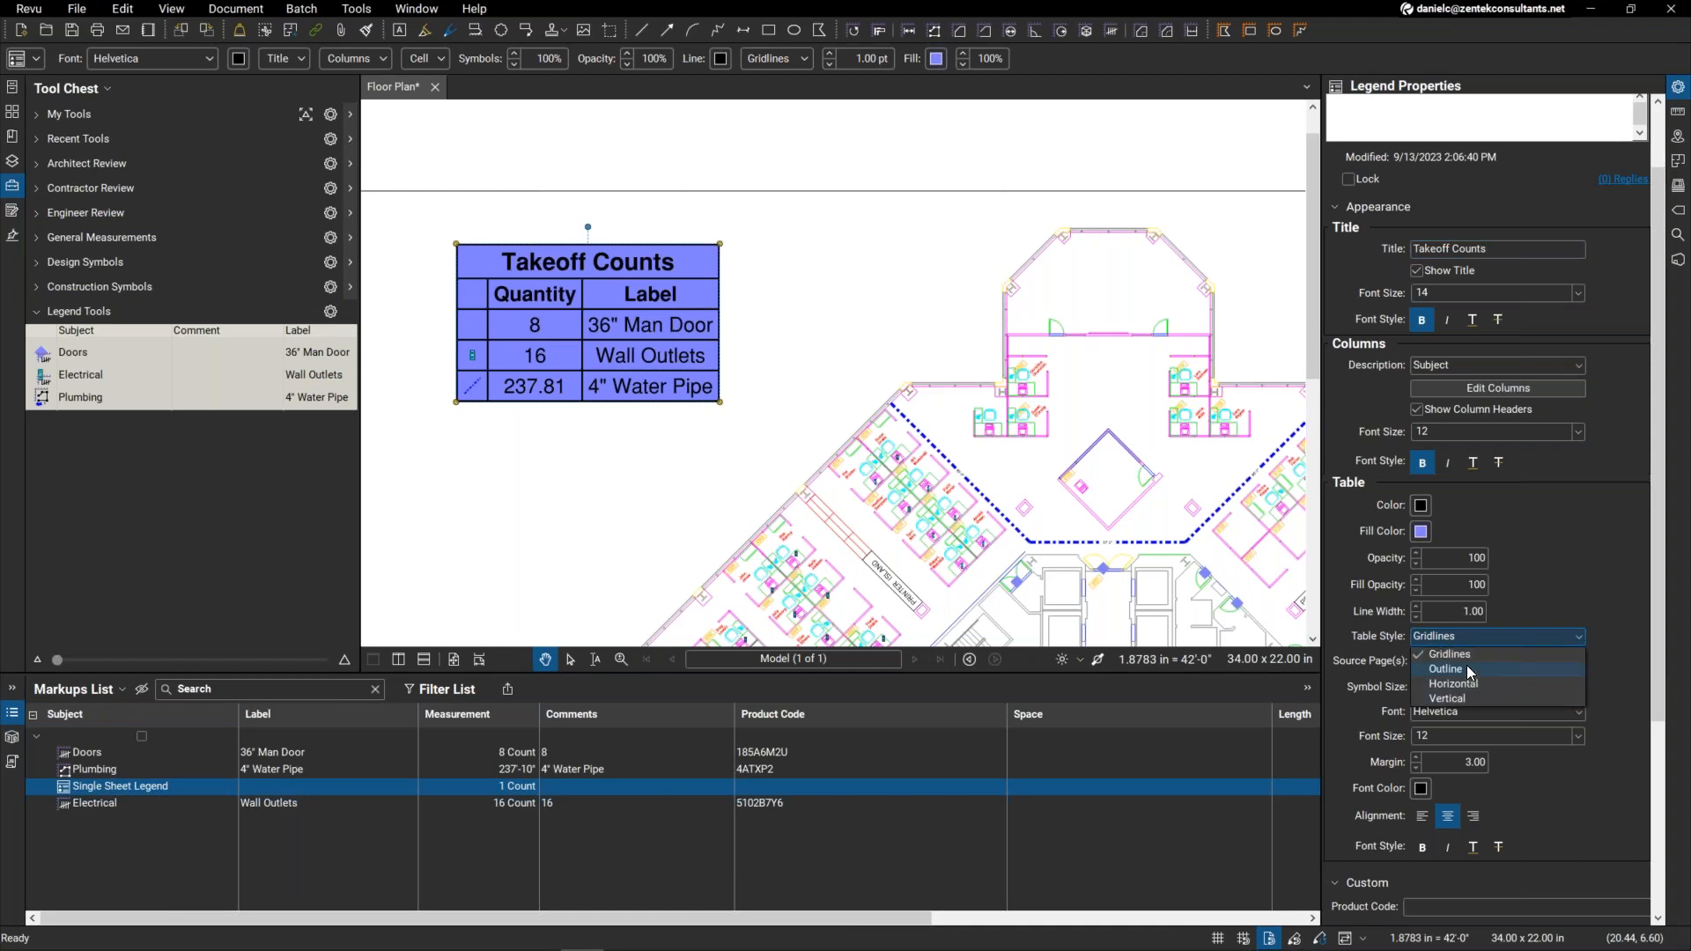
left_click(1446, 669)
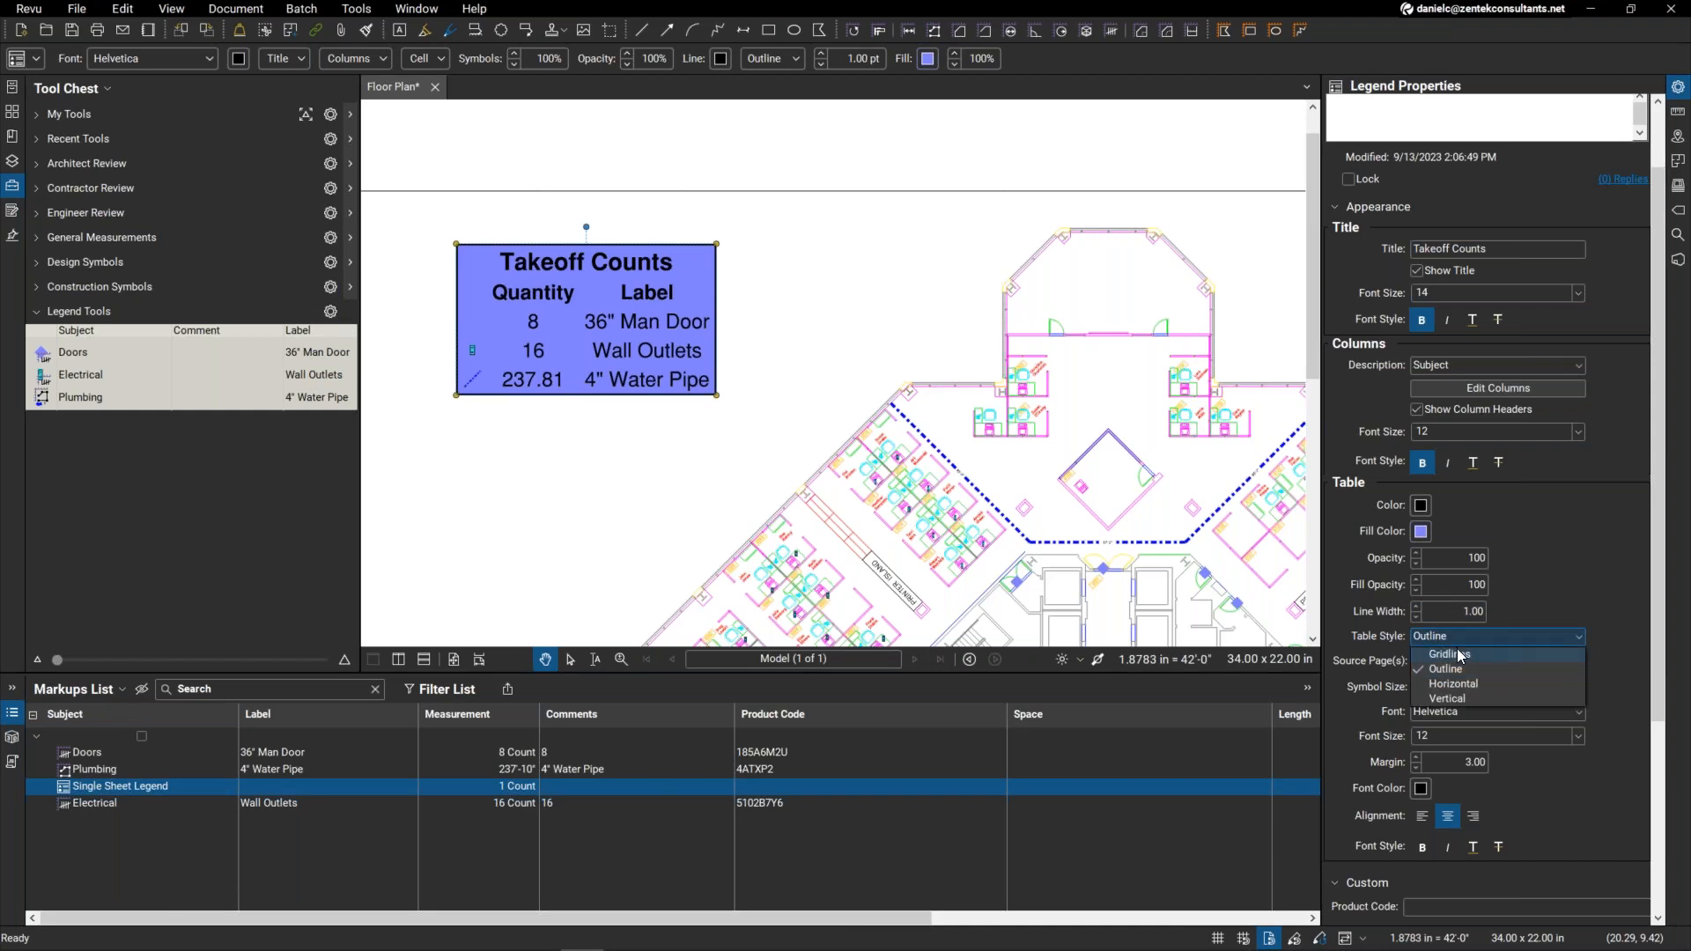
left_click(1447, 655)
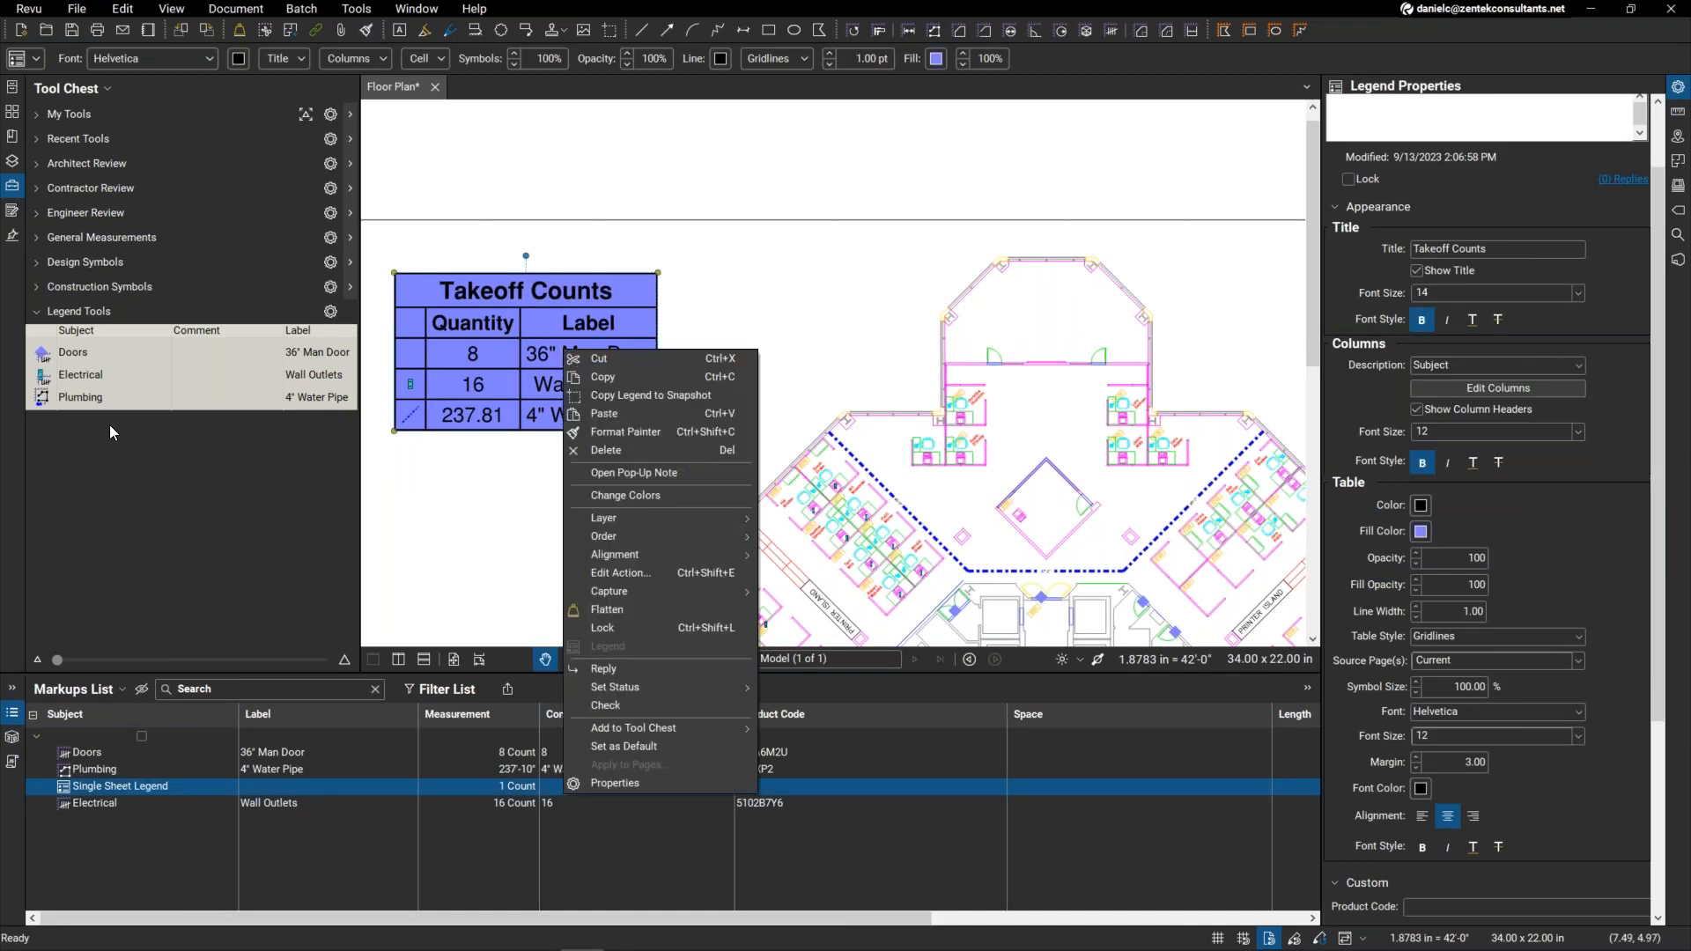
mouse_move(107, 421)
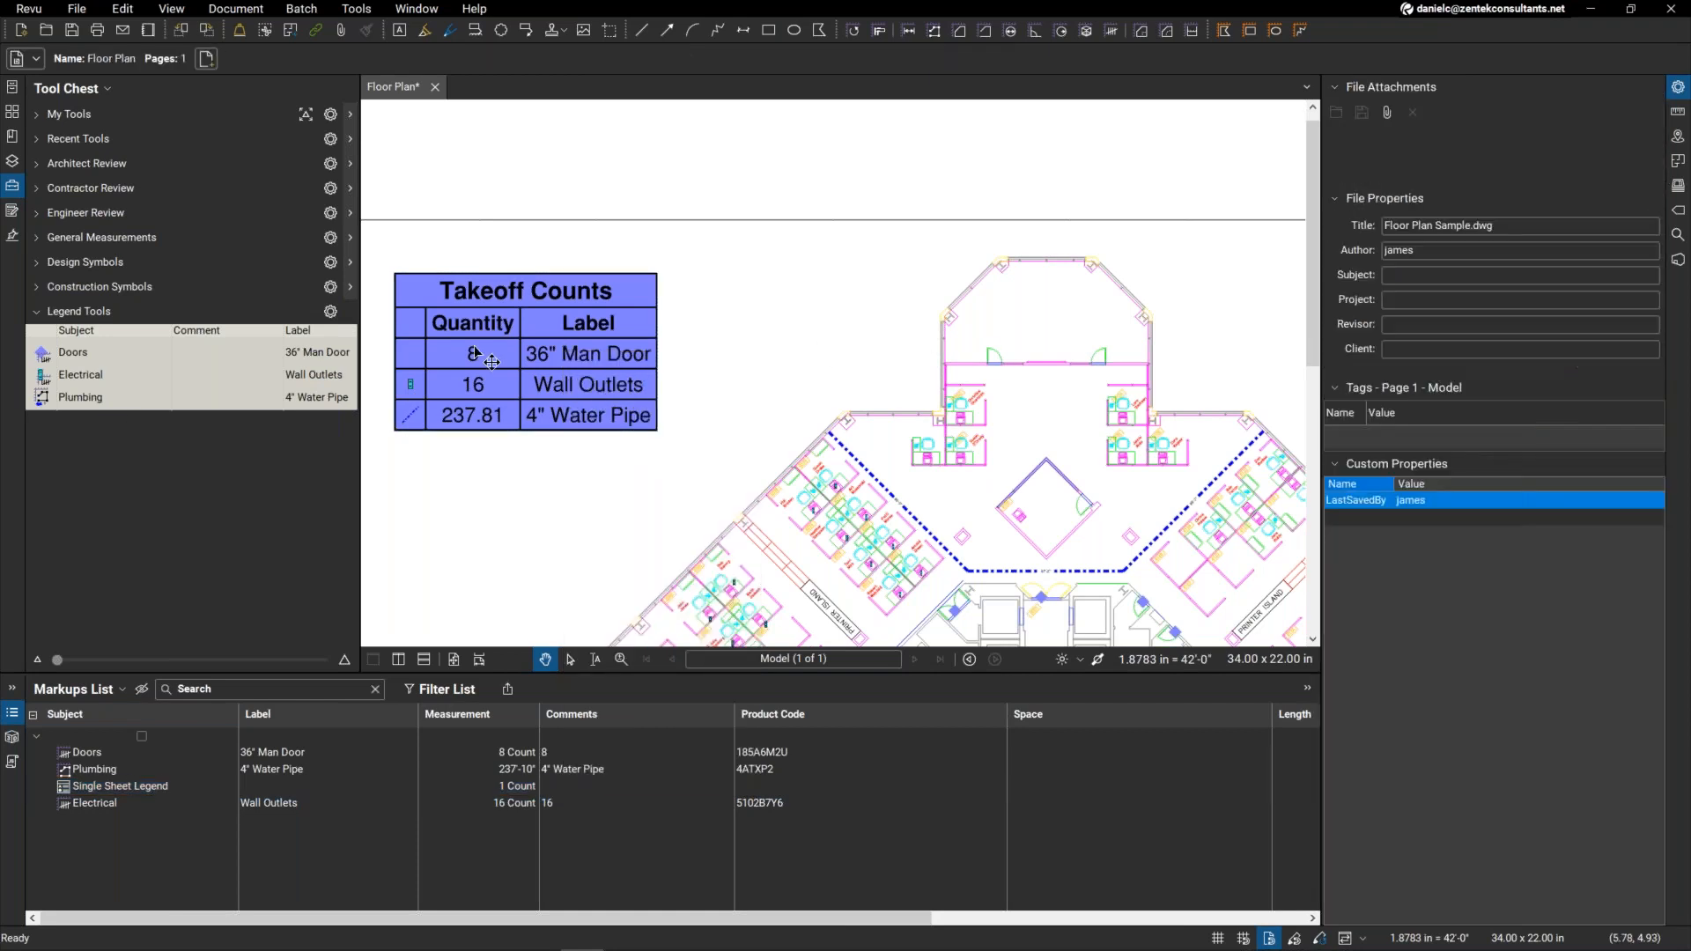
Step: Select the Takeoff Counts legend and shift it slightly right on the sheet
left_click(525, 352)
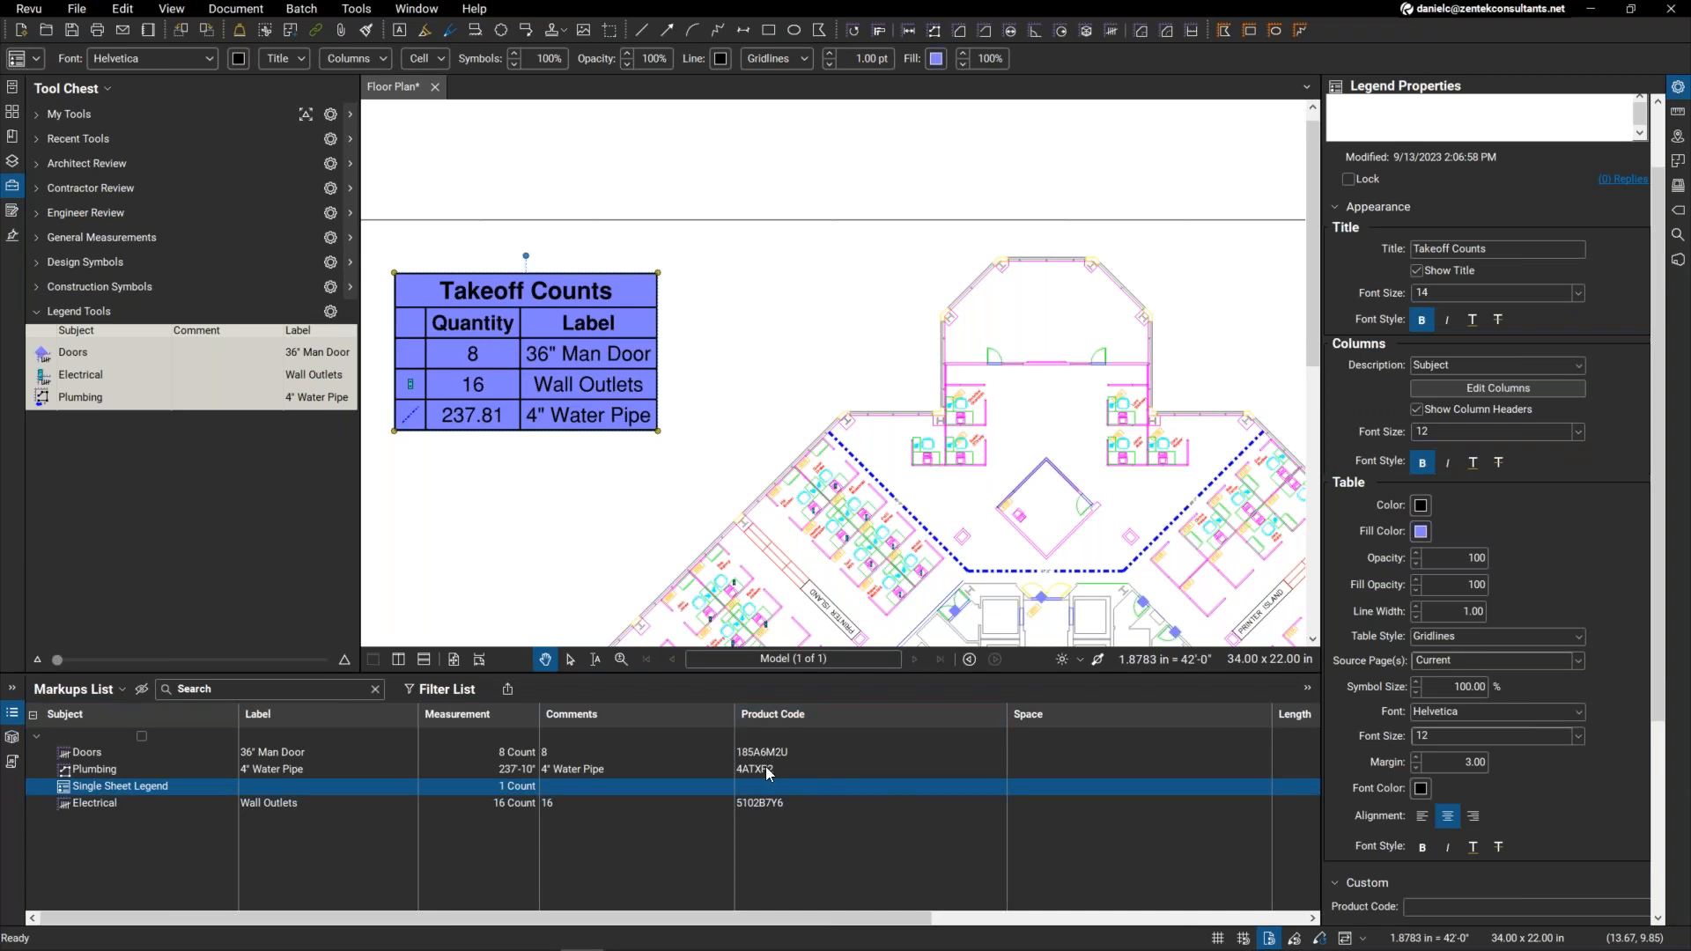
mouse_move(762, 796)
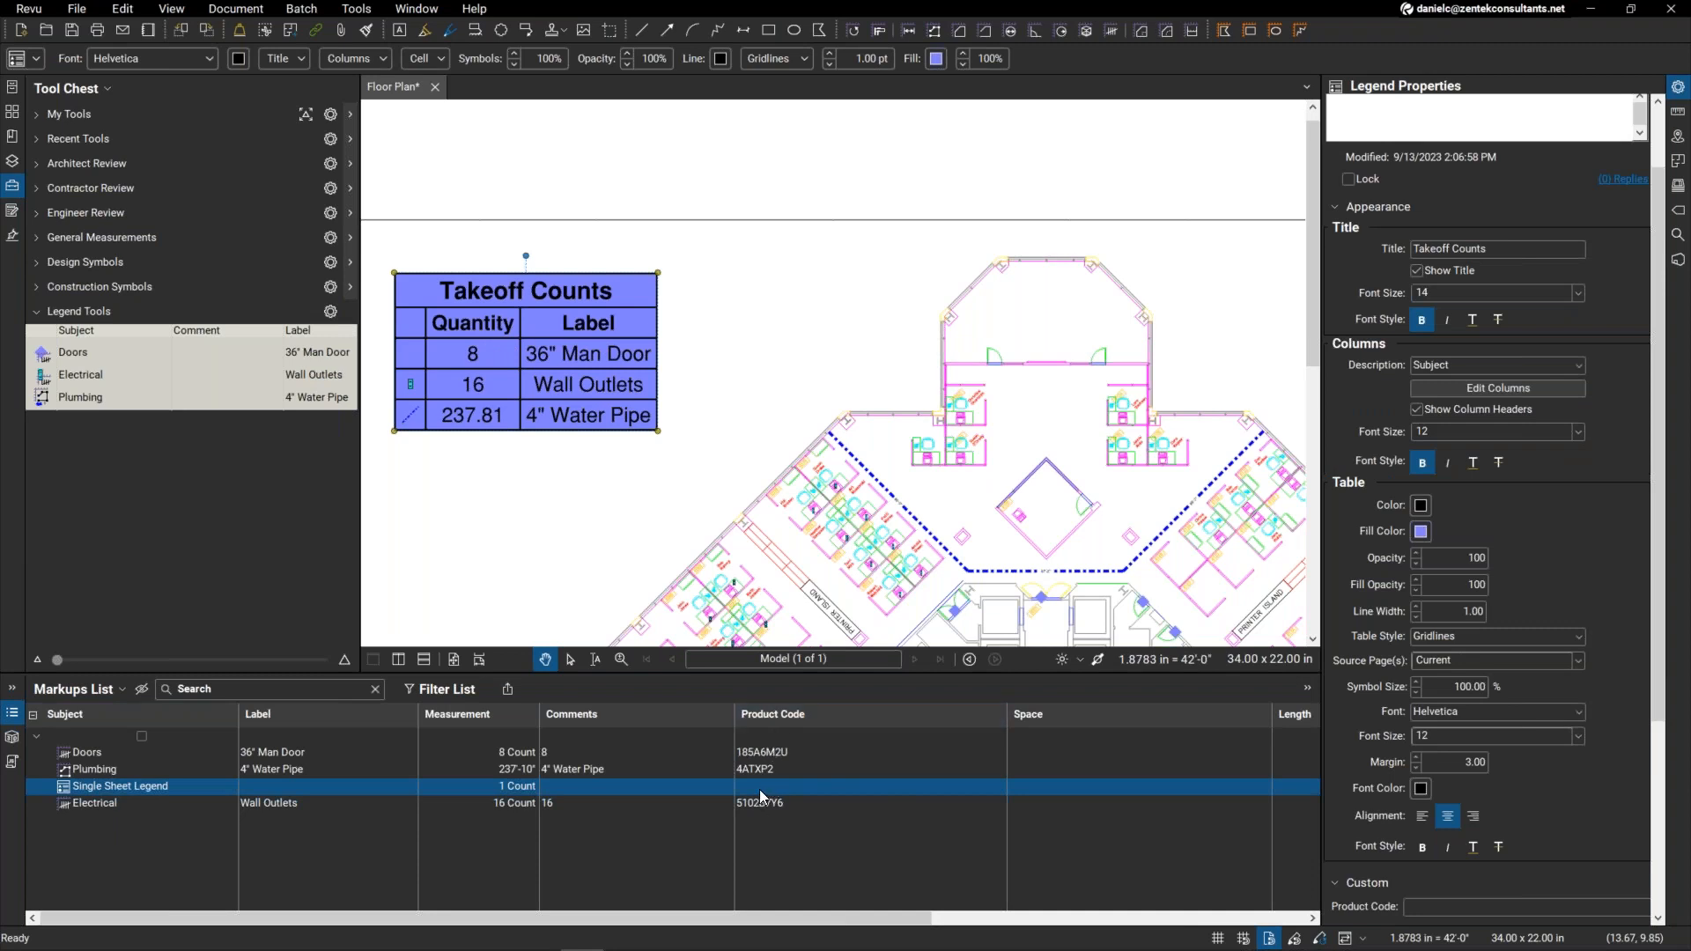
mouse_move(829, 752)
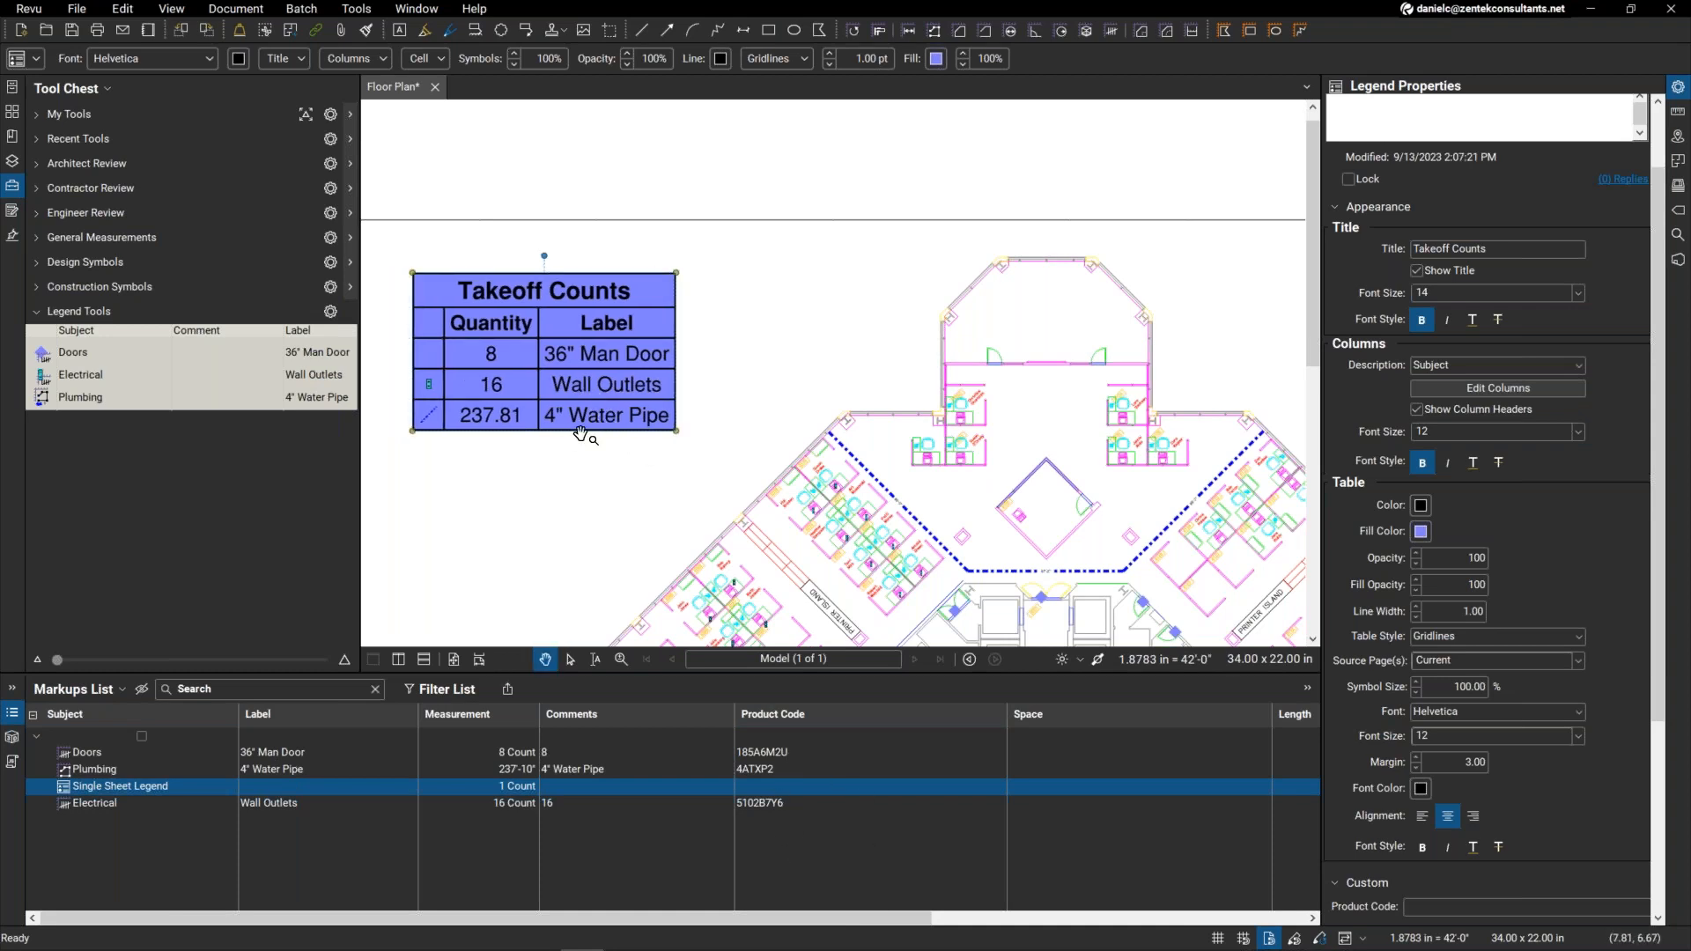
scroll("up", 3)
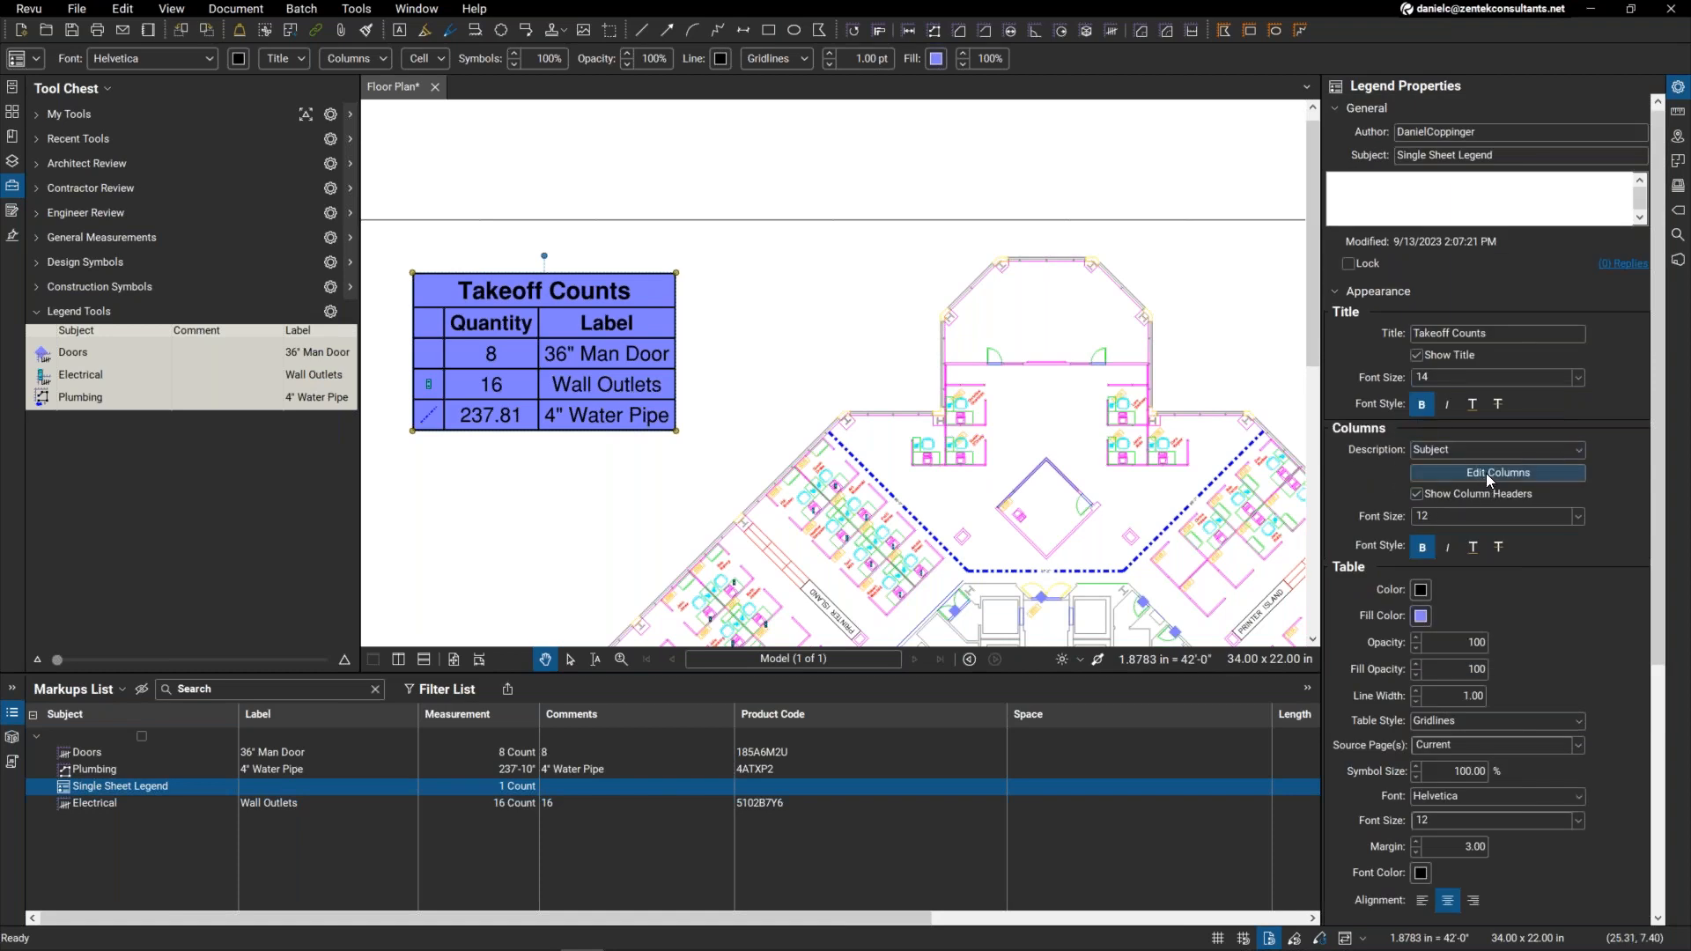
Step: Add a Product Code column to the Takeoff Counts legend via Edit Columns
left_click(1498, 472)
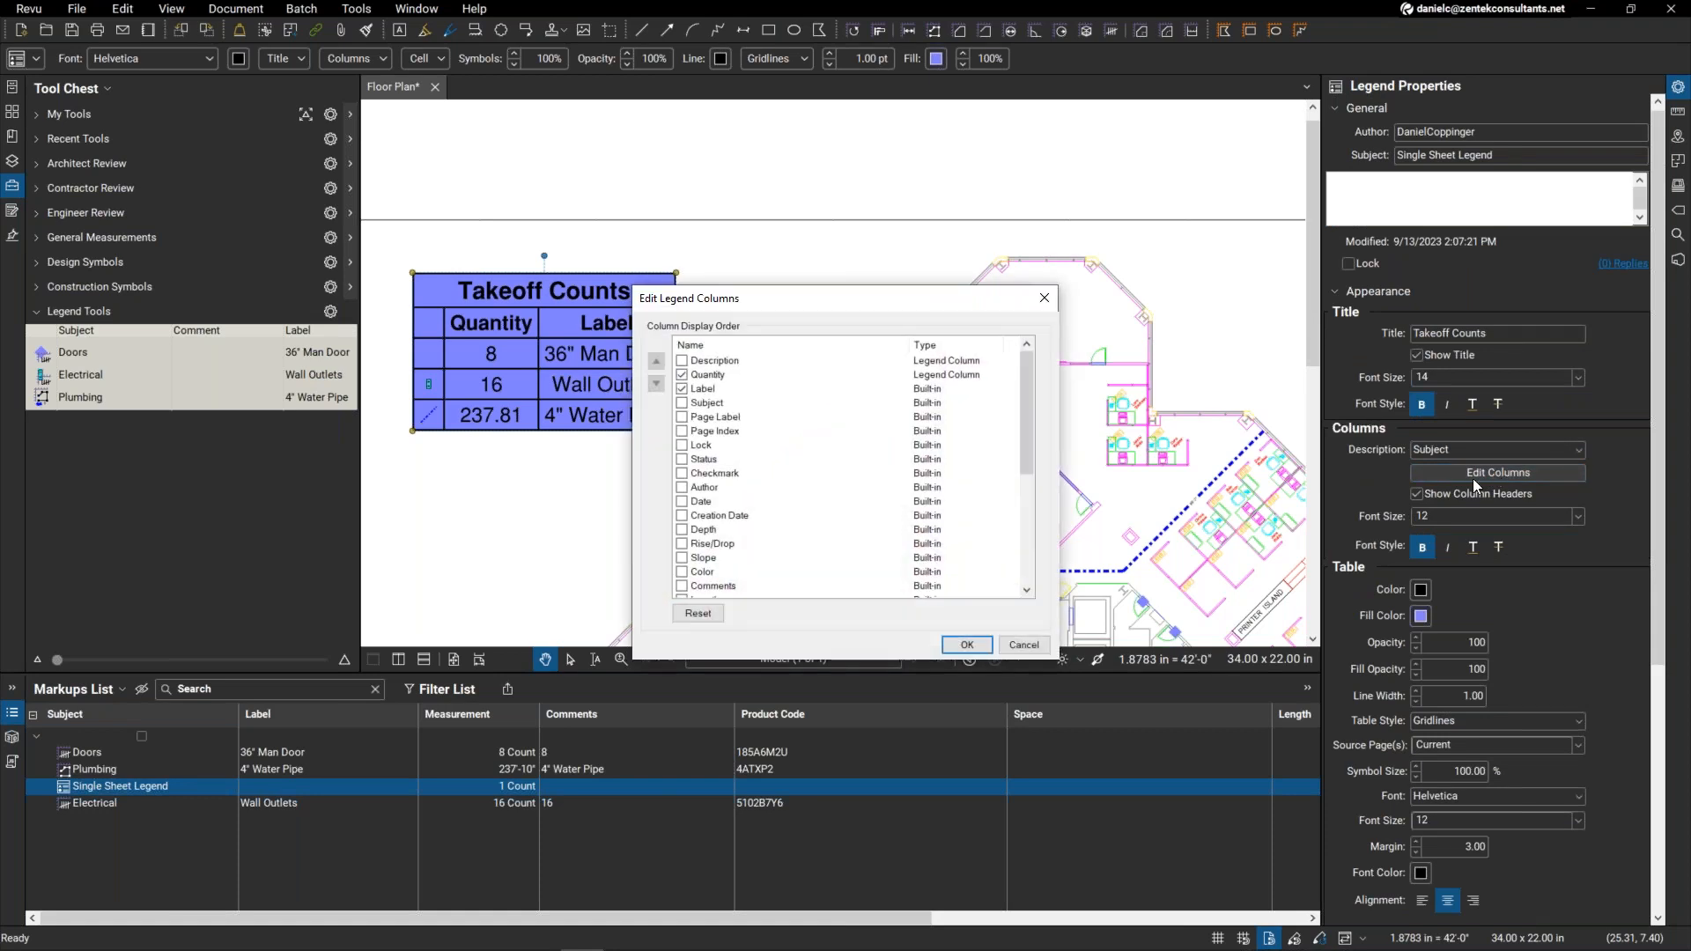
scroll("down", 3)
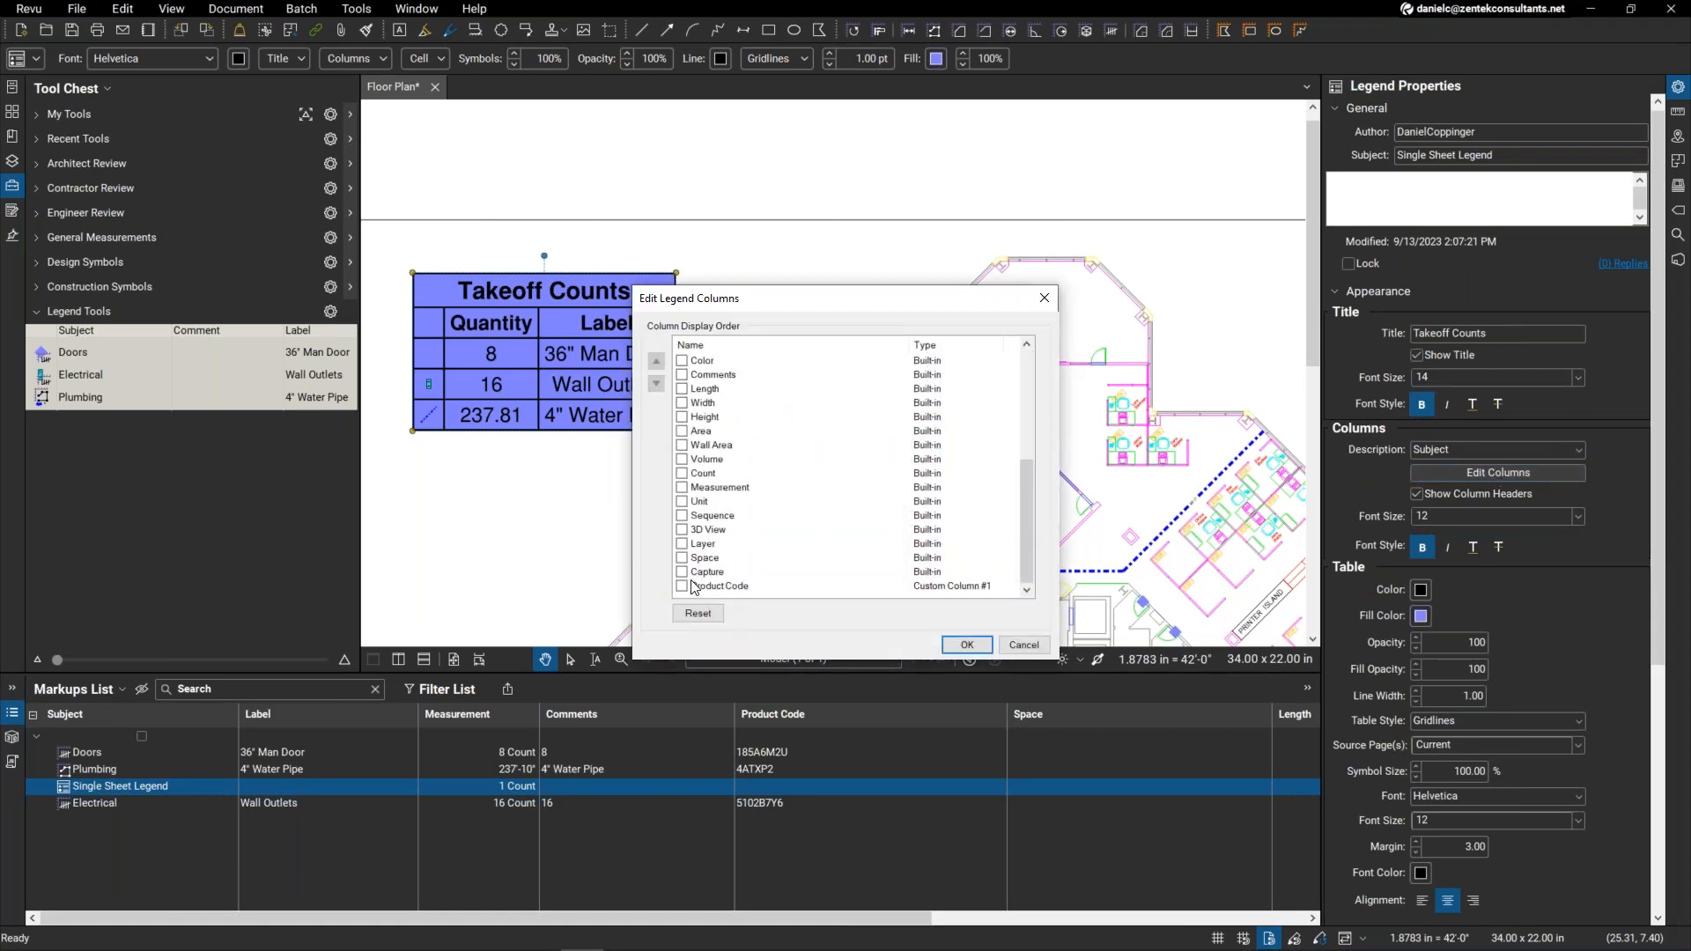
left_click(680, 584)
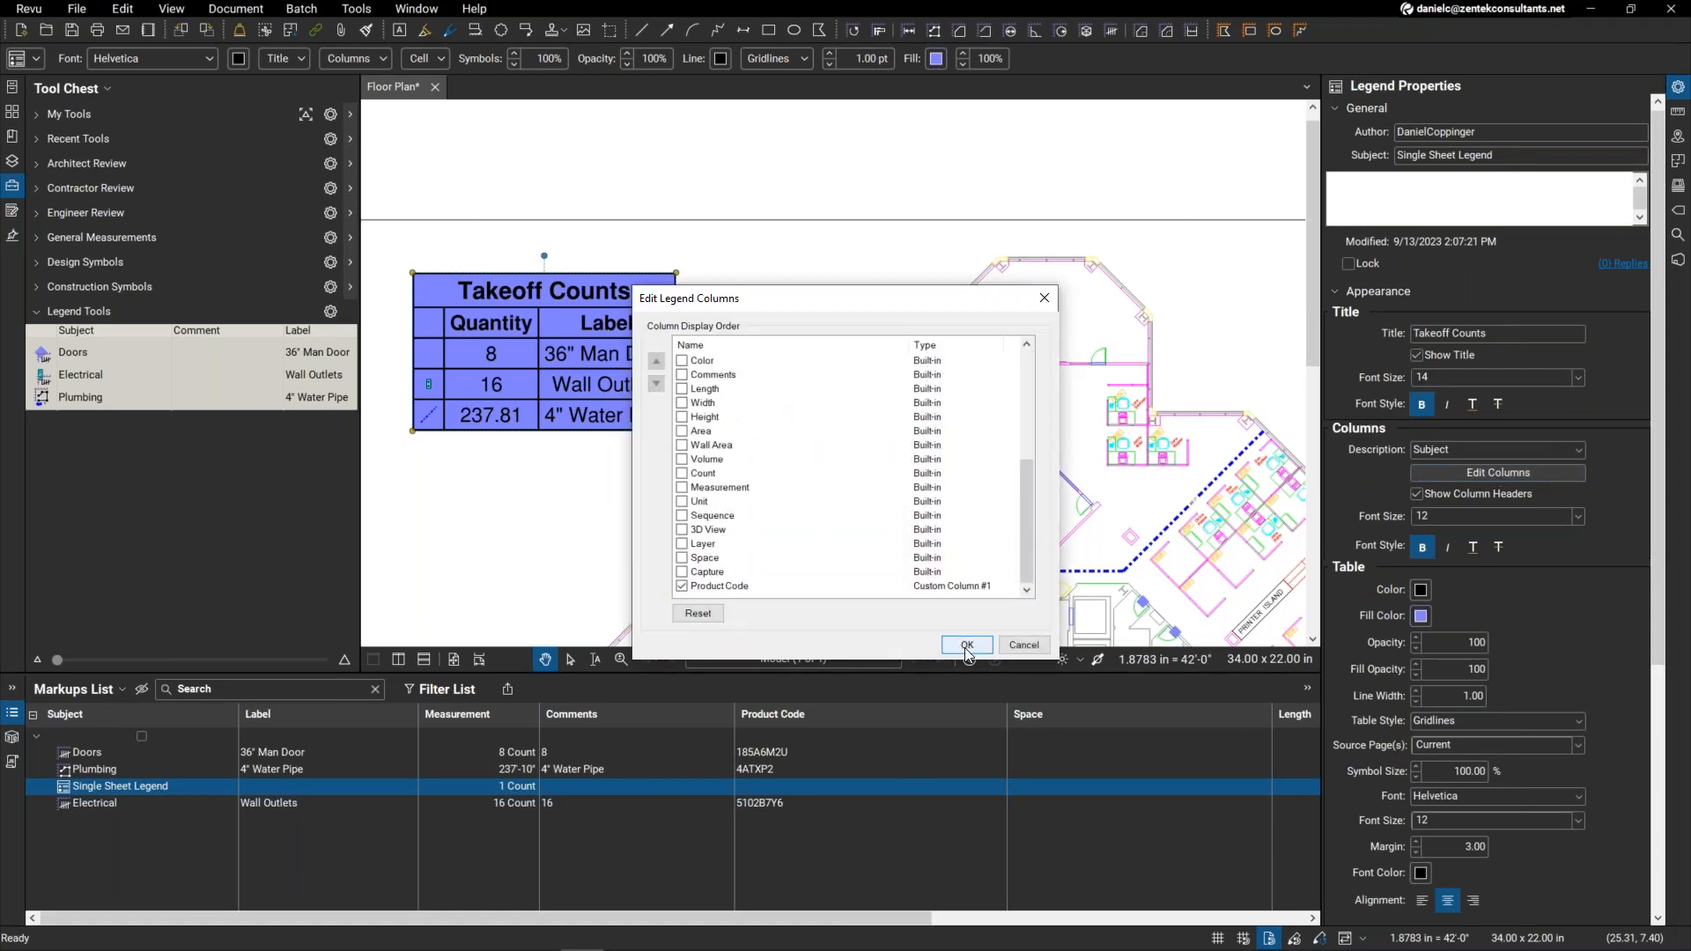
left_click(963, 645)
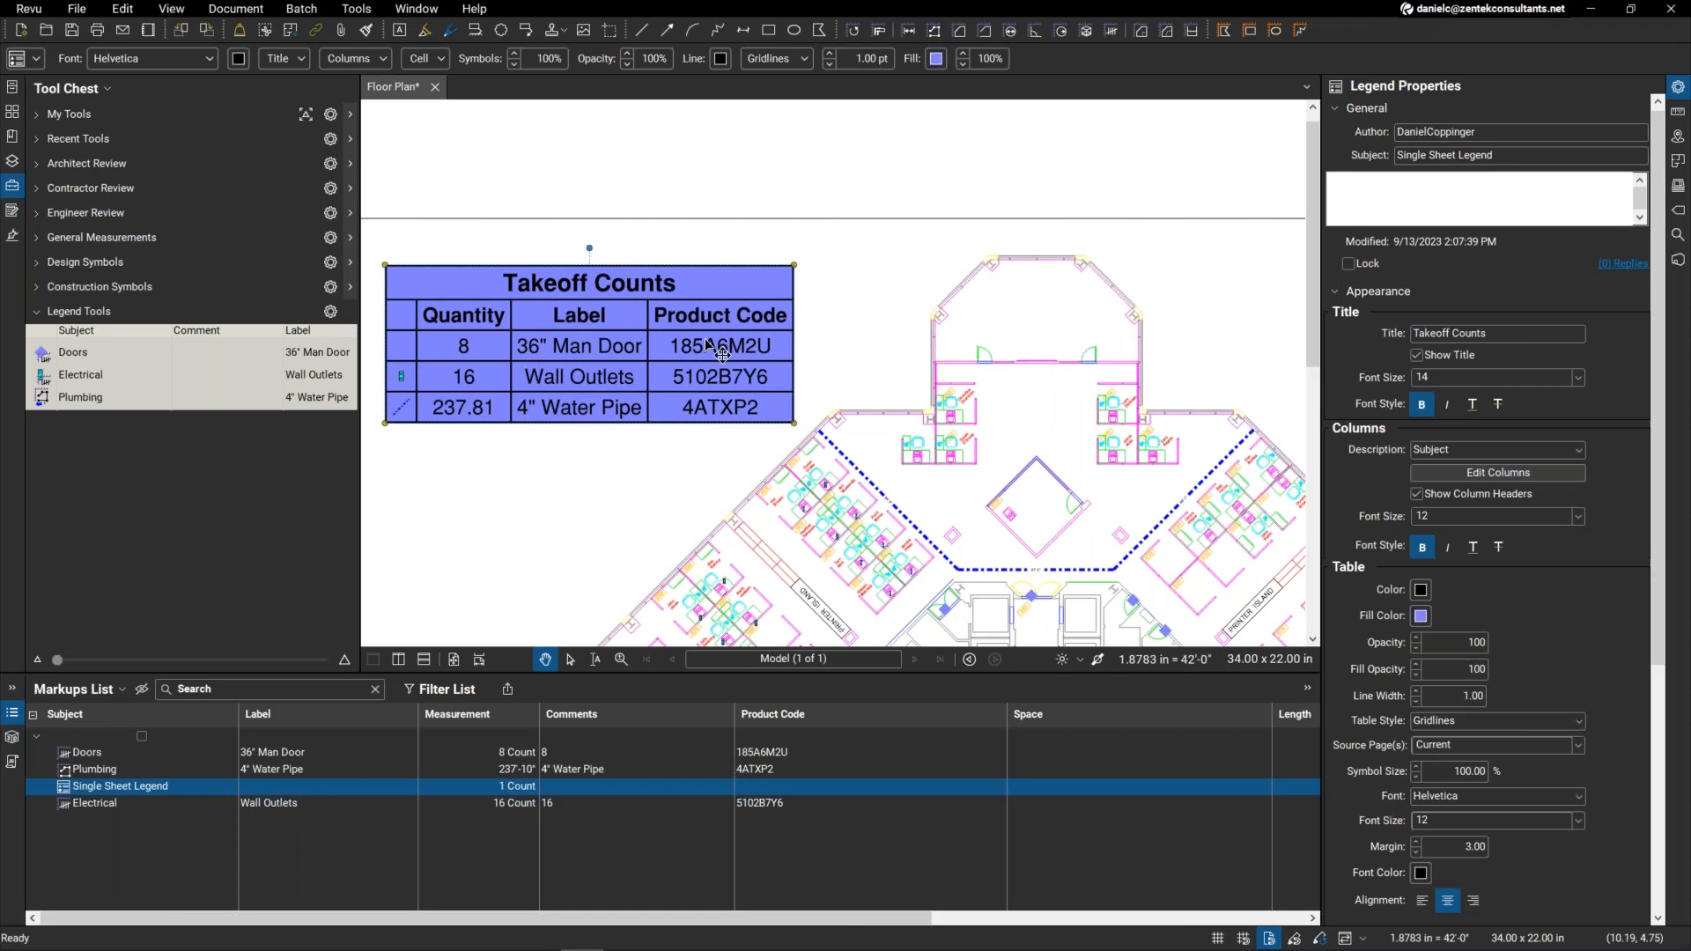
mouse_move(750, 372)
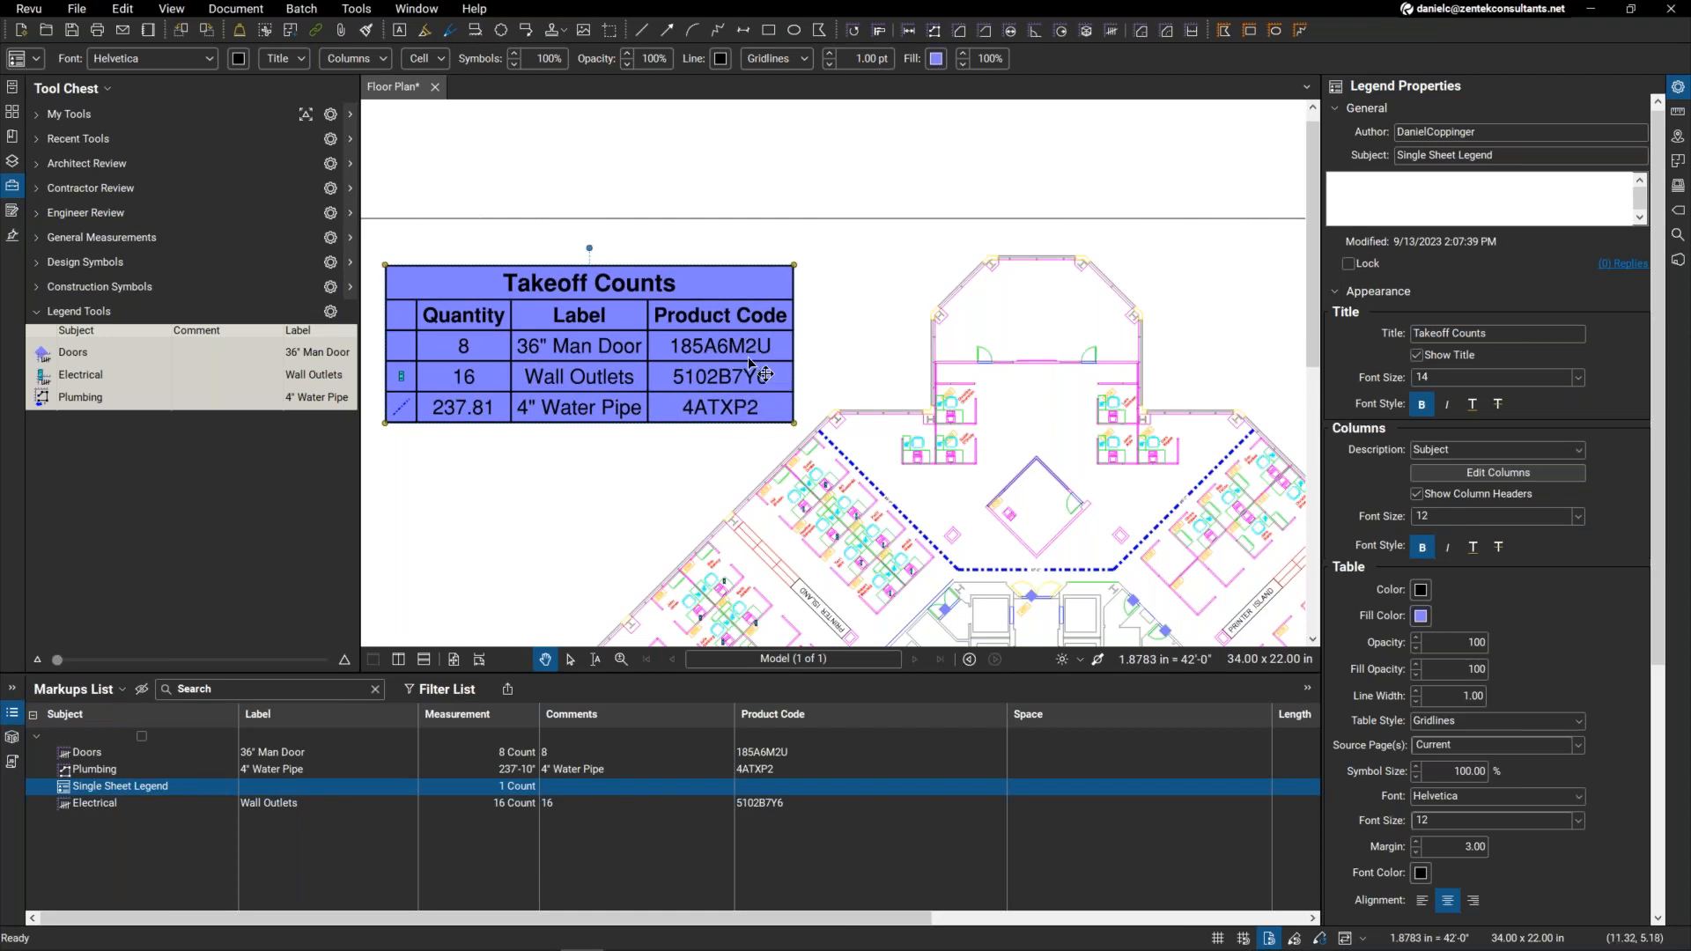
mouse_move(952, 458)
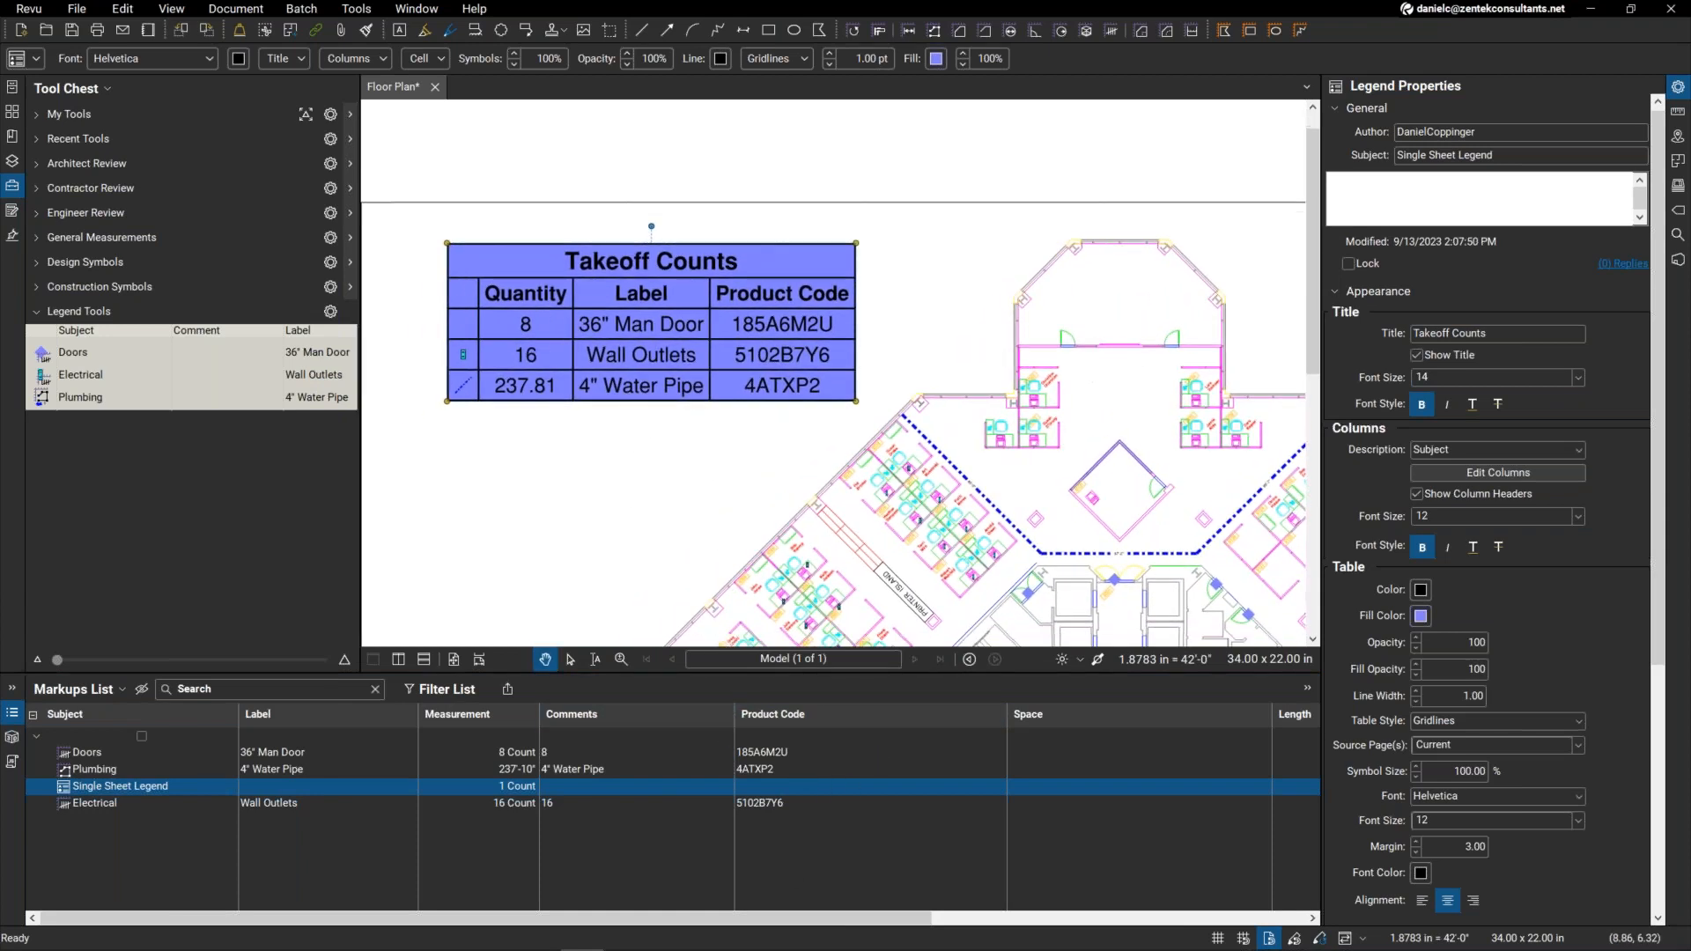
mouse_move(706, 385)
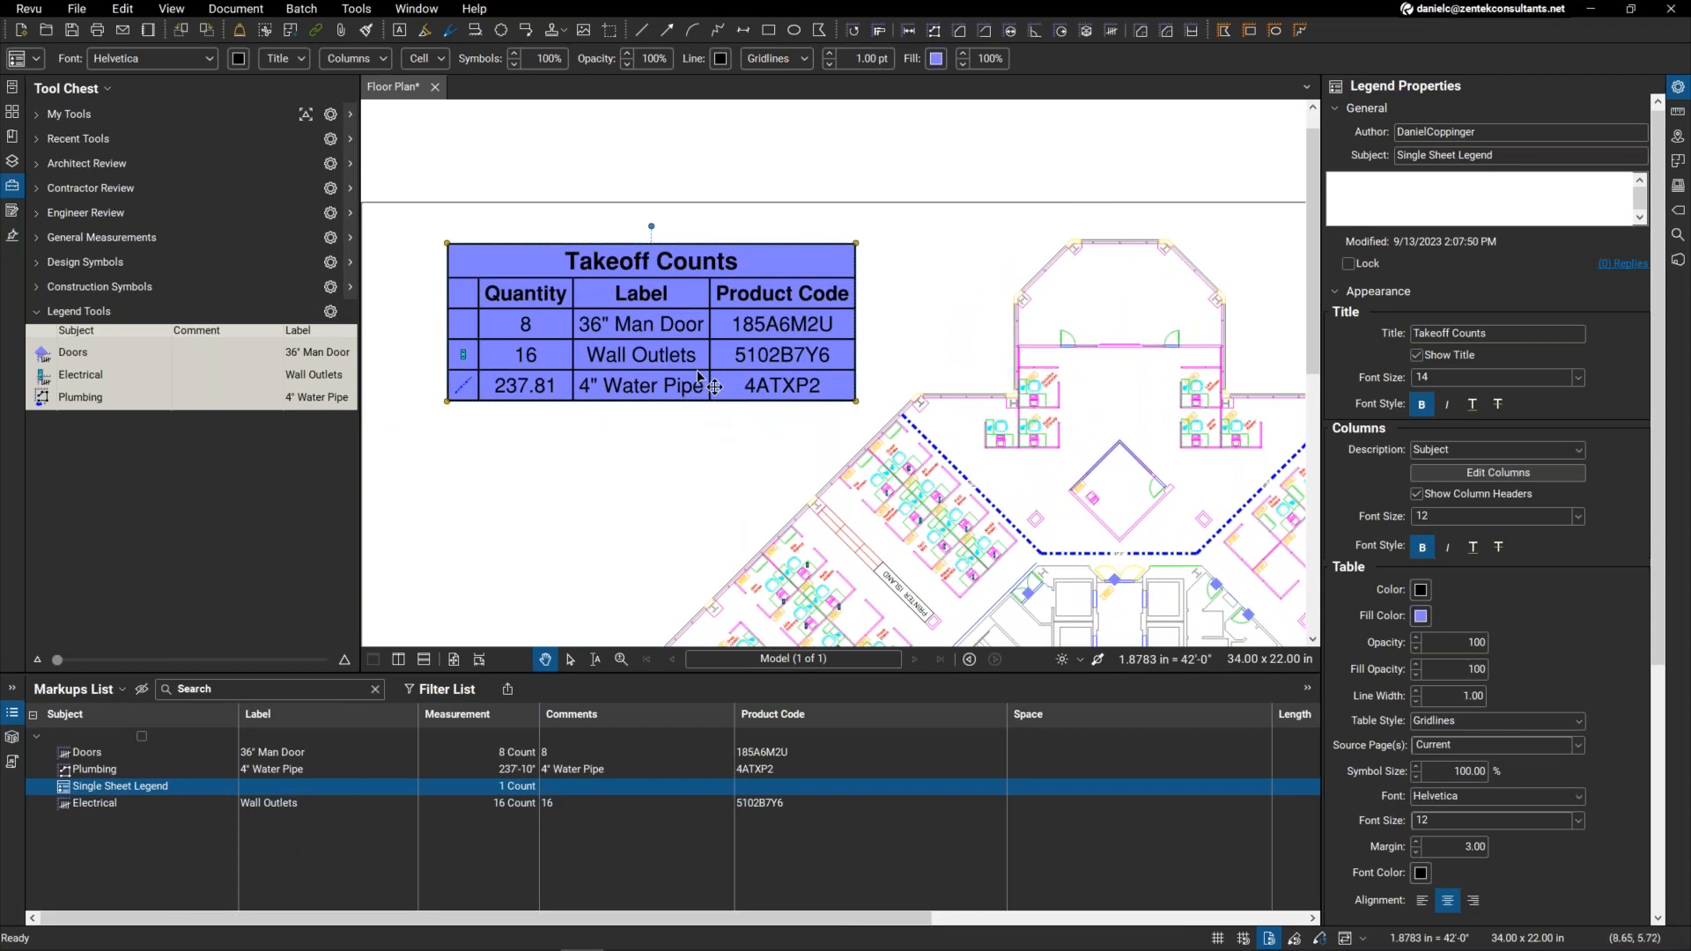
mouse_move(657, 353)
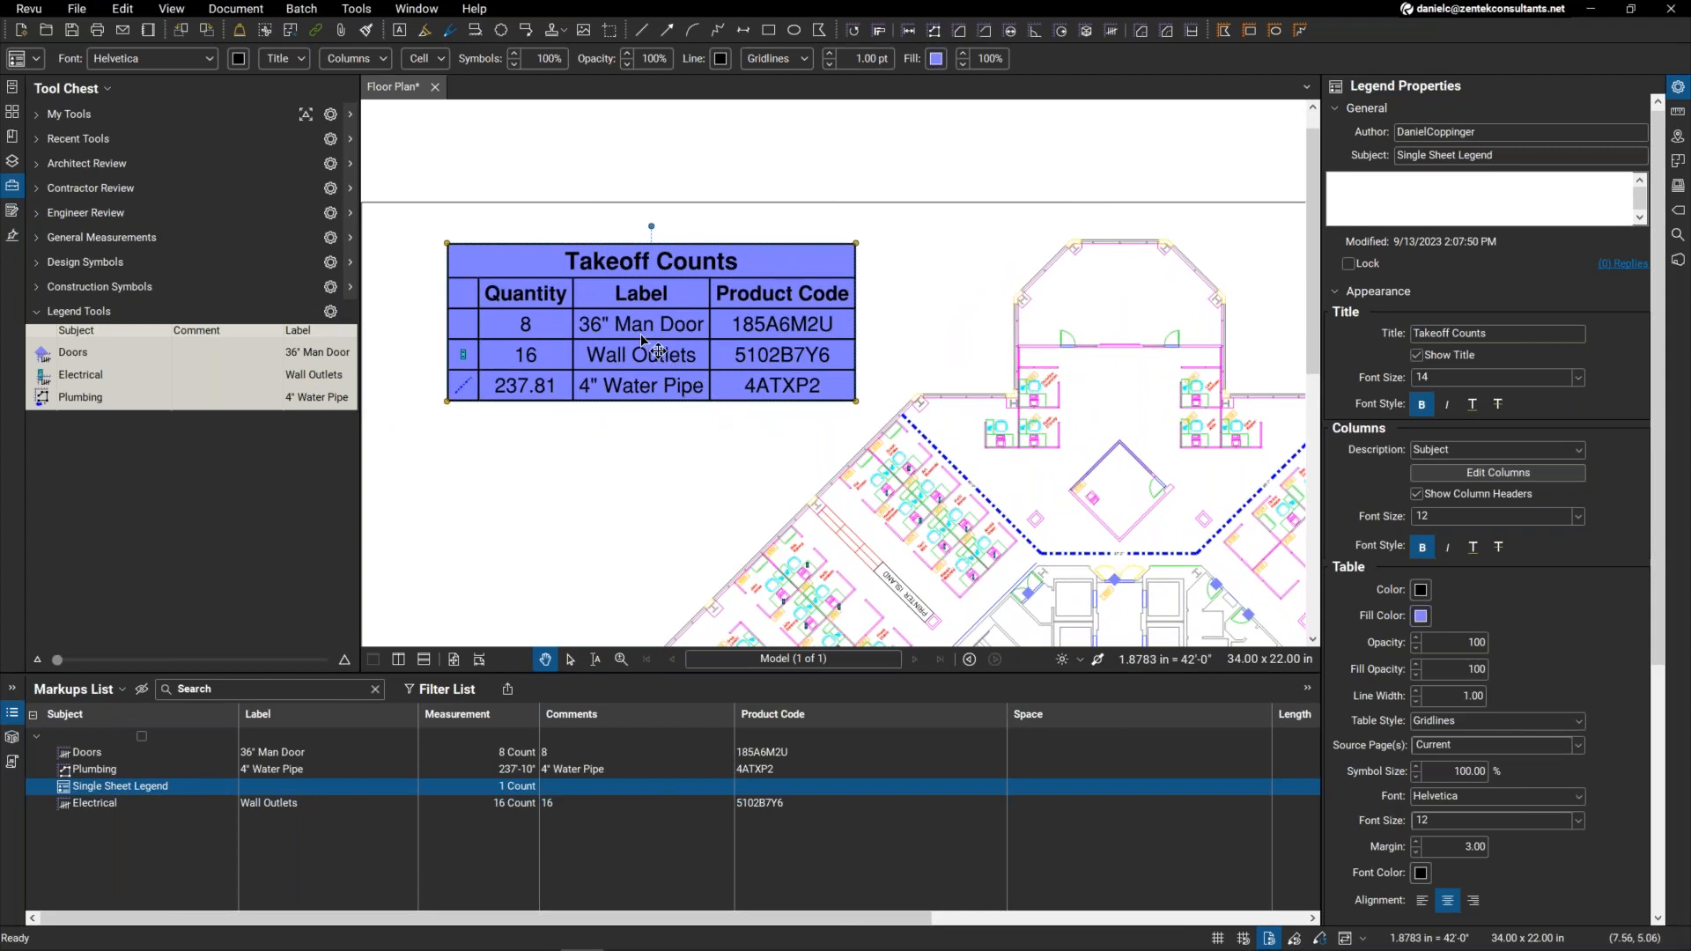
right_click(639, 354)
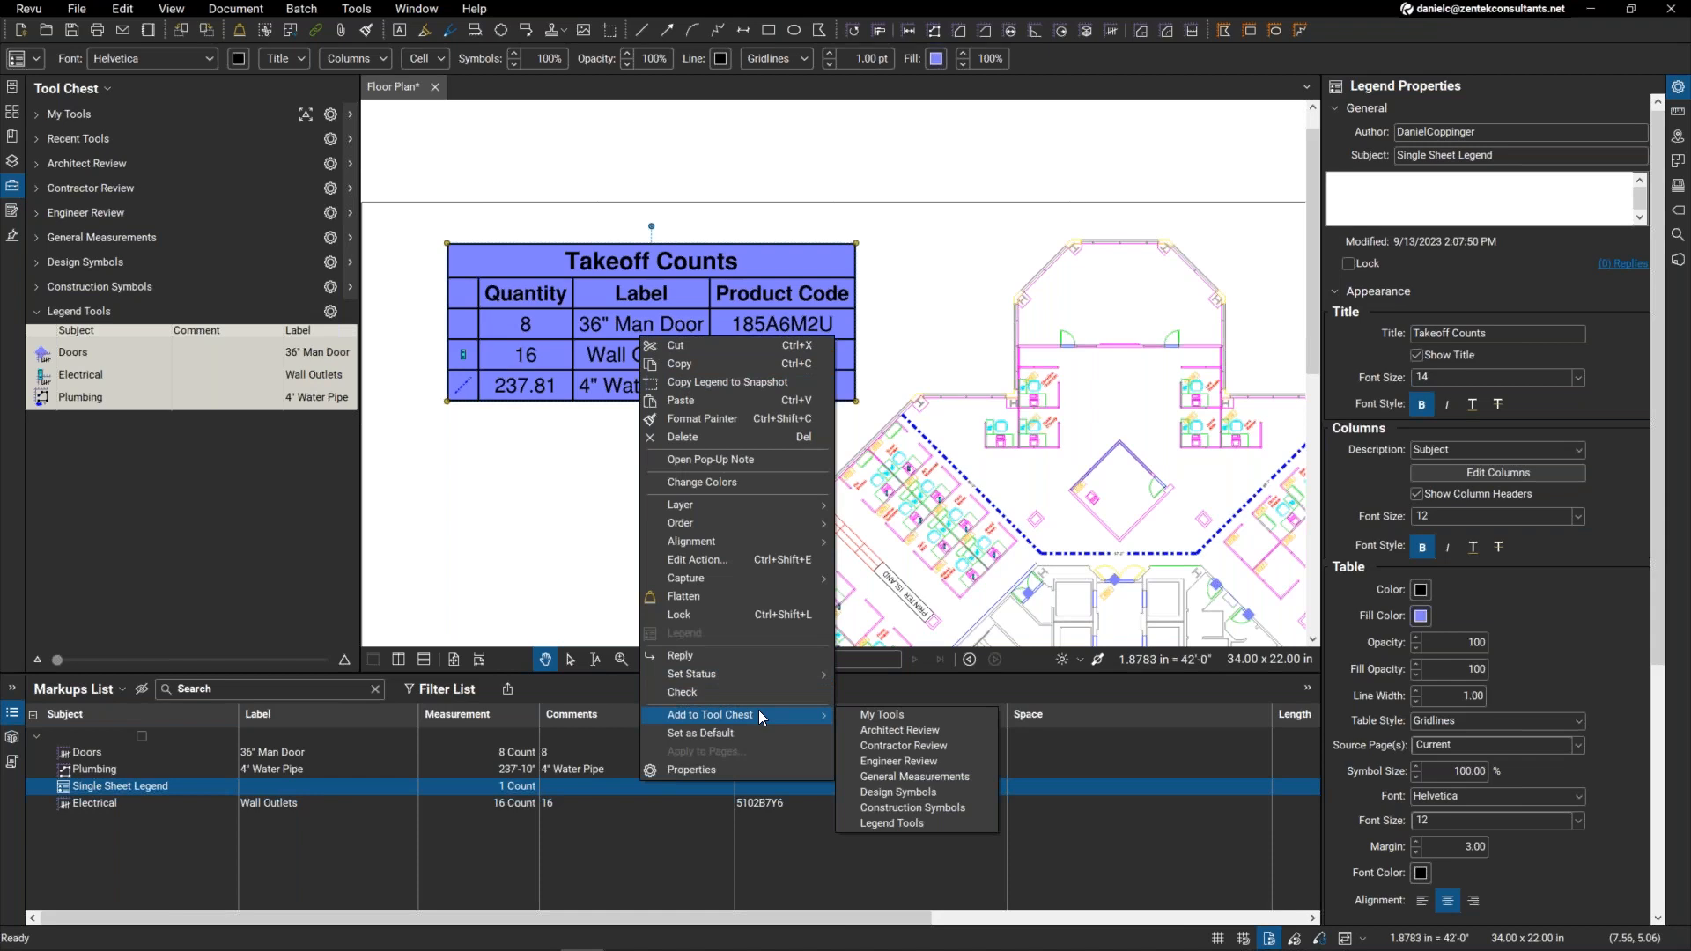
mouse_move(895, 823)
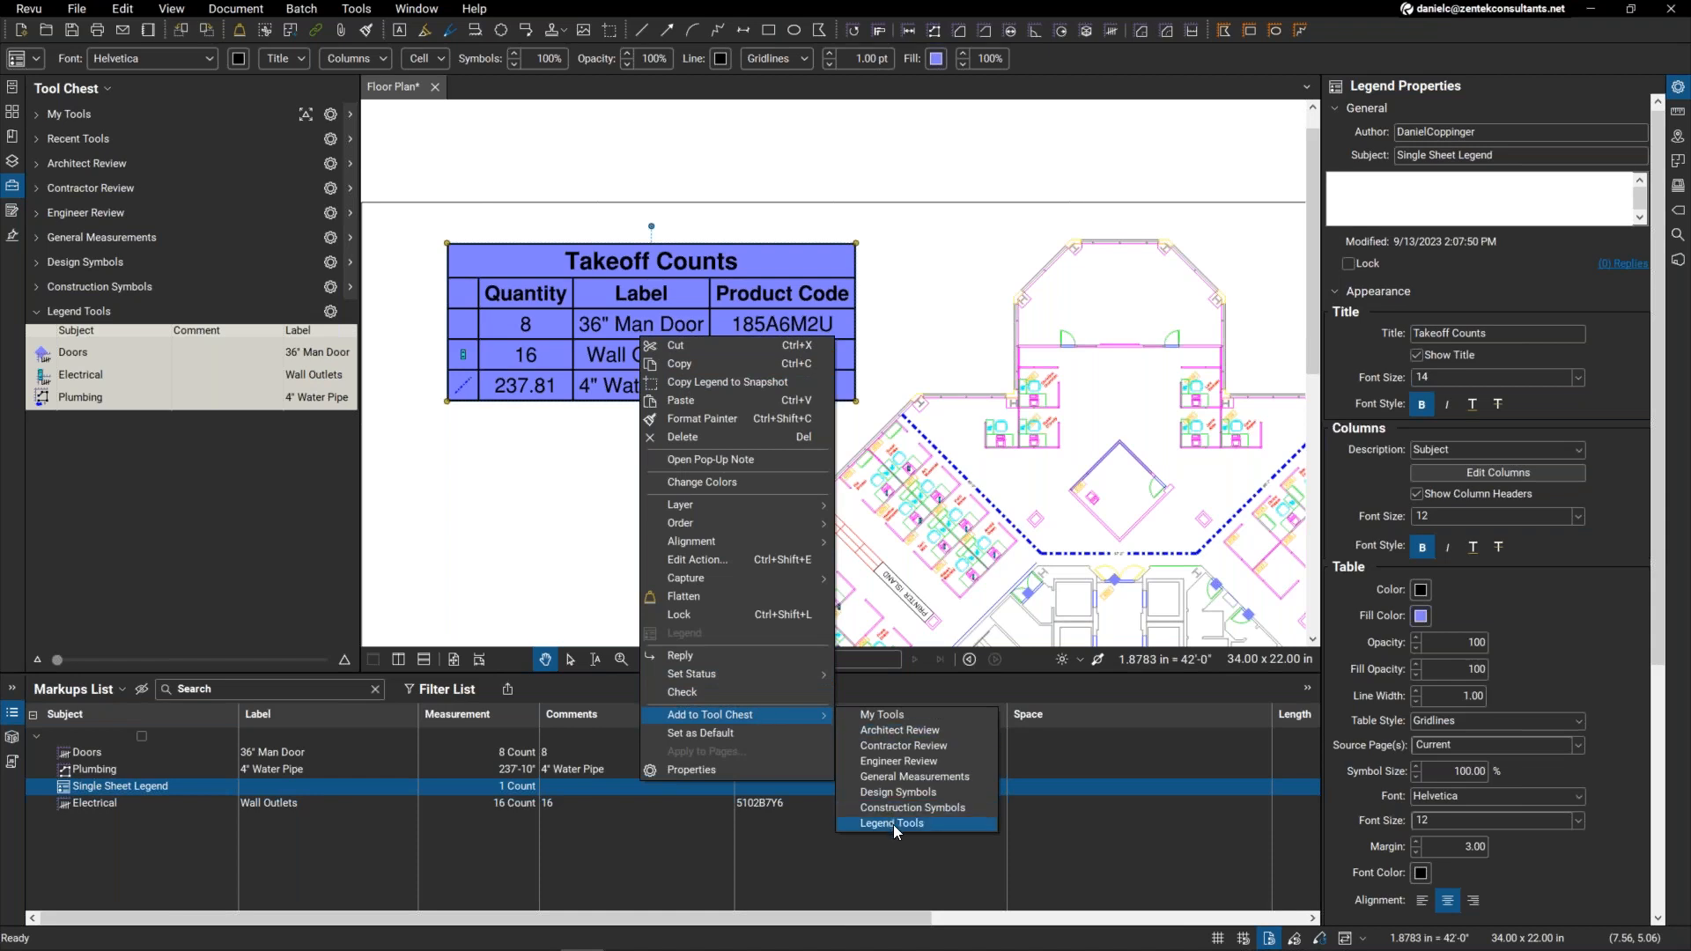
Step: Save the legend into the Legend Tools group and clear the selection
left_click(891, 823)
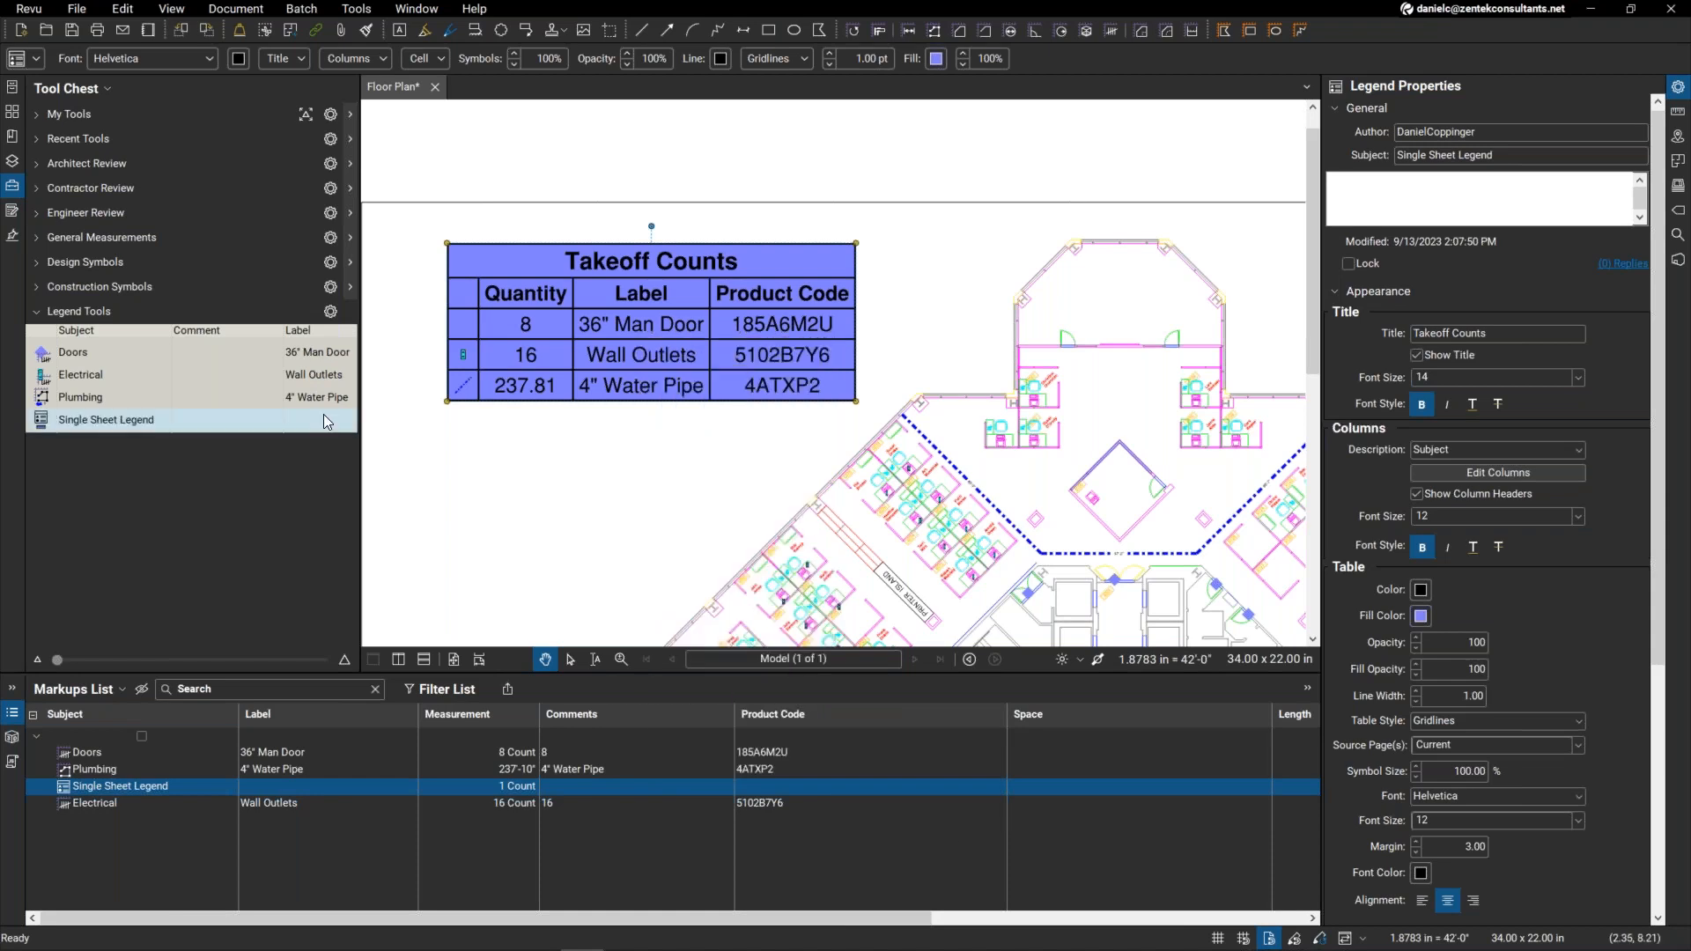
left_click(93, 803)
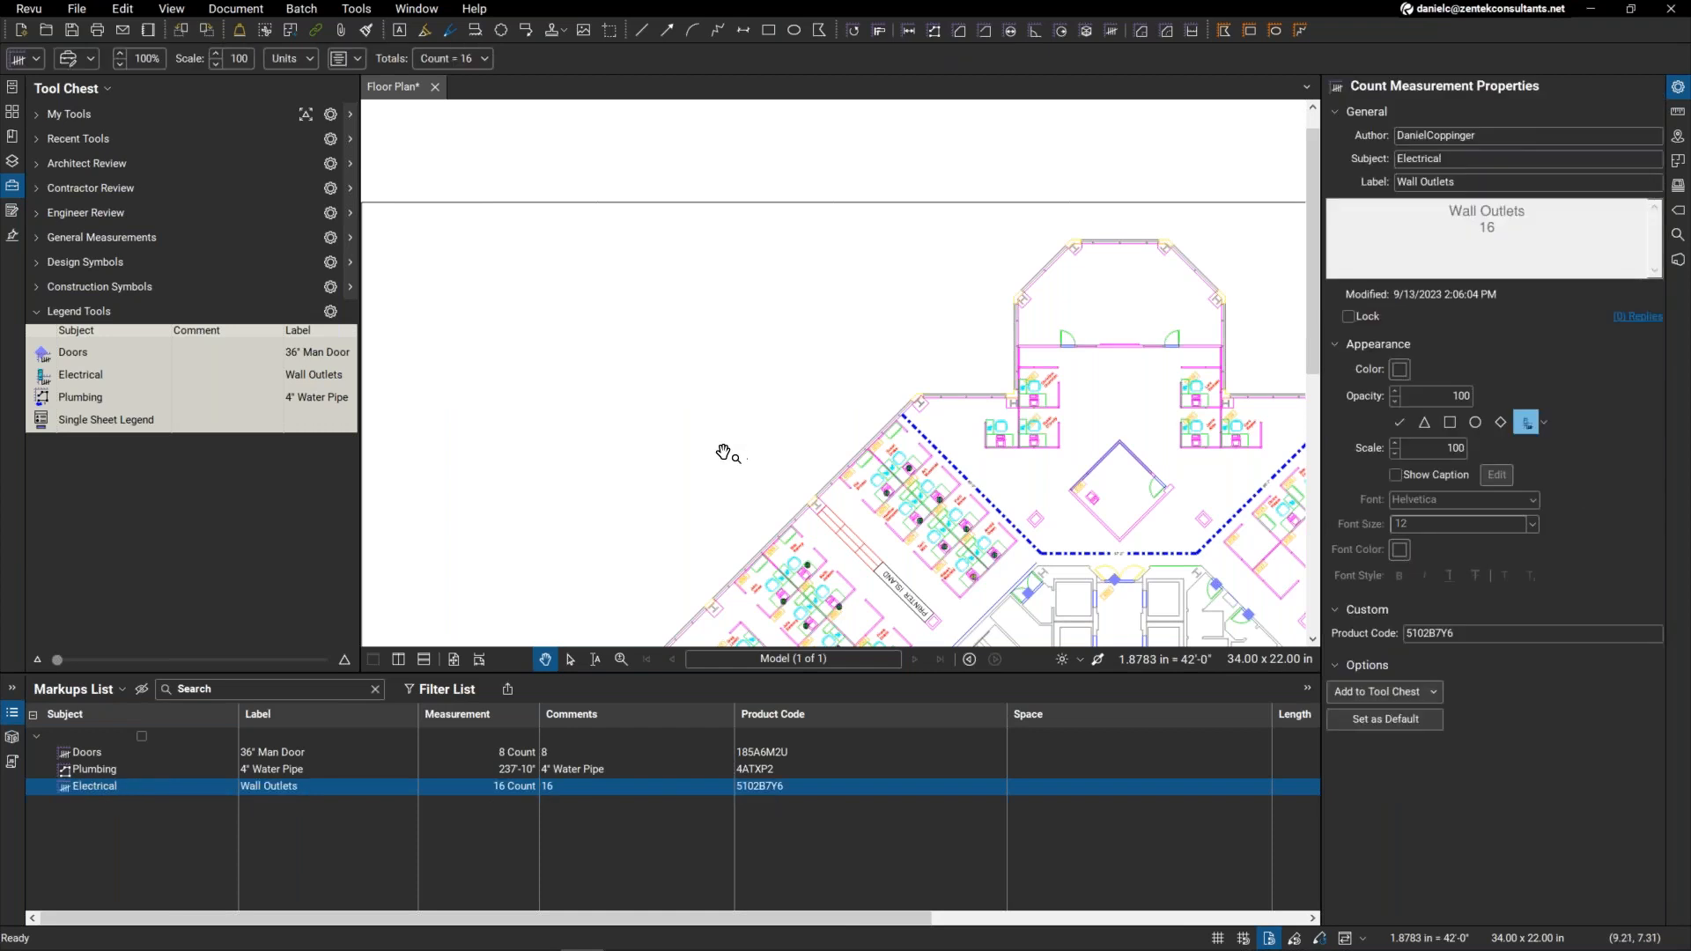
left_click(93, 770)
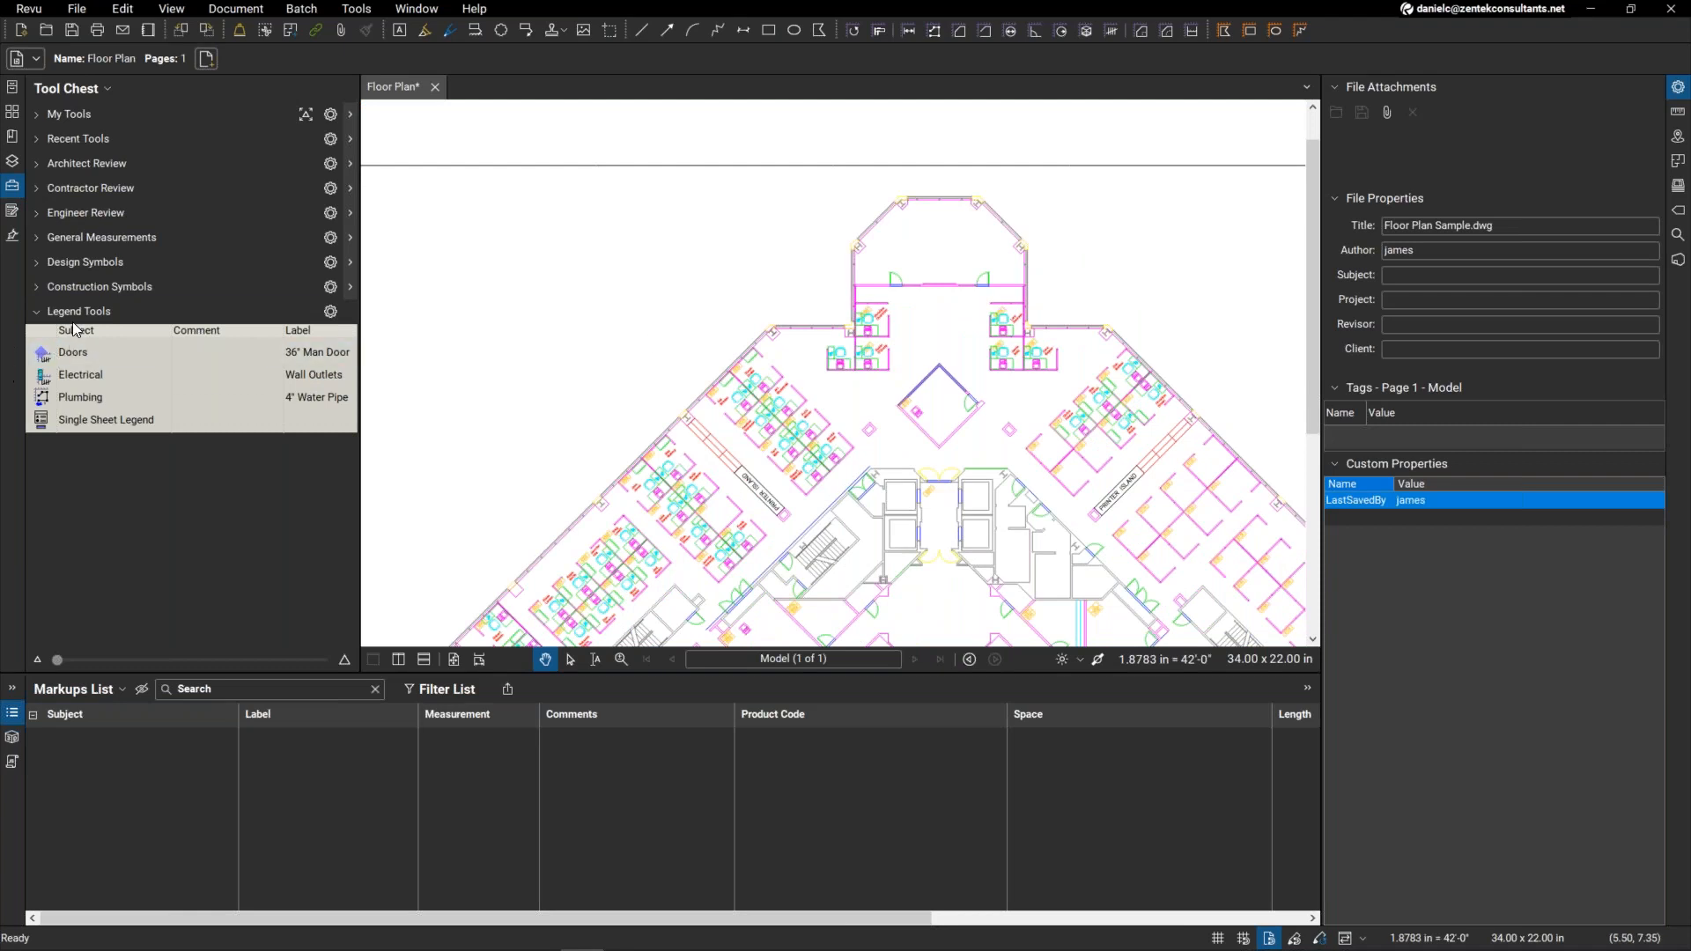
Step: Place the saved Single Sheet Legend and add the 36" Man Door count to it
left_click(106, 419)
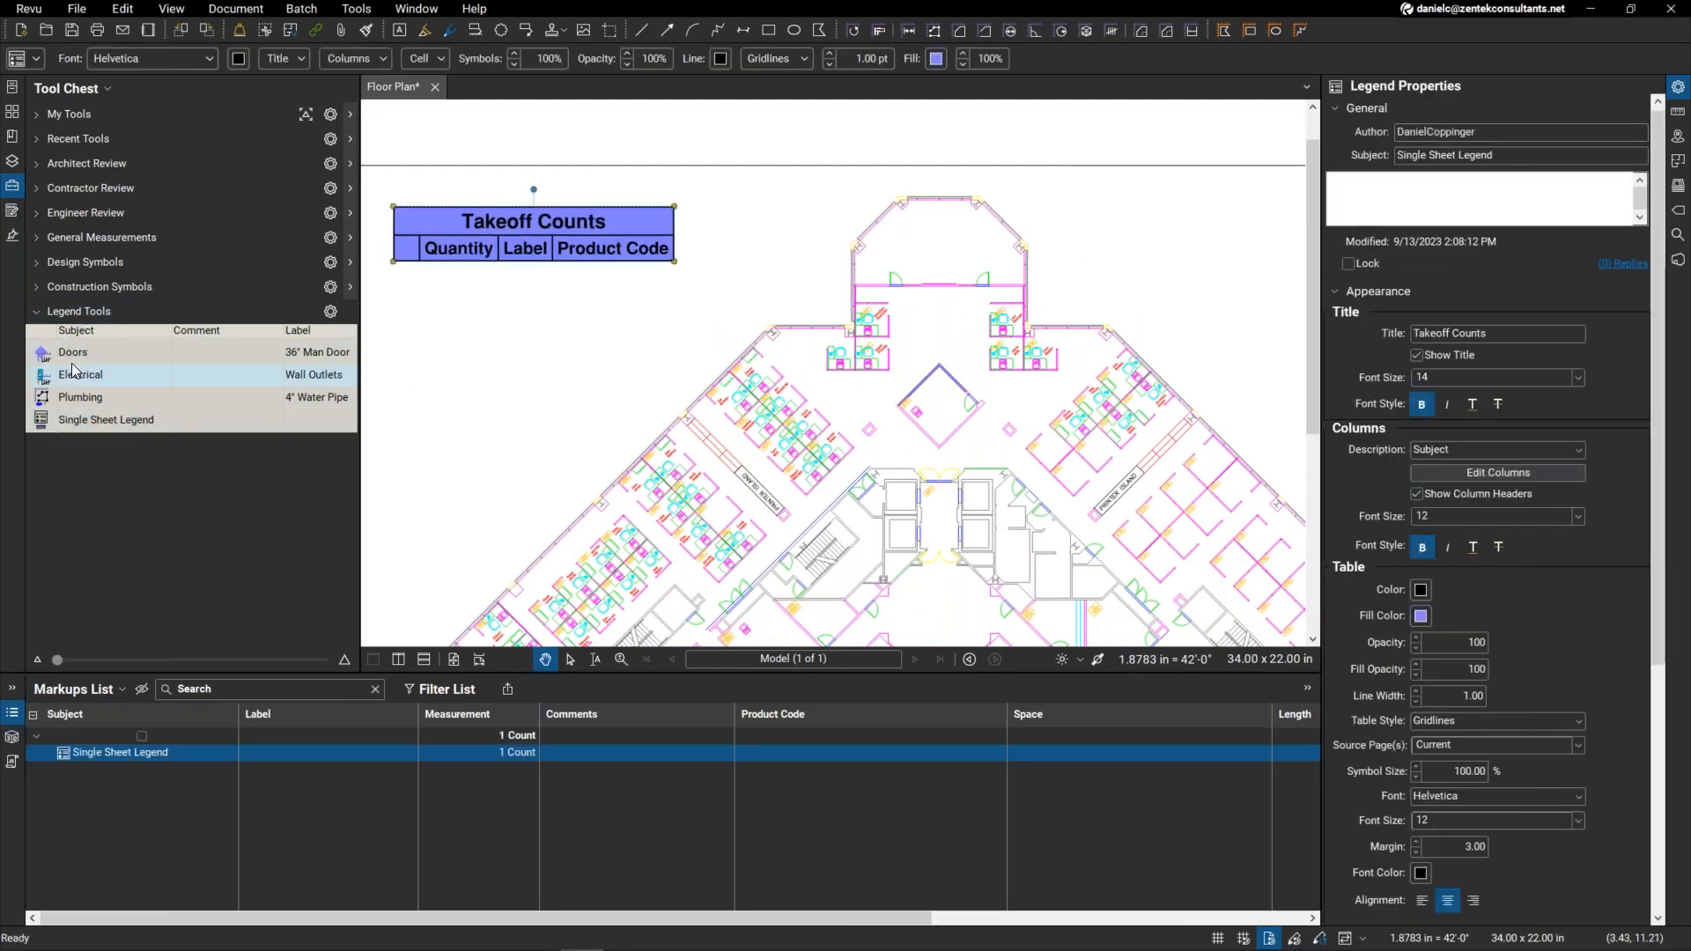
left_click(72, 352)
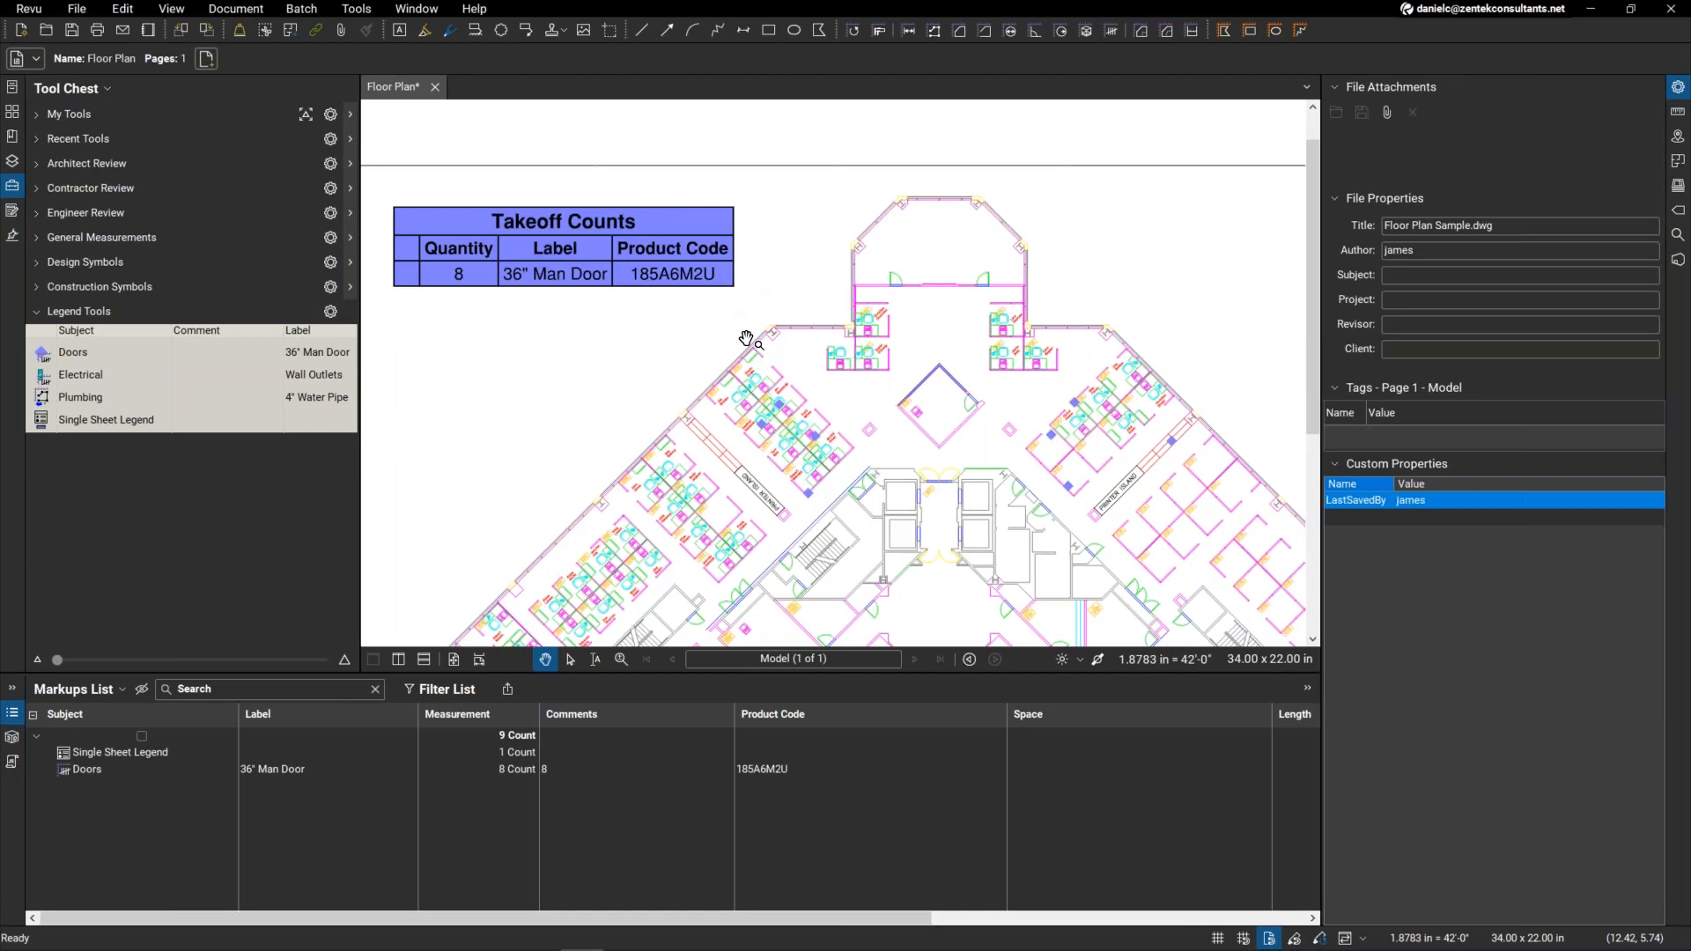
mouse_move(1020, 483)
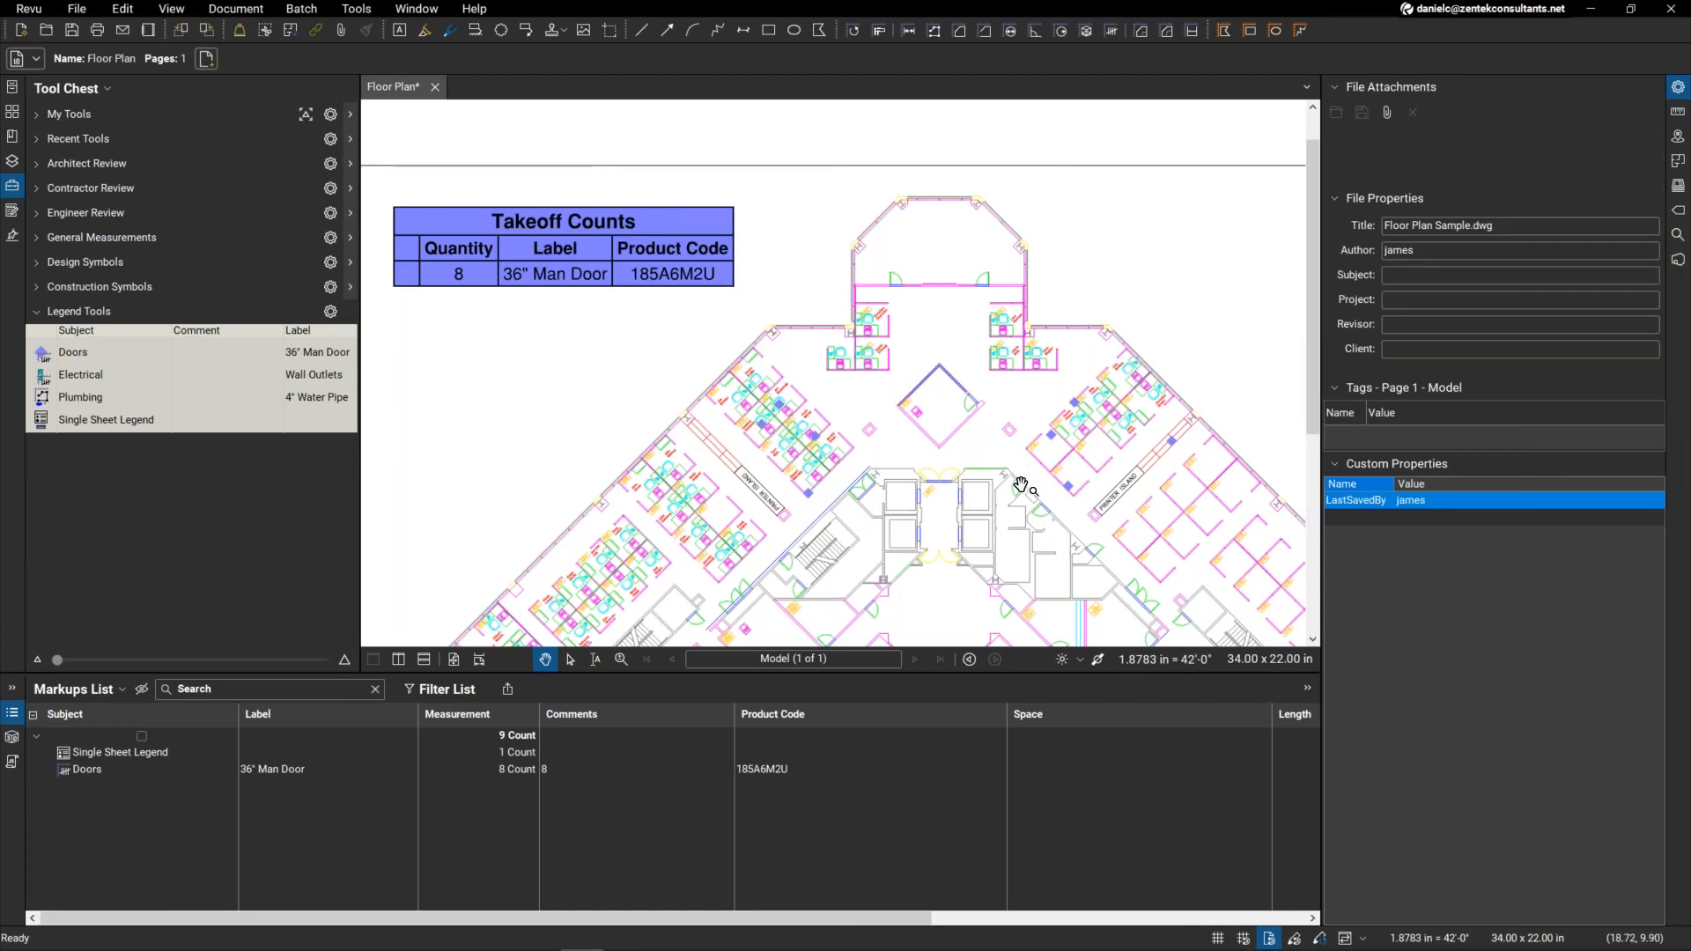
mouse_move(986, 442)
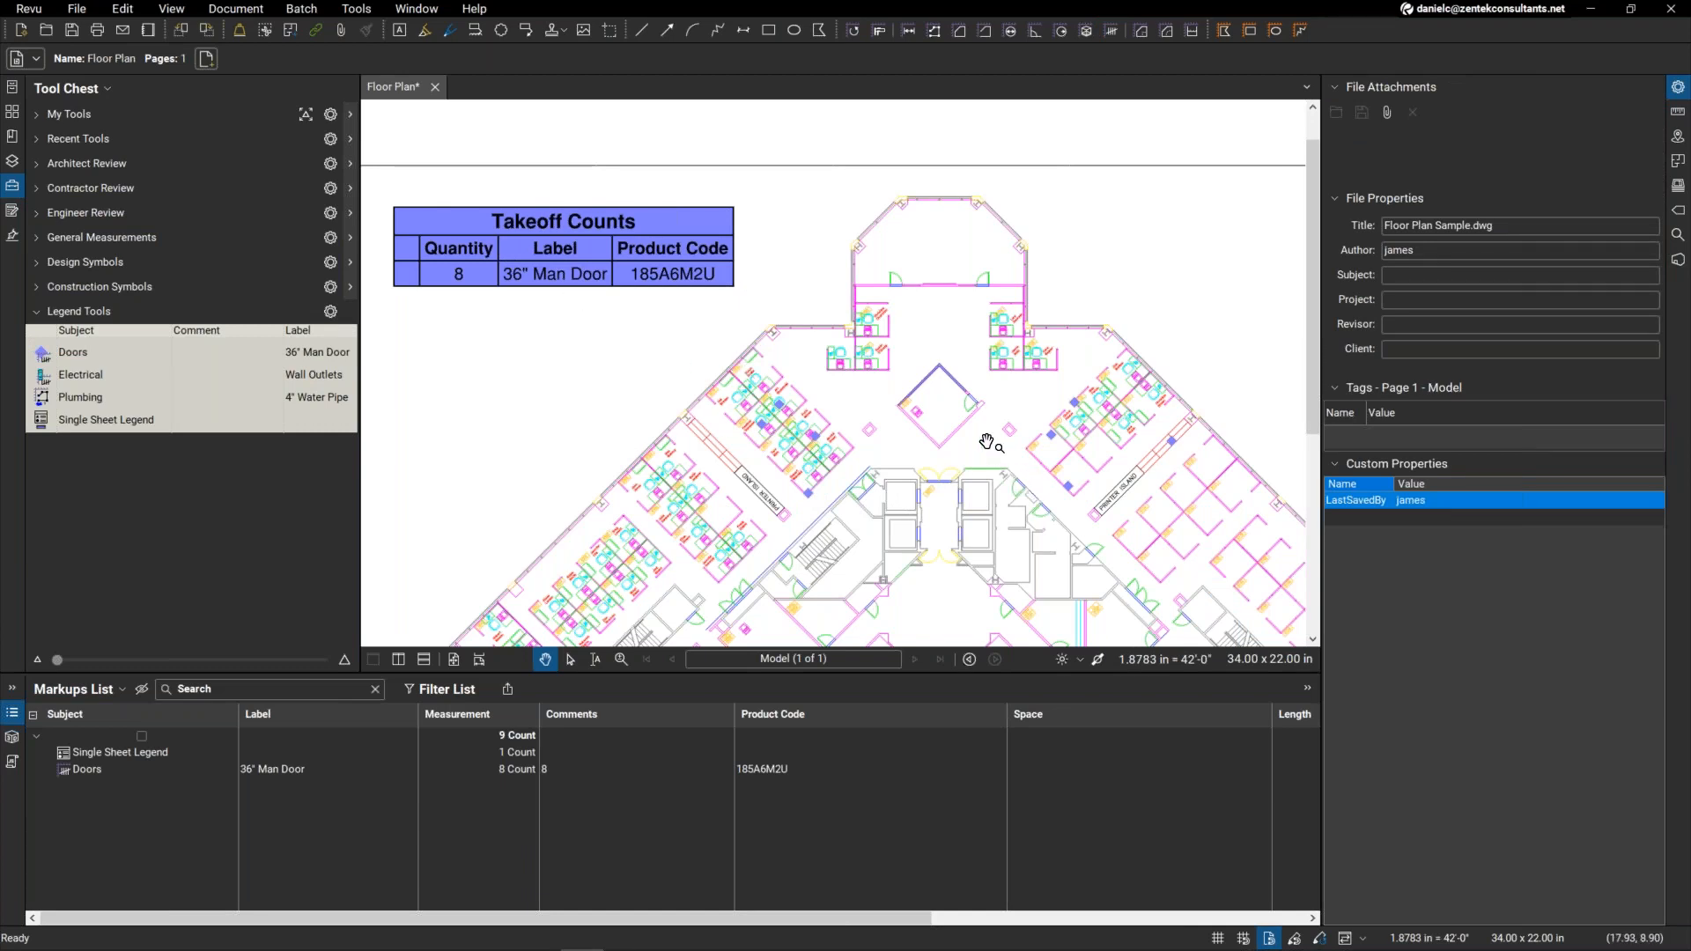
mouse_move(960, 426)
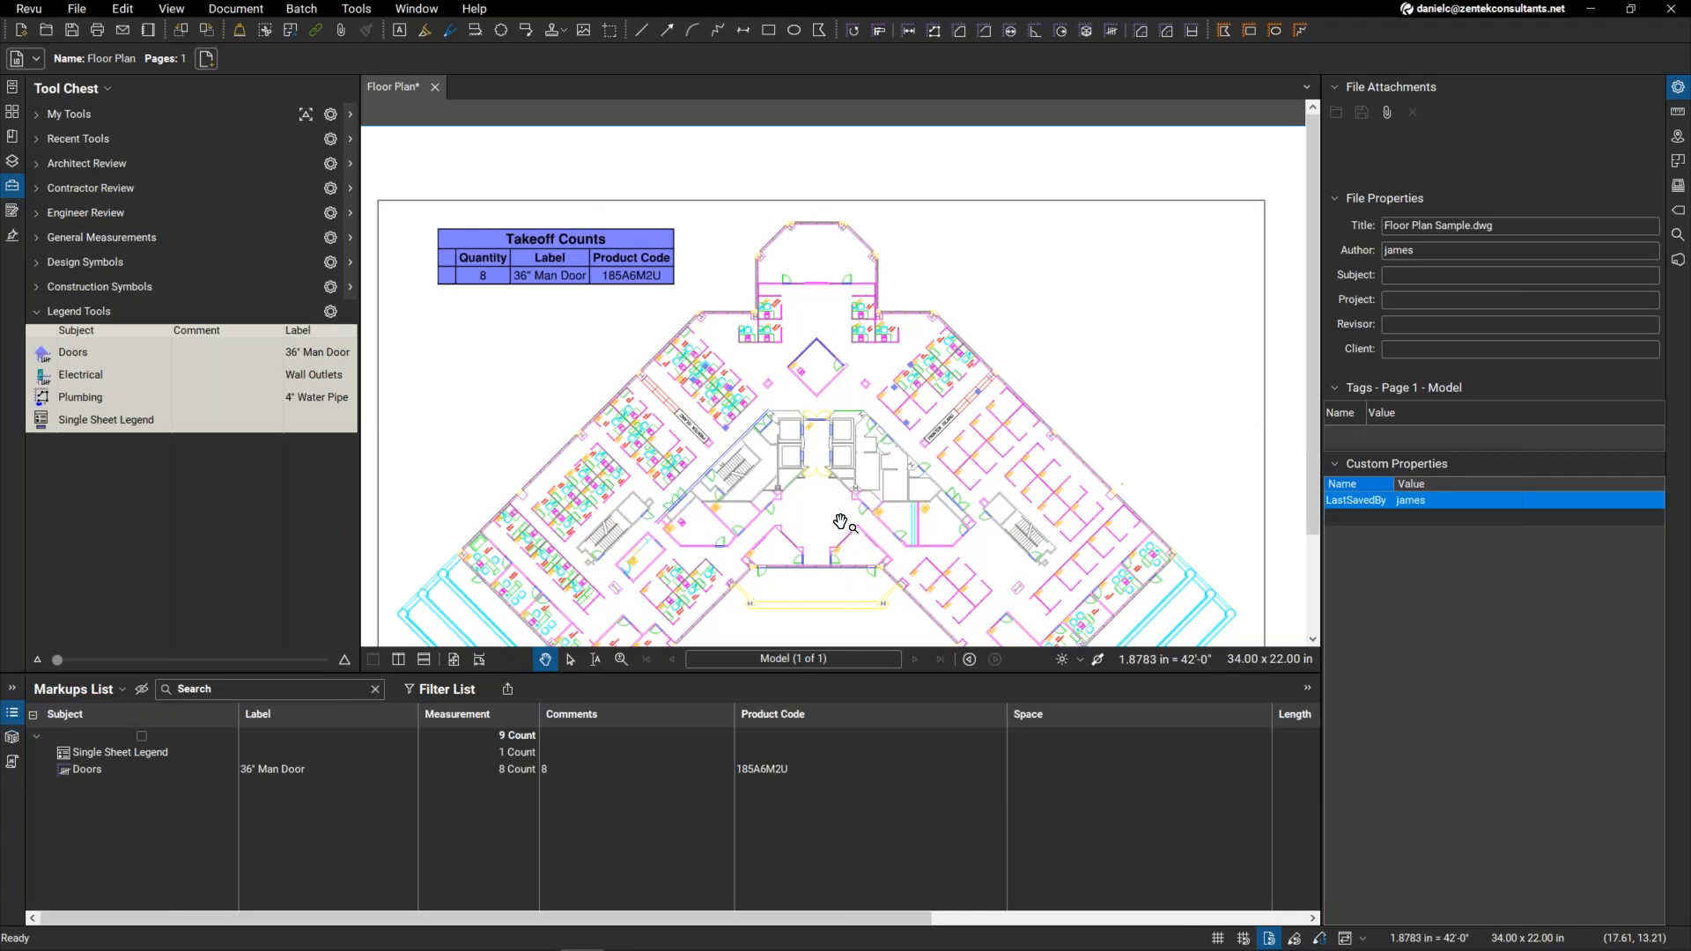
mouse_move(842, 516)
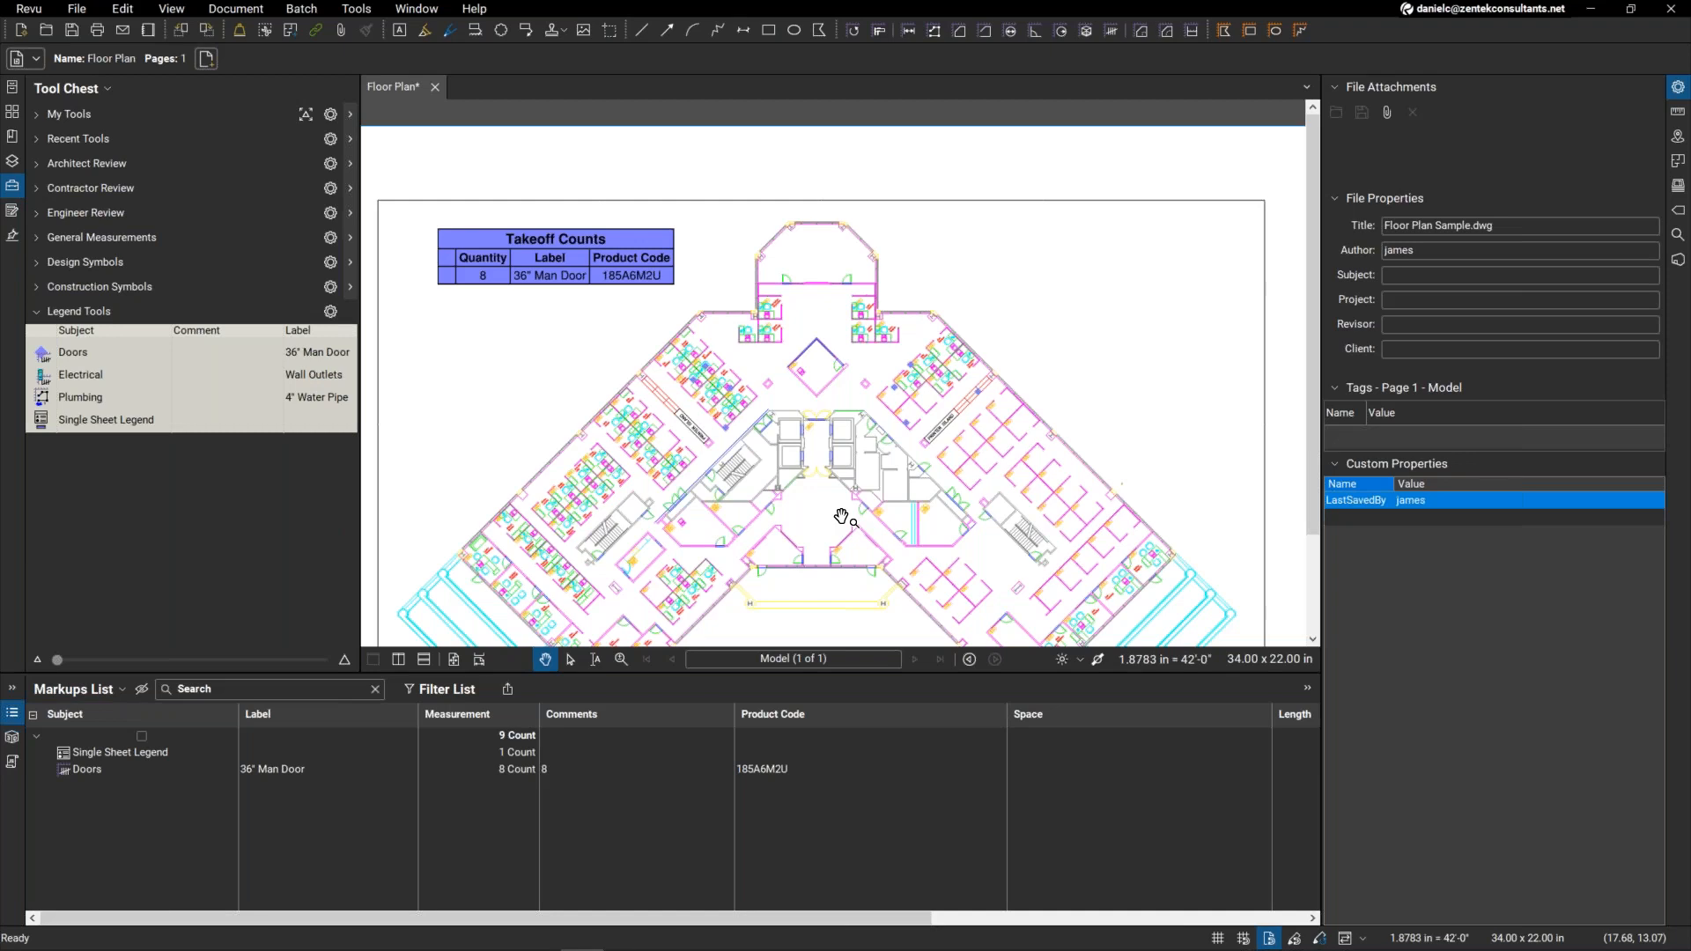
mouse_move(954, 415)
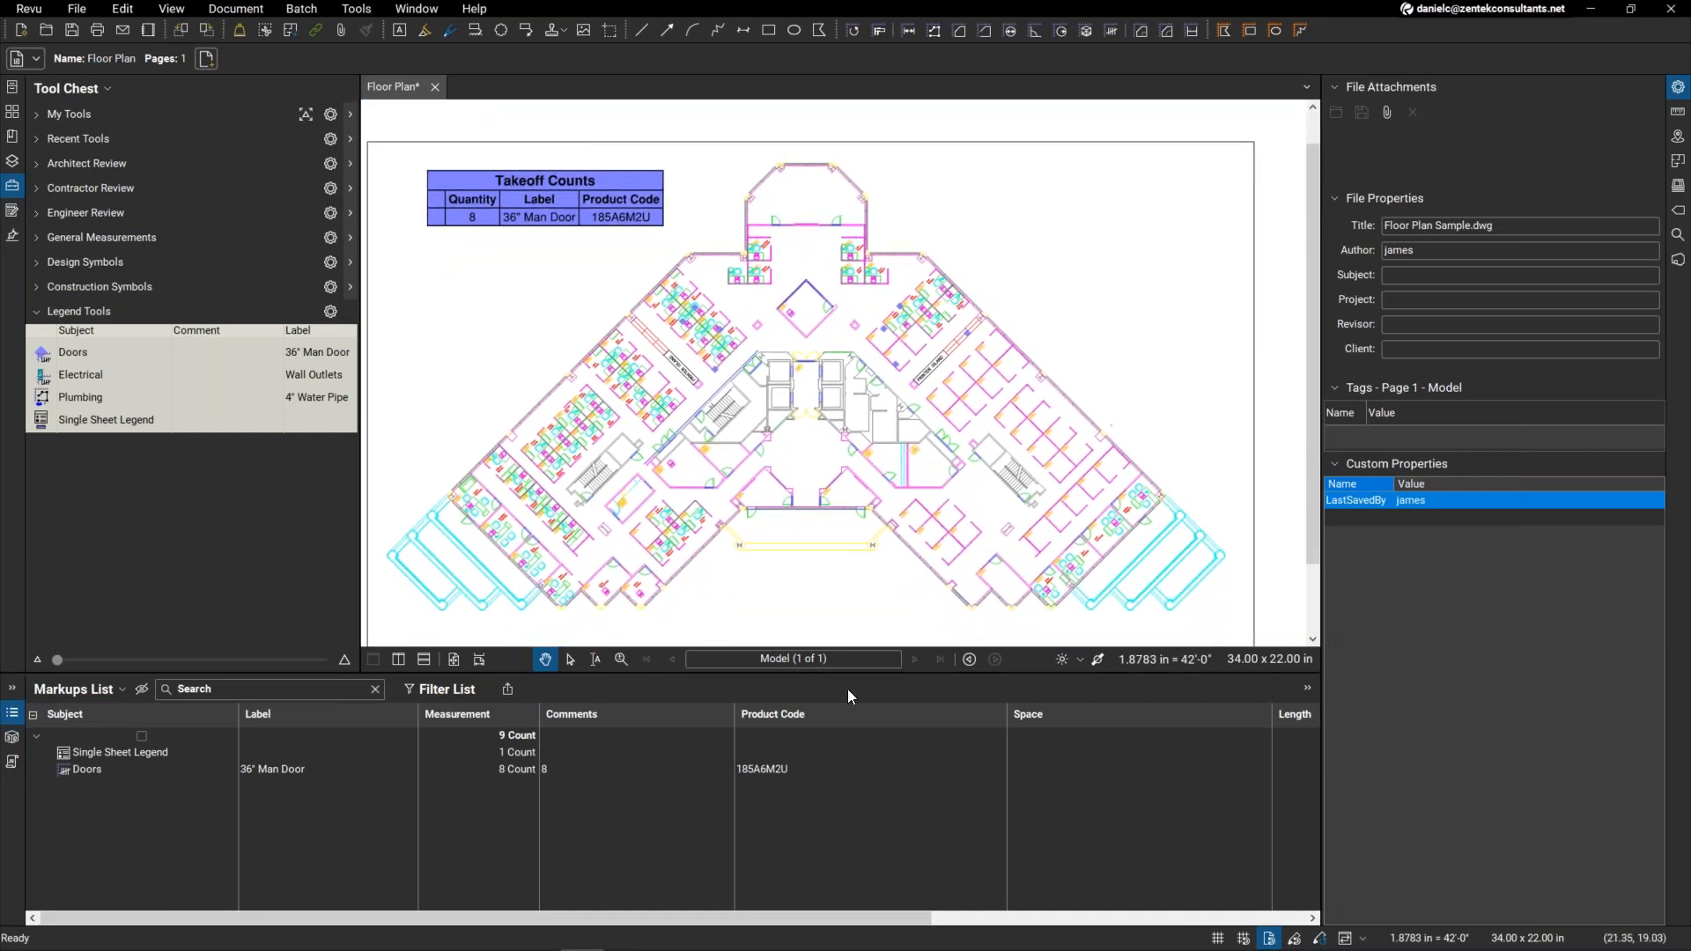
mouse_move(993, 528)
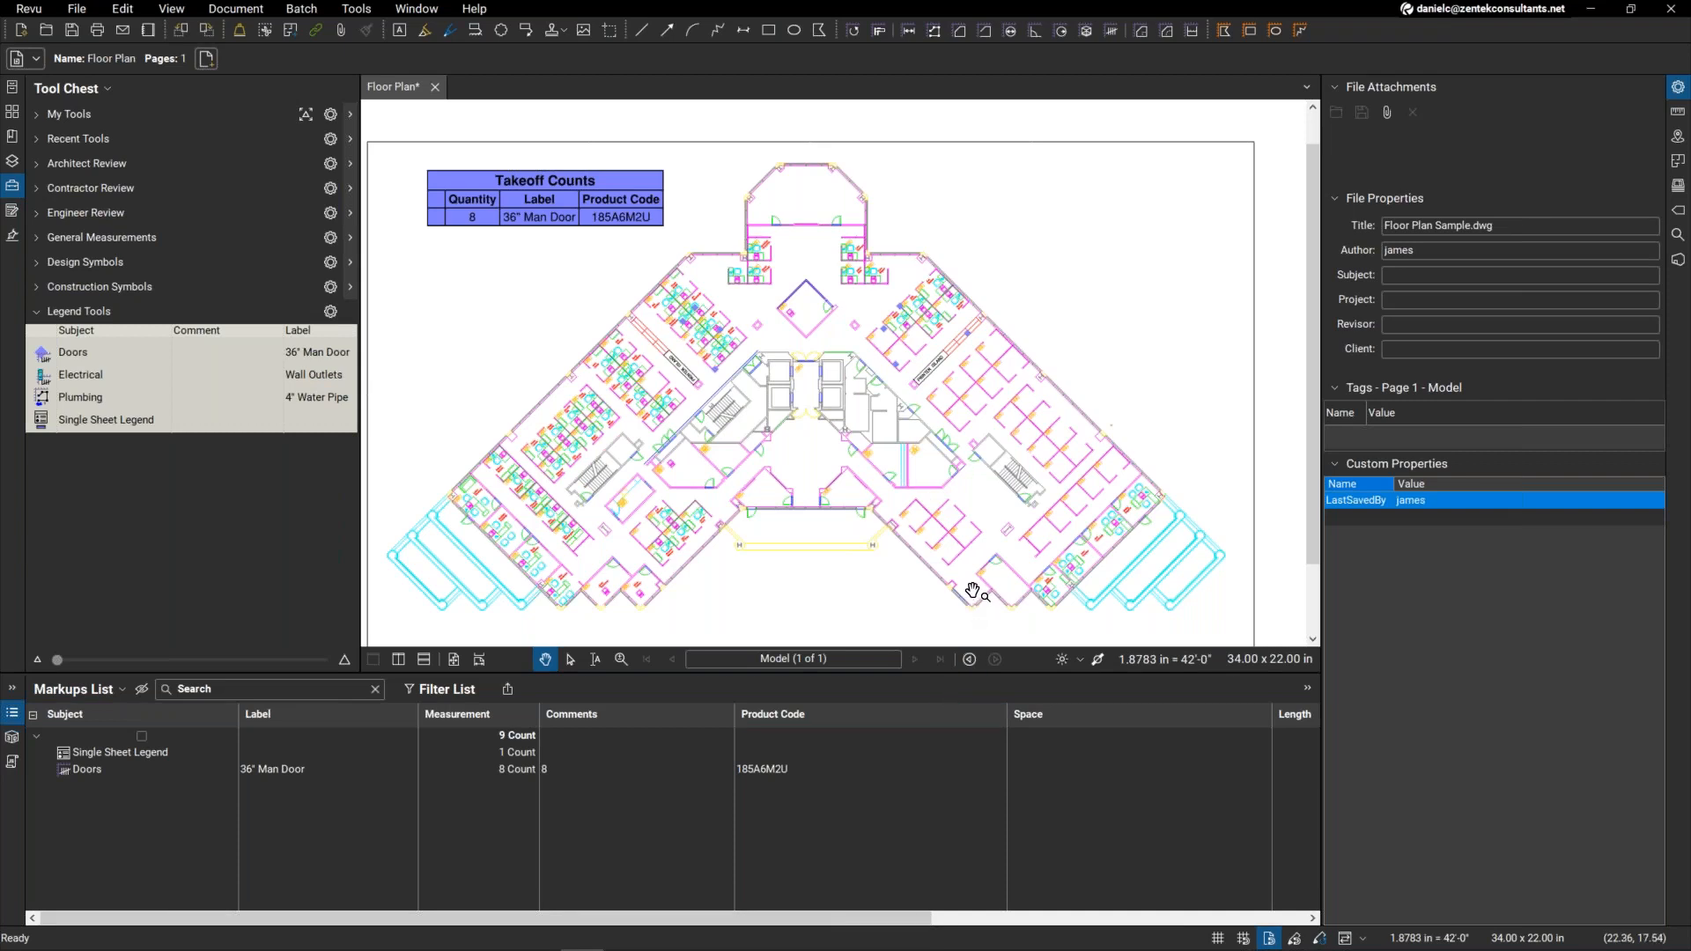
mouse_move(971, 559)
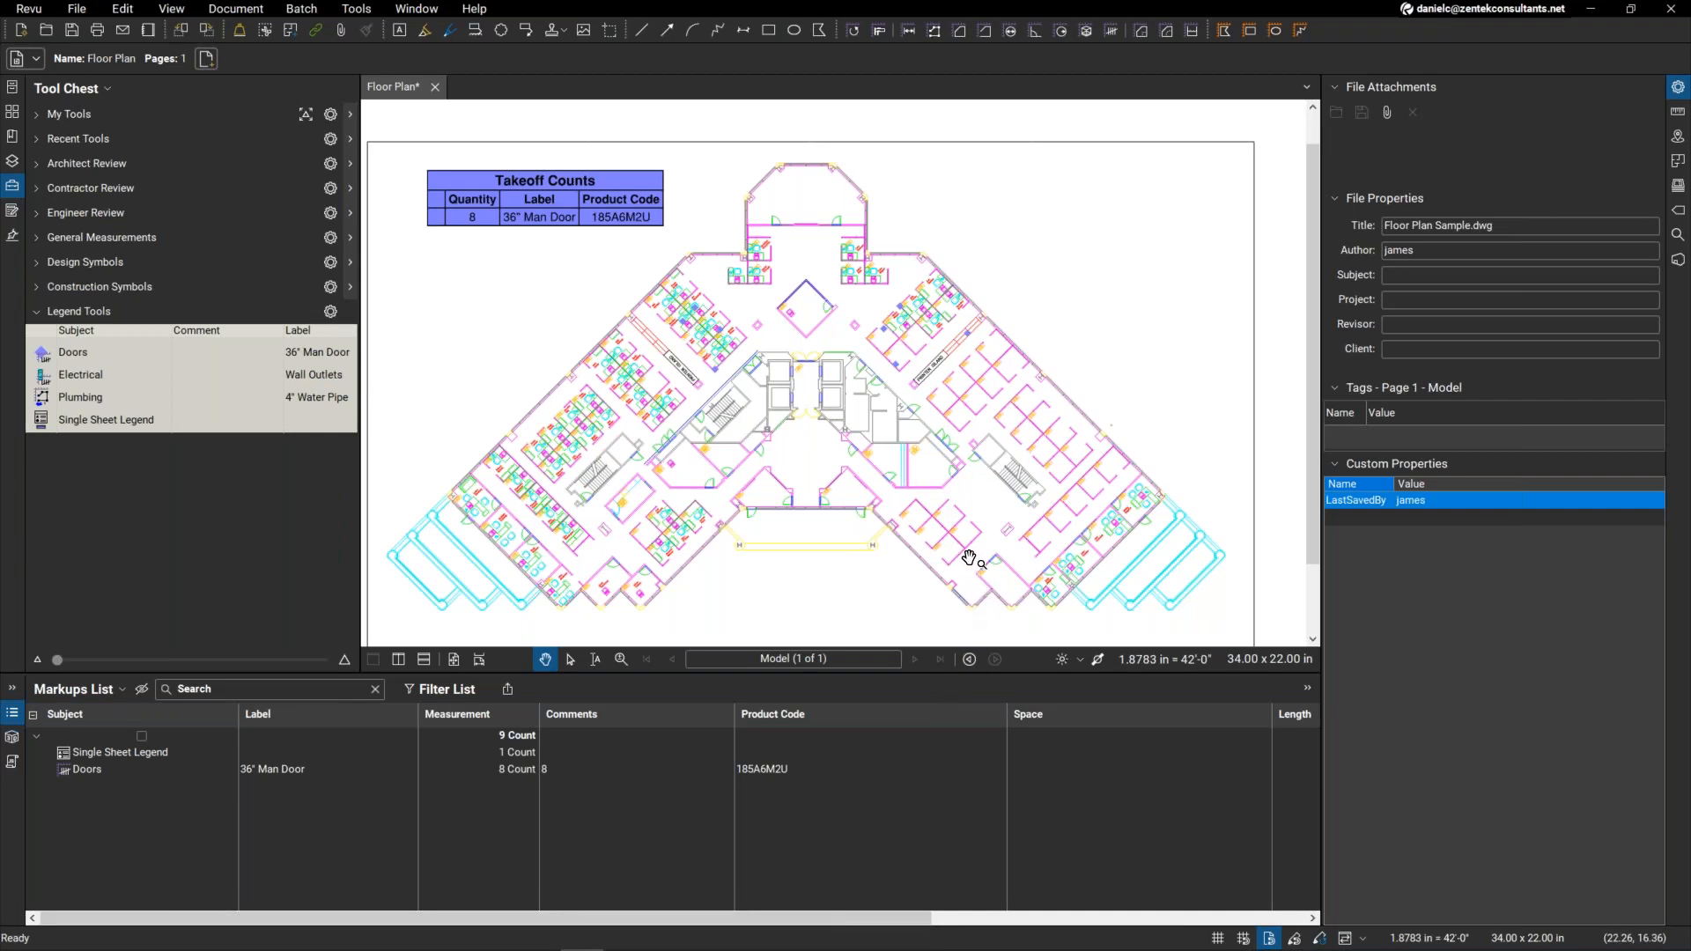
Step: Select the Takeoff Counts legend to show its properties panel
left_click(544, 199)
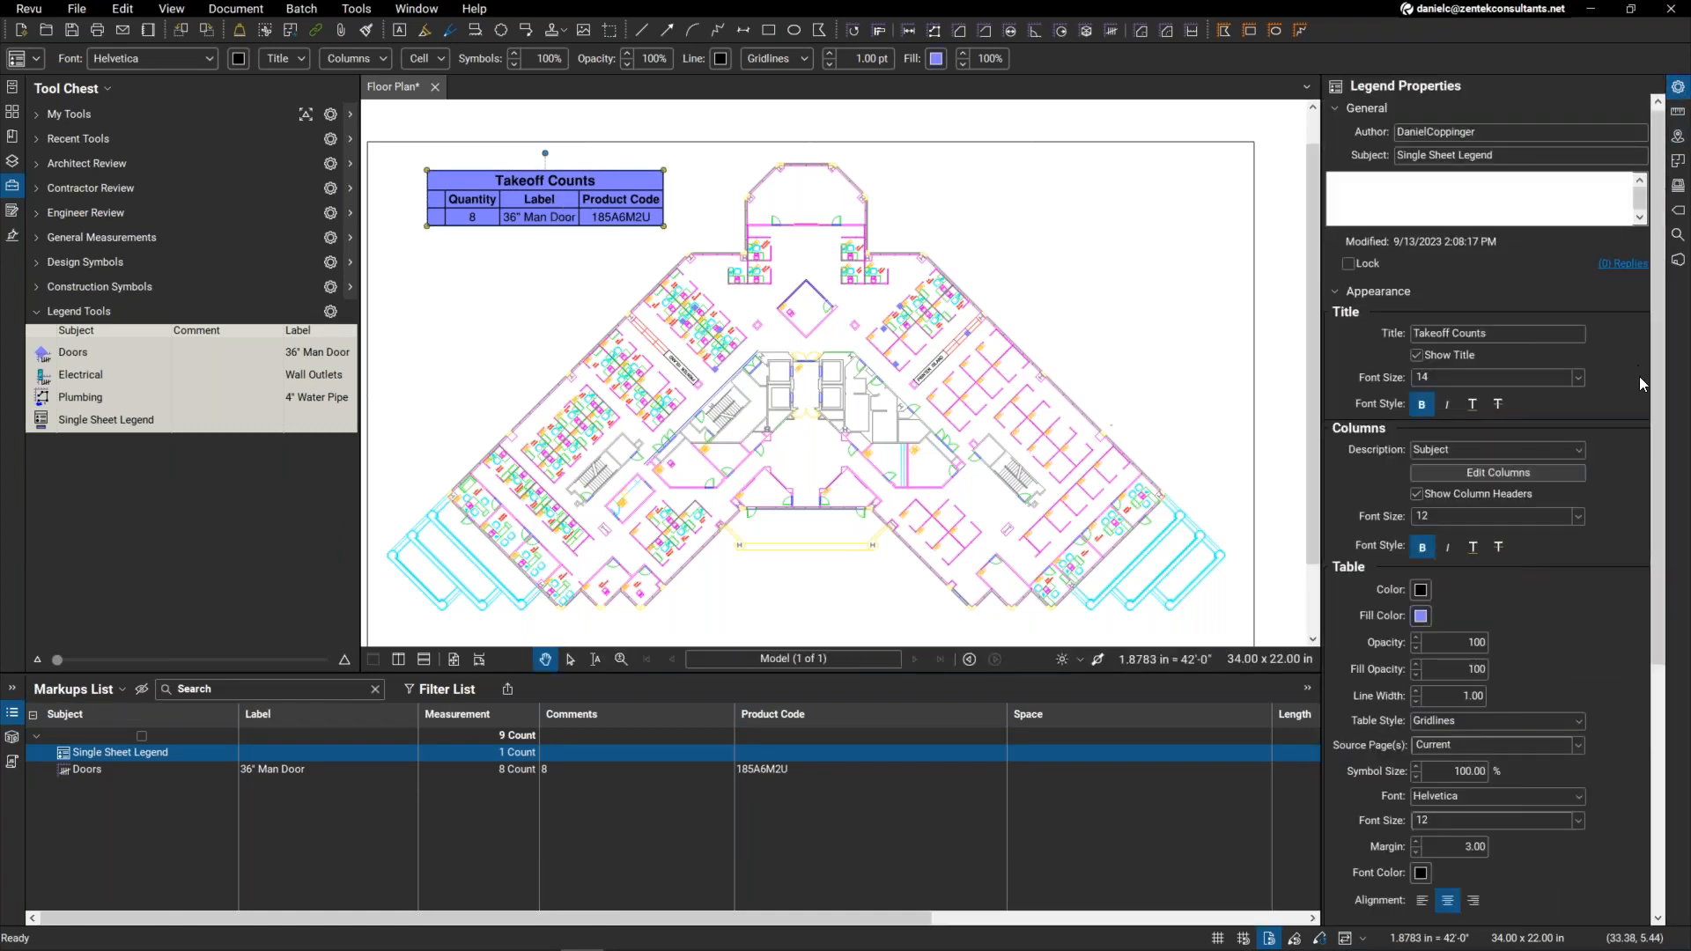
Step: Set the legend's Source Page(s) to Current so it counts only this page's markups
scroll("down", 3)
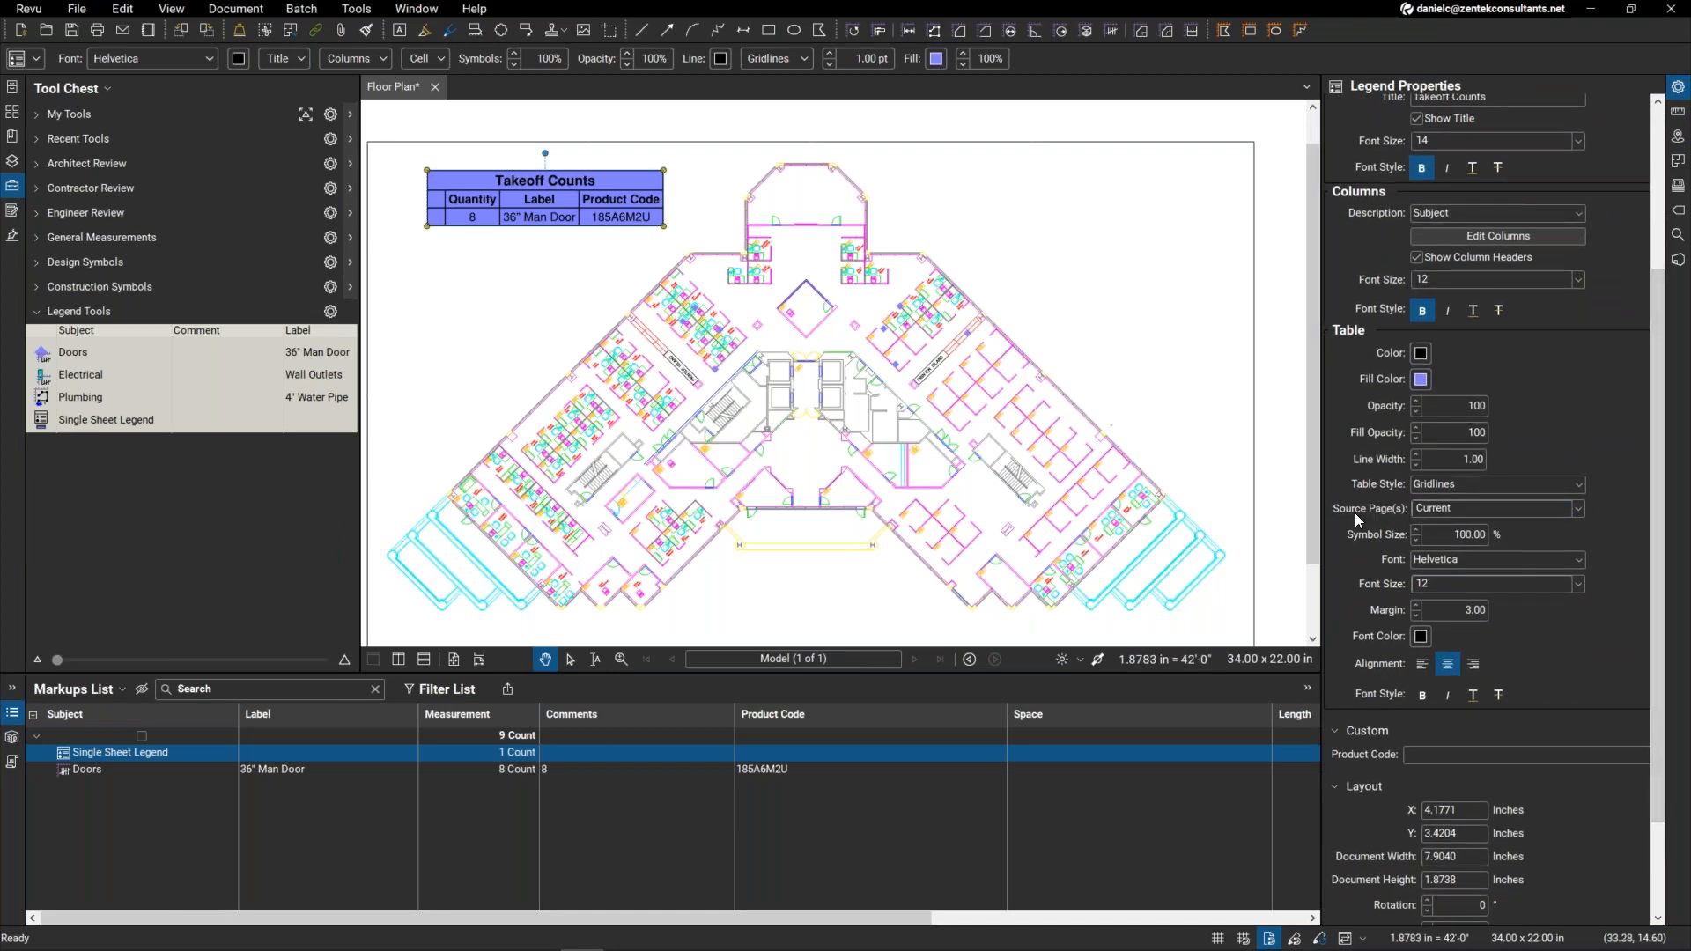
mouse_move(1594, 510)
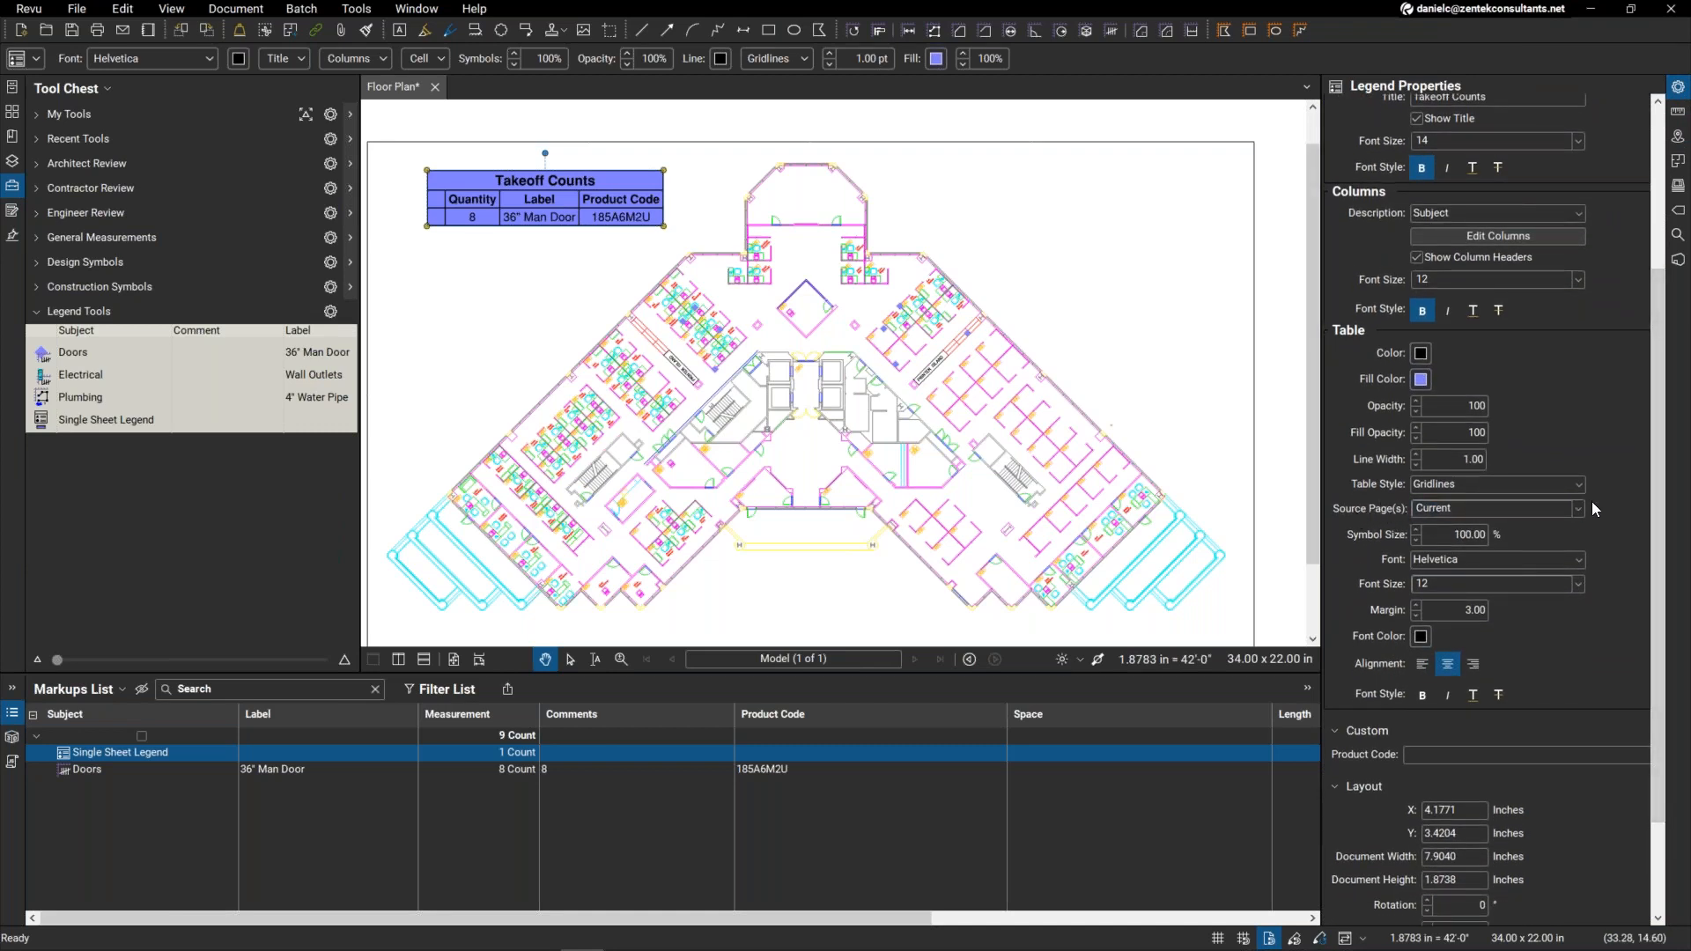
left_click(1574, 508)
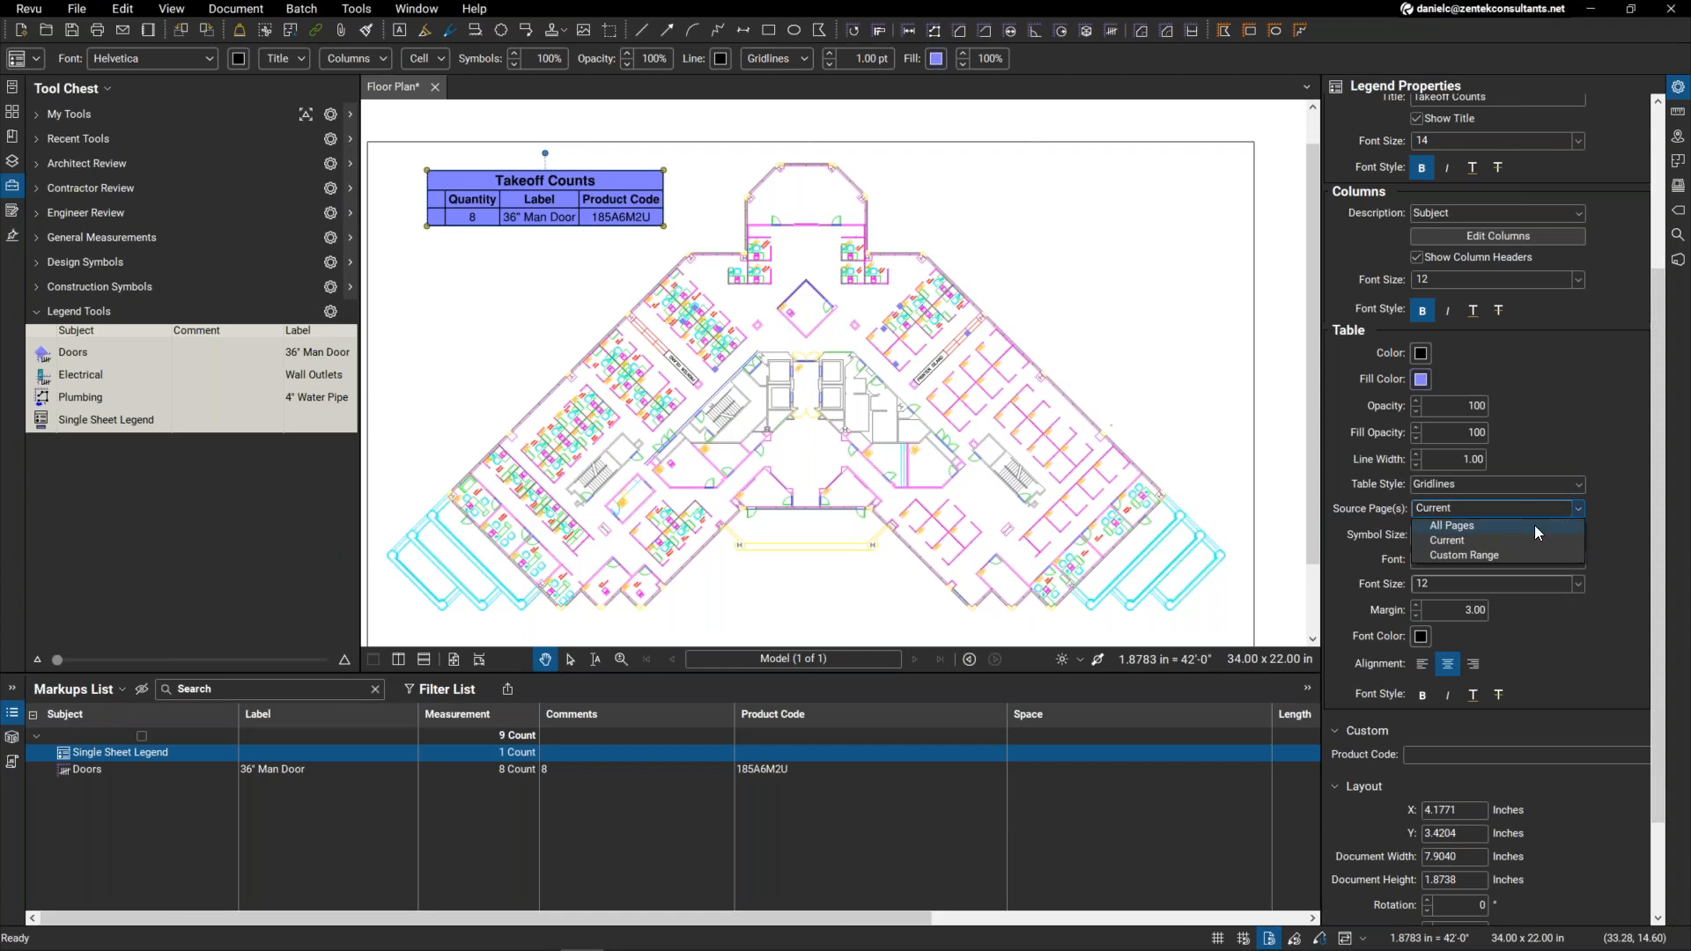
mouse_move(1467, 535)
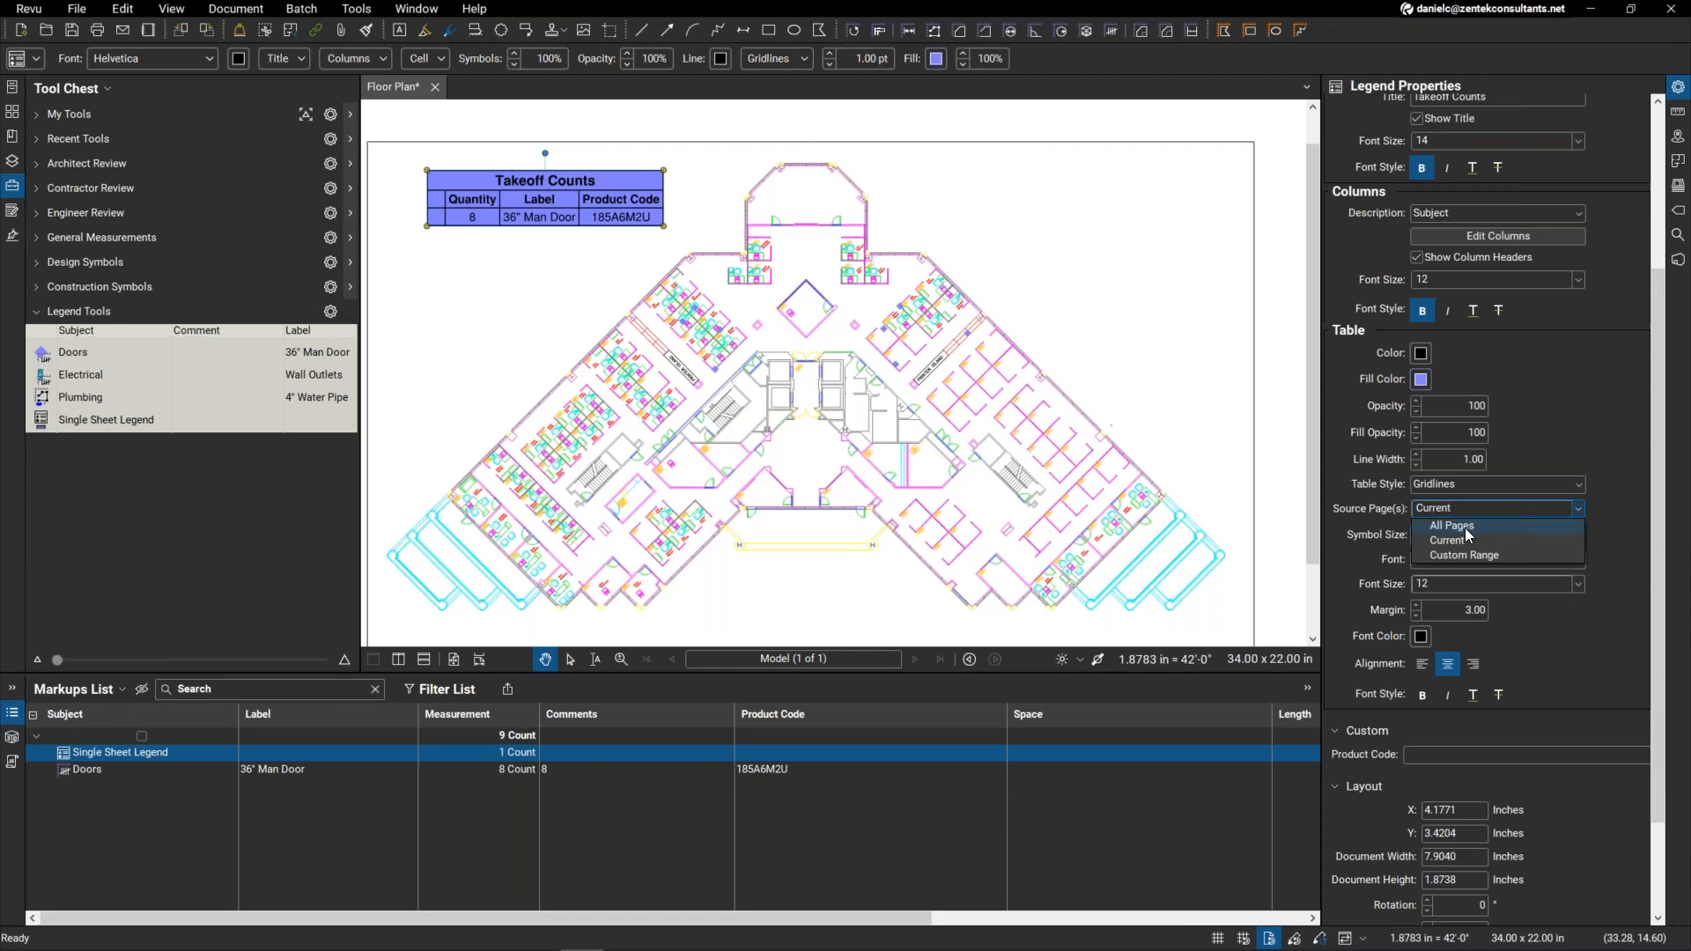
mouse_move(1476, 555)
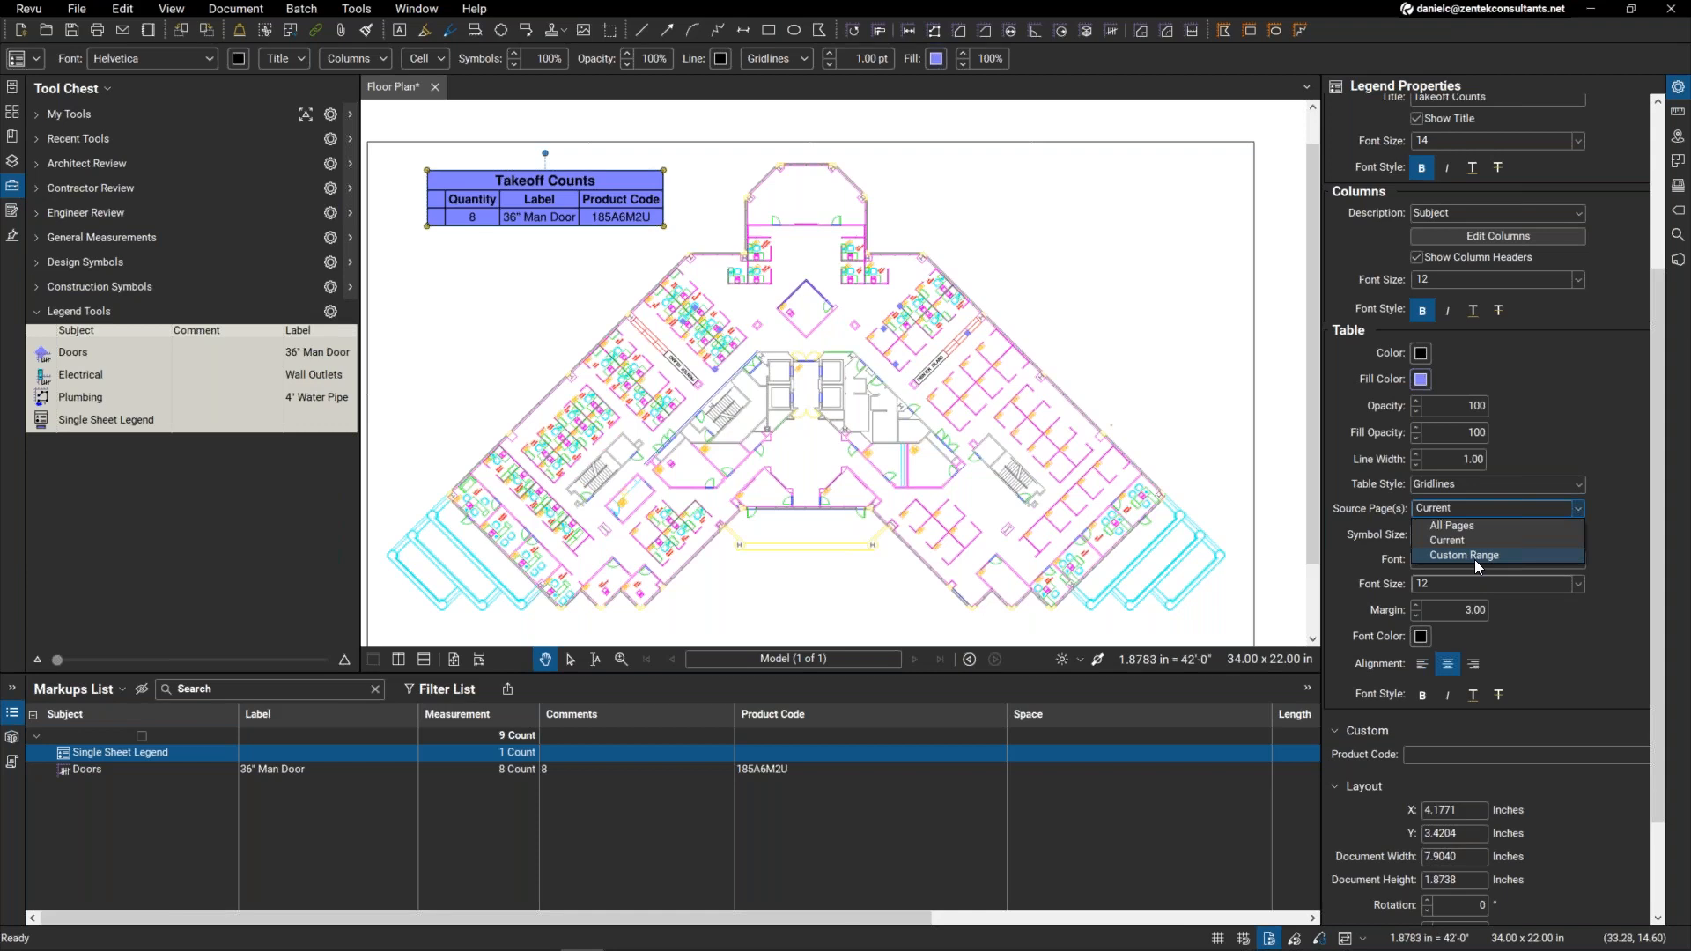
mouse_move(1480, 539)
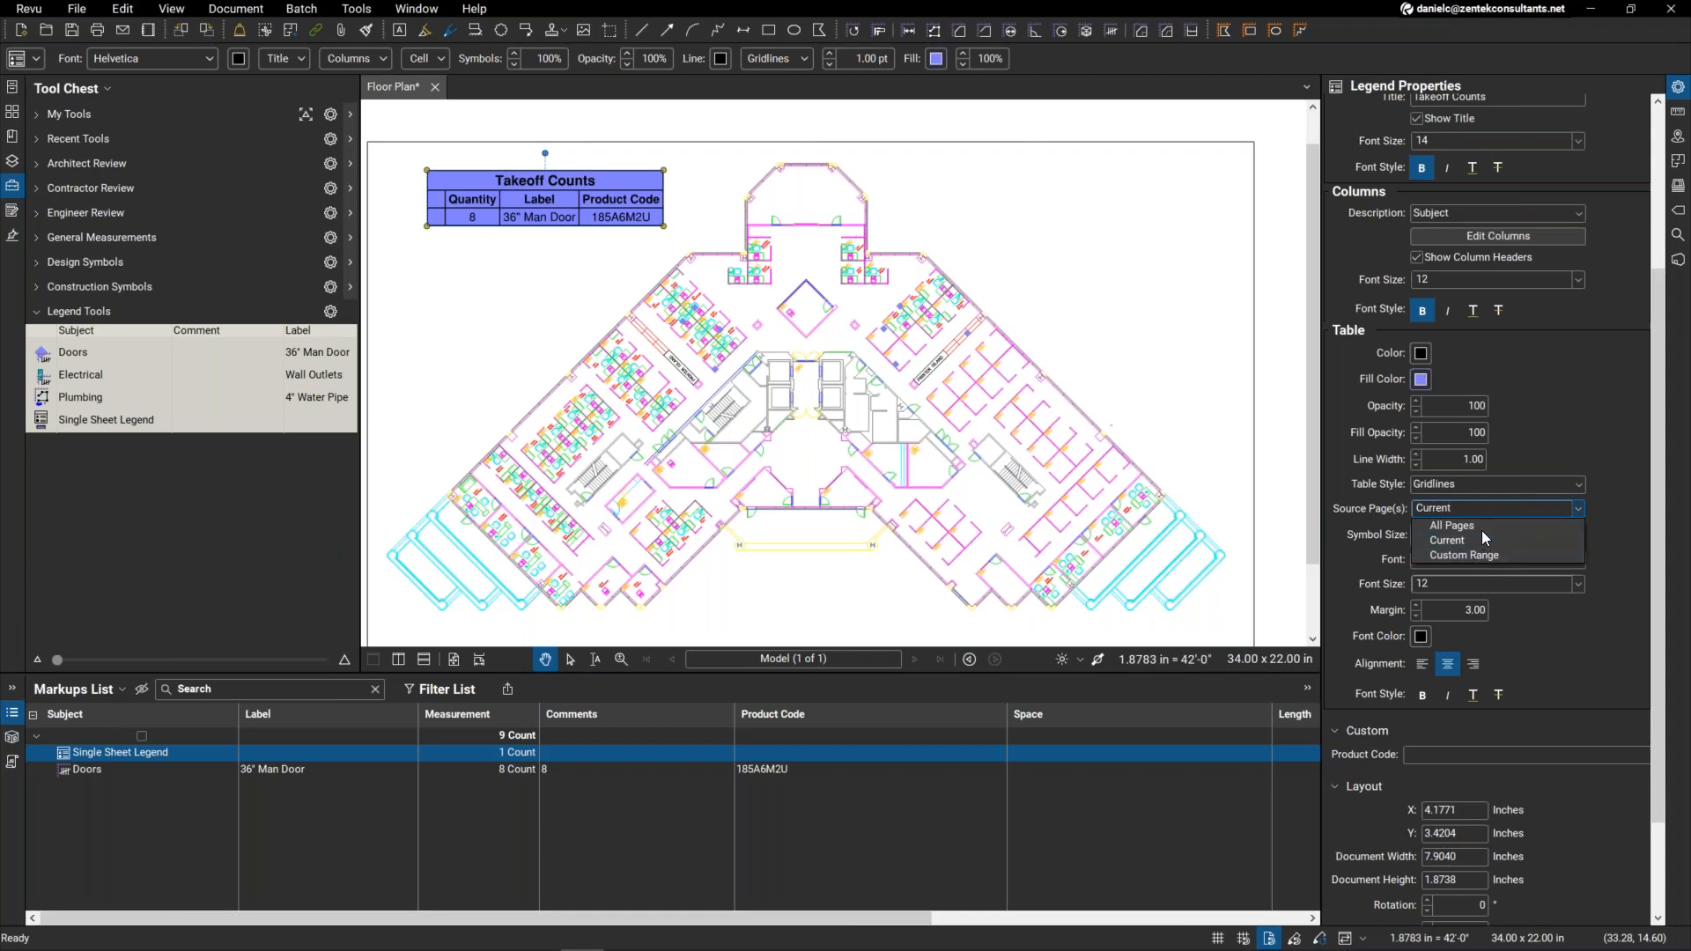
mouse_move(1485, 539)
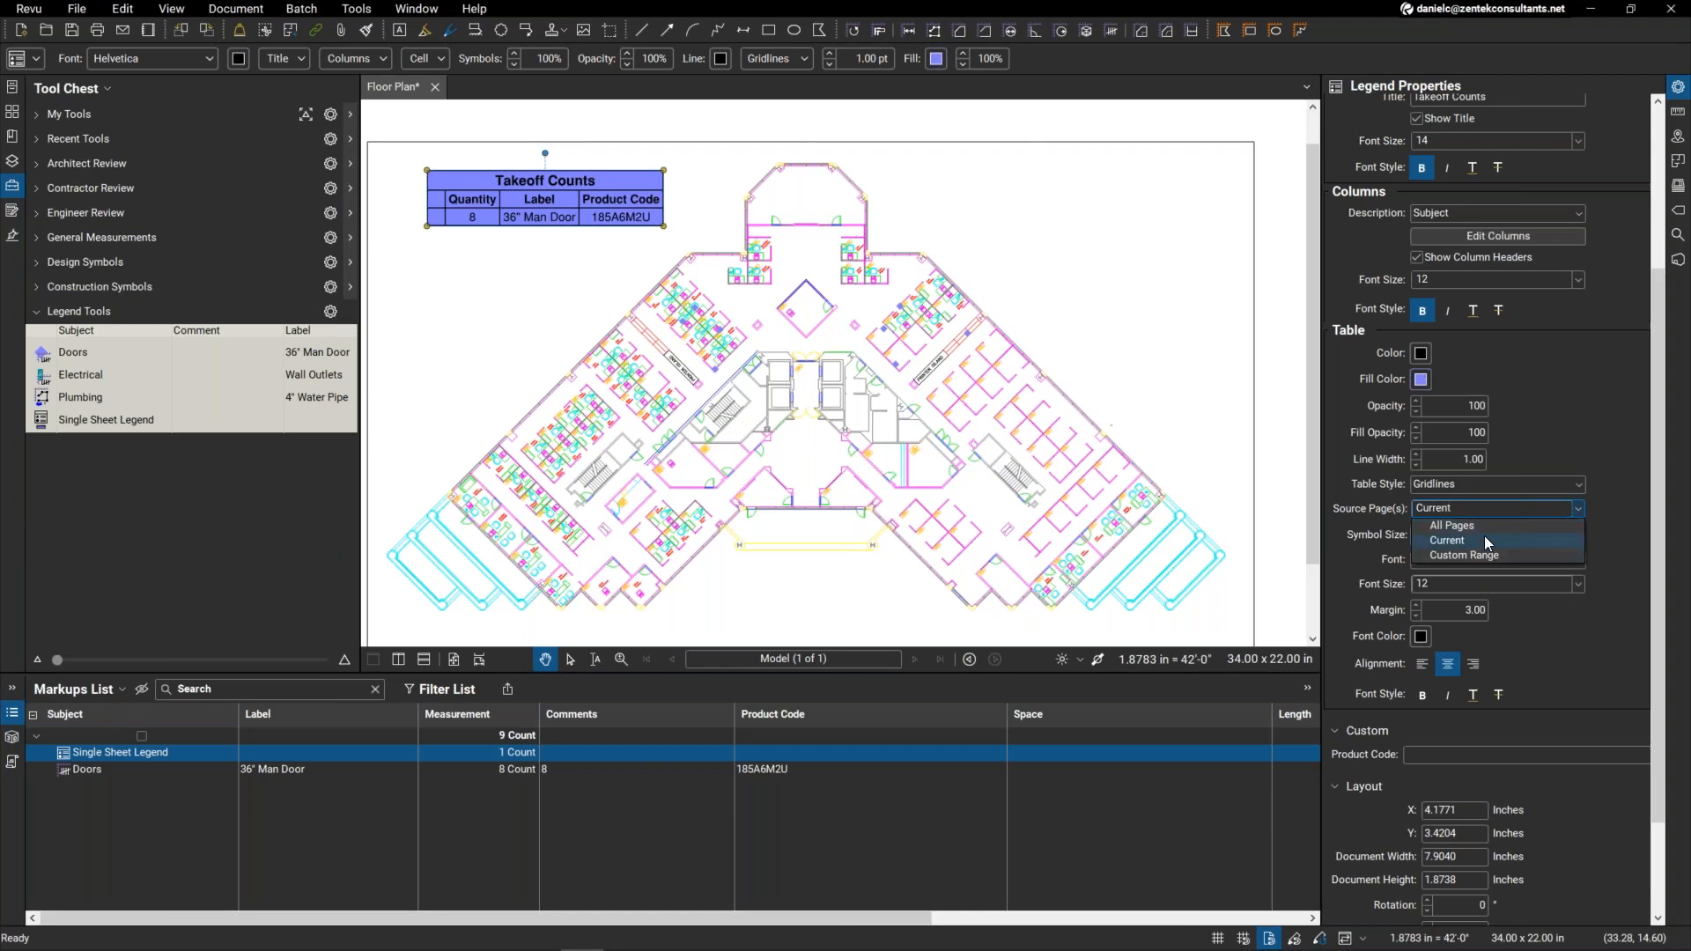
left_click(1446, 539)
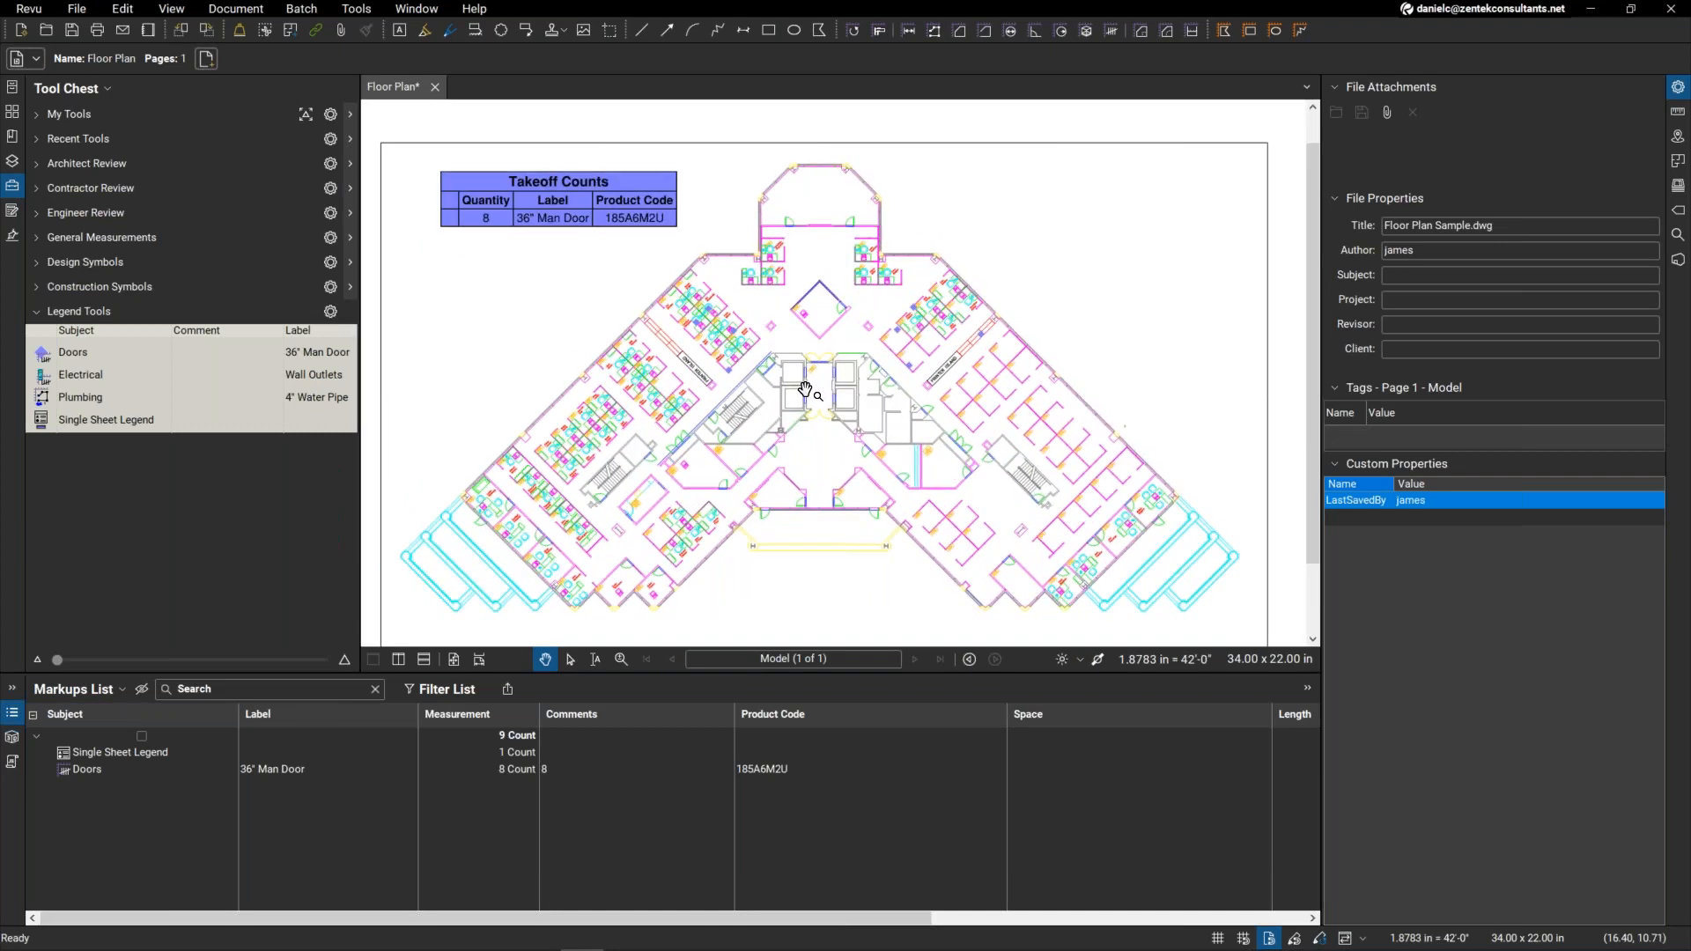
Step: Delete the Takeoff Counts legend and place eight new count markers across the offices
left_click(557, 217)
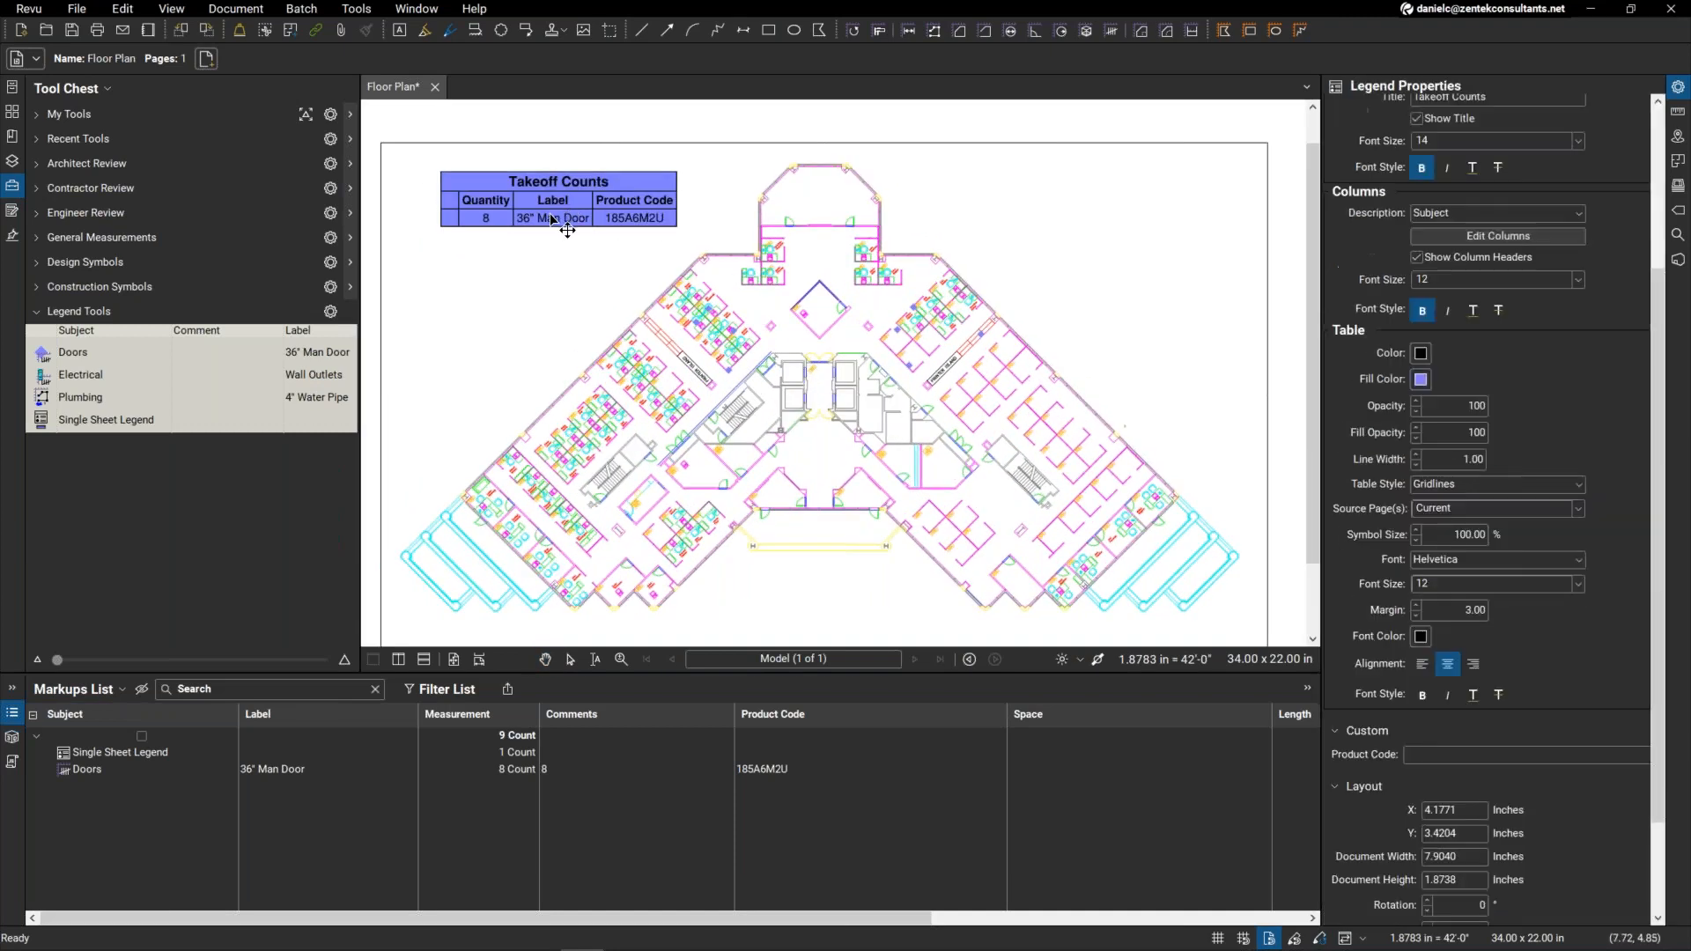
left_click(82, 770)
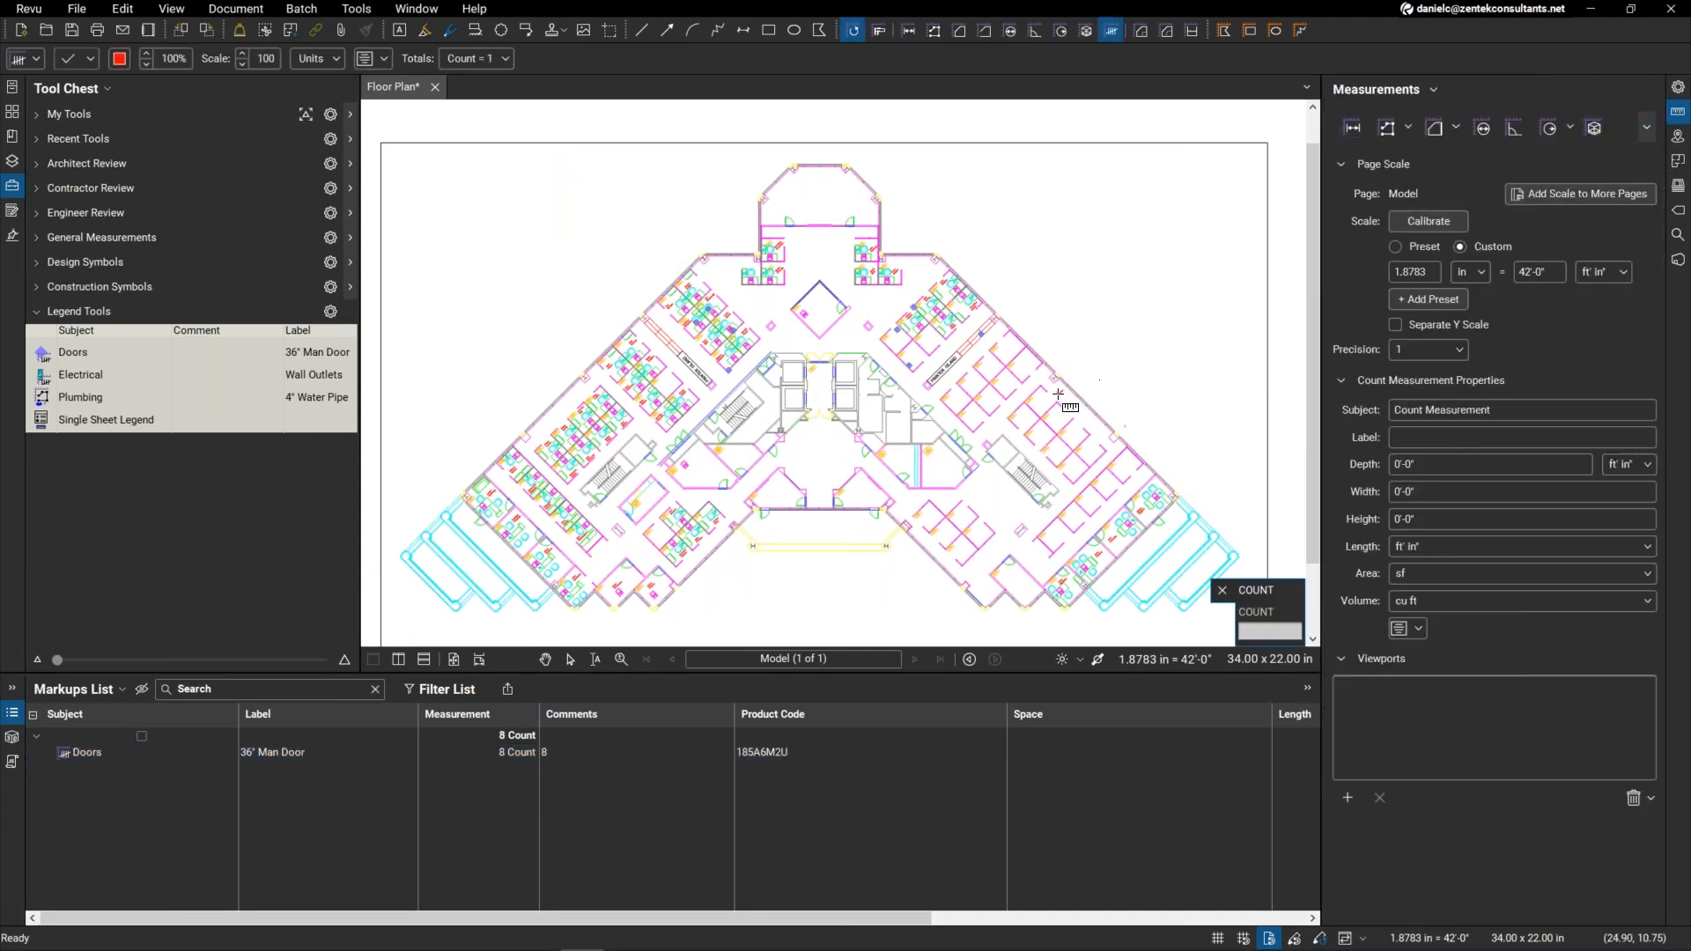
mouse_move(733, 333)
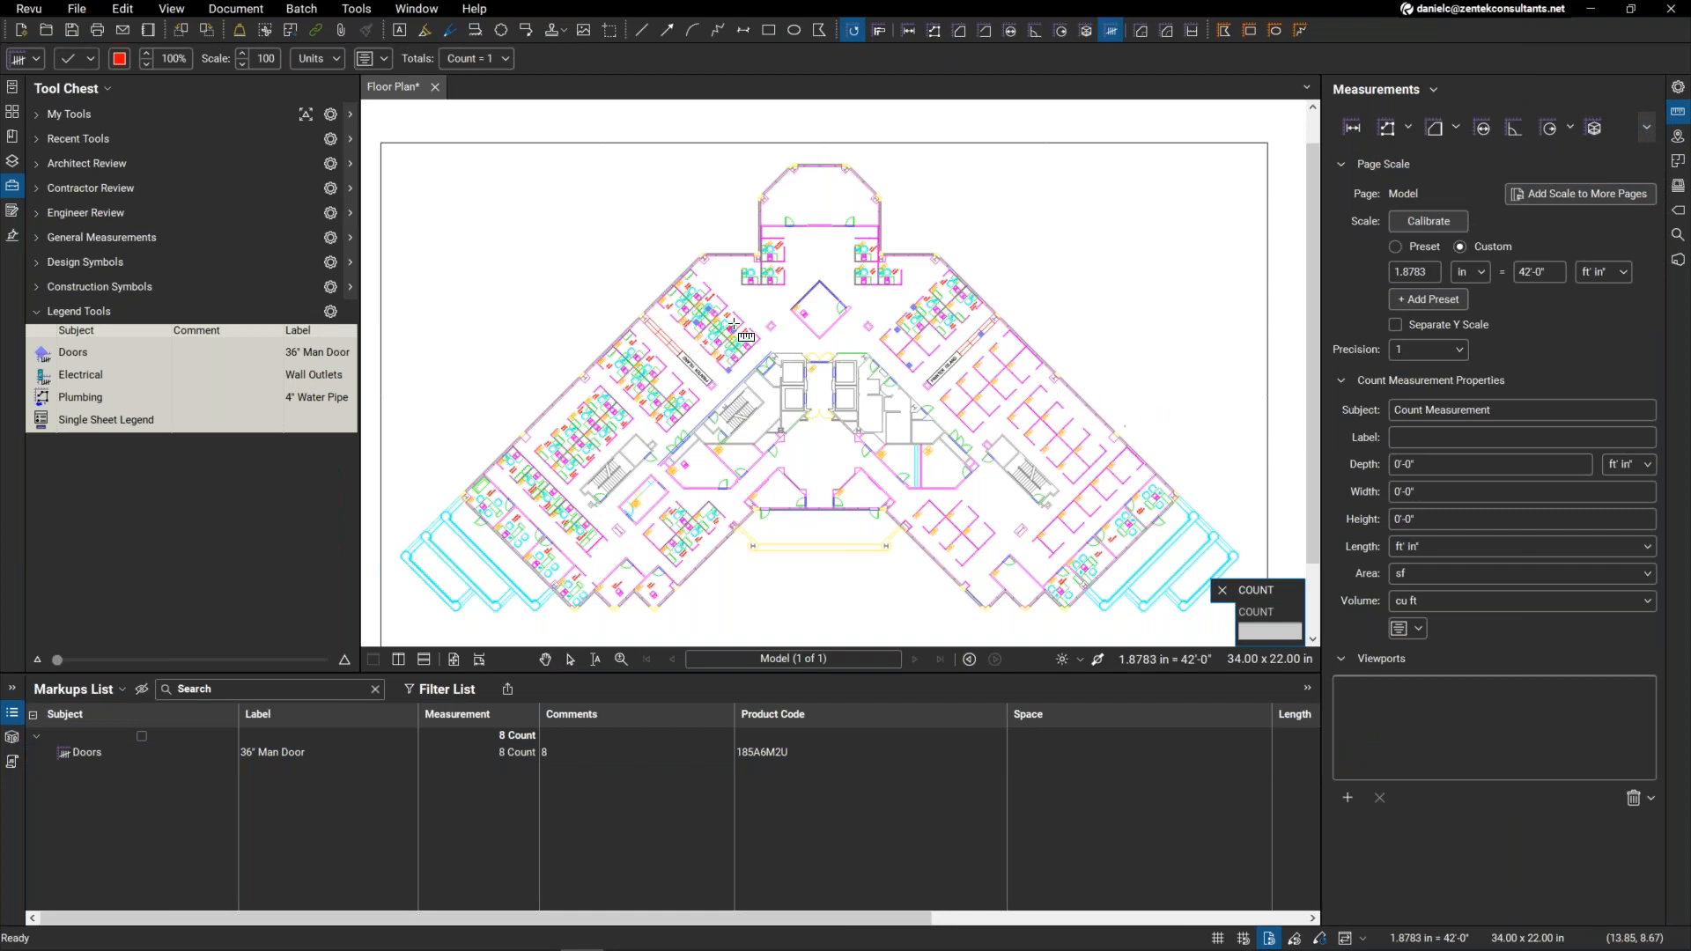
scroll("up", 3)
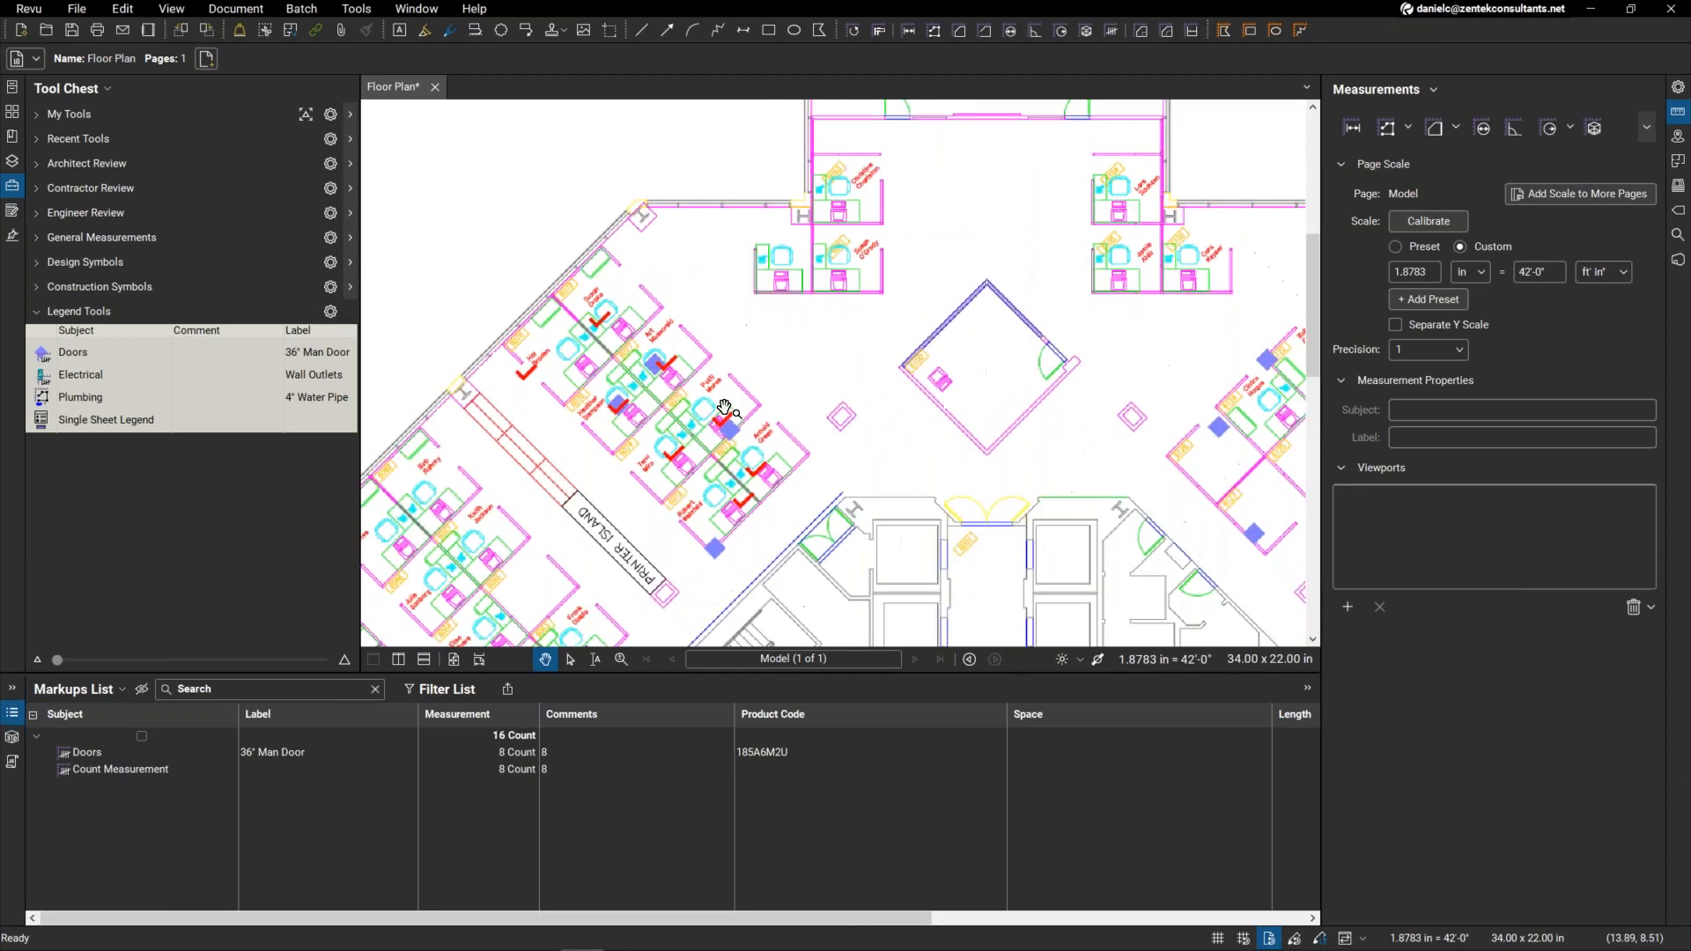
Step: Select the Doors and Count Measurement markups and choose Legend from their right-click menu
left_click(119, 770)
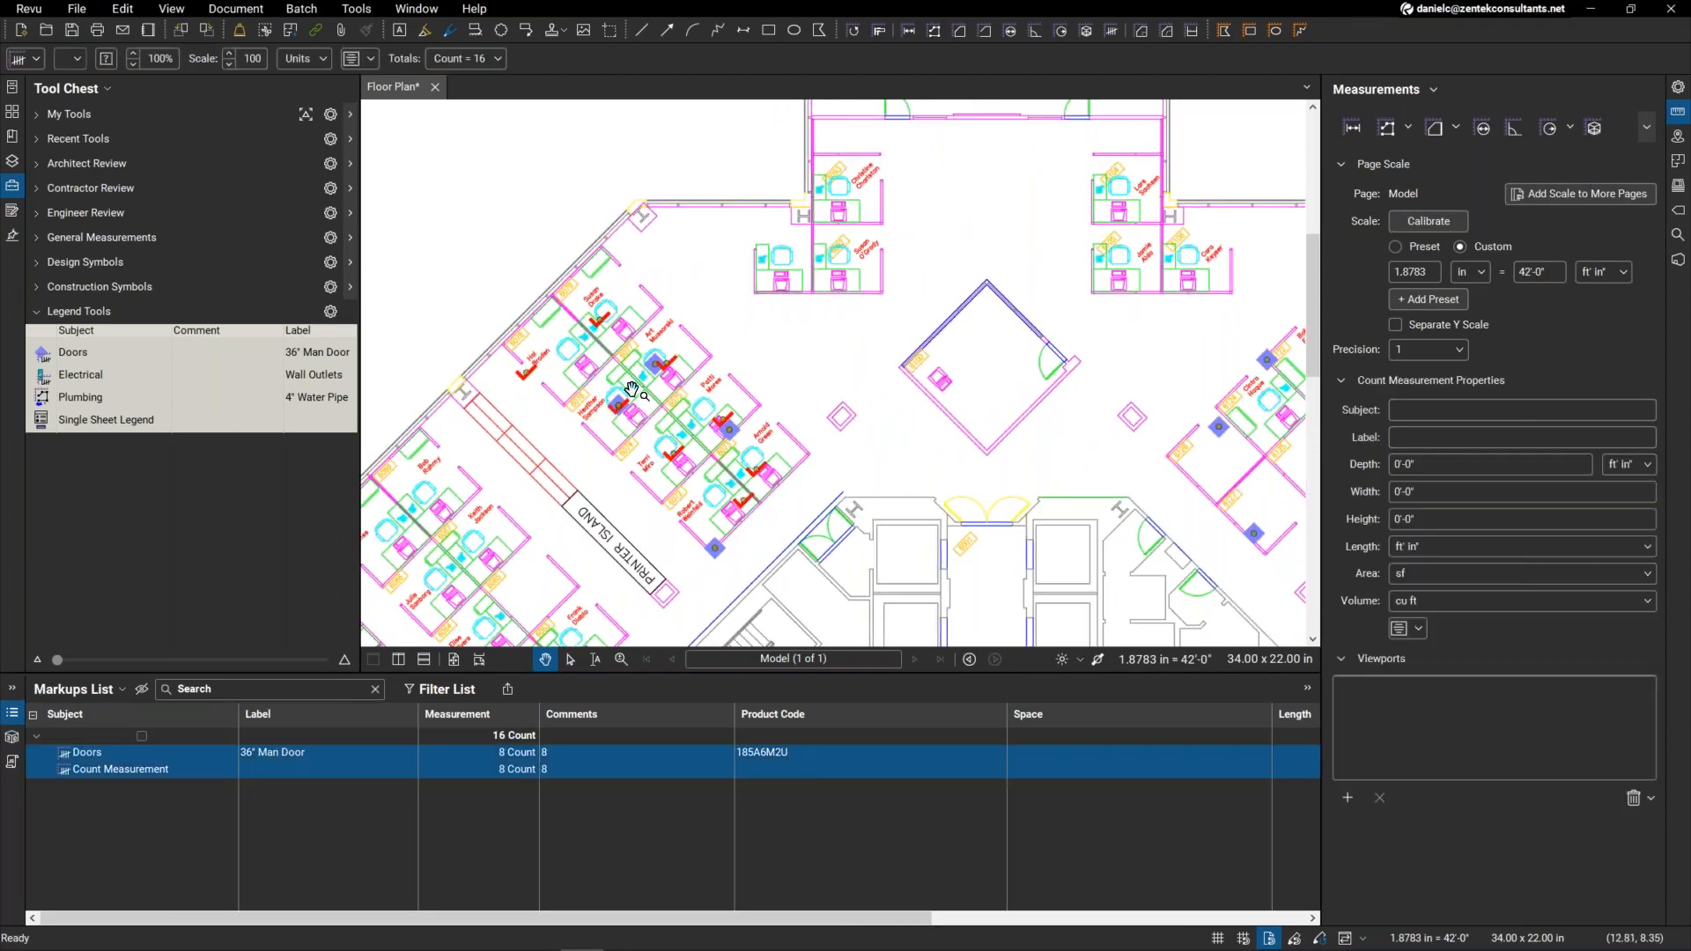
mouse_move(669, 407)
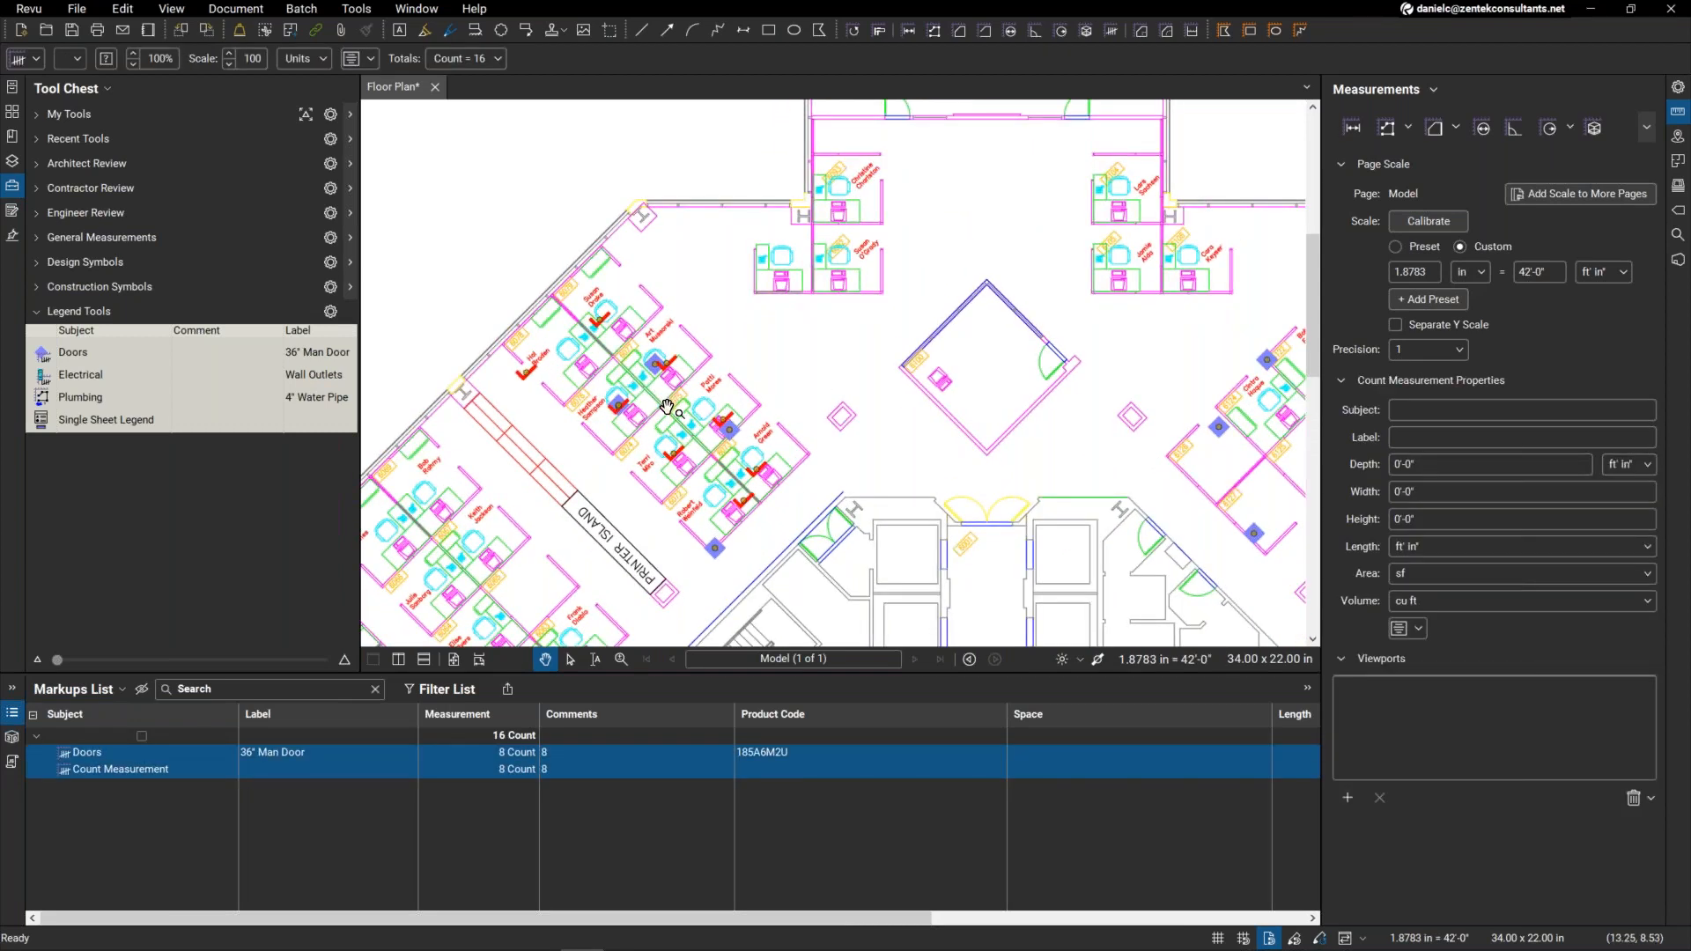
right_click(675, 371)
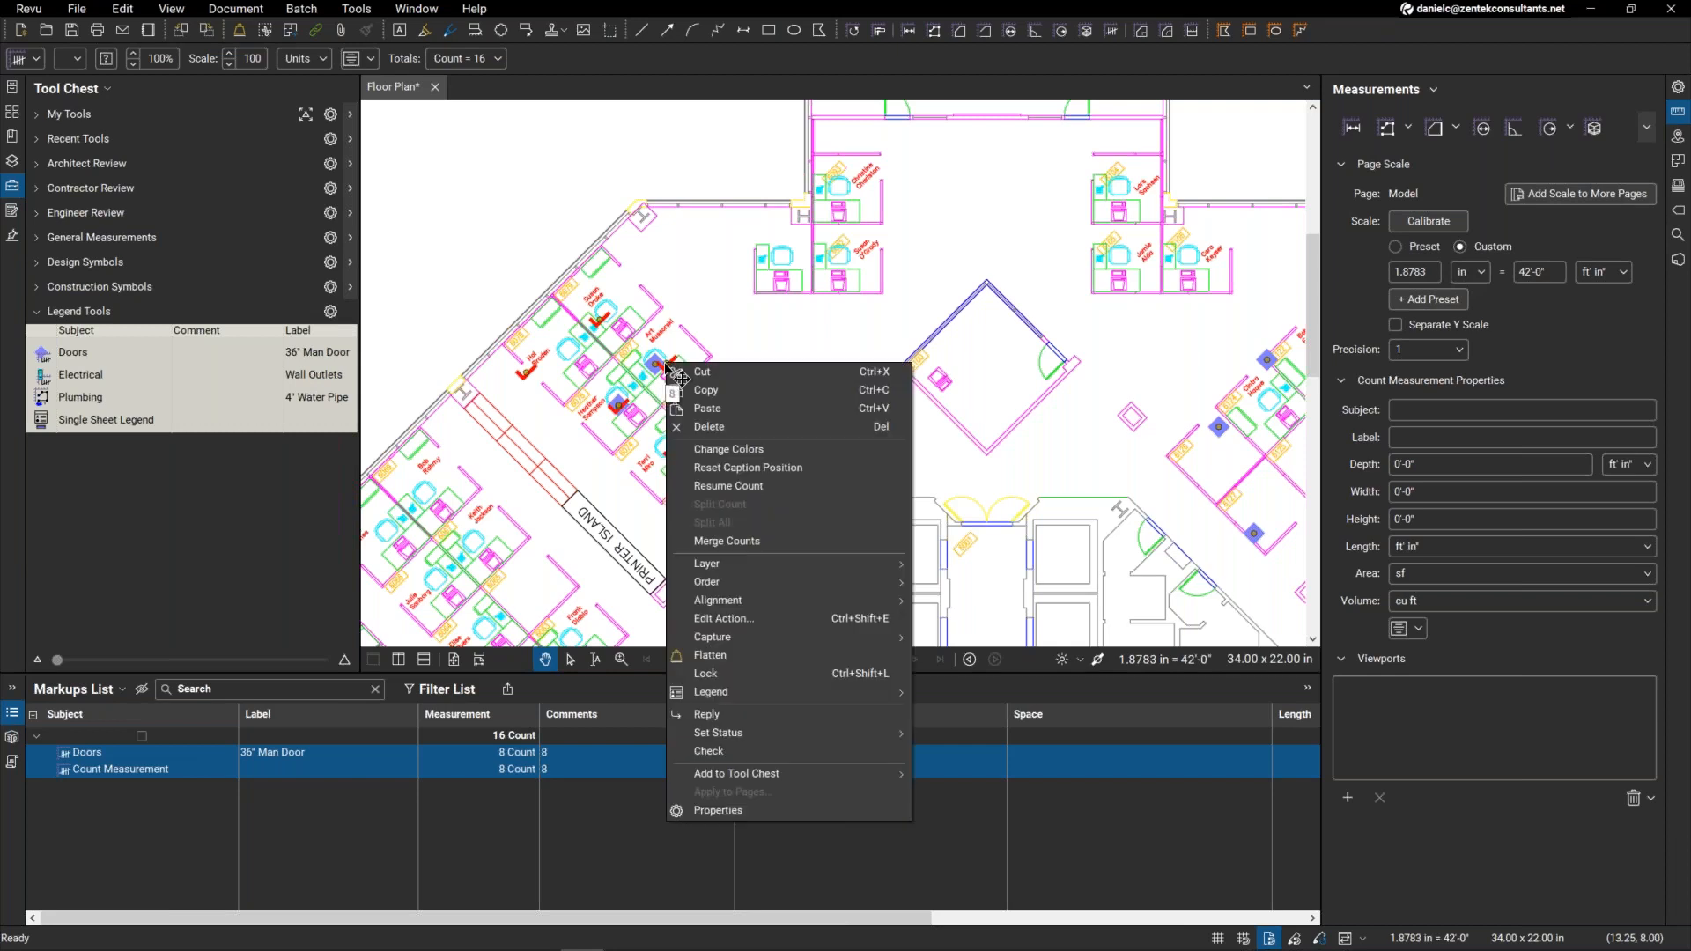
mouse_move(753, 690)
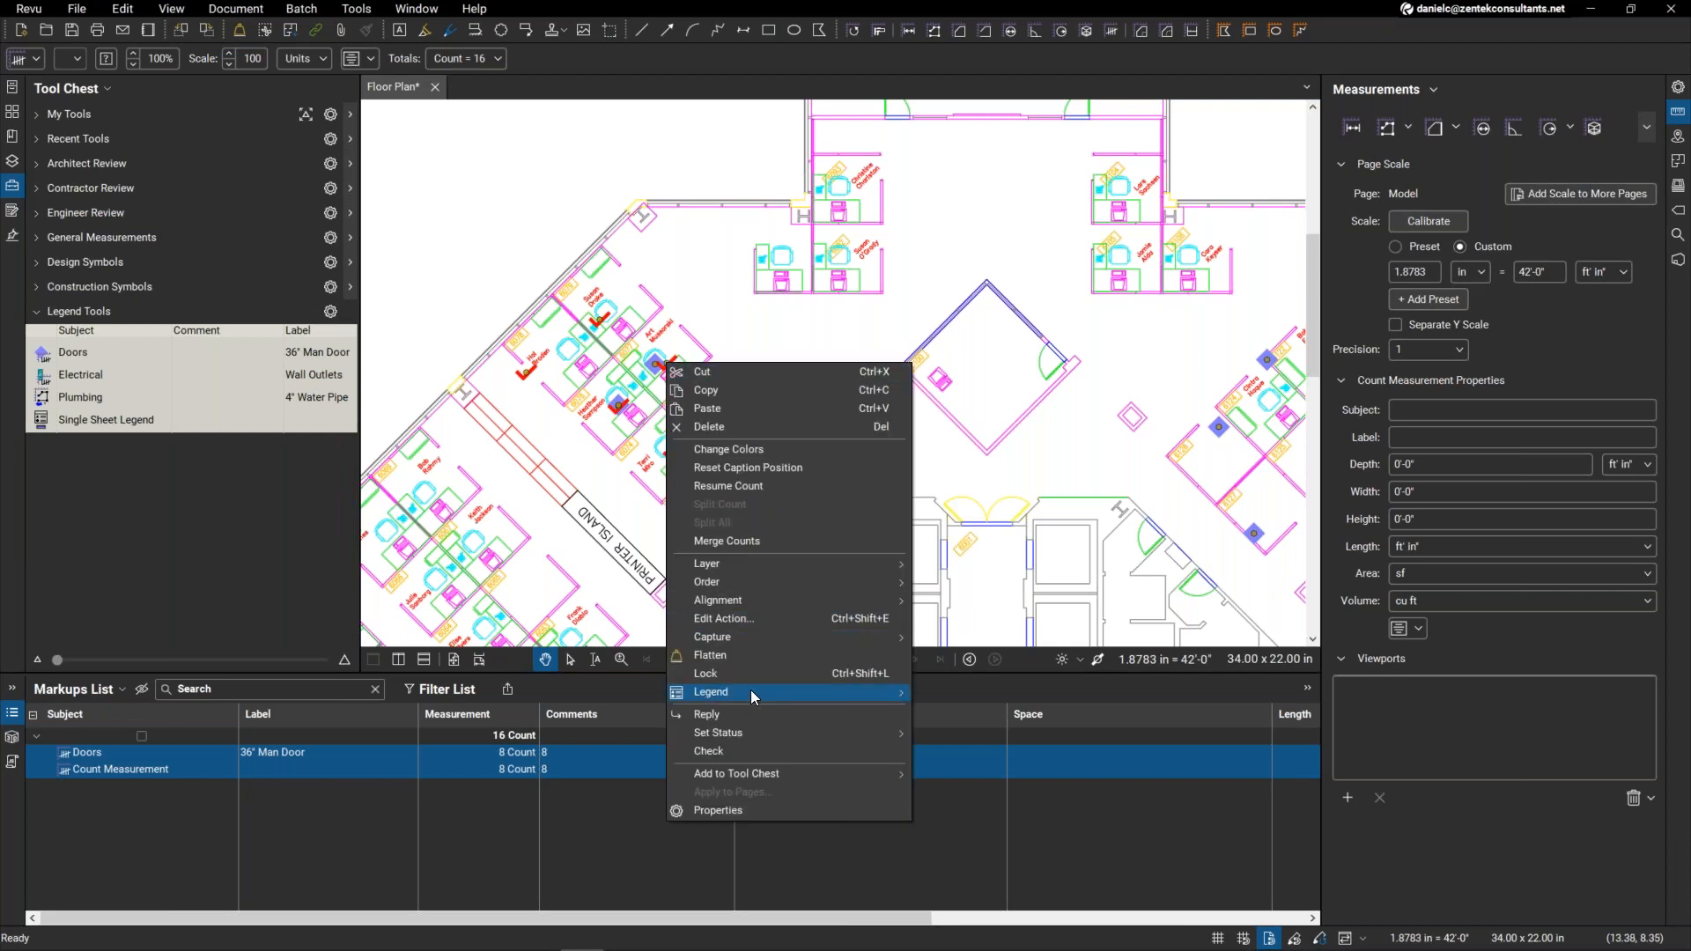
left_click(710, 690)
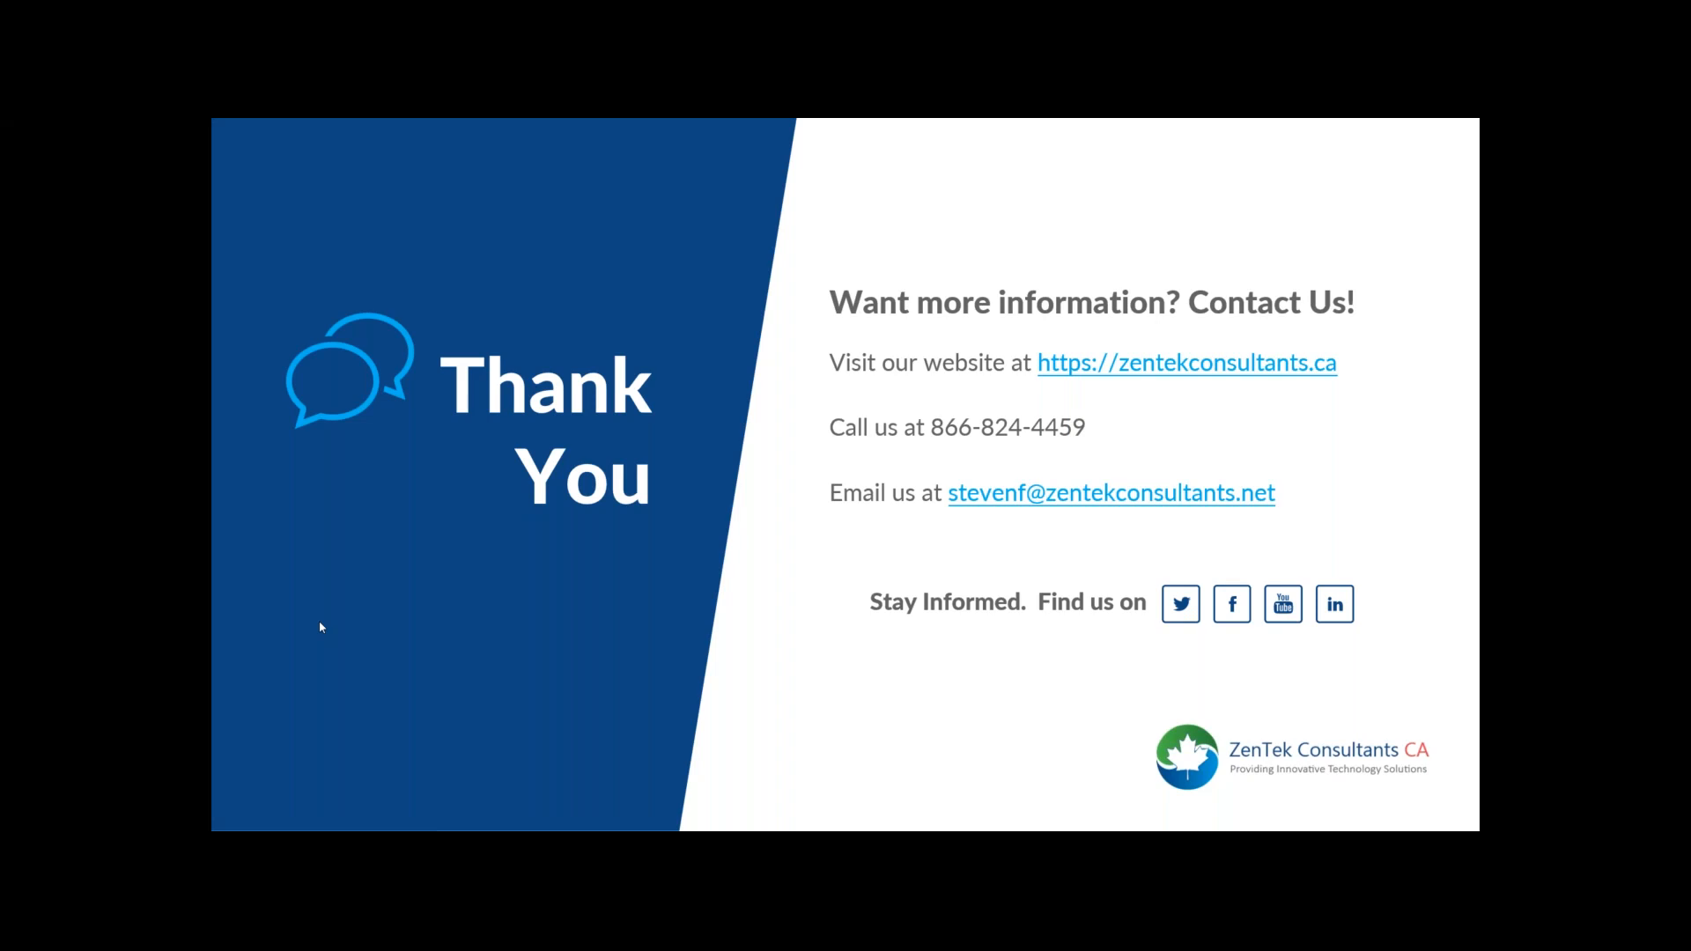
mouse_move(363, 800)
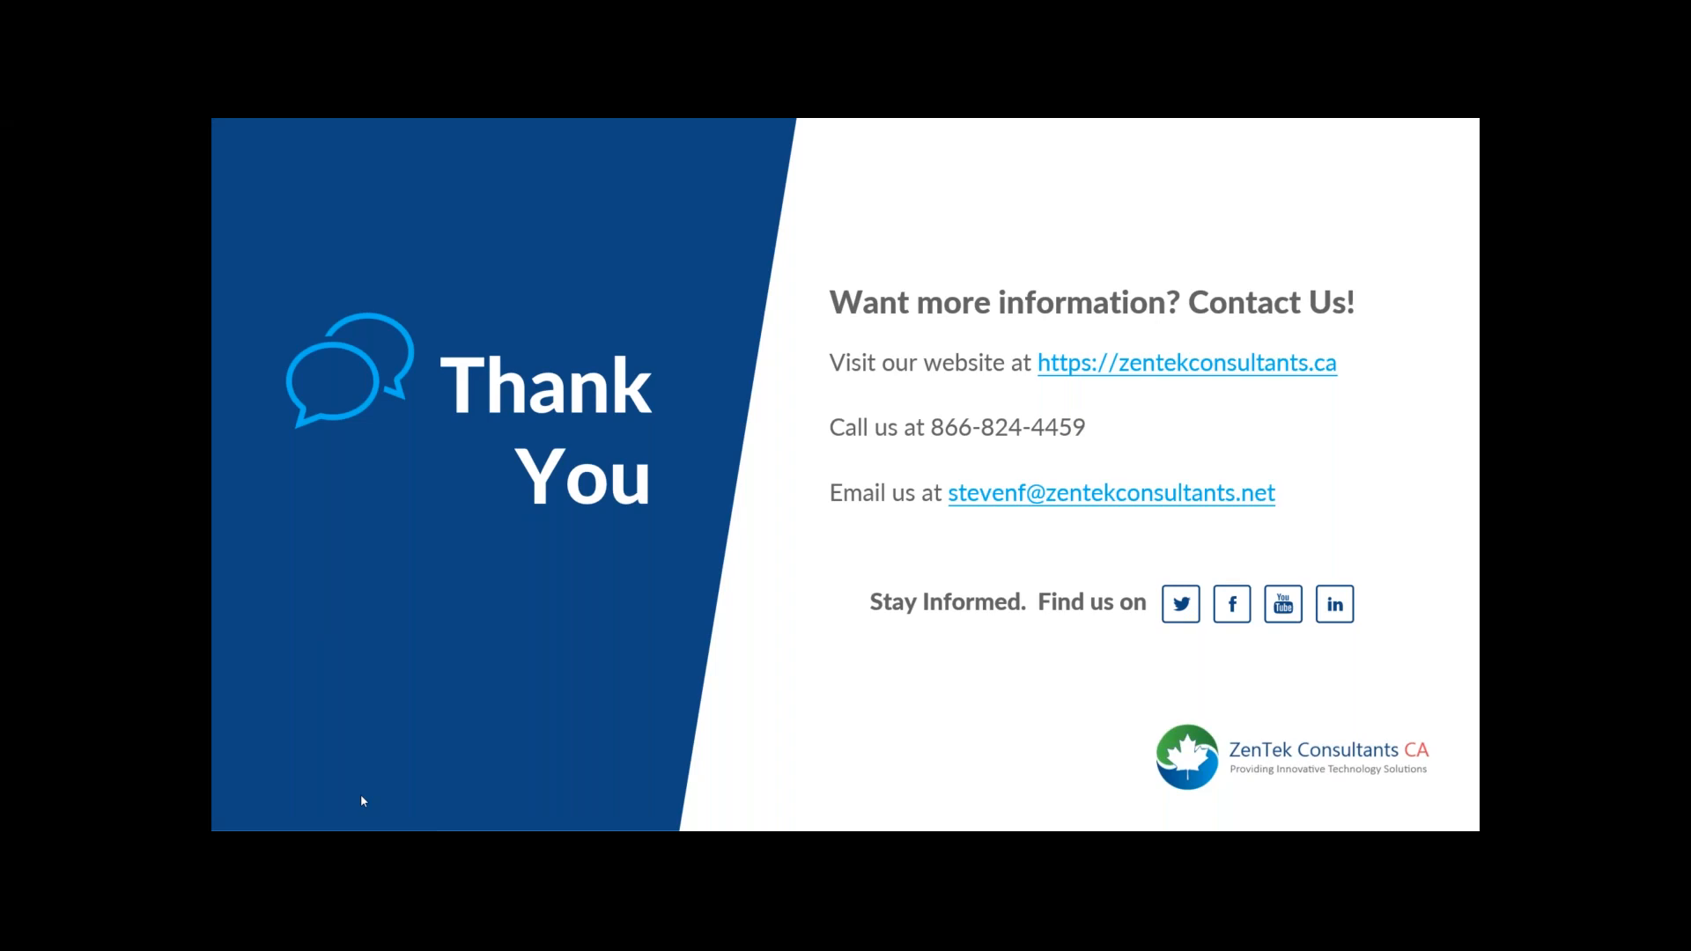
mouse_move(670, 701)
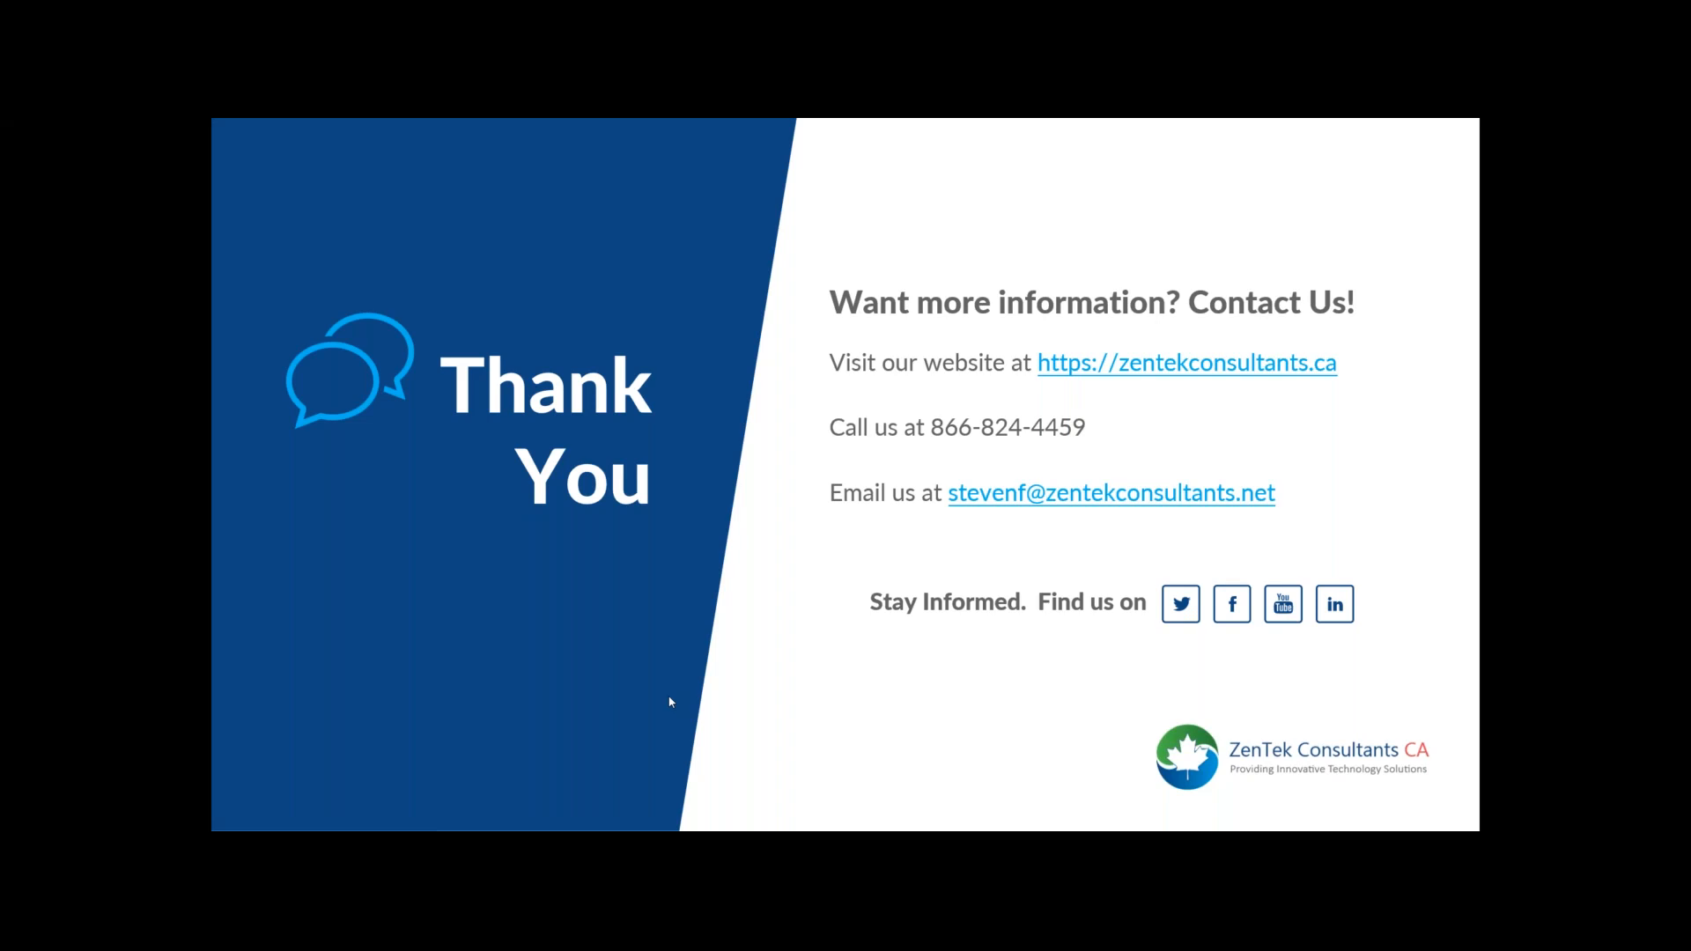
mouse_move(21, 559)
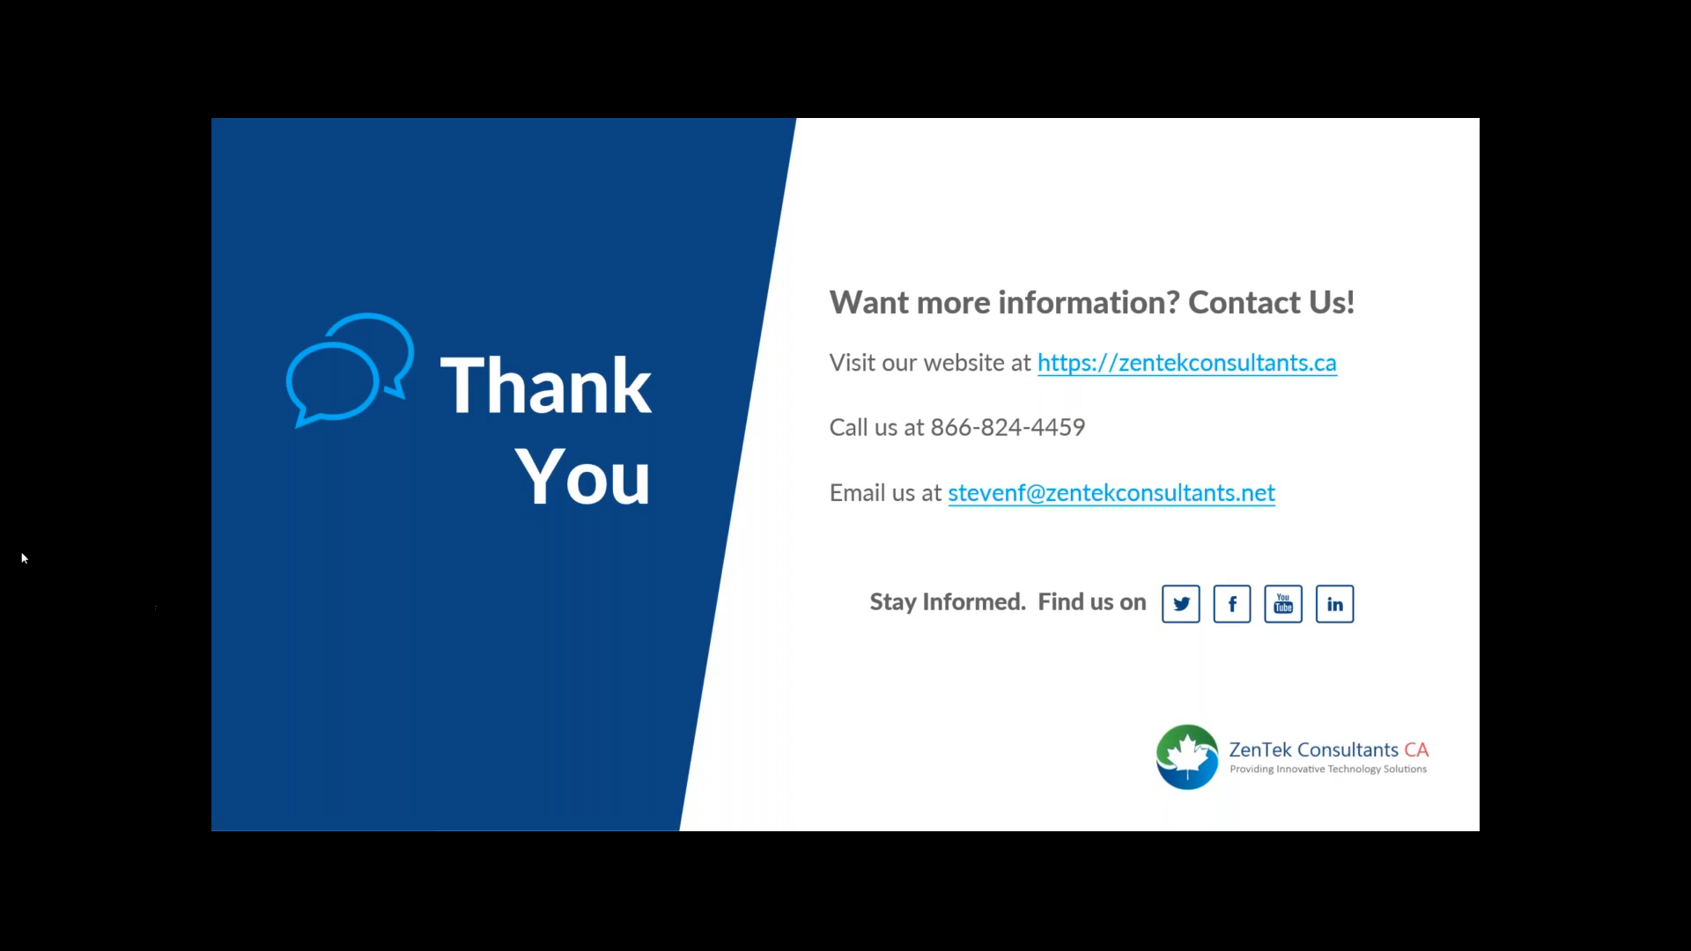